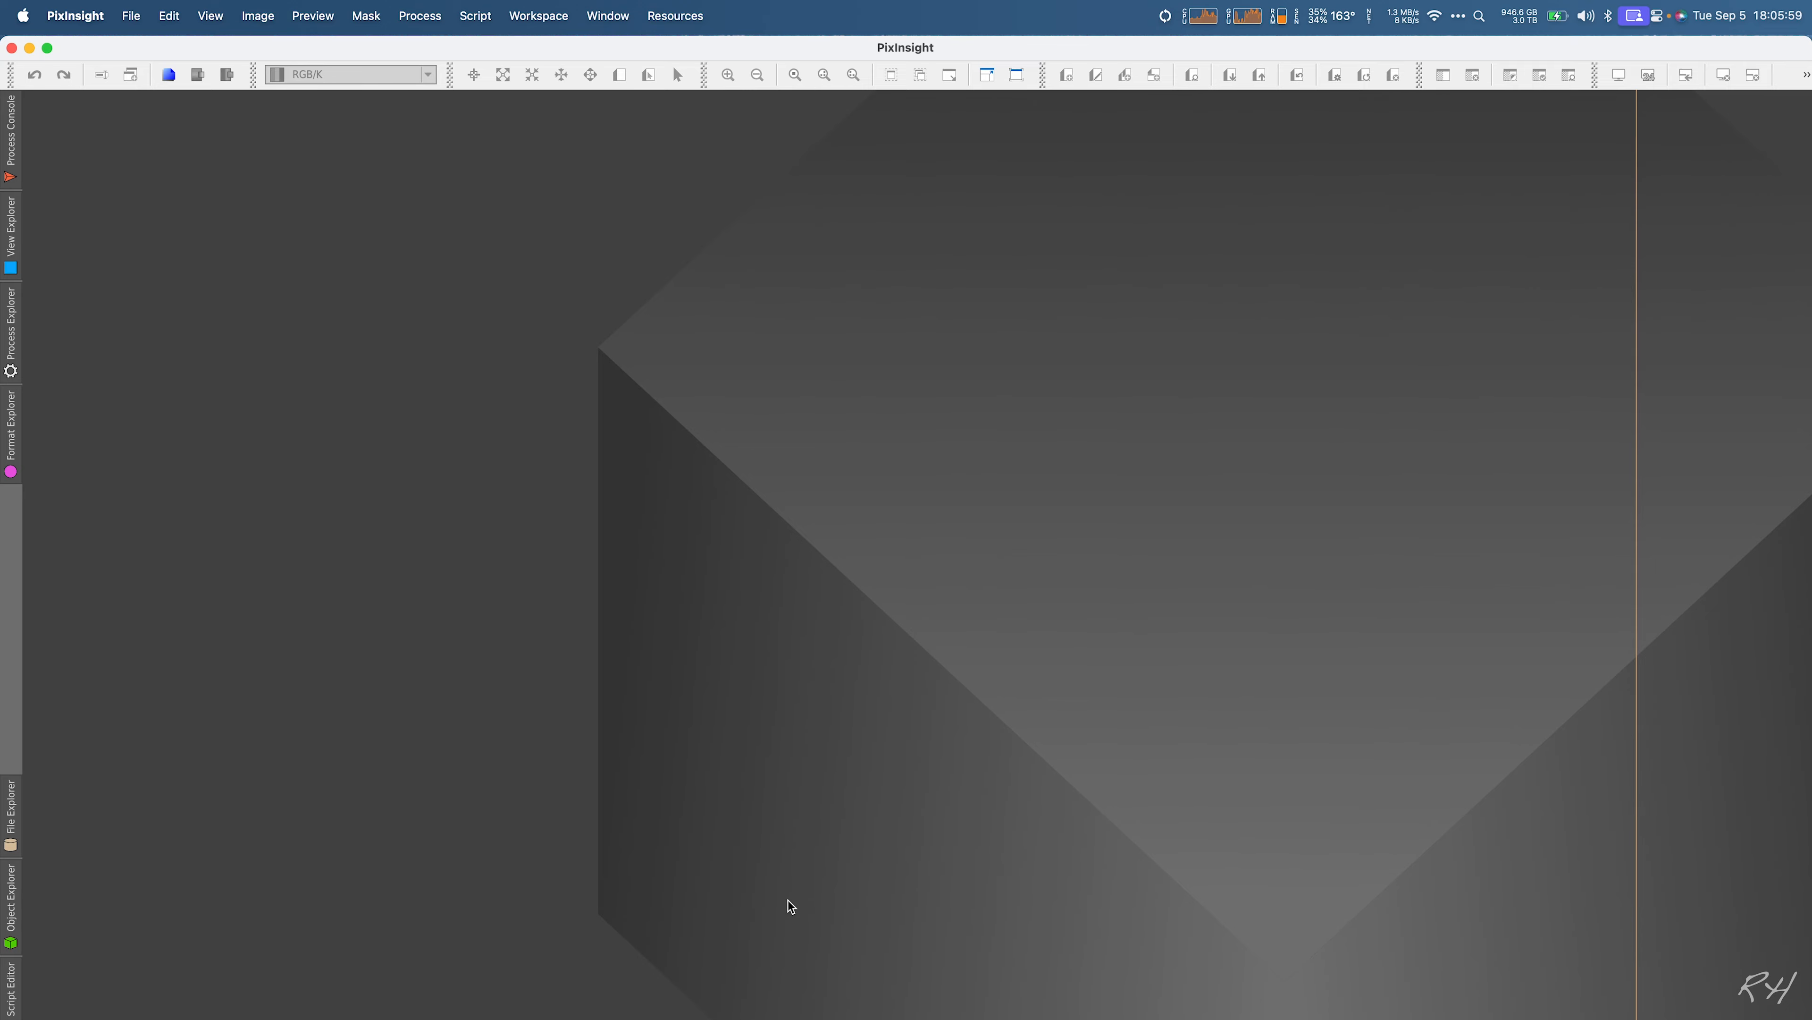
Step: Bring up the Process menu to reach ImageInspection > Blink
click(419, 15)
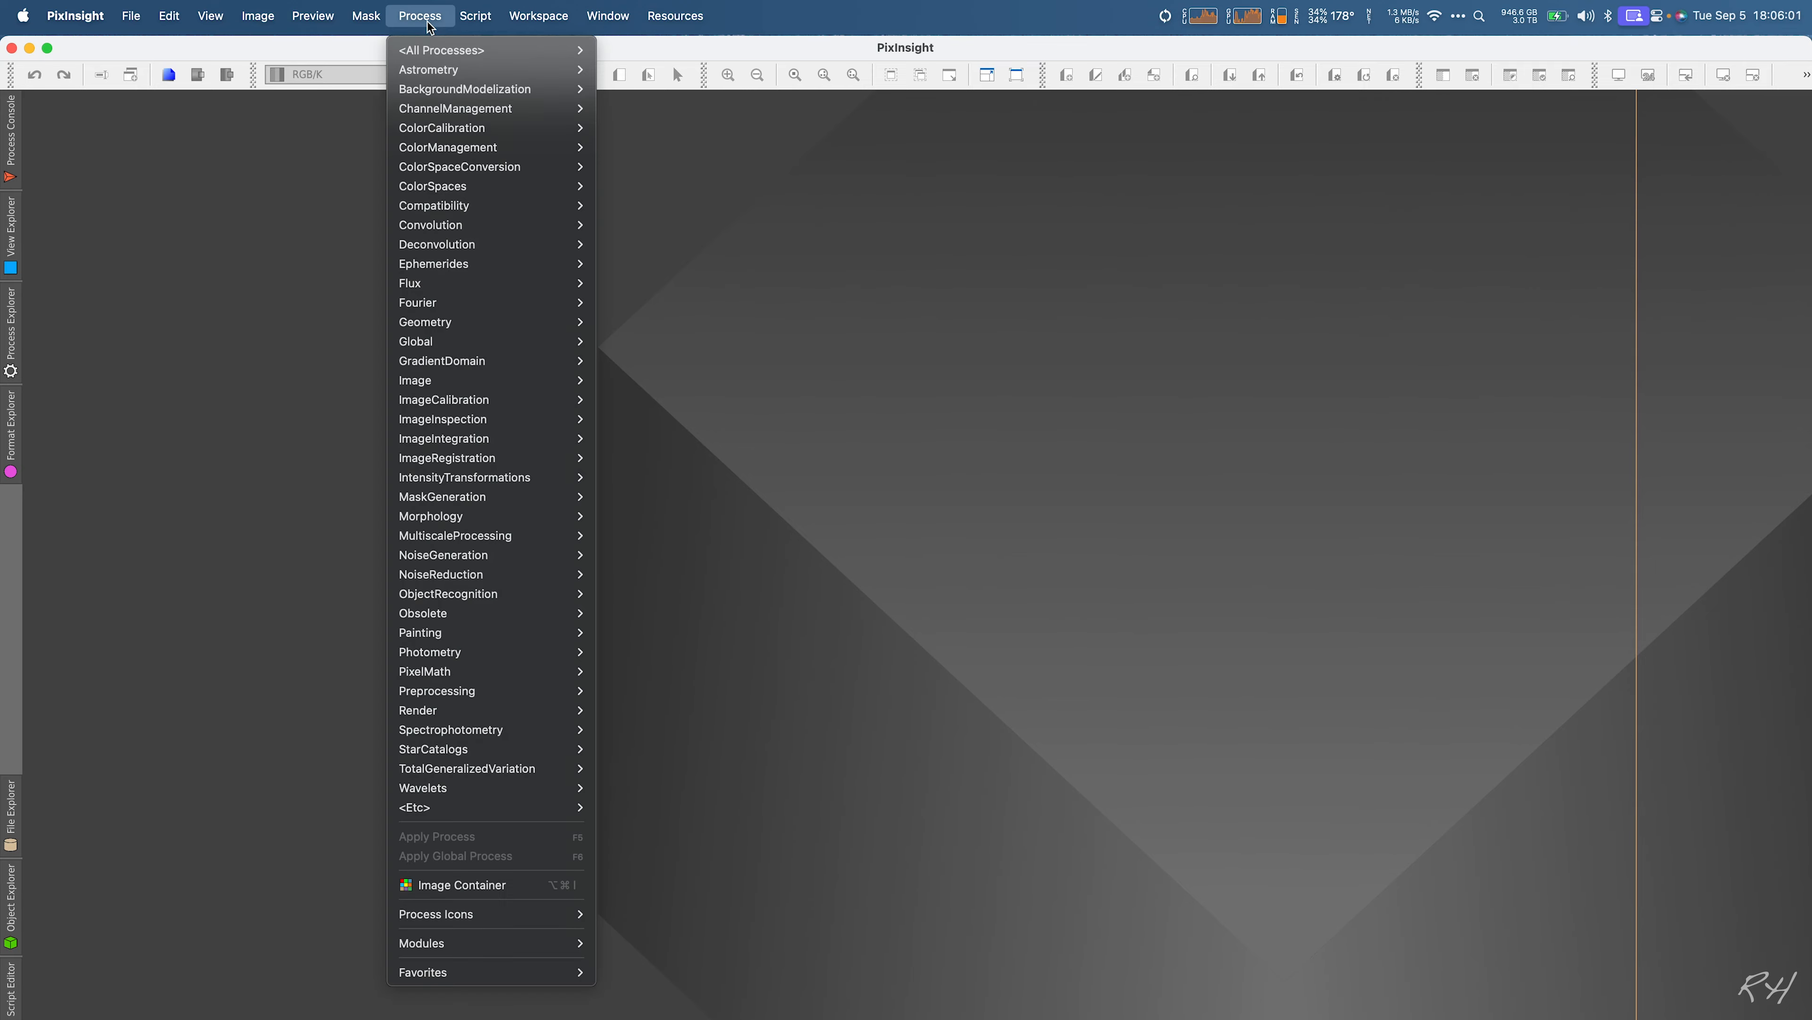
mouse_move(441, 50)
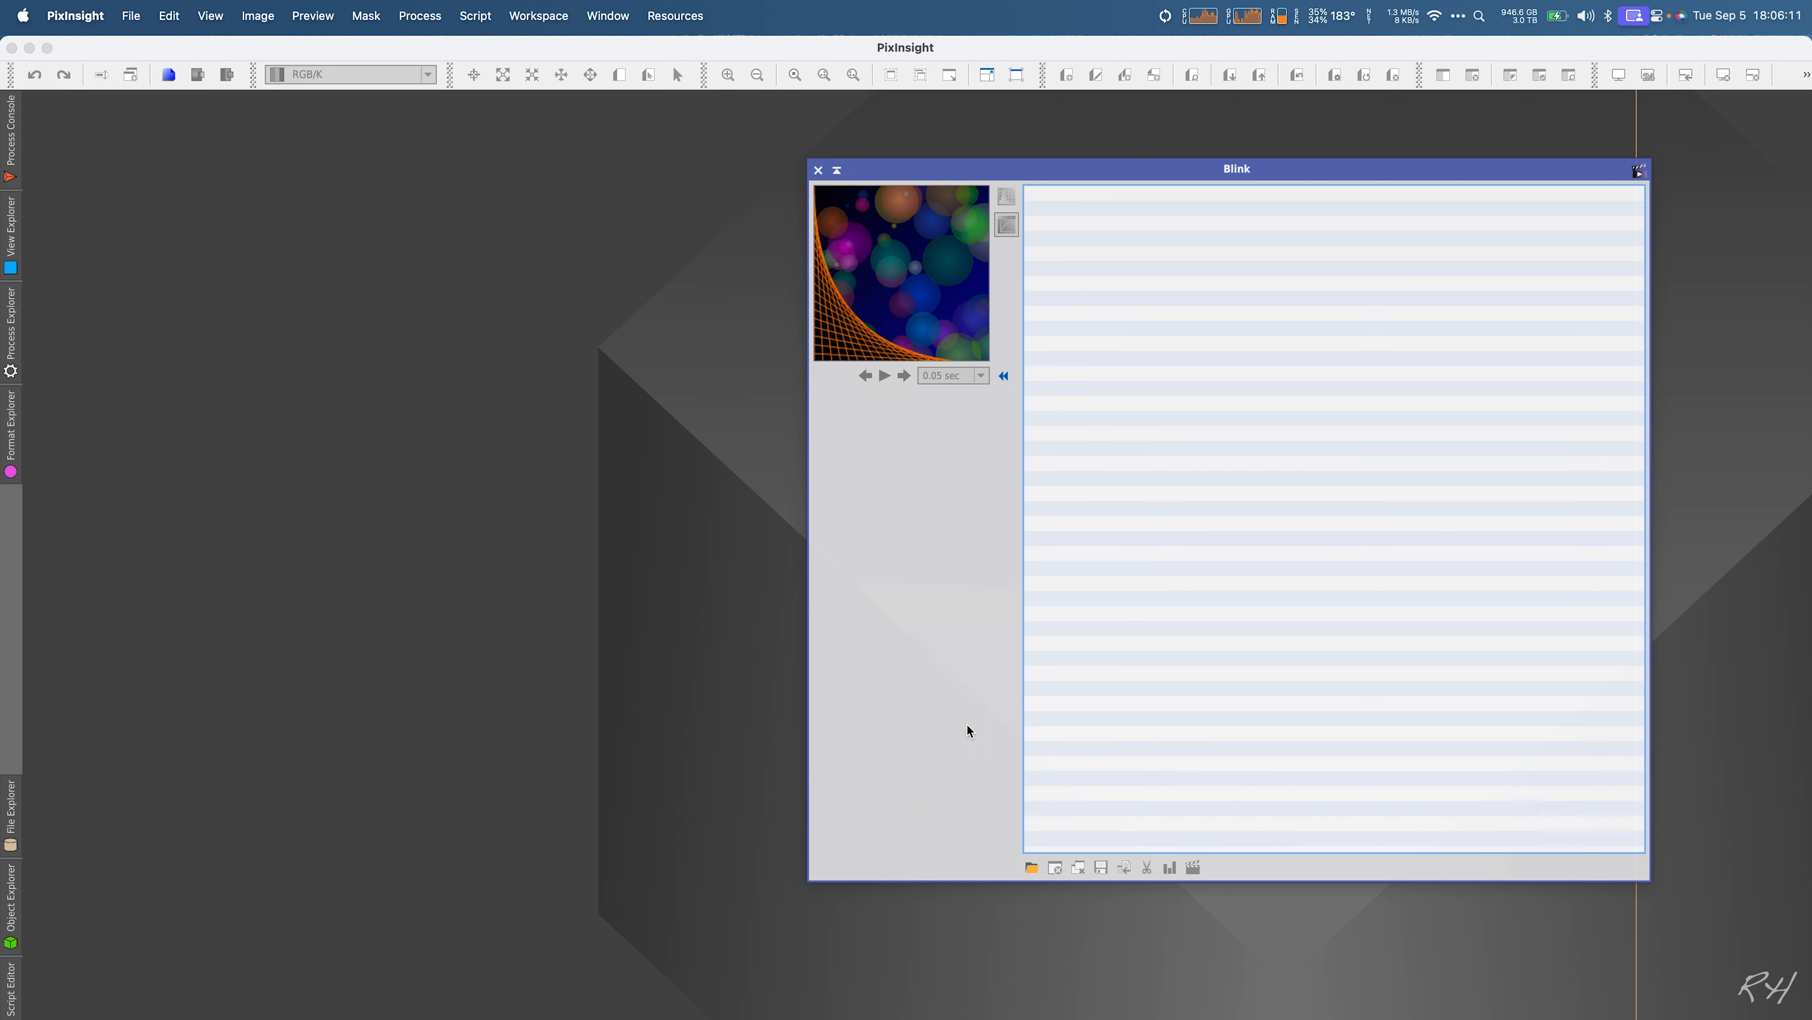
mouse_move(1031, 801)
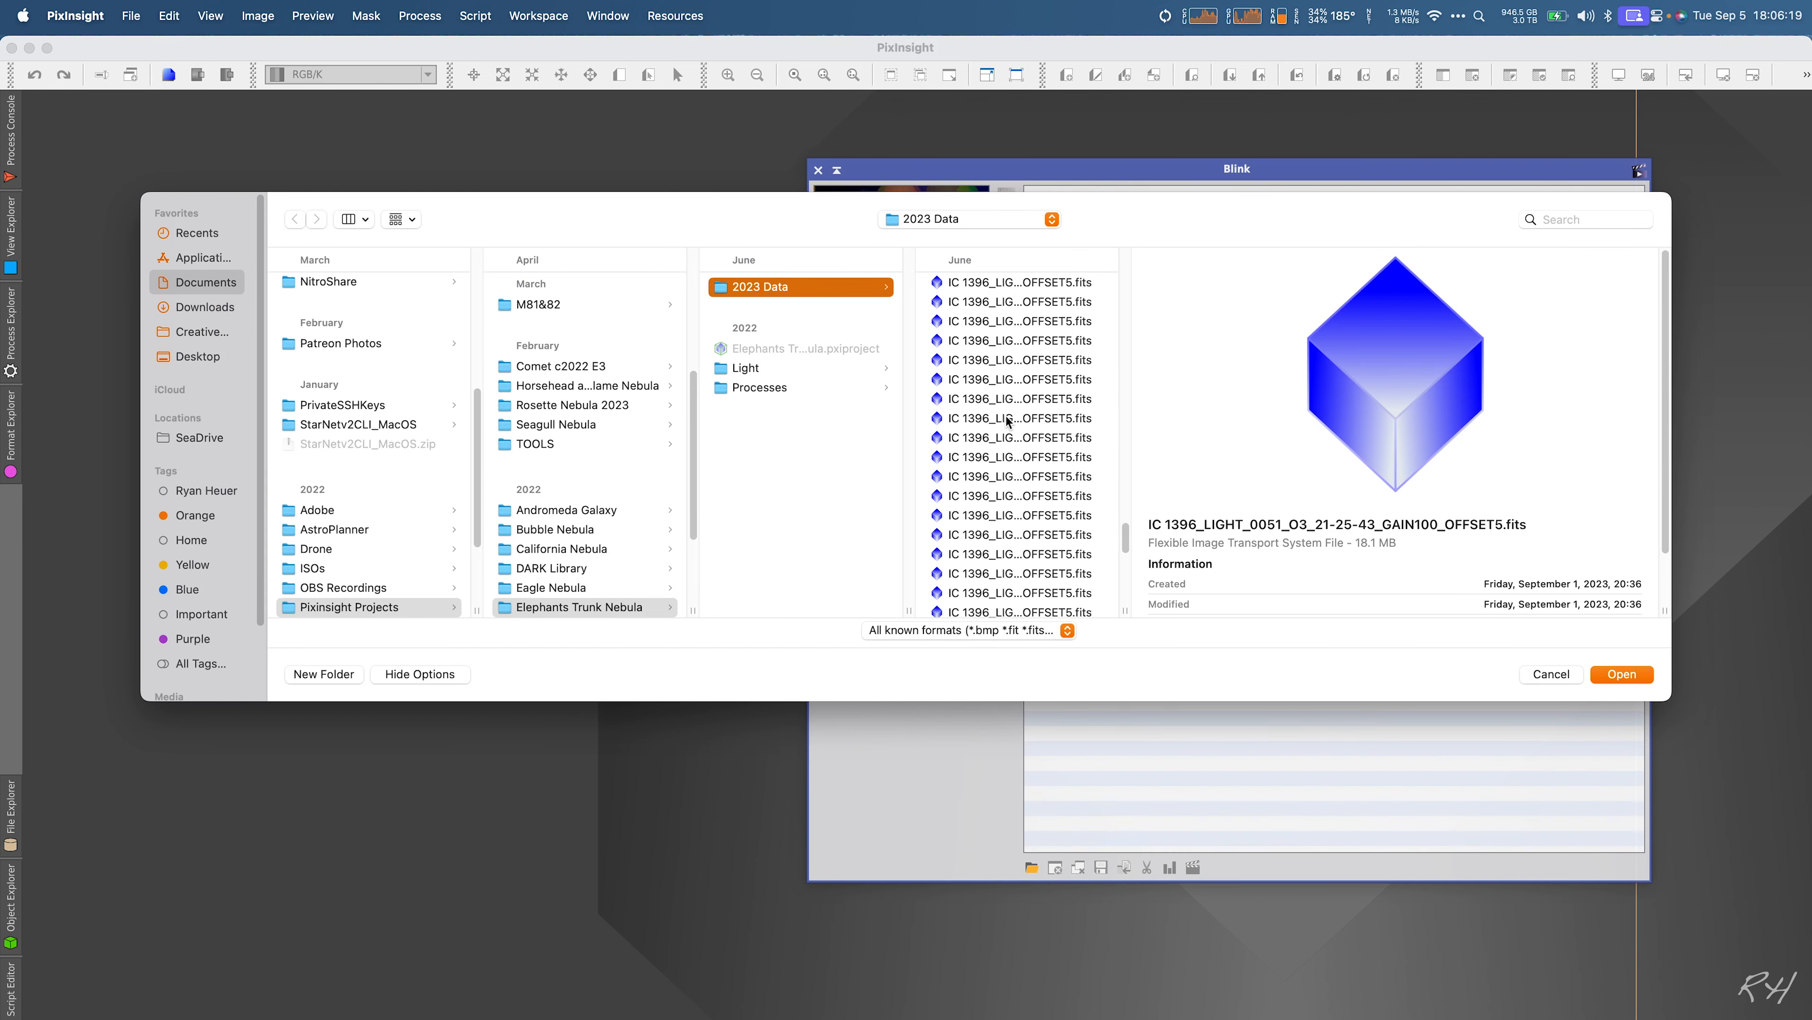
Step: Scroll through the 2023 Data FITS list before selecting all 273 light frames
scroll(down, 3)
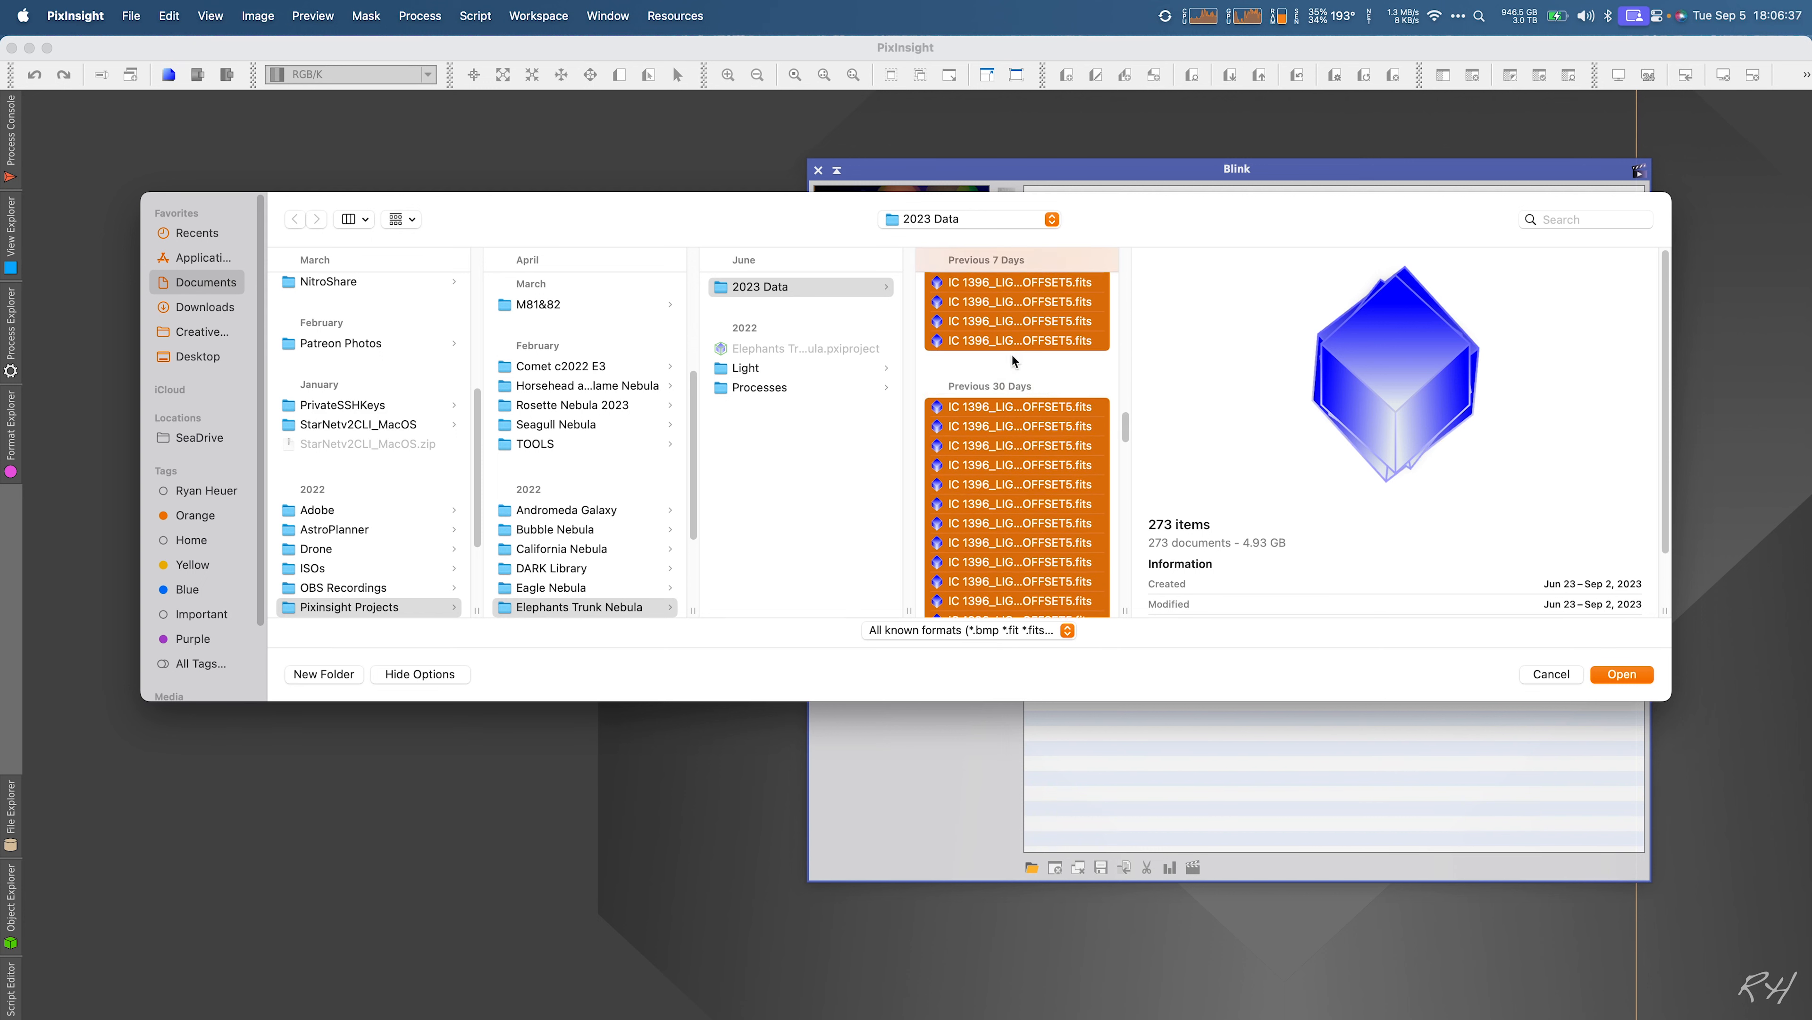
scroll(down, 3)
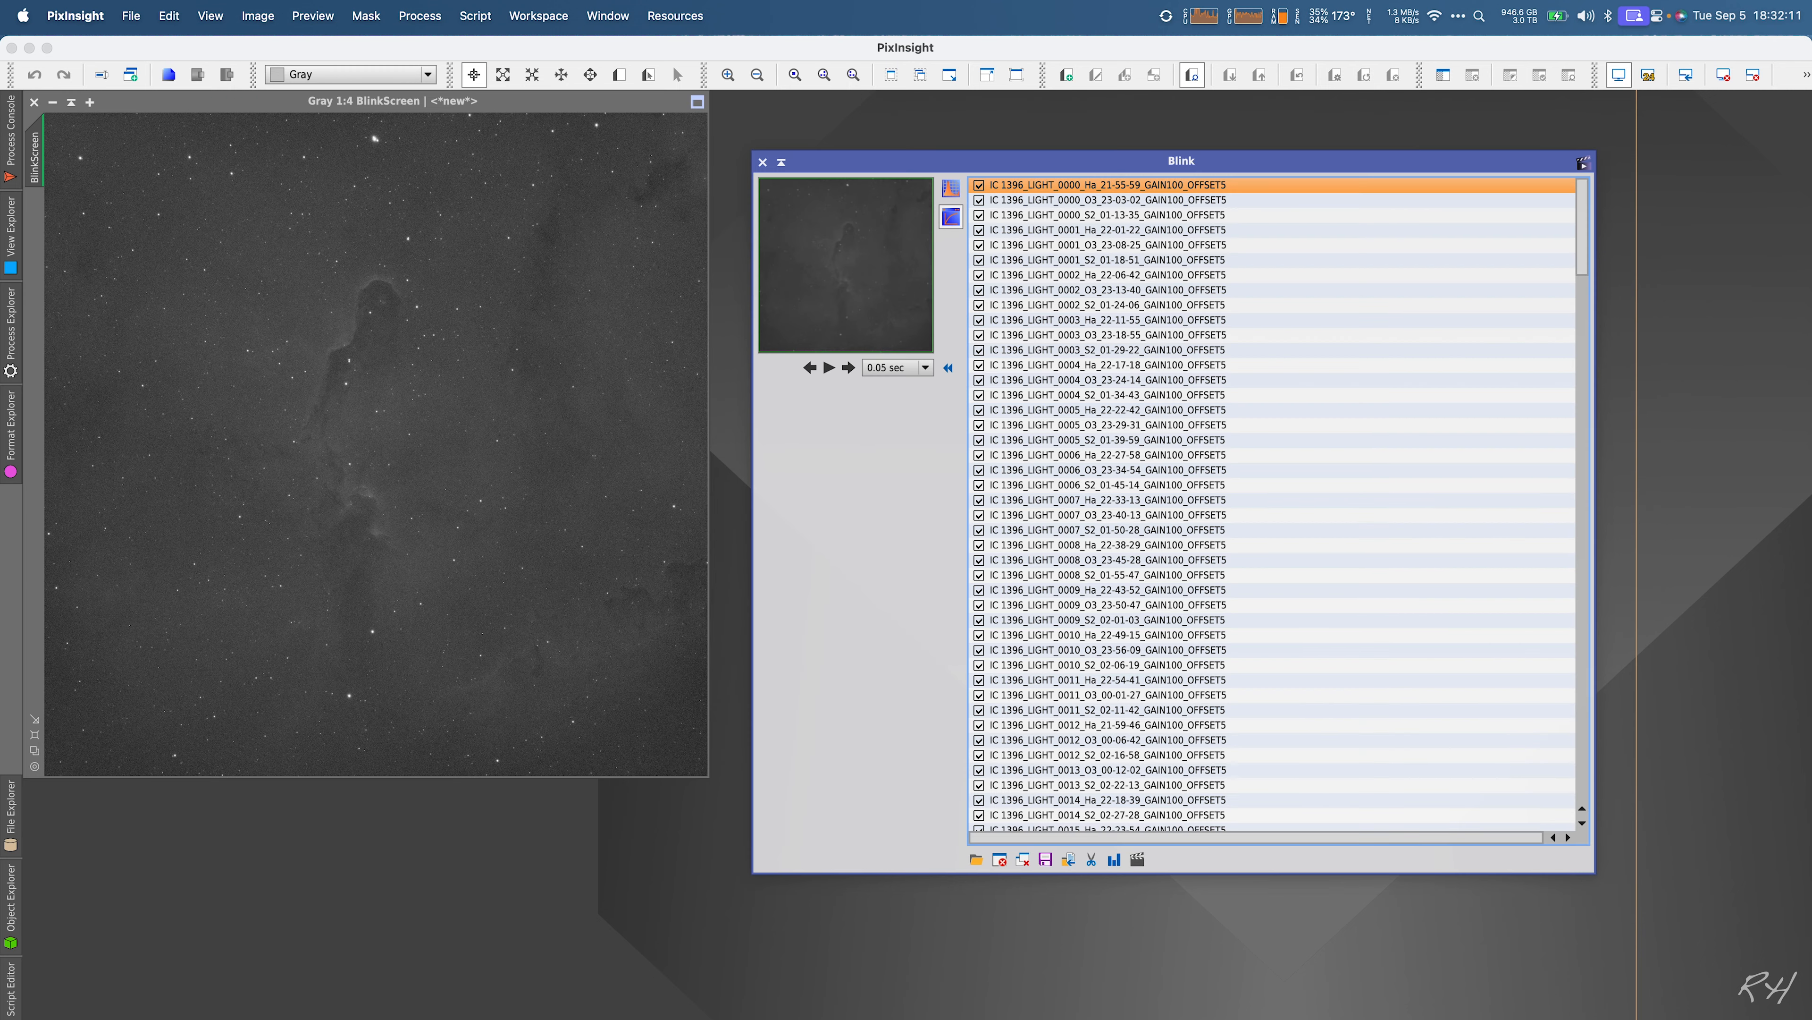
click(1103, 245)
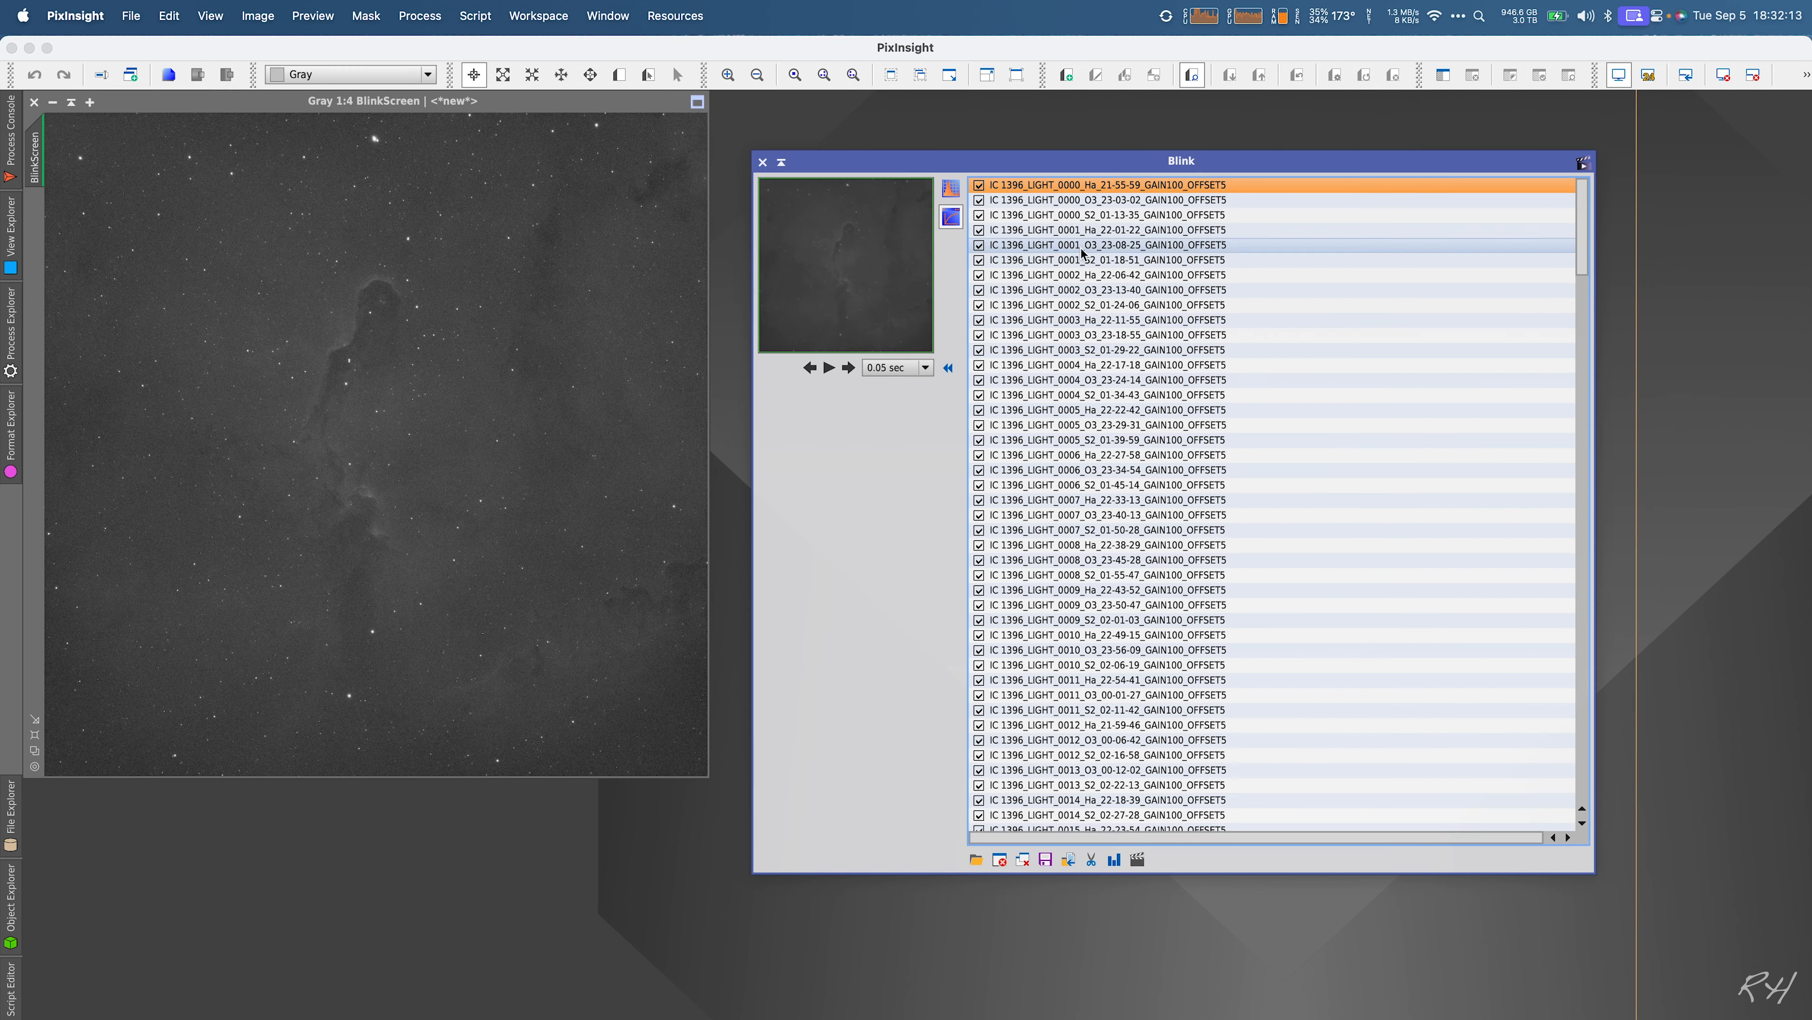
click(1072, 305)
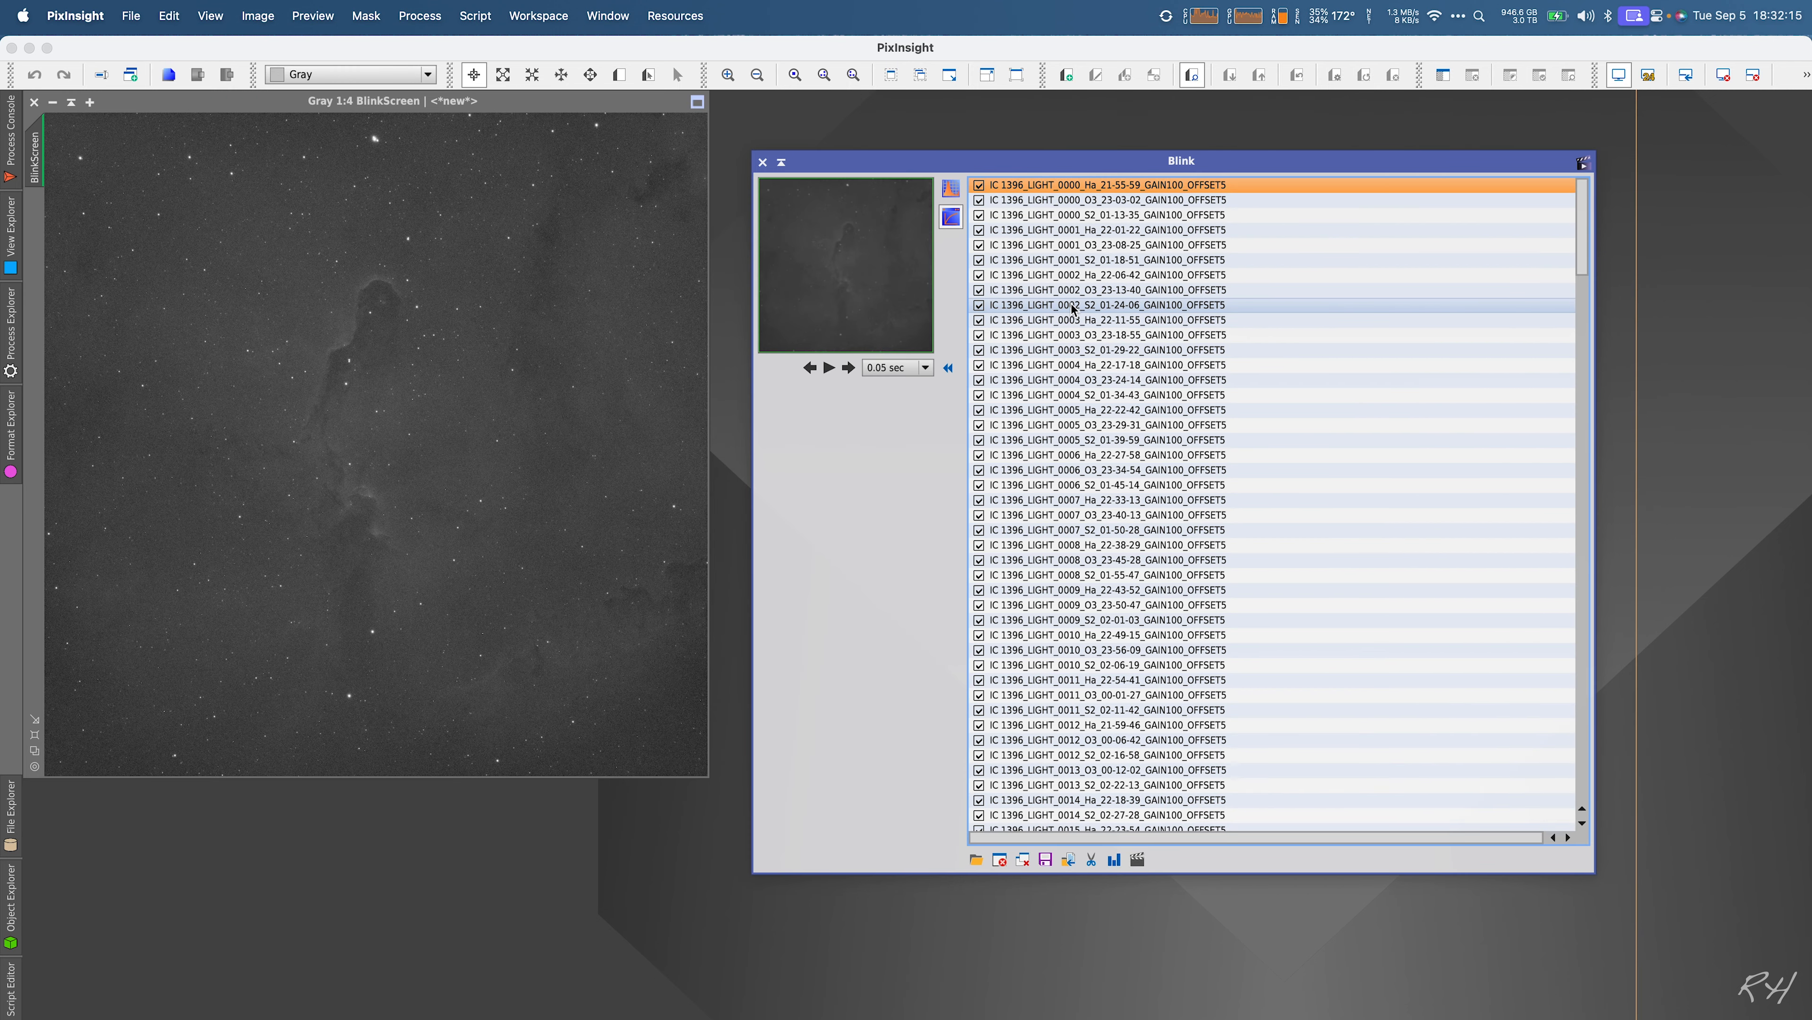
click(1094, 186)
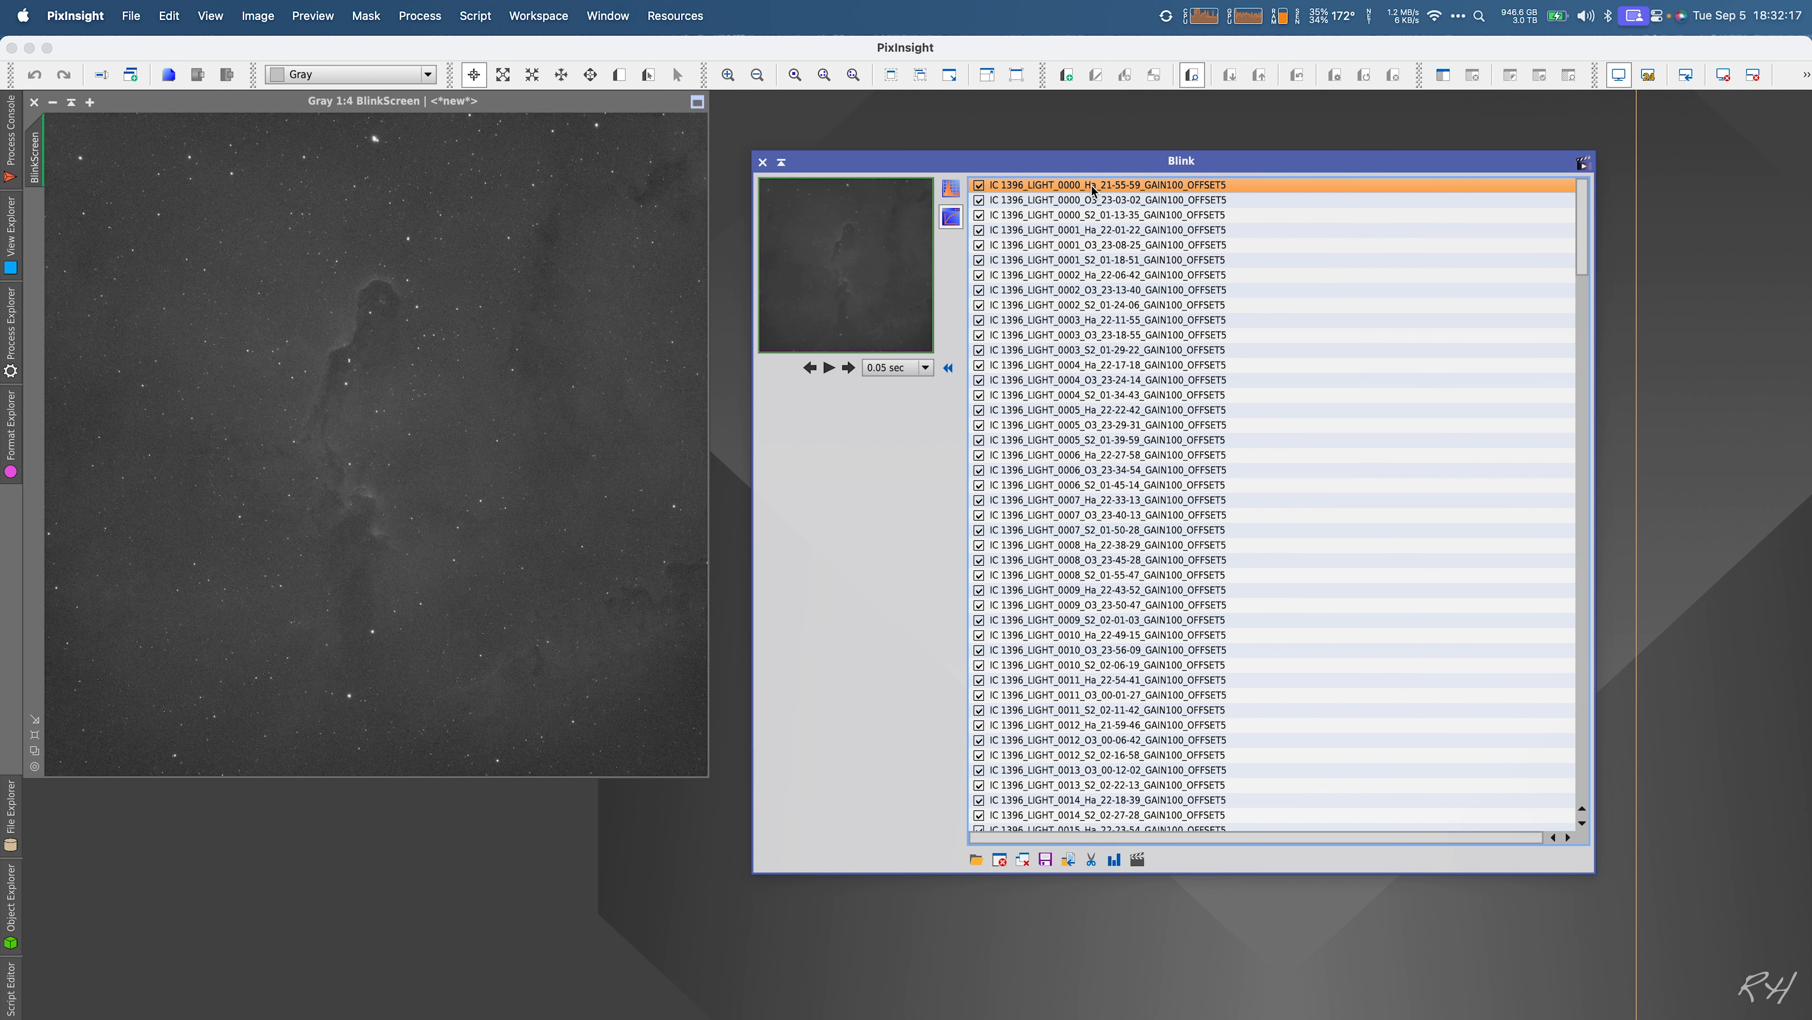
click(1103, 230)
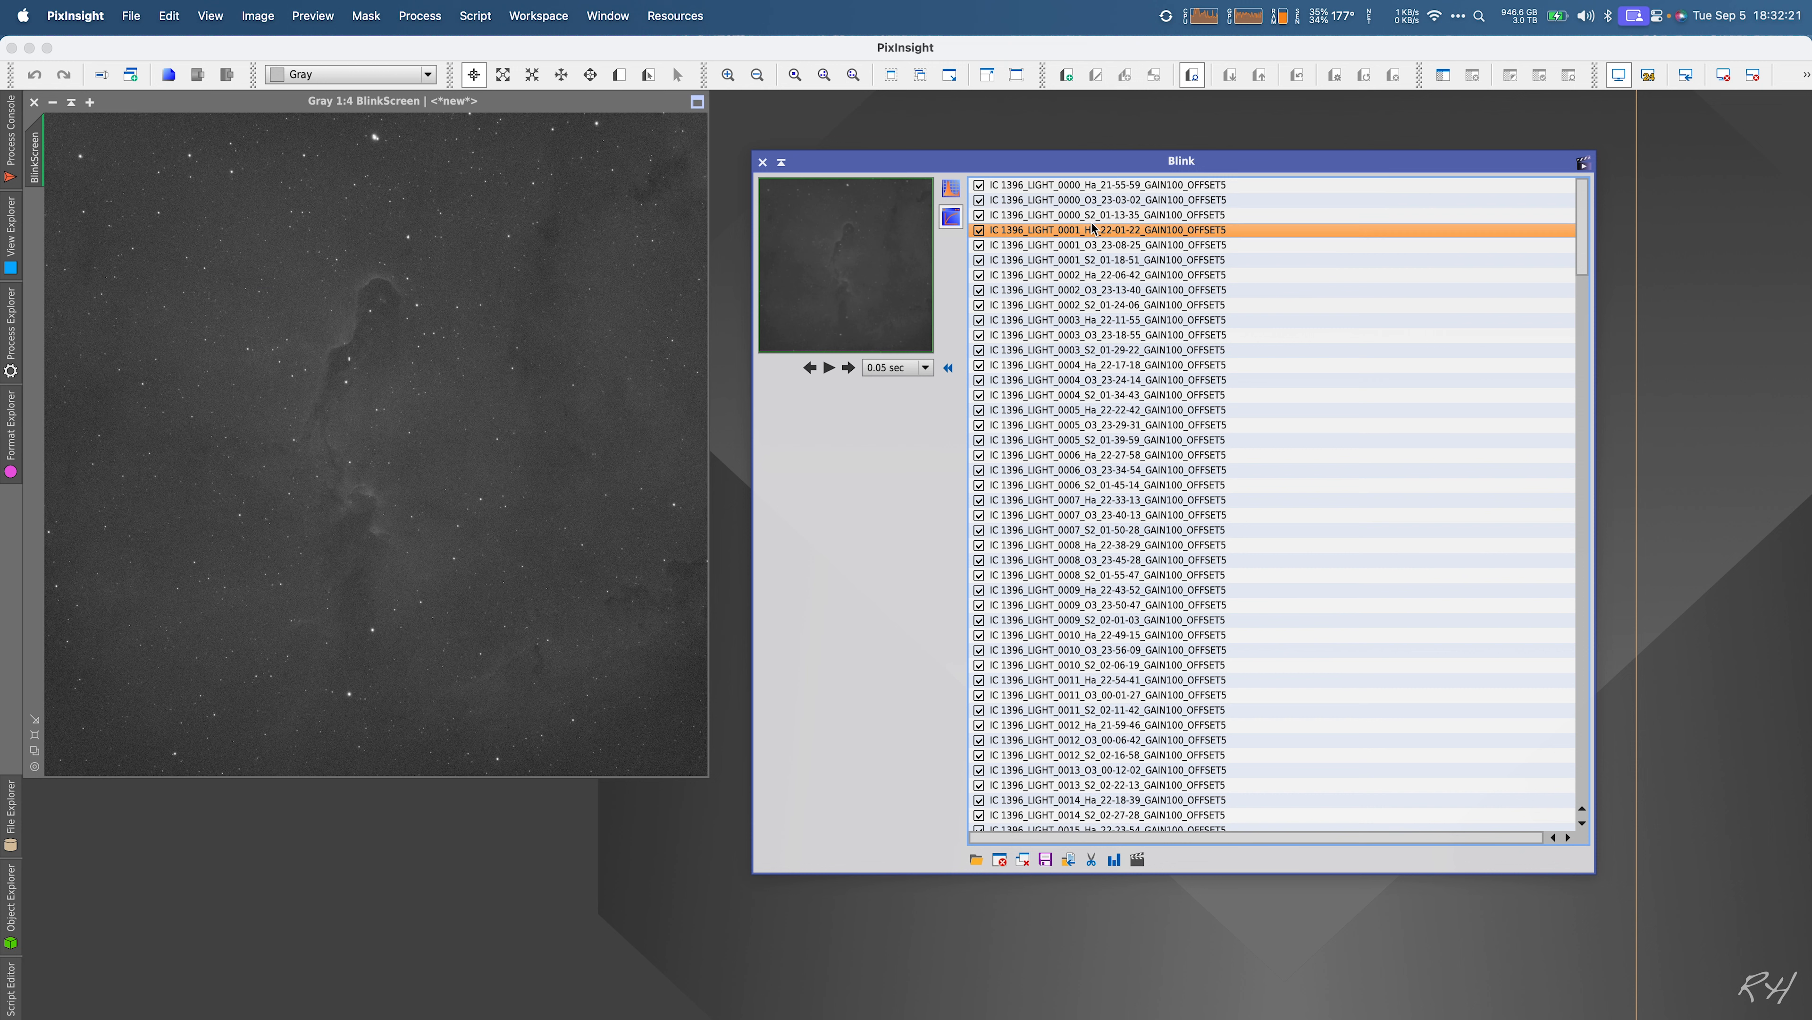
click(1107, 200)
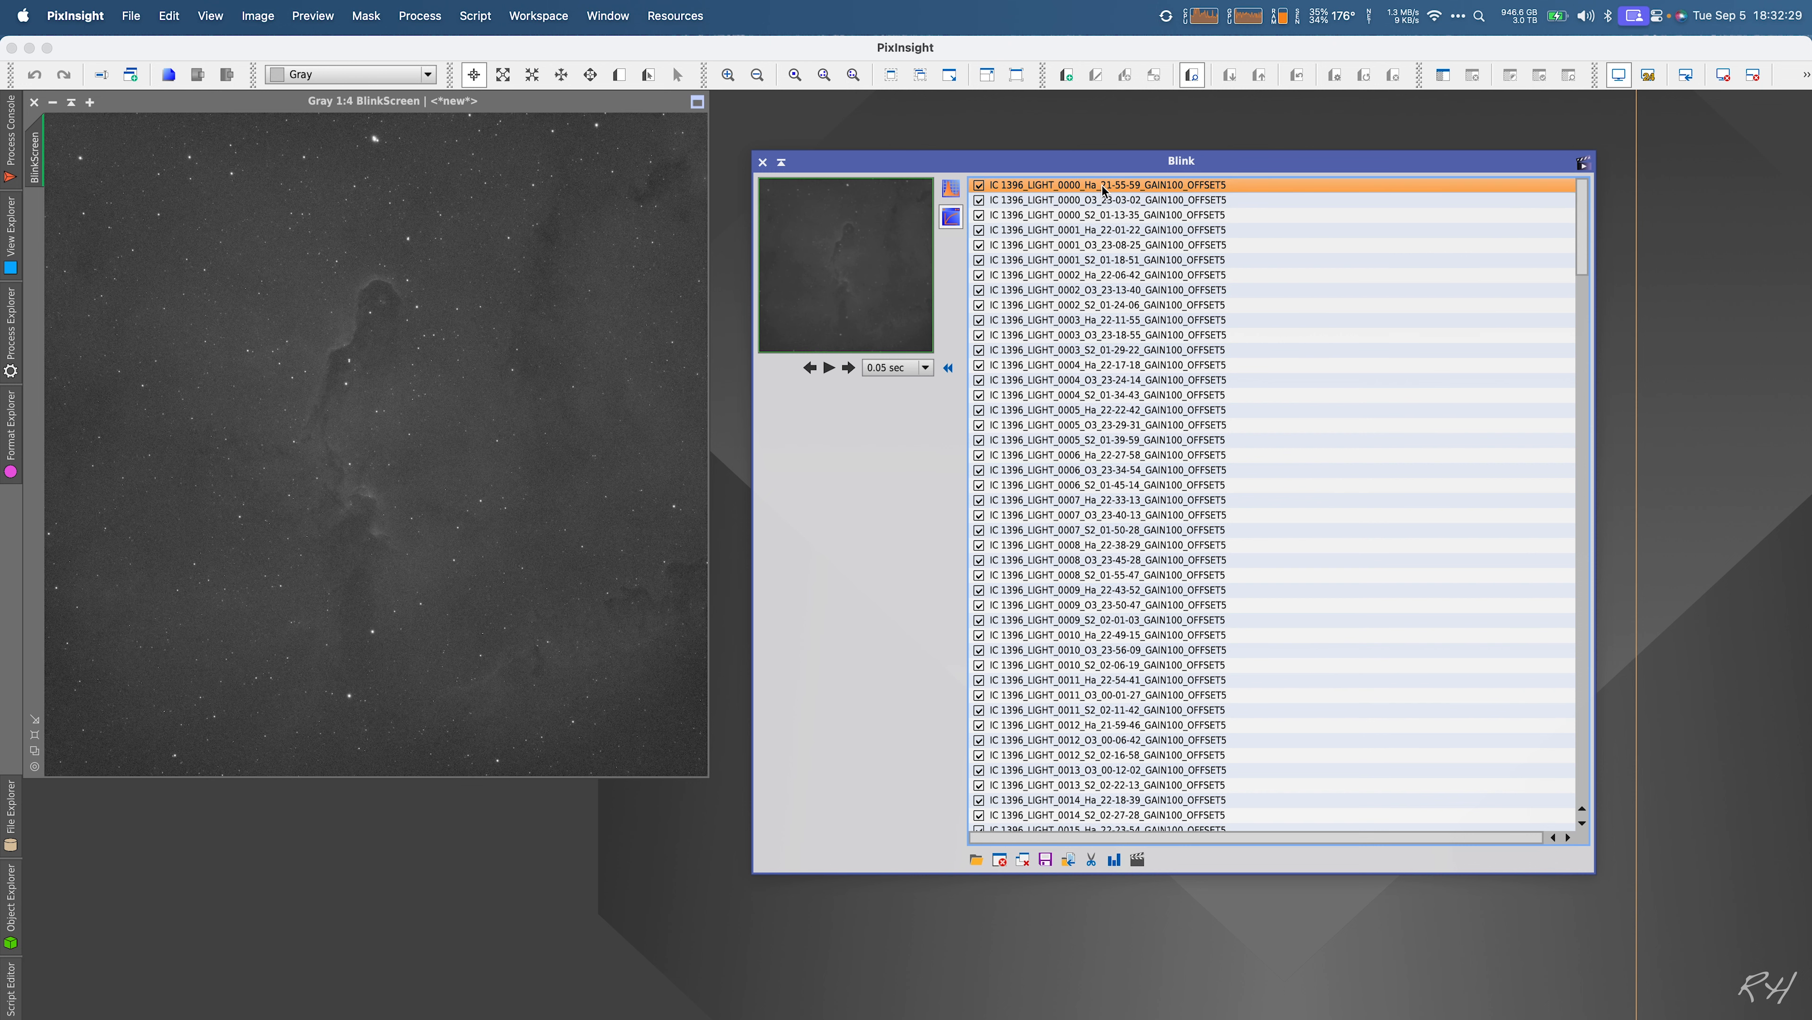
click(1104, 215)
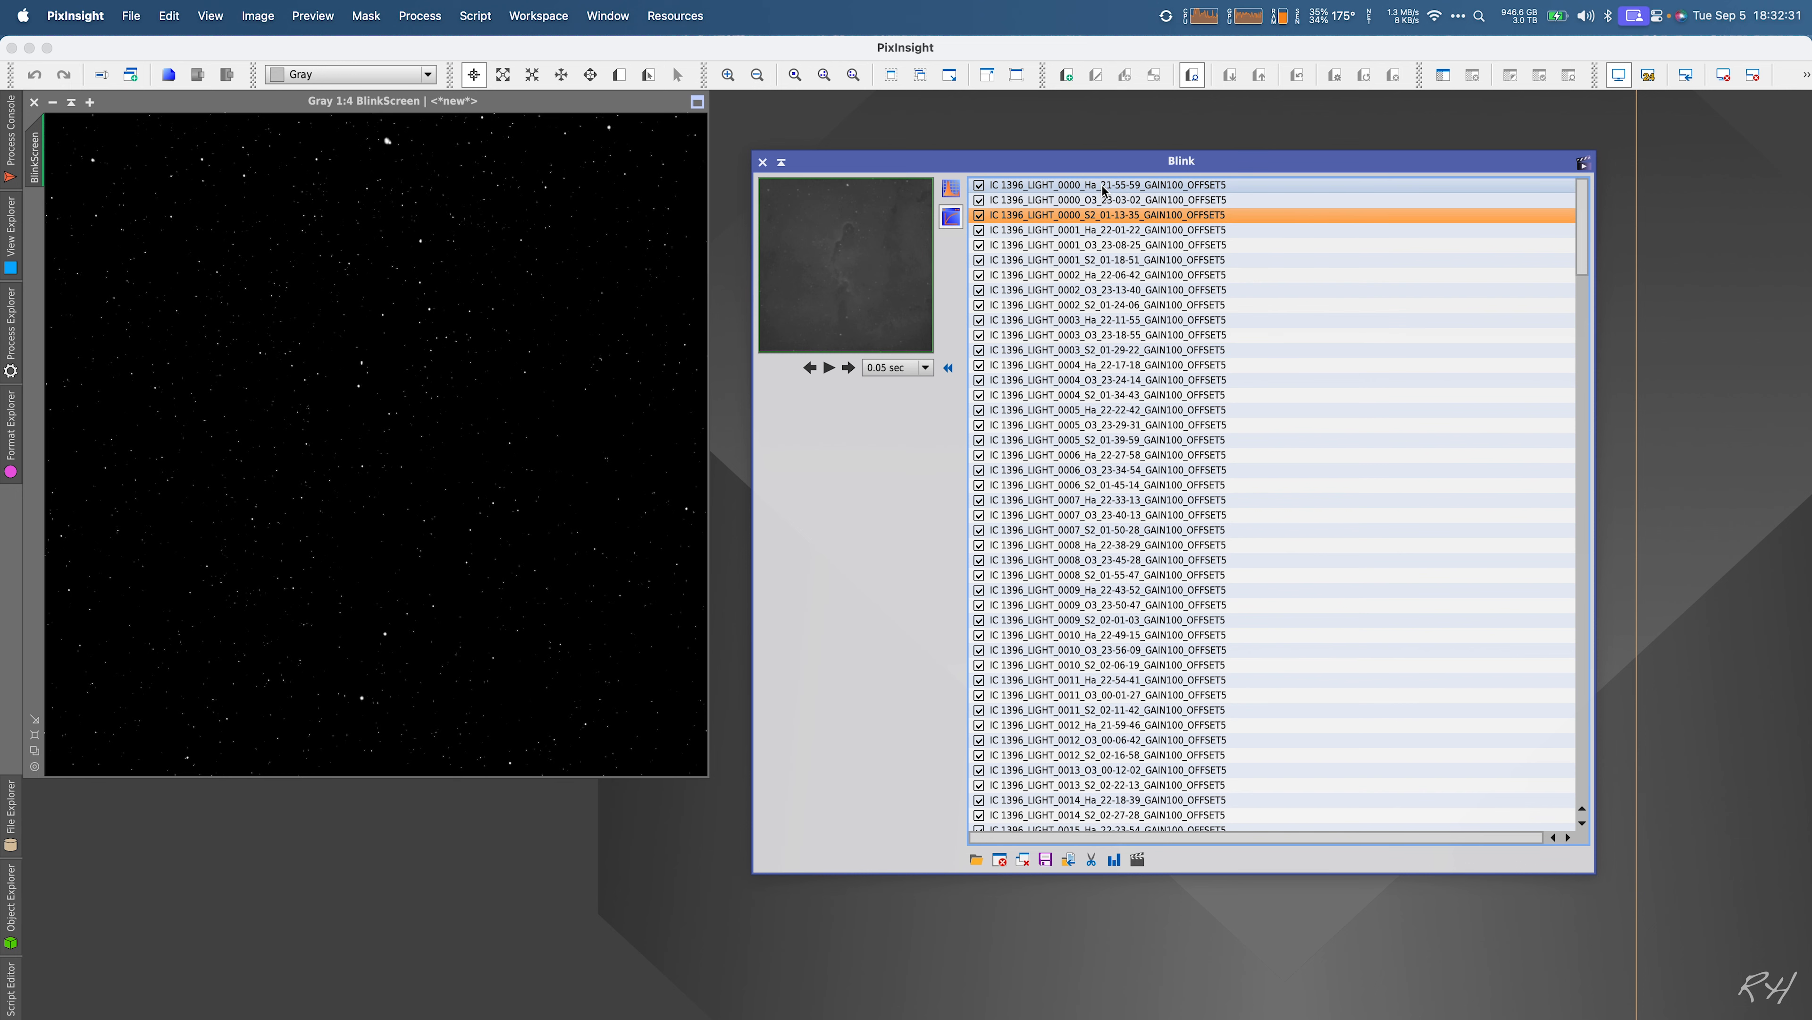
click(1107, 185)
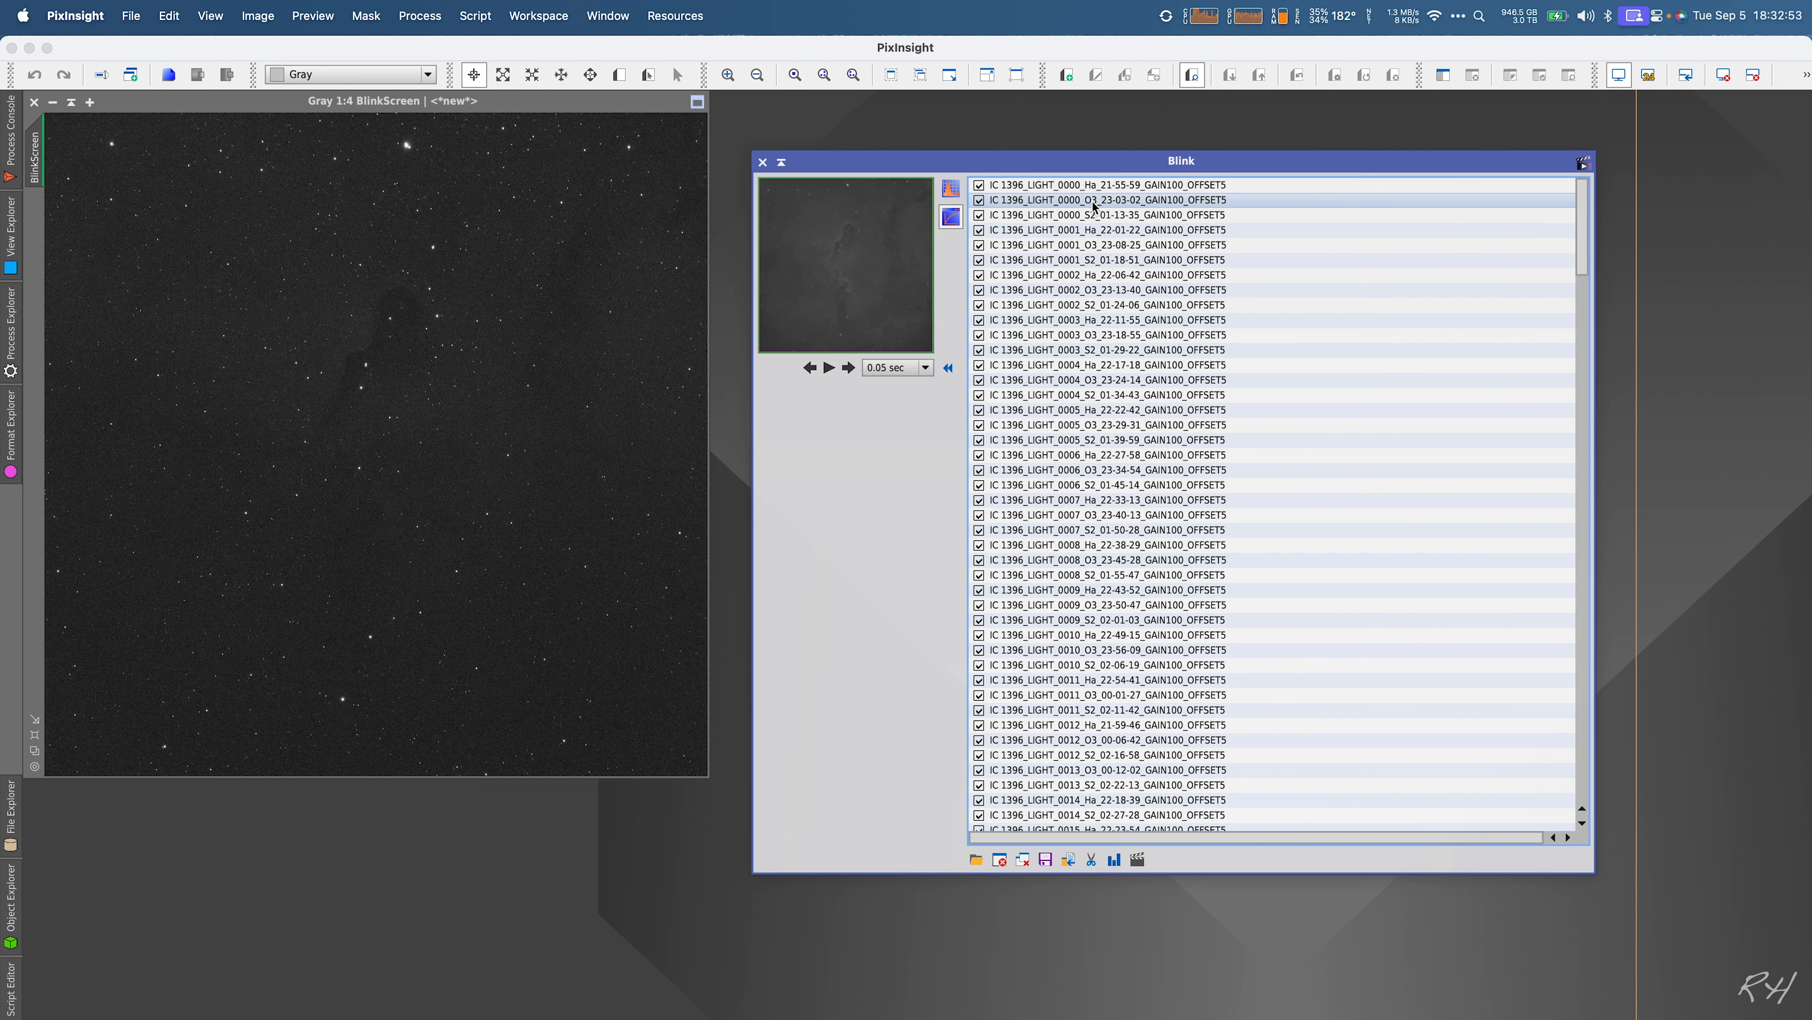
click(1096, 216)
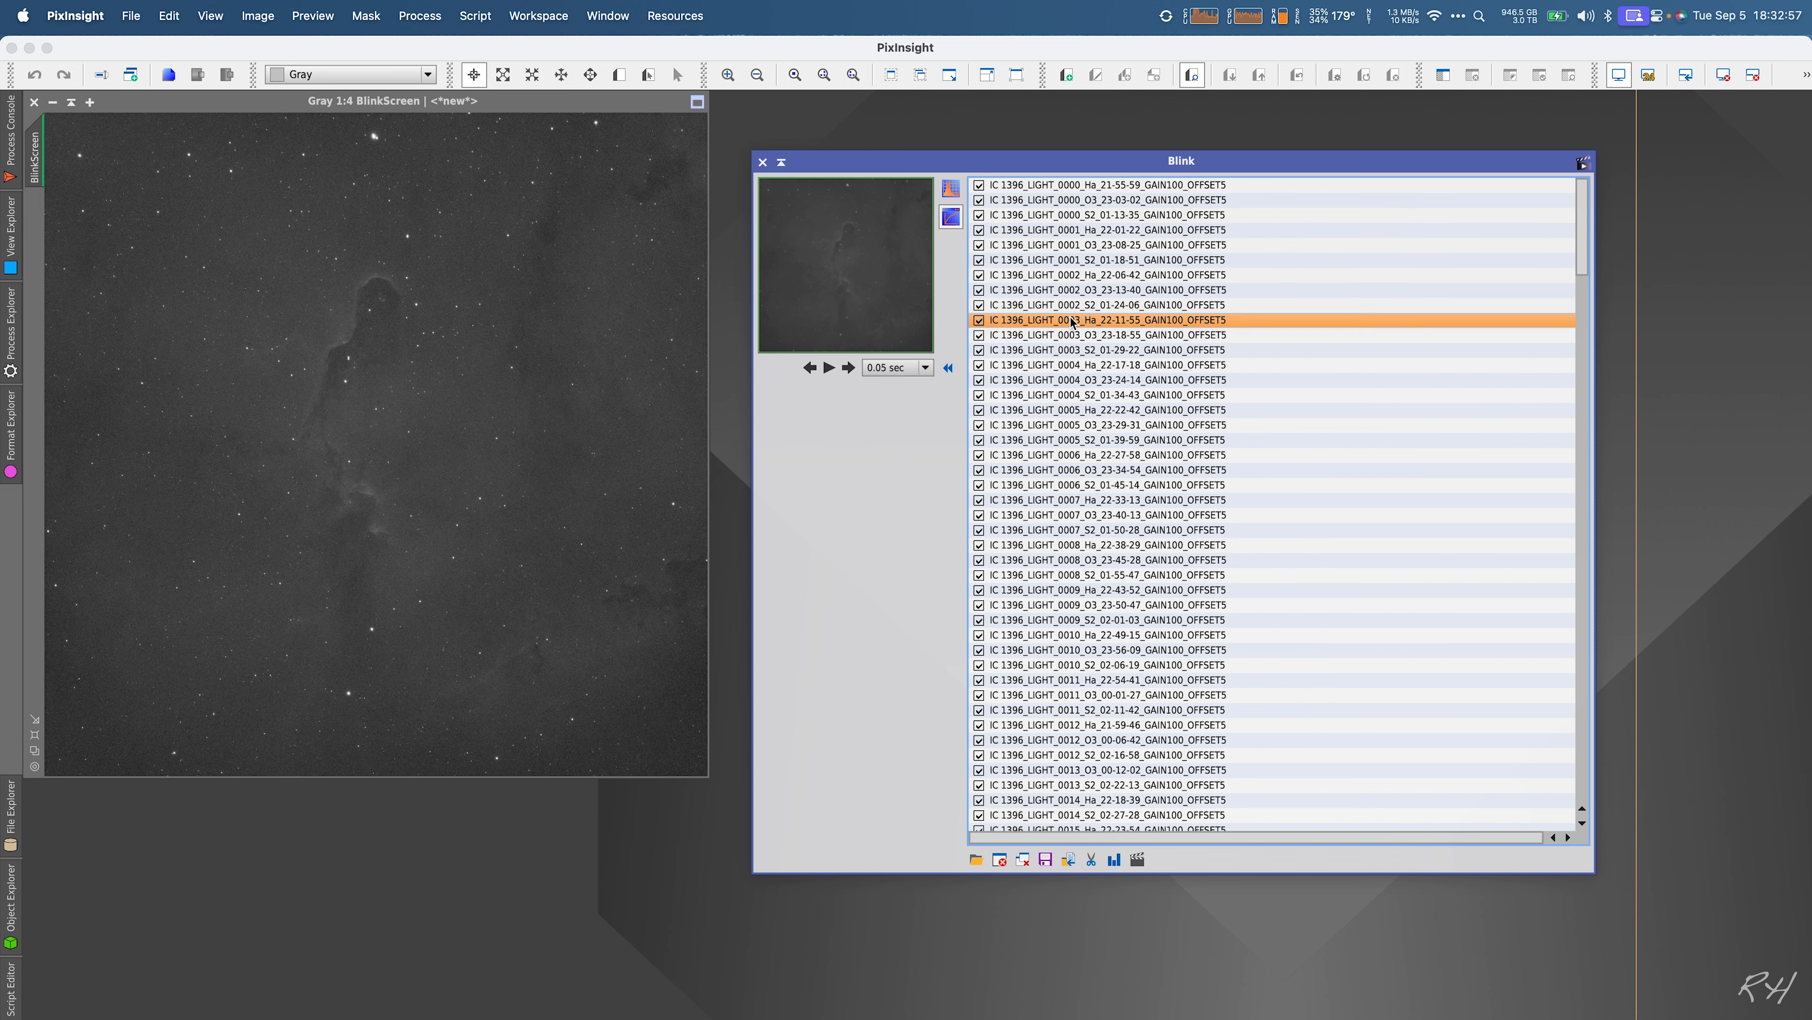
click(952, 189)
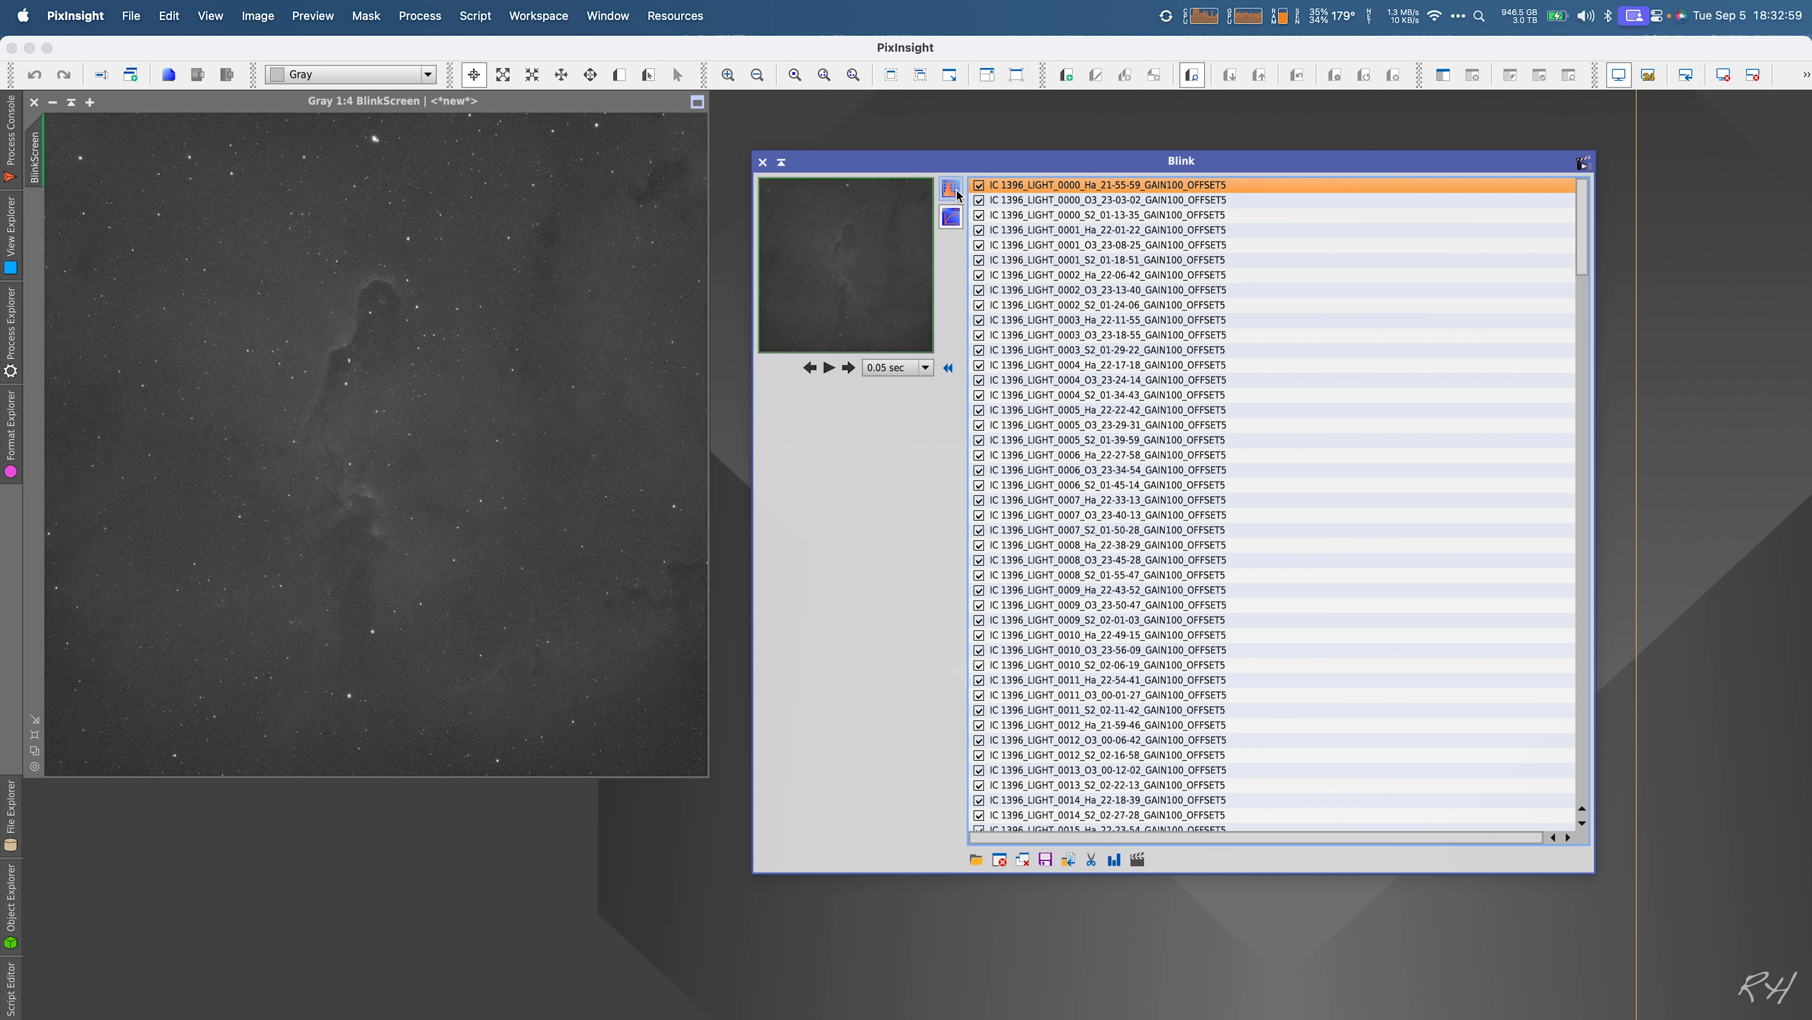
click(950, 188)
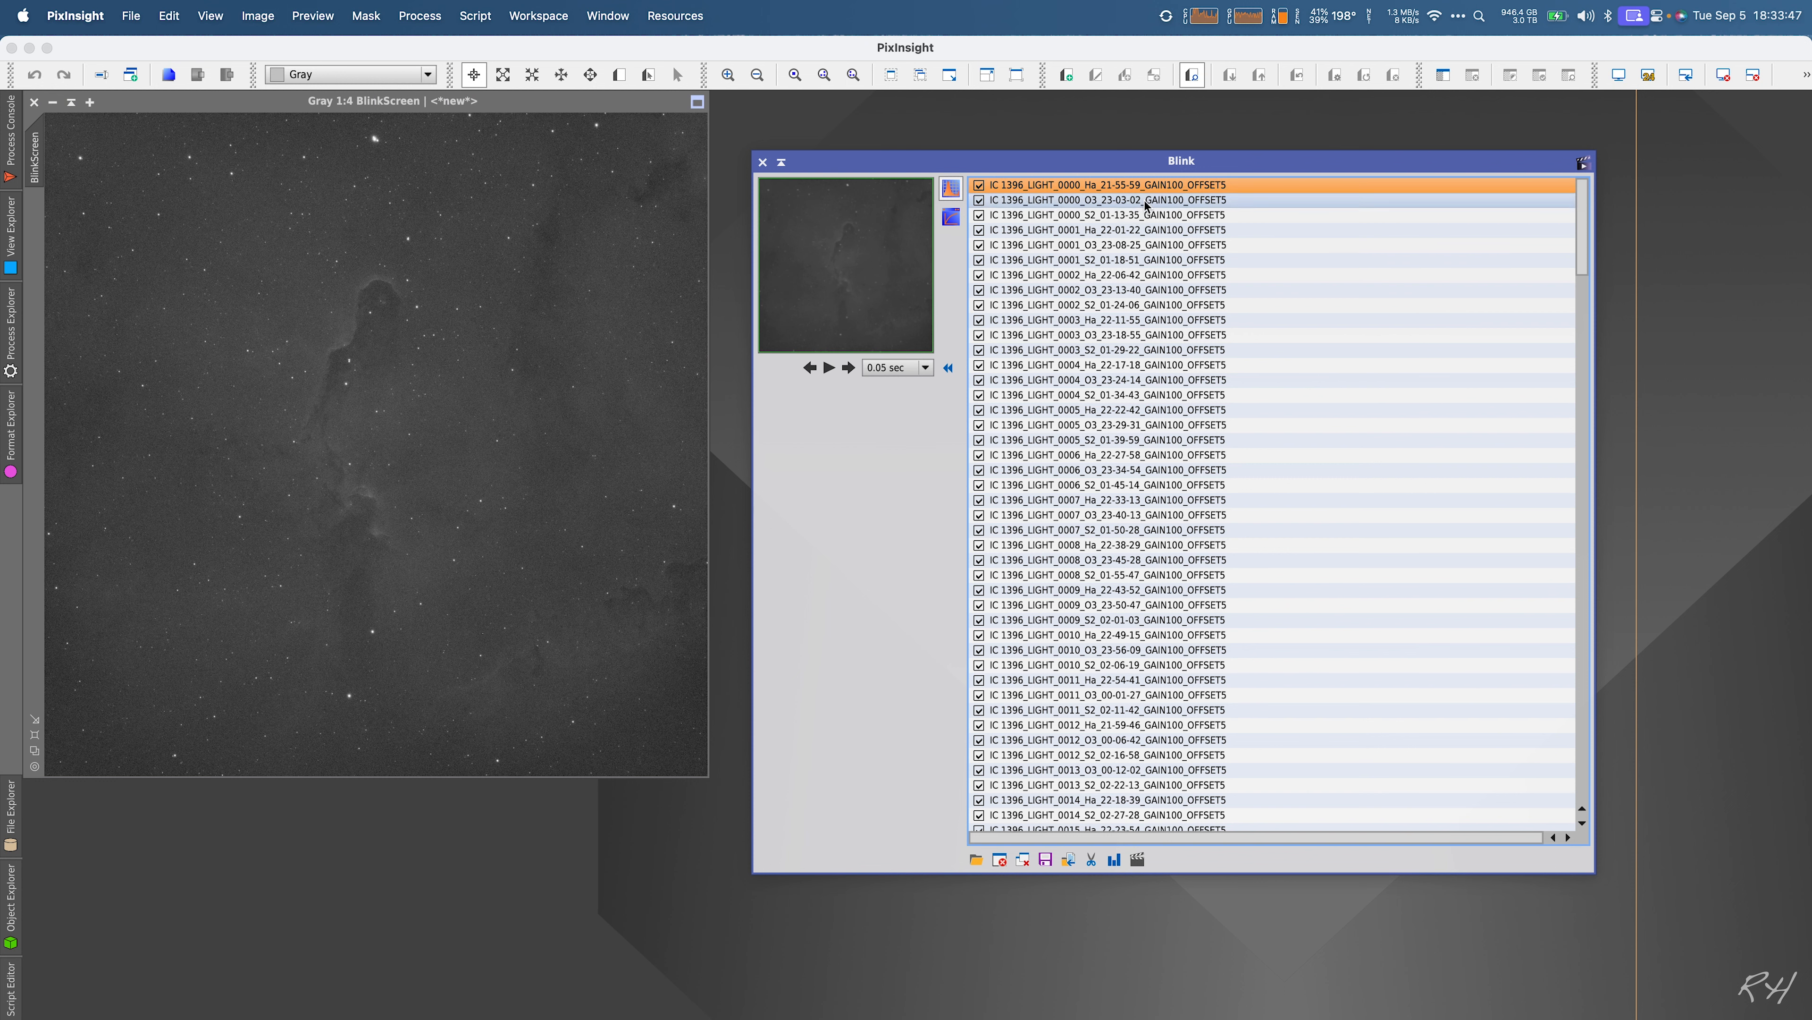
click(1145, 200)
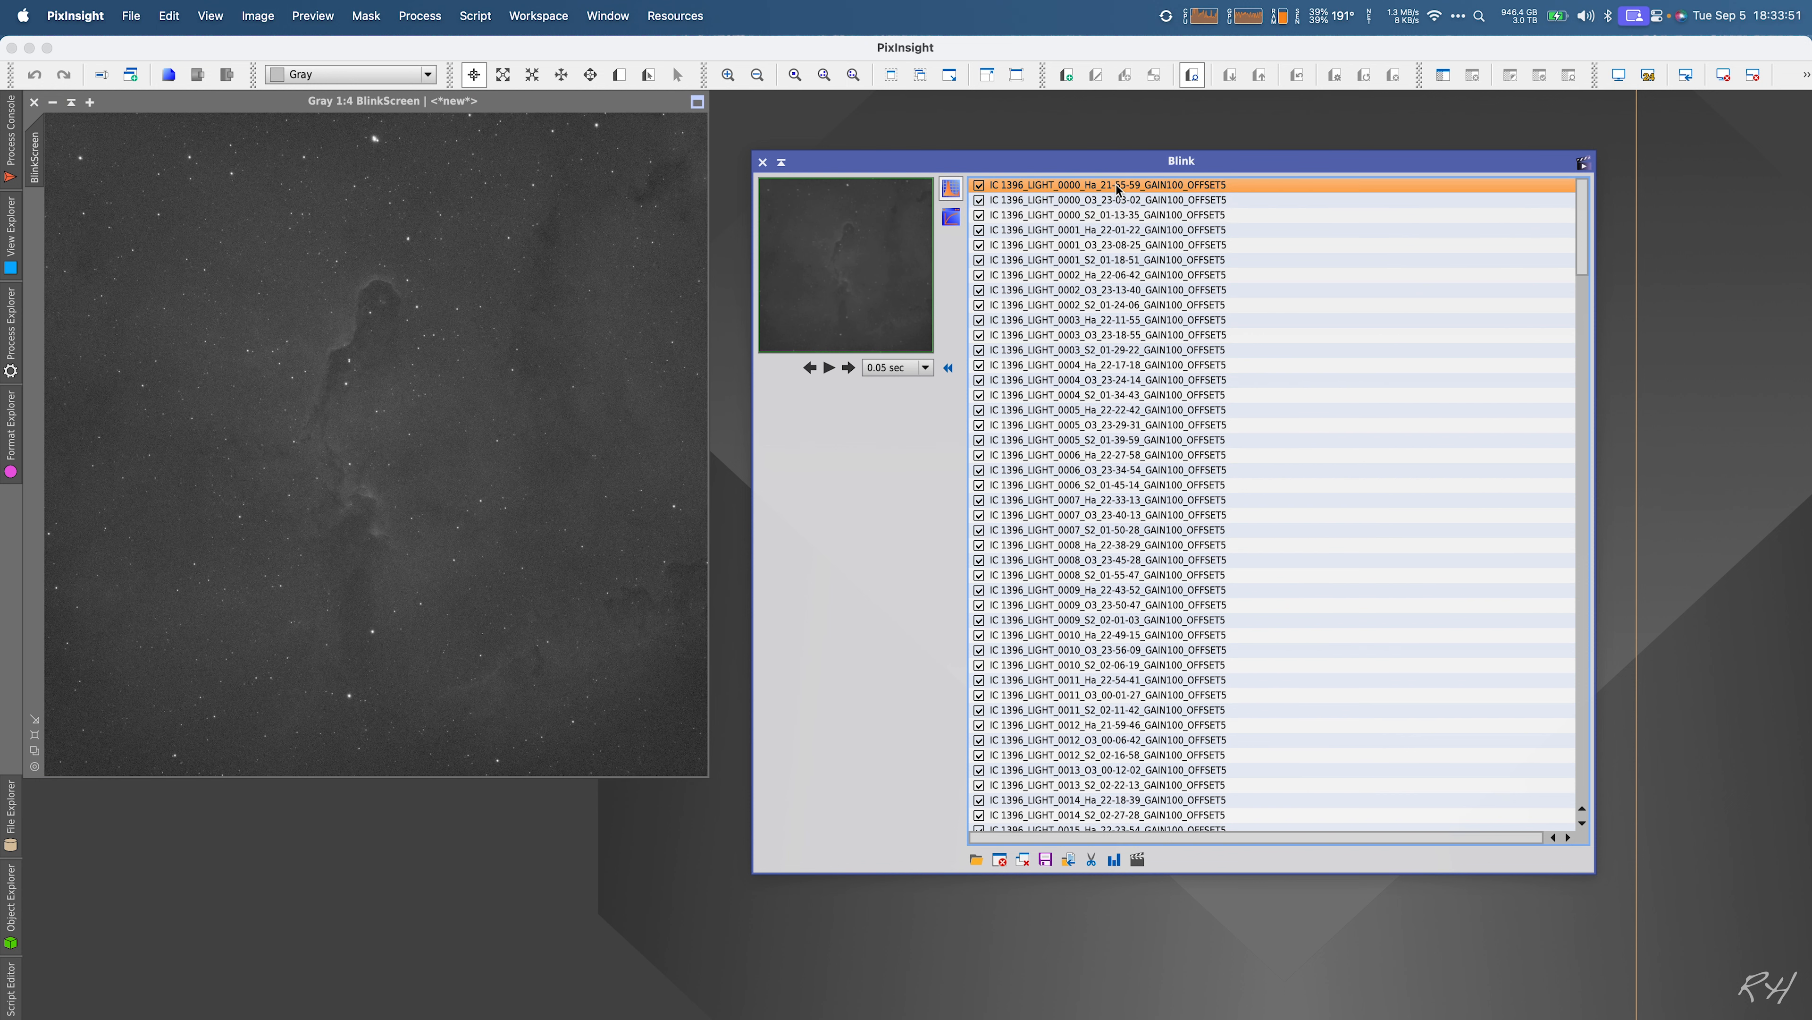
click(1106, 200)
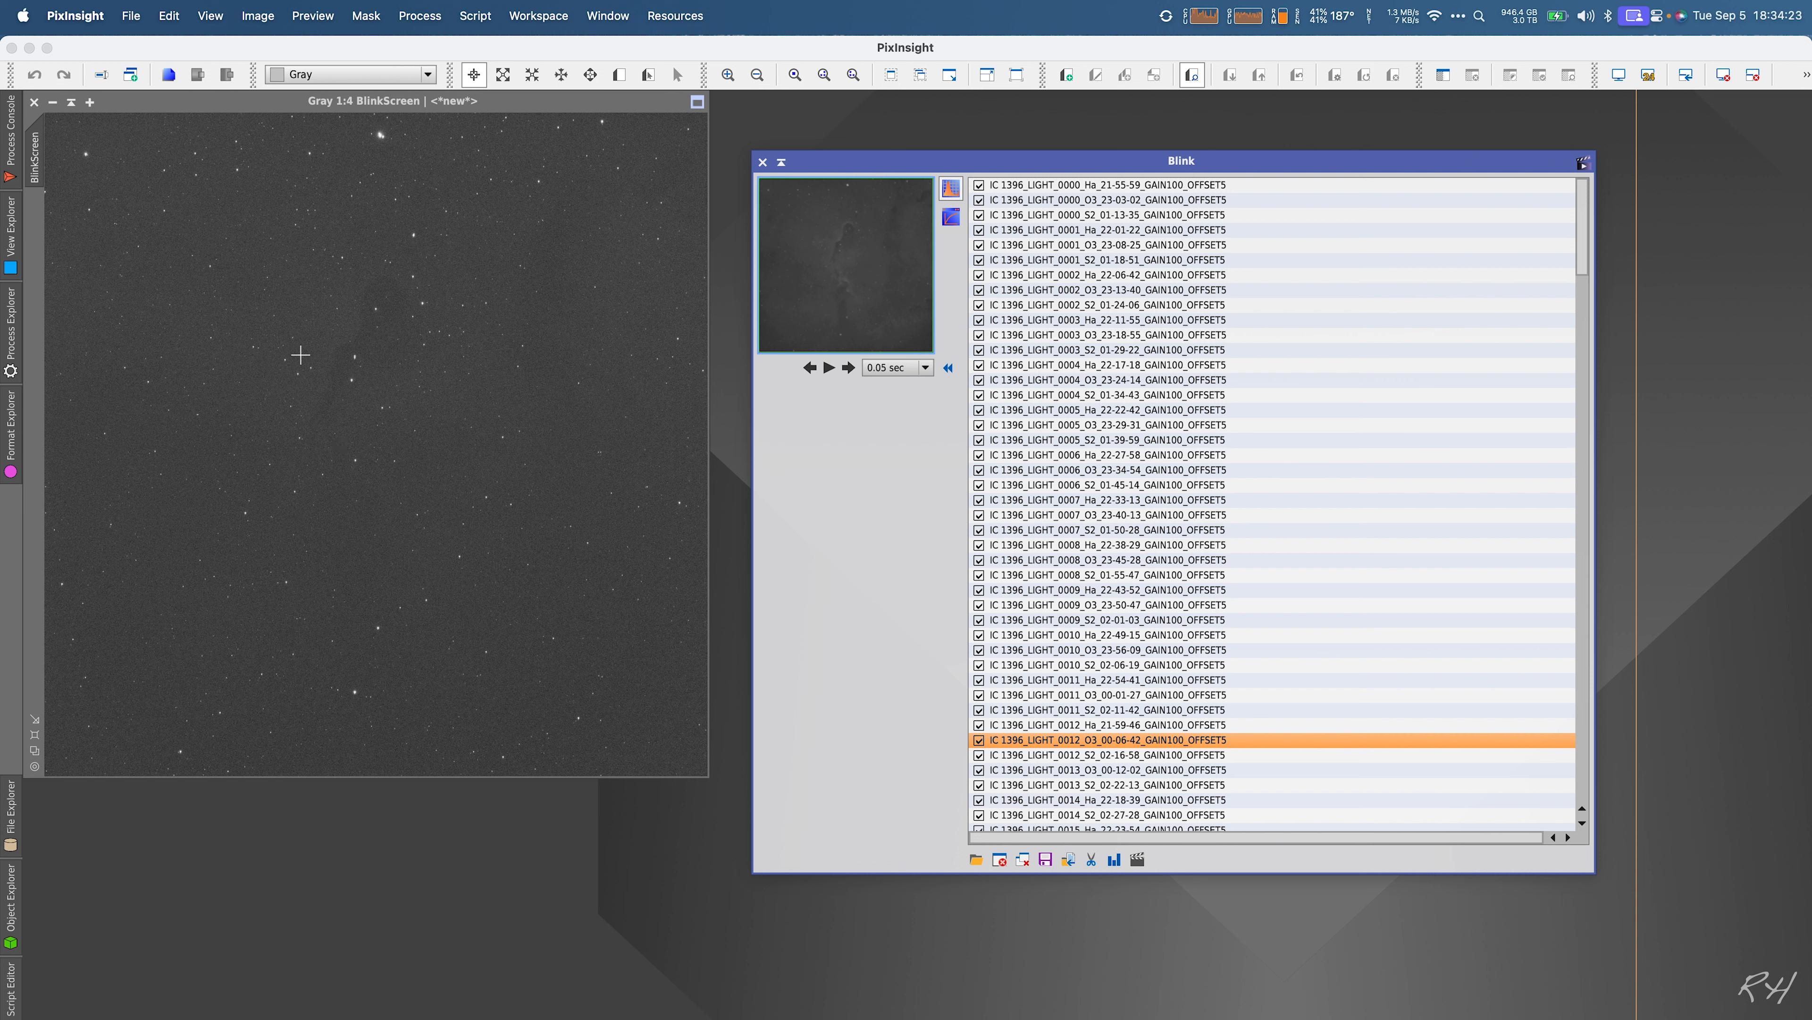
mouse_move(519, 317)
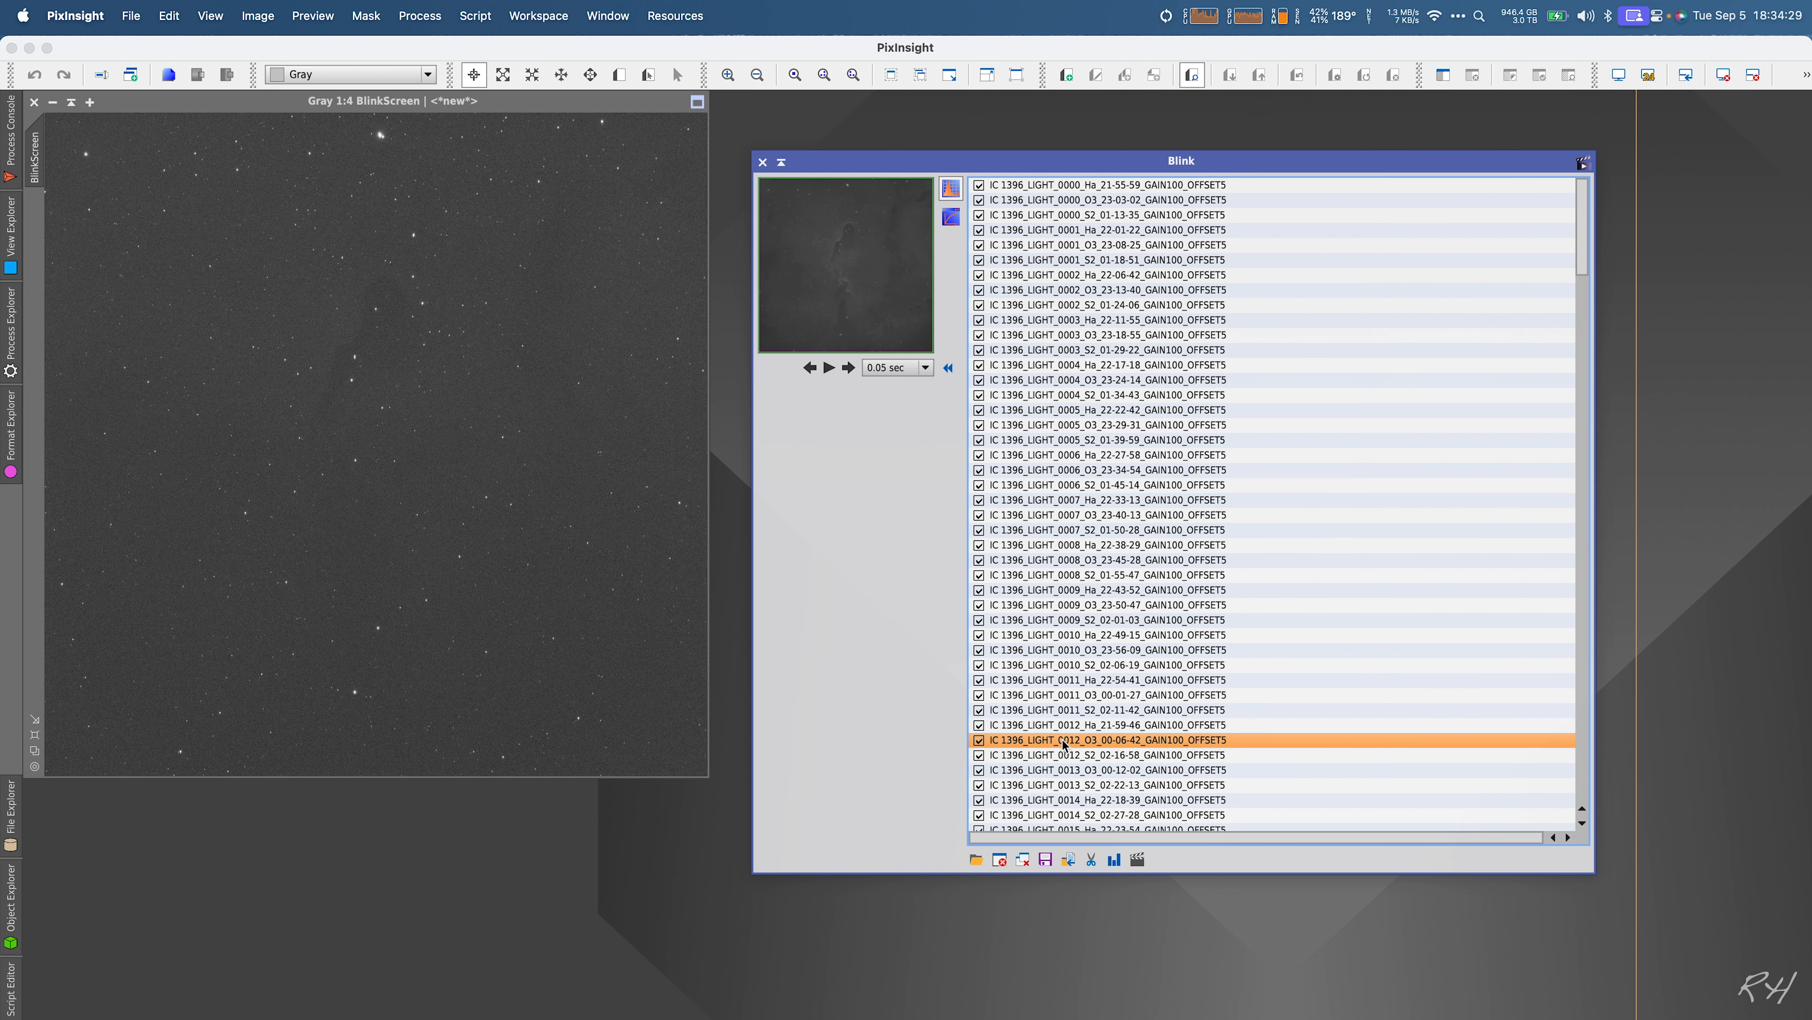
click(1110, 754)
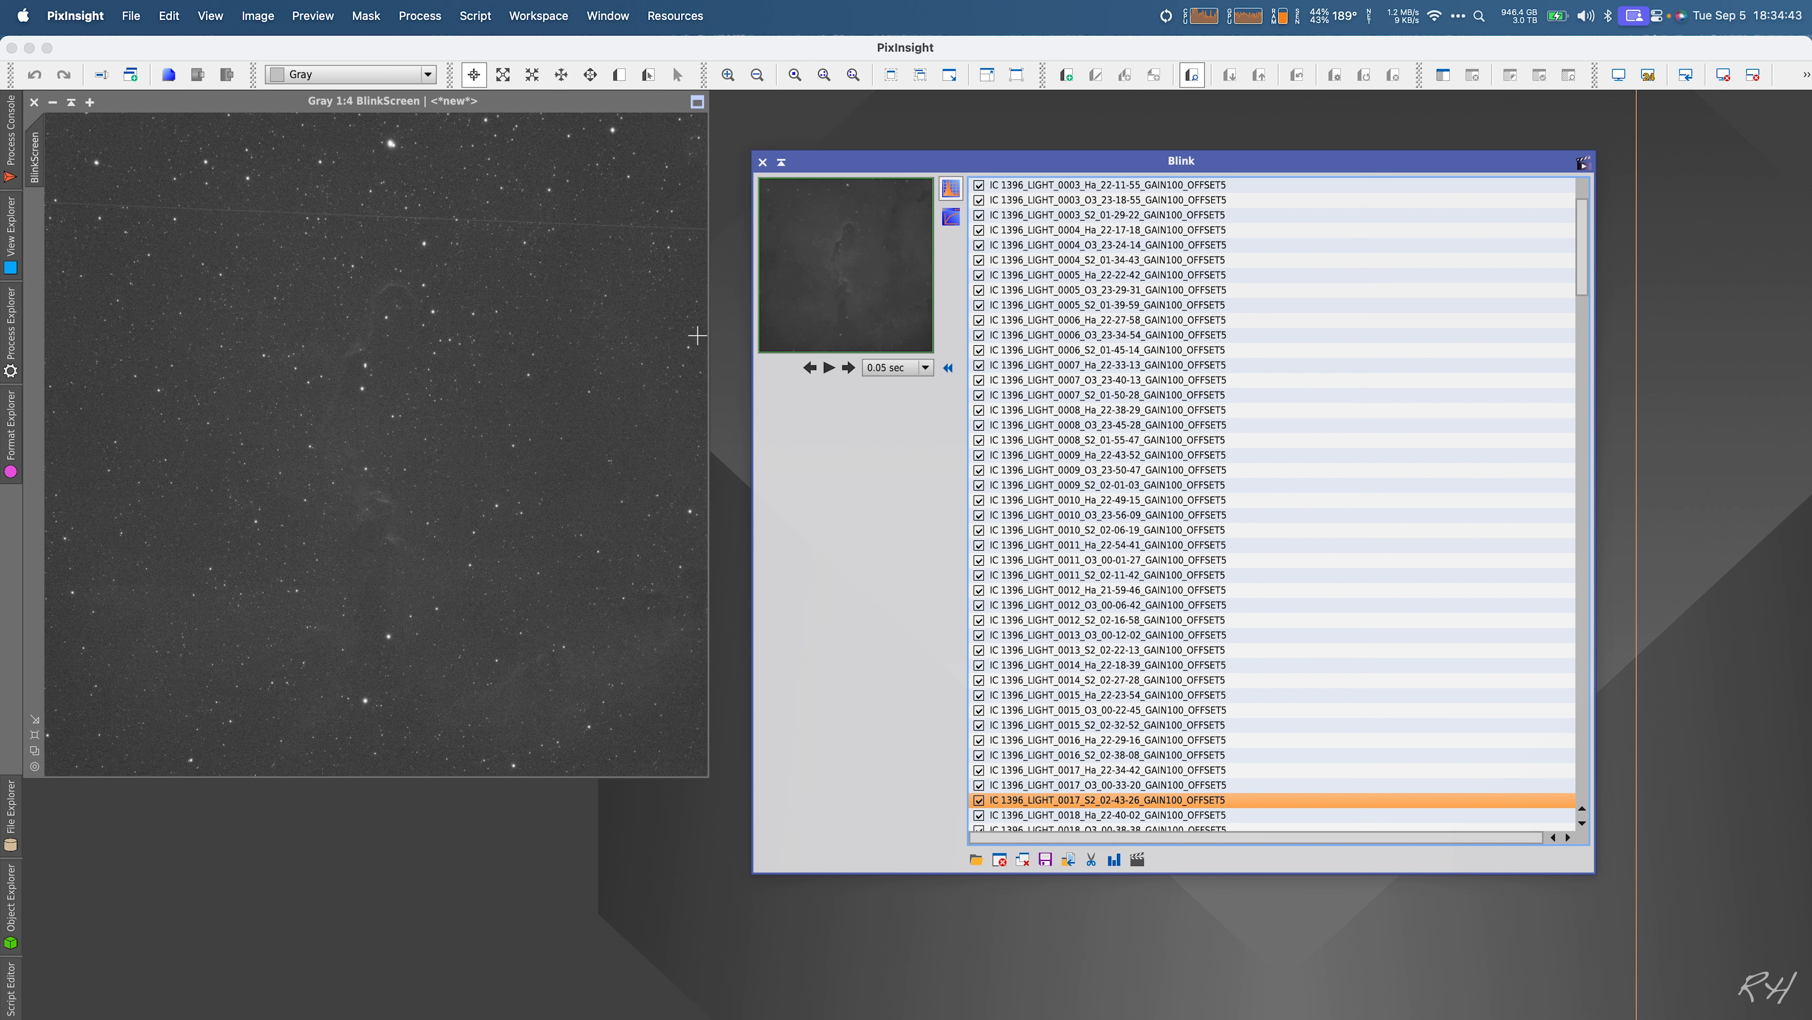
click(1099, 815)
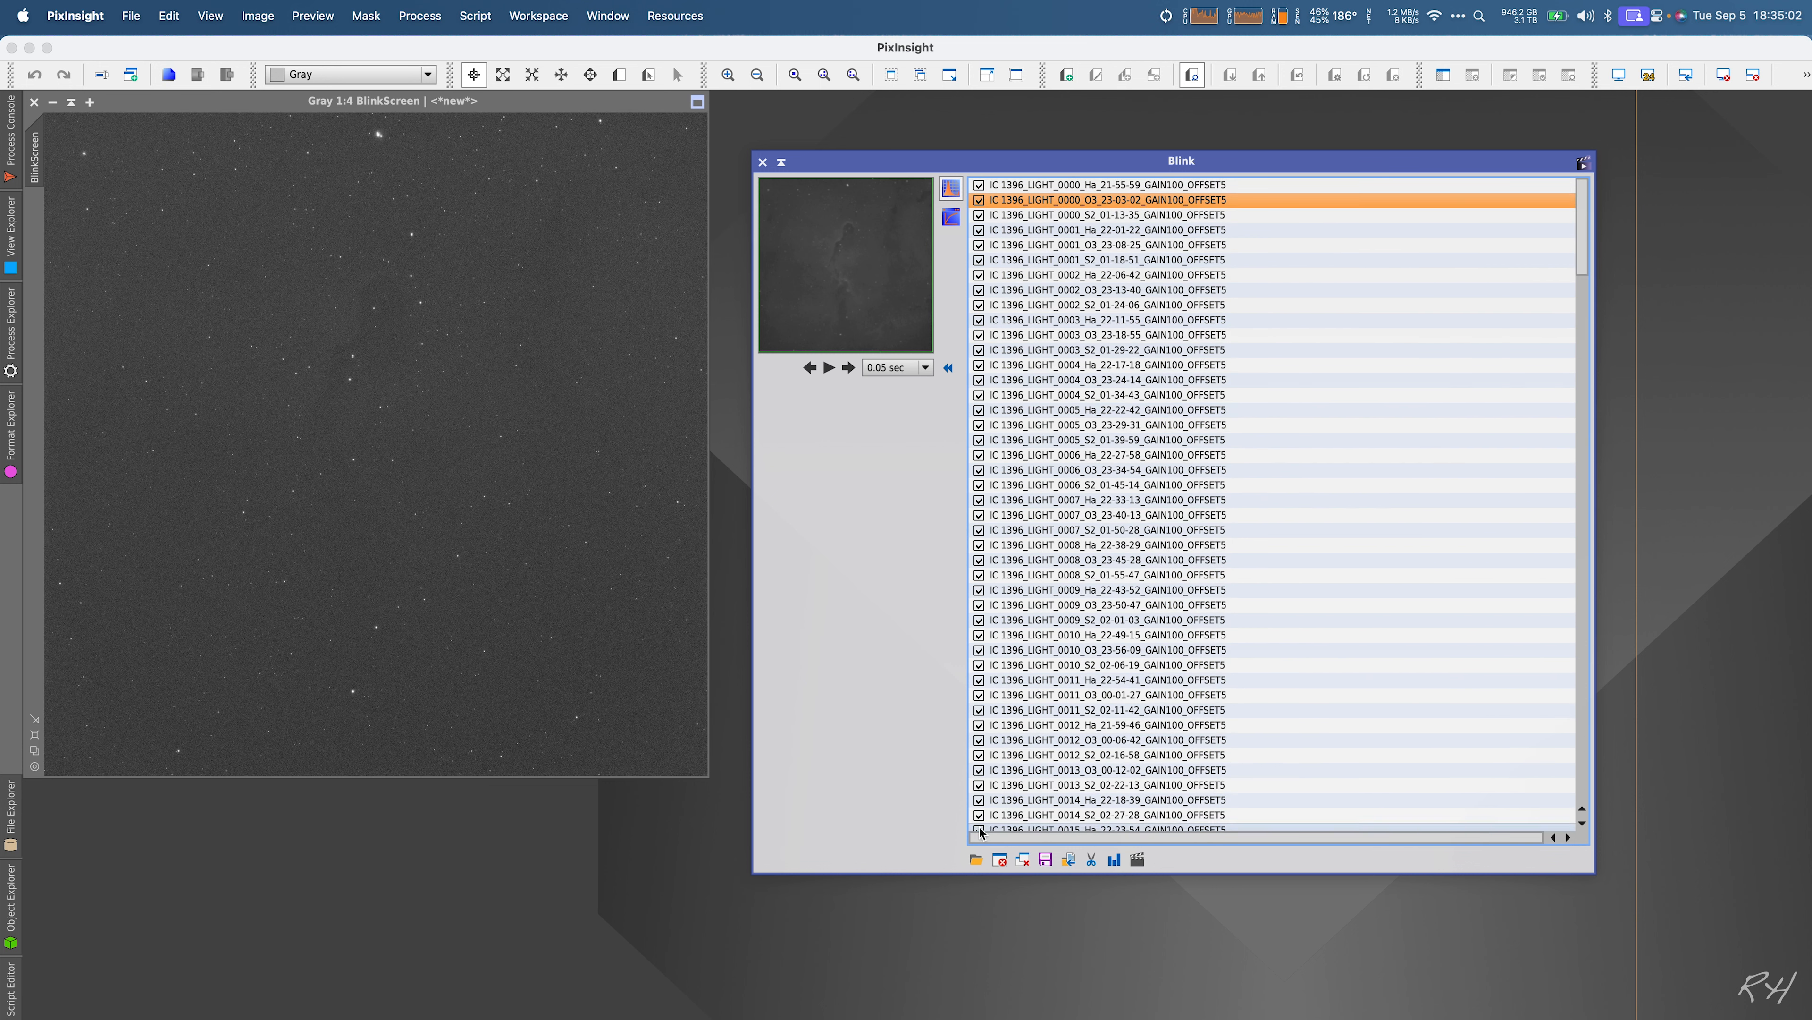
mouse_move(998, 859)
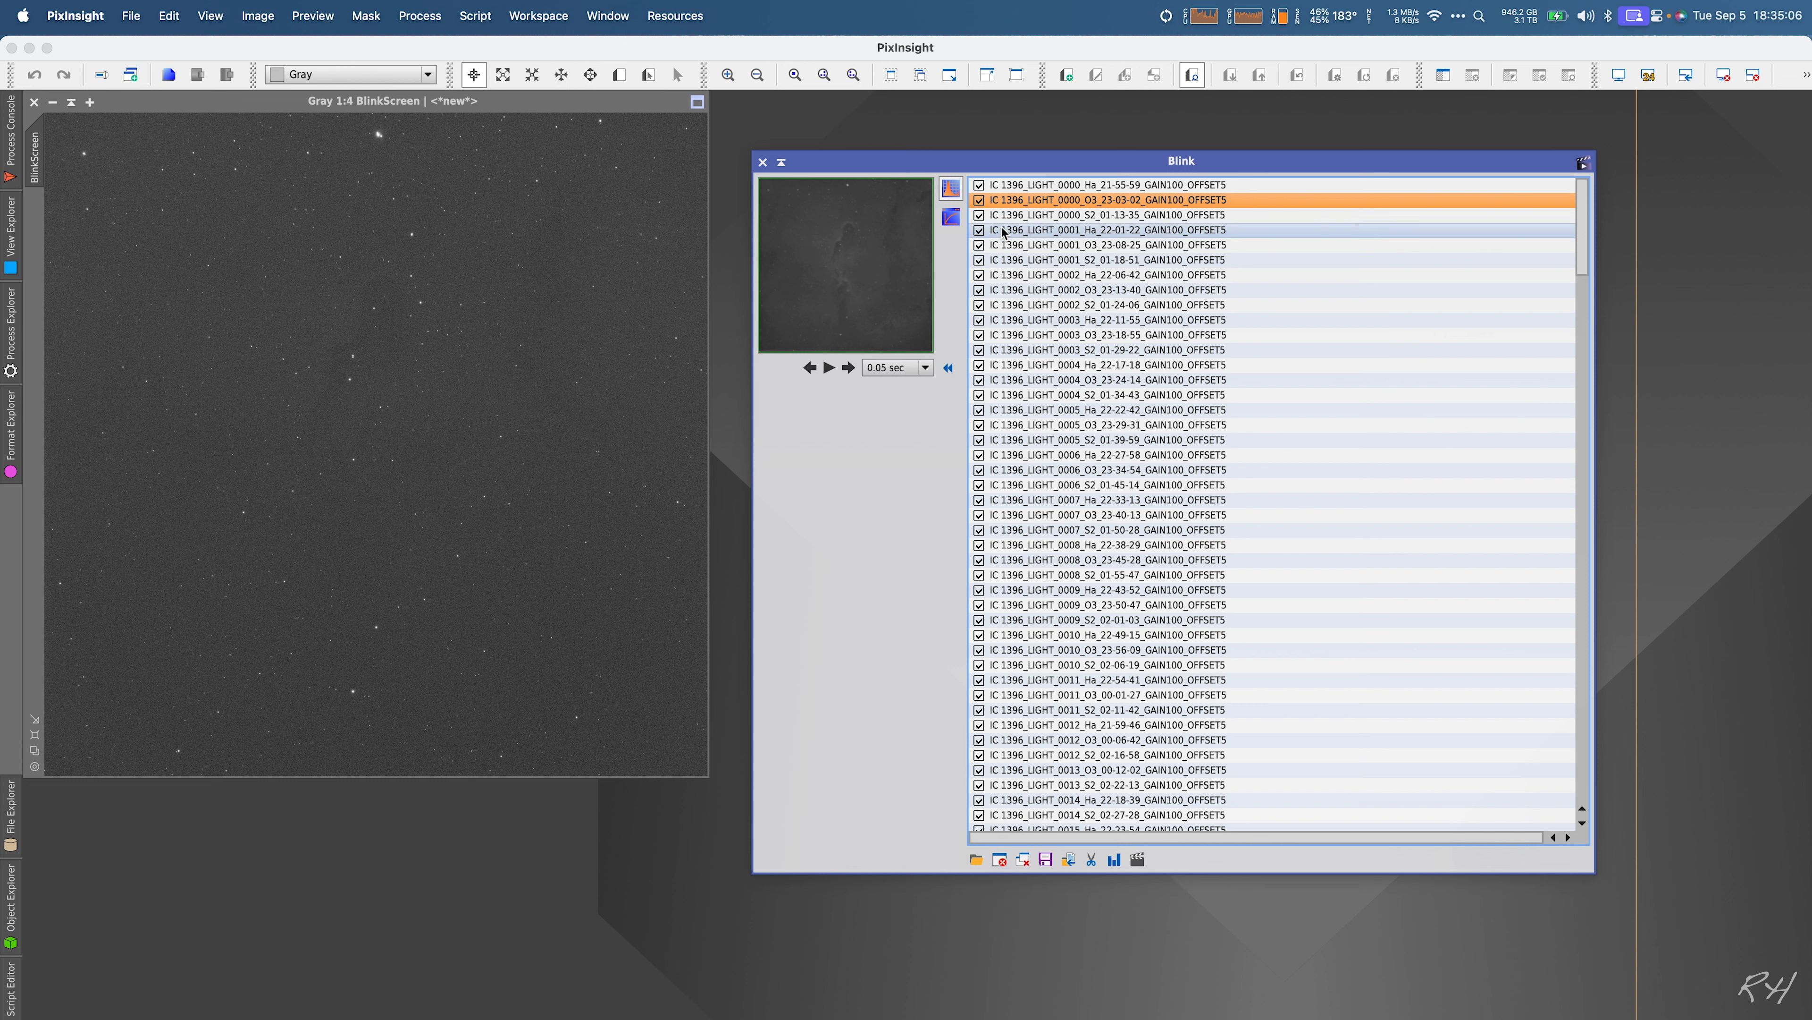
Step: Remove the early frames 0000 OIII through 0006 SII from the Blink list
click(1084, 455)
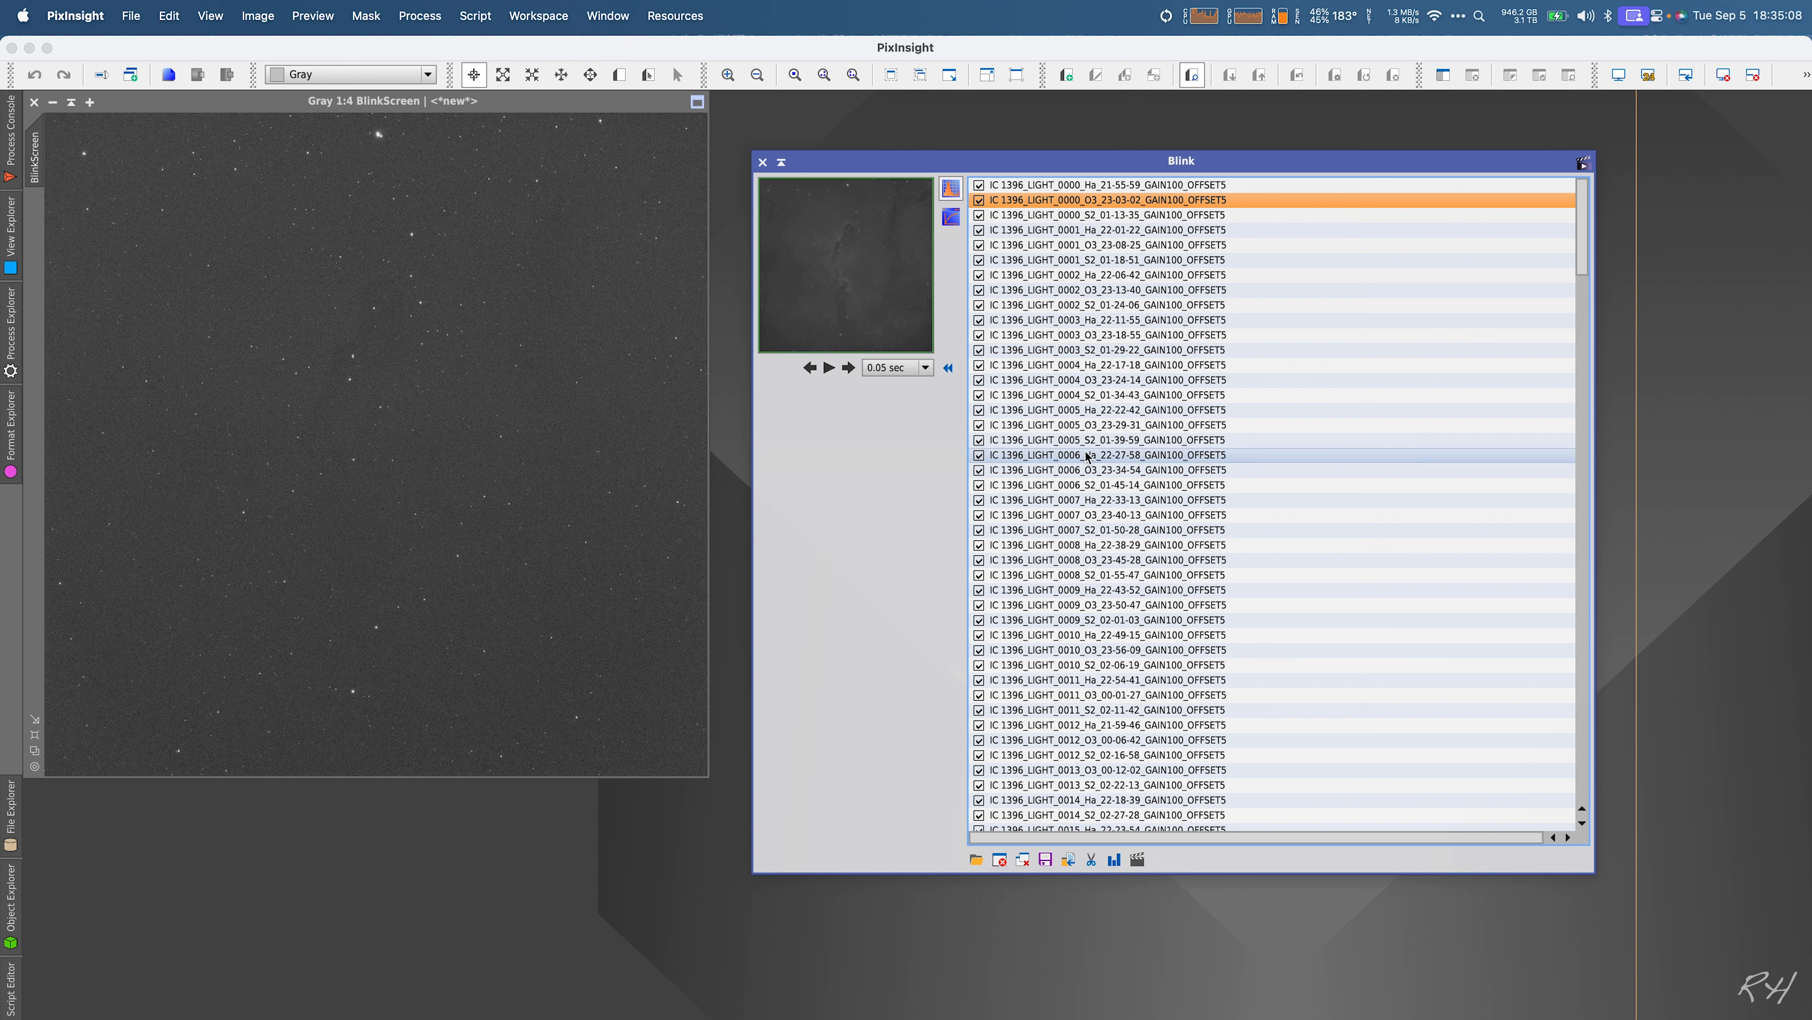
mouse_move(1119, 225)
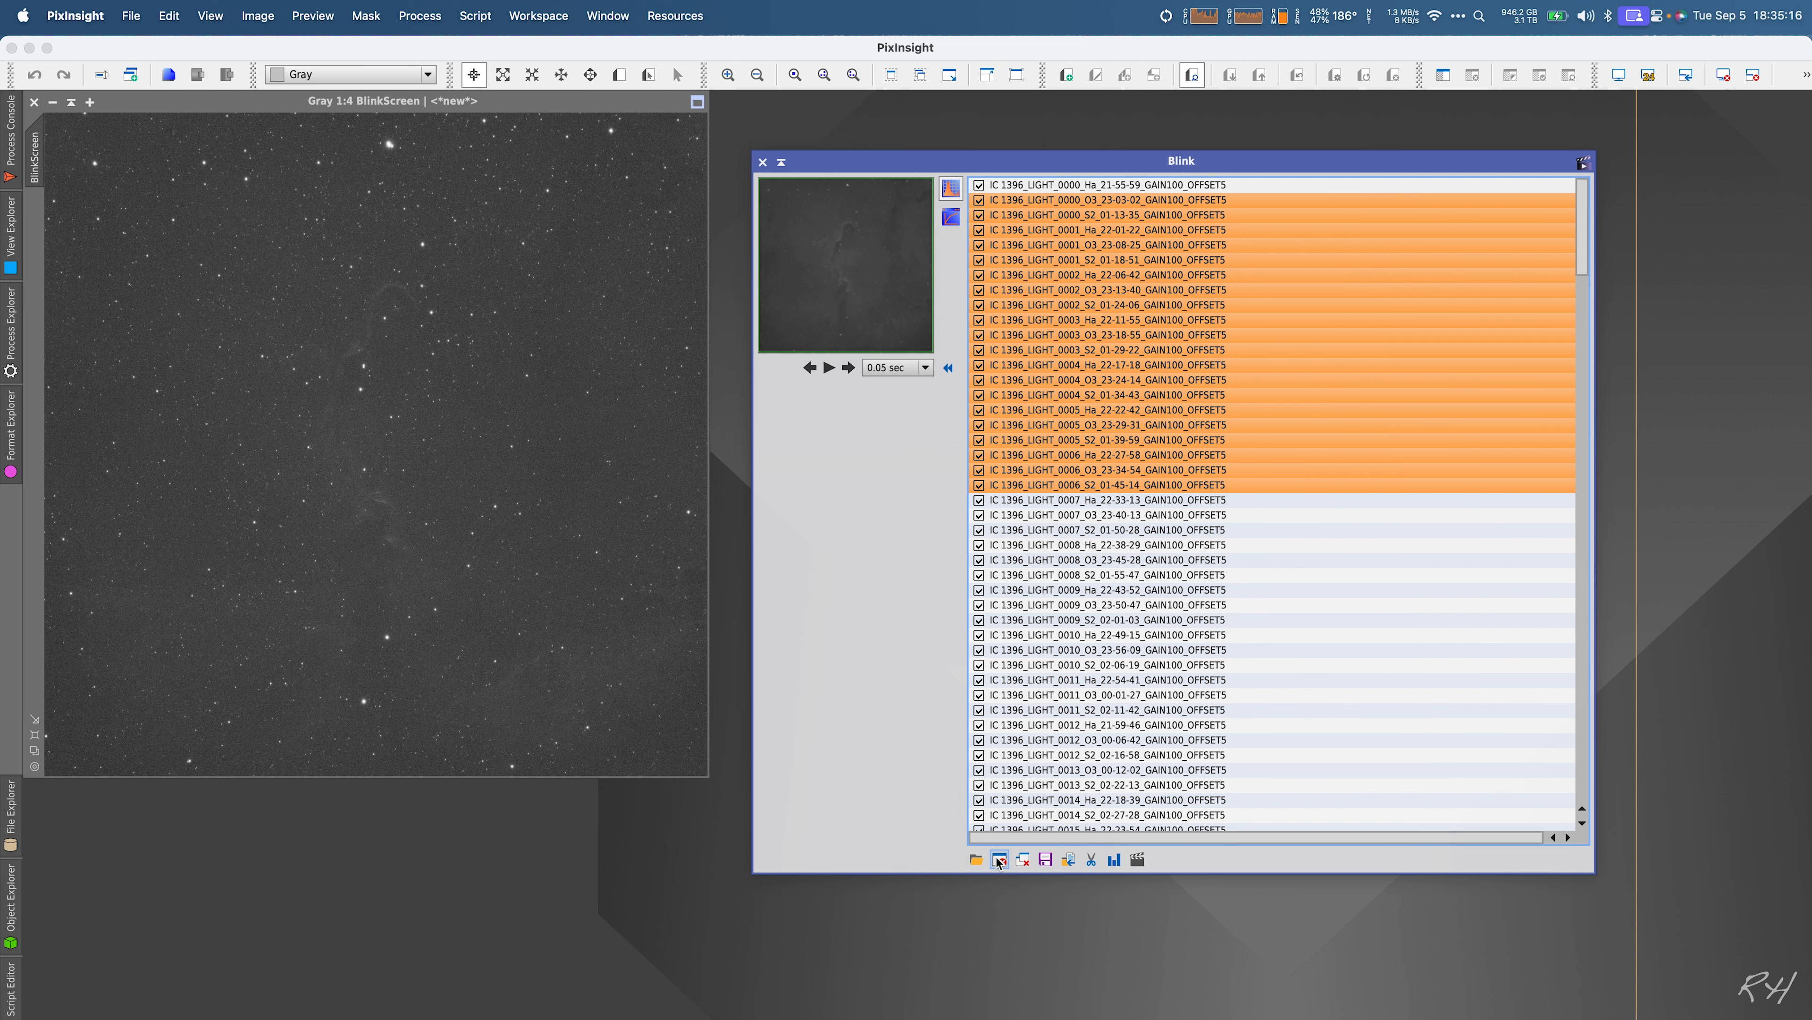
mouse_move(999, 859)
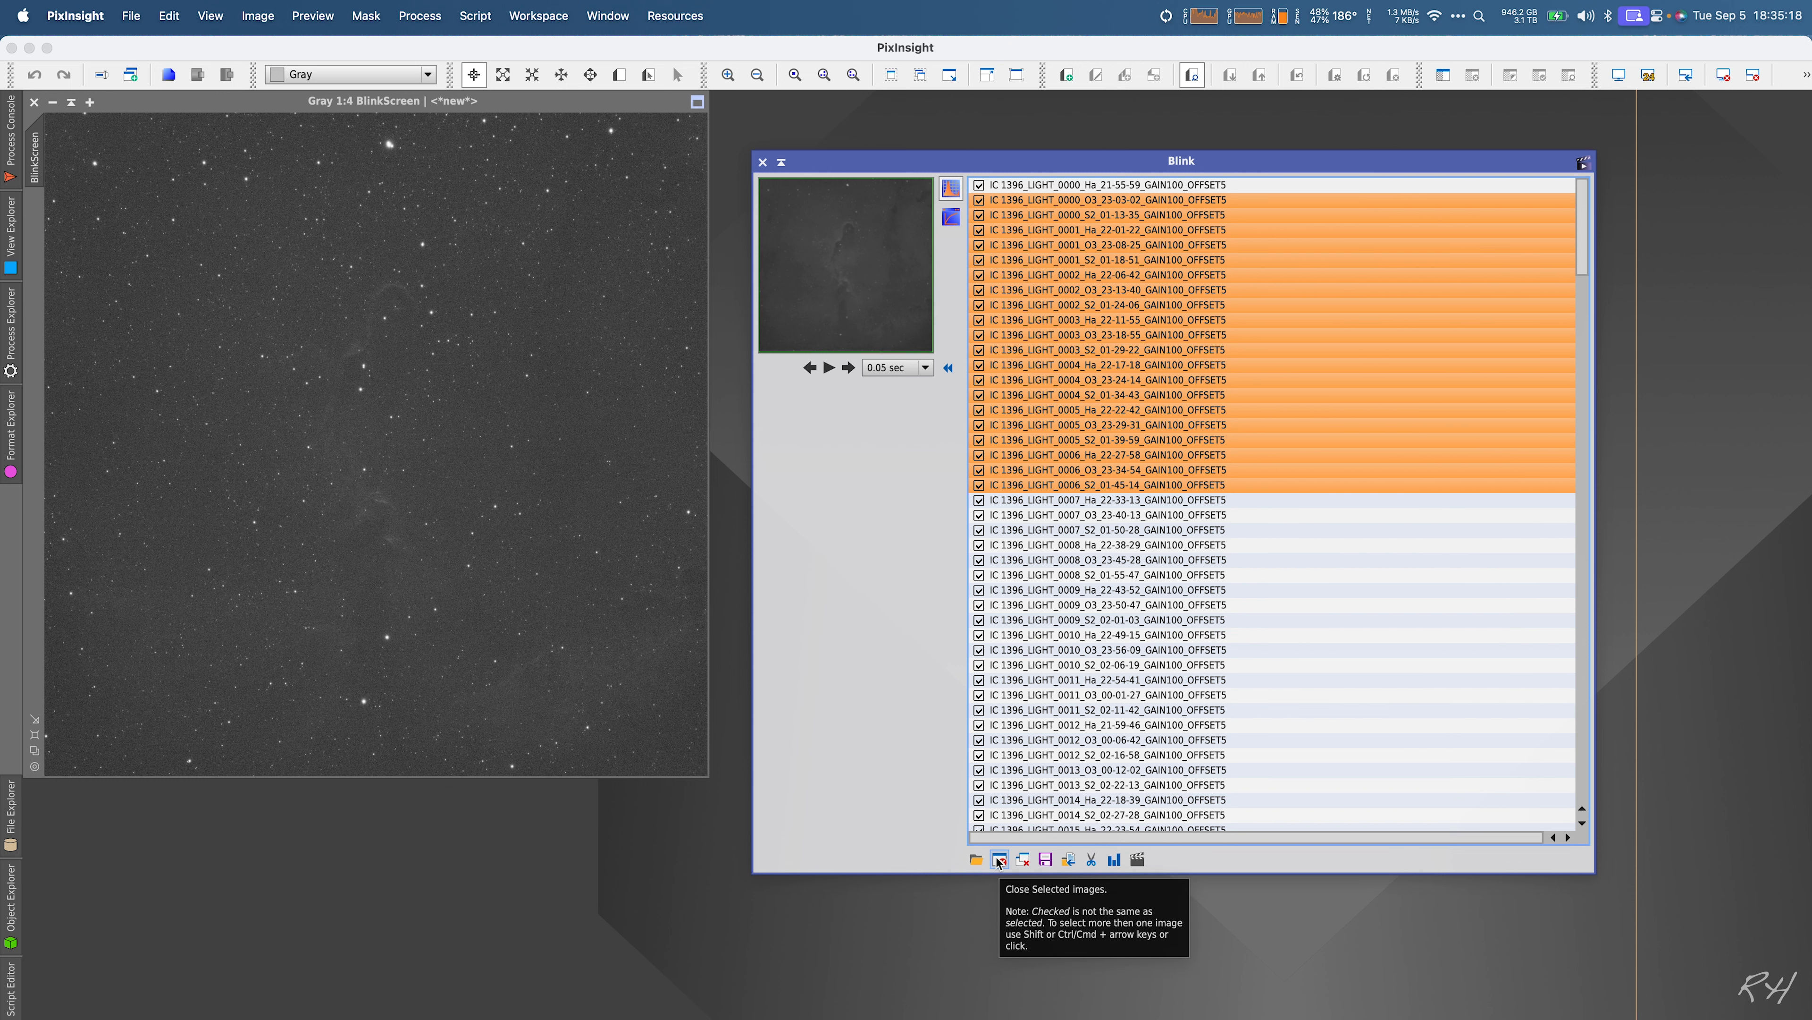
click(999, 859)
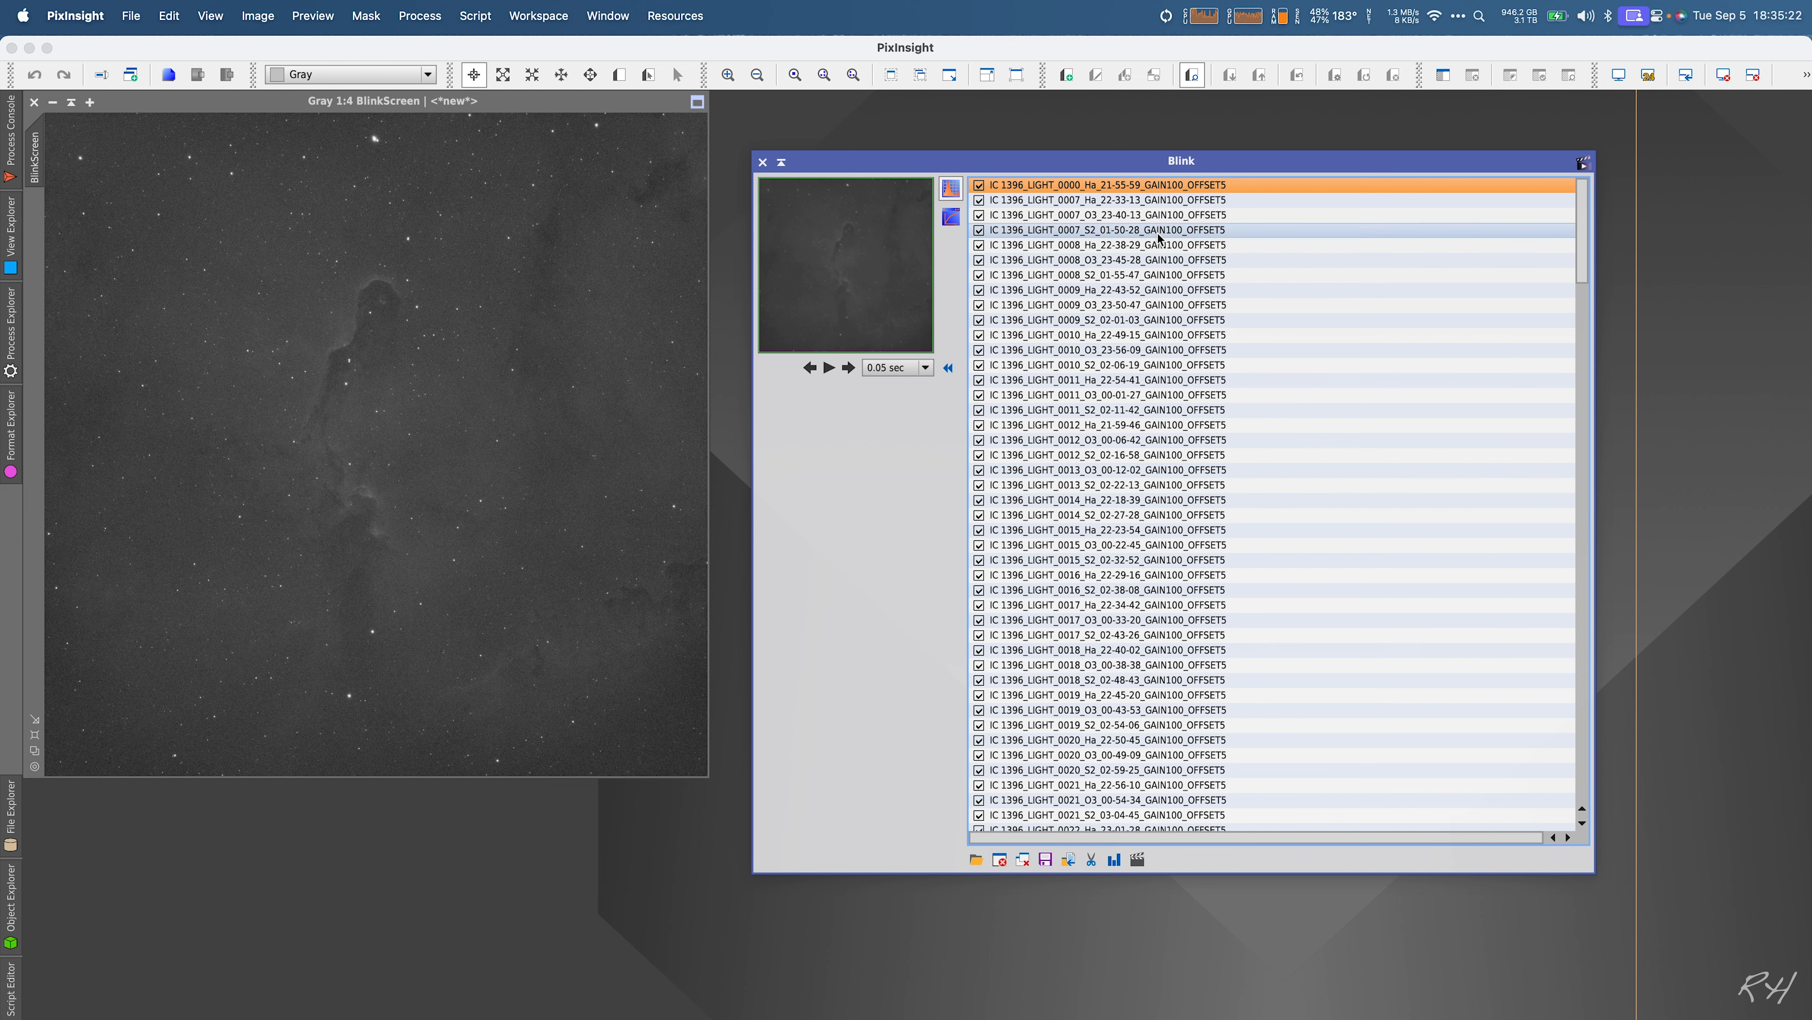
click(1110, 380)
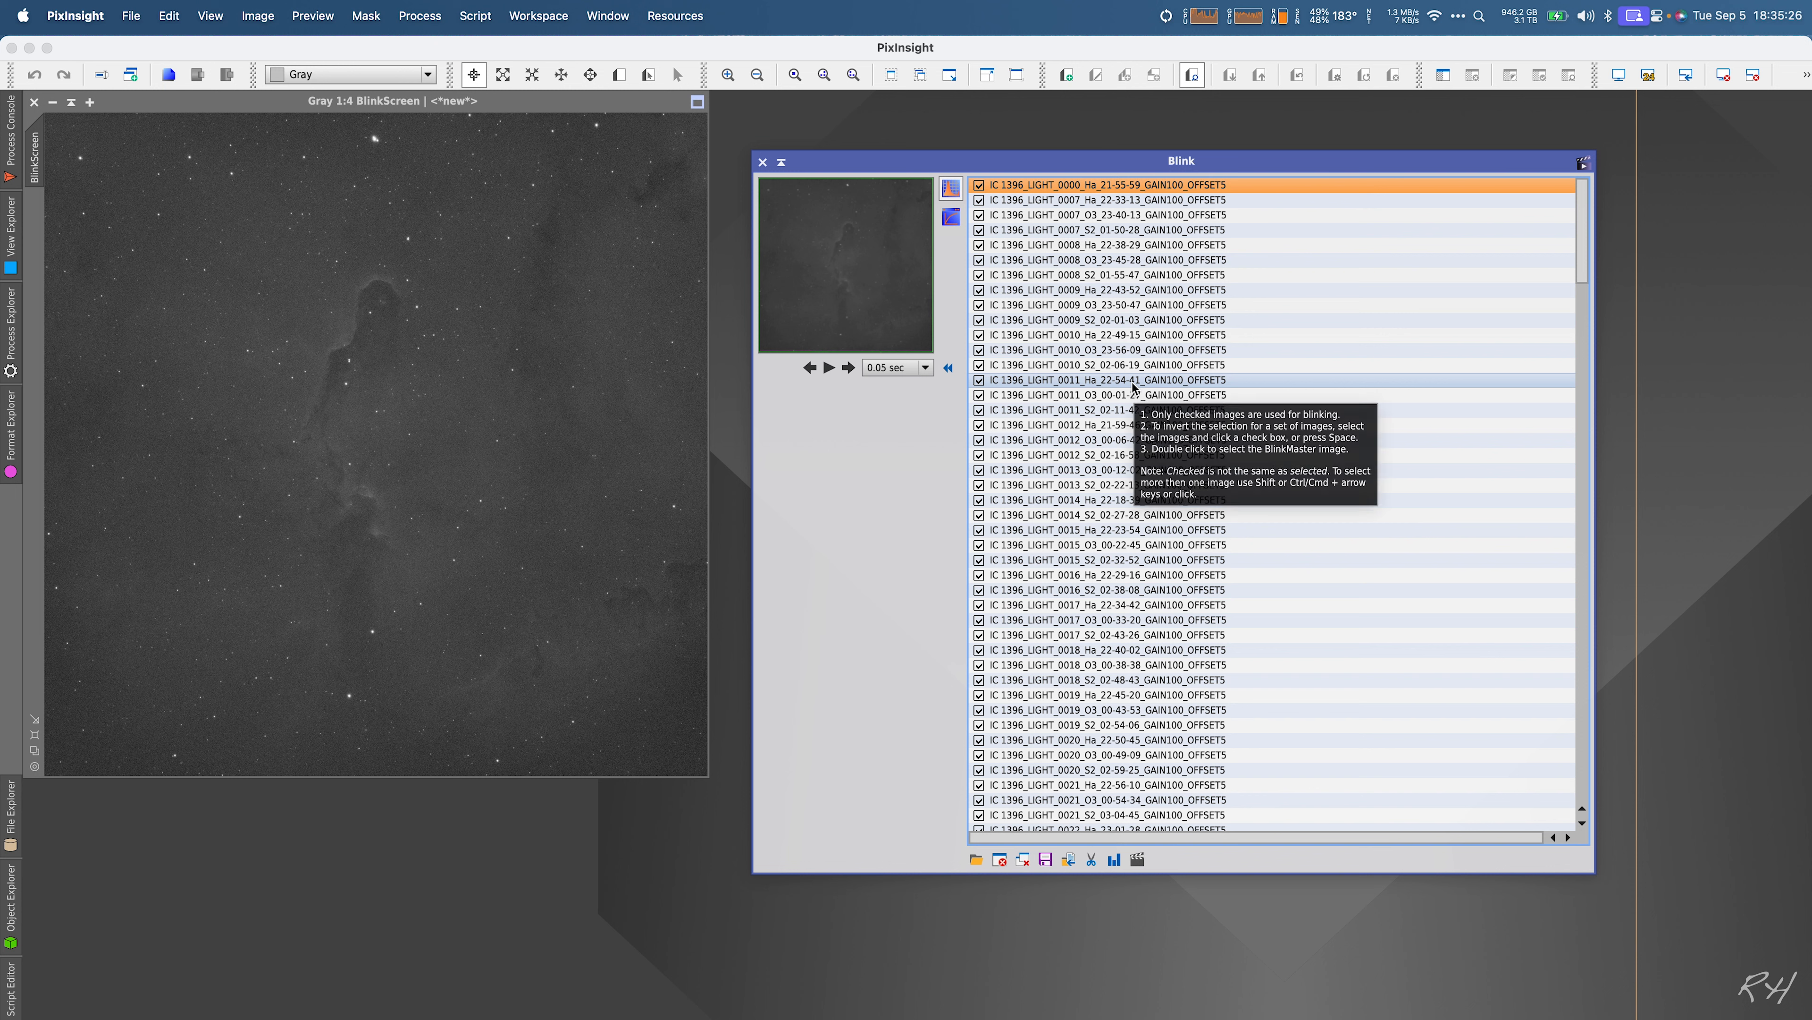
mouse_move(1194, 89)
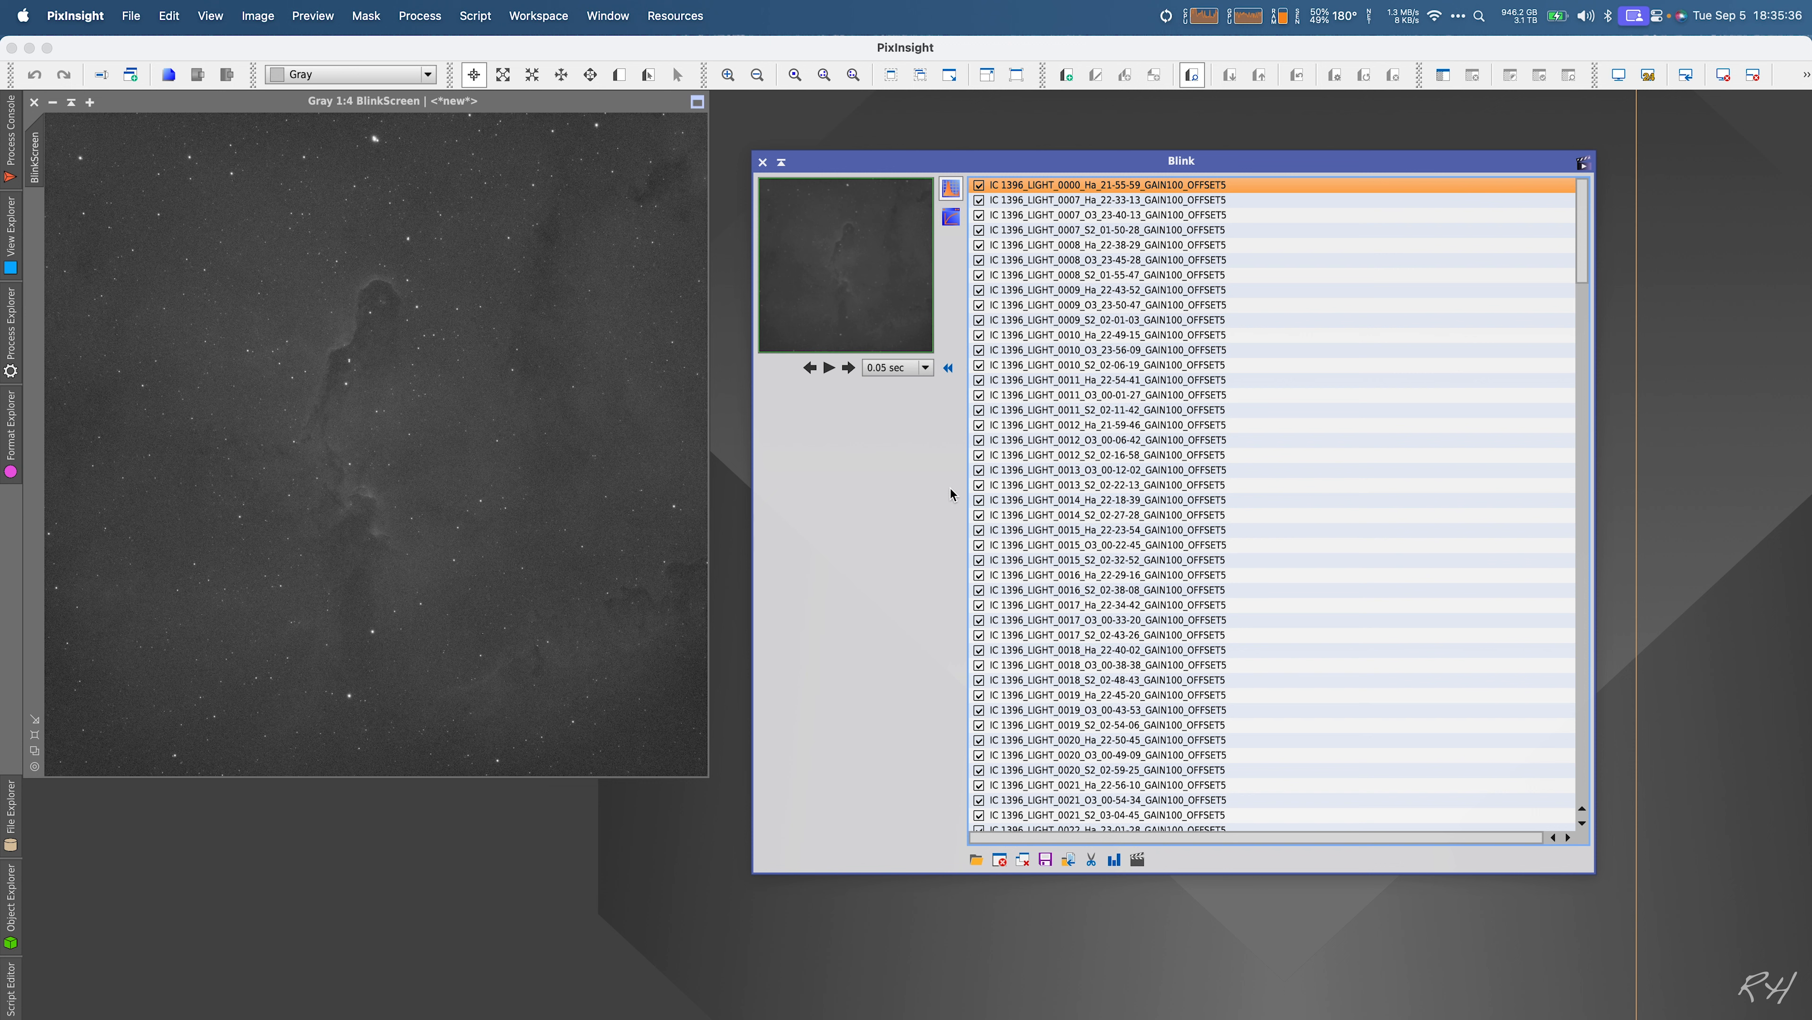
Step: Step through several frames in the Blink list to review the remaining lights
click(1108, 710)
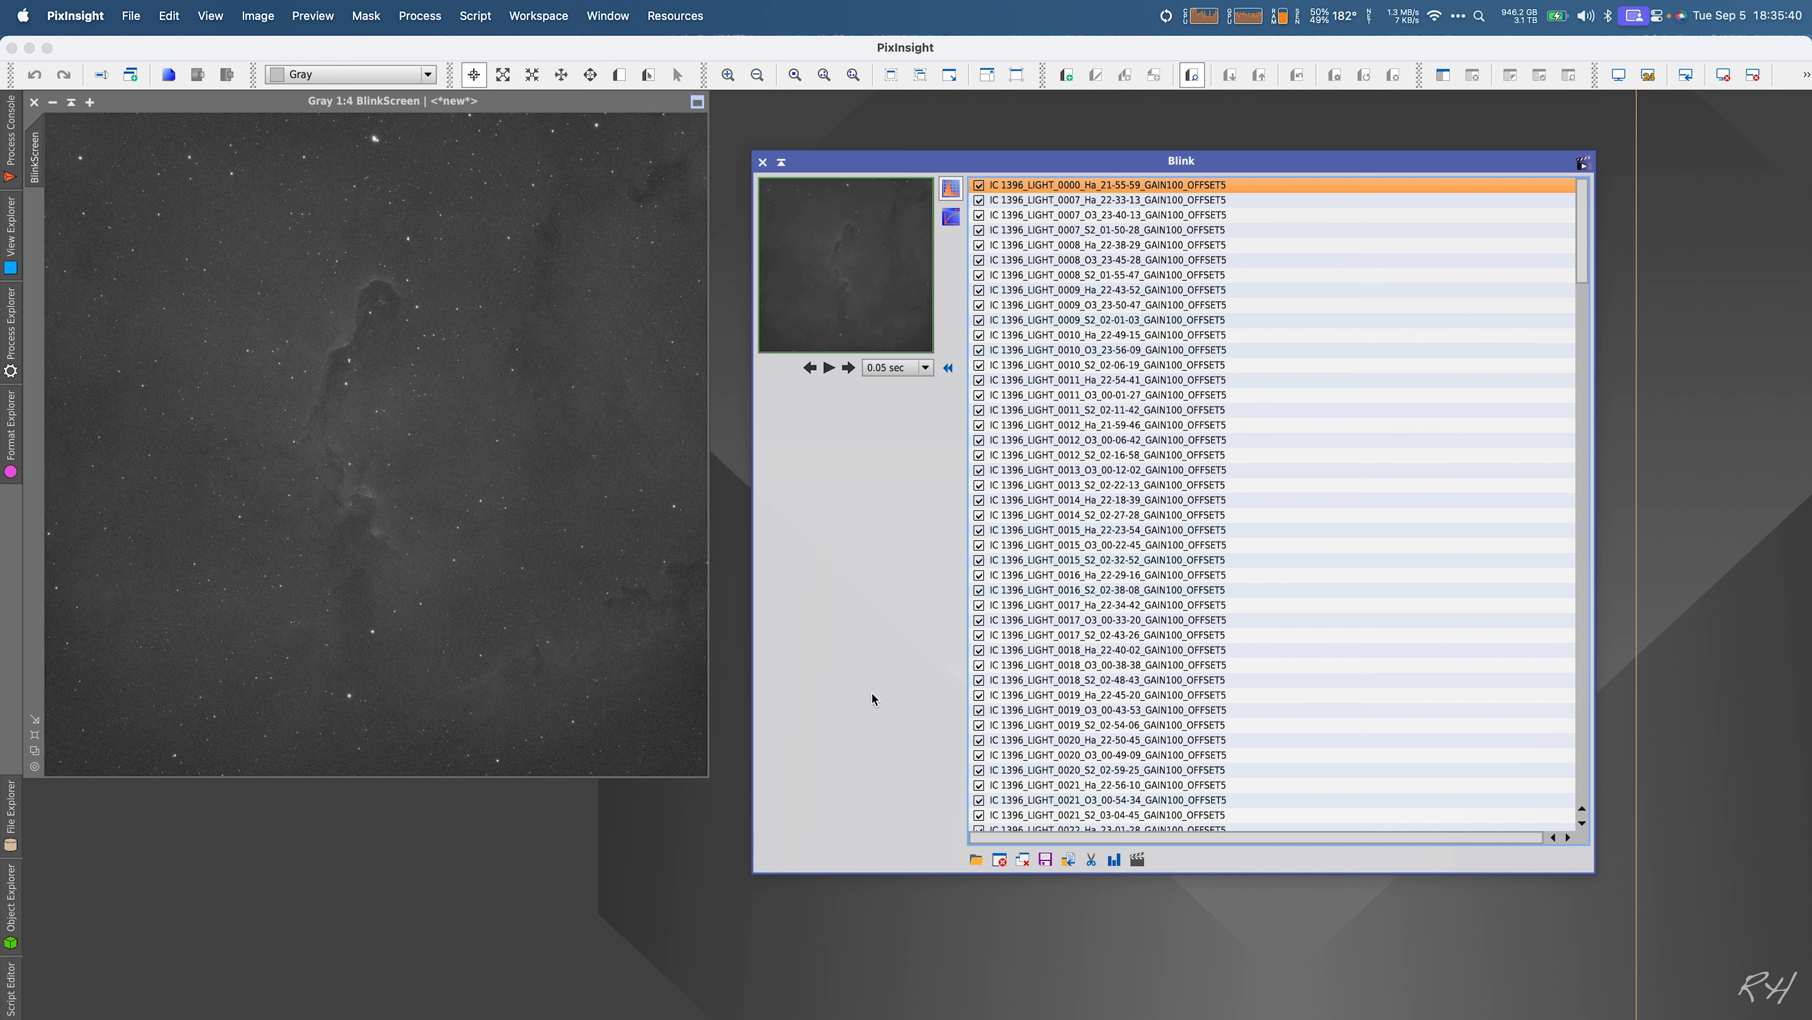
click(1075, 665)
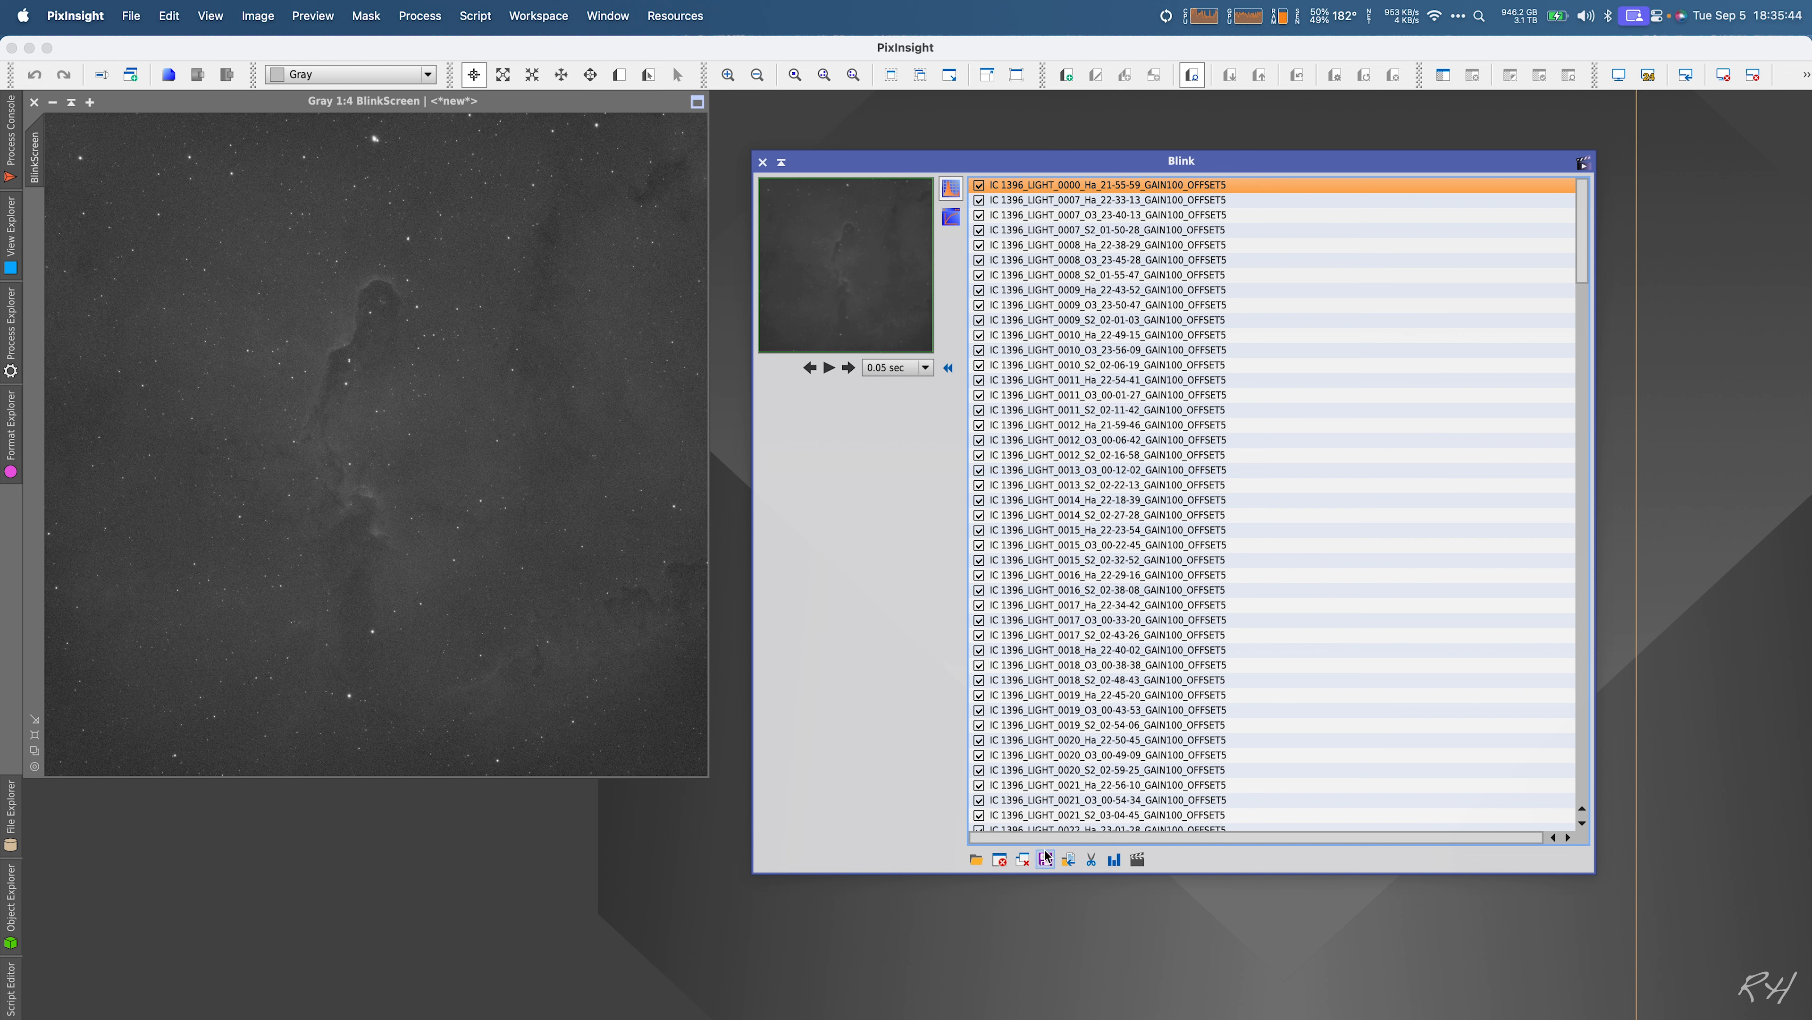
mouse_move(1046, 859)
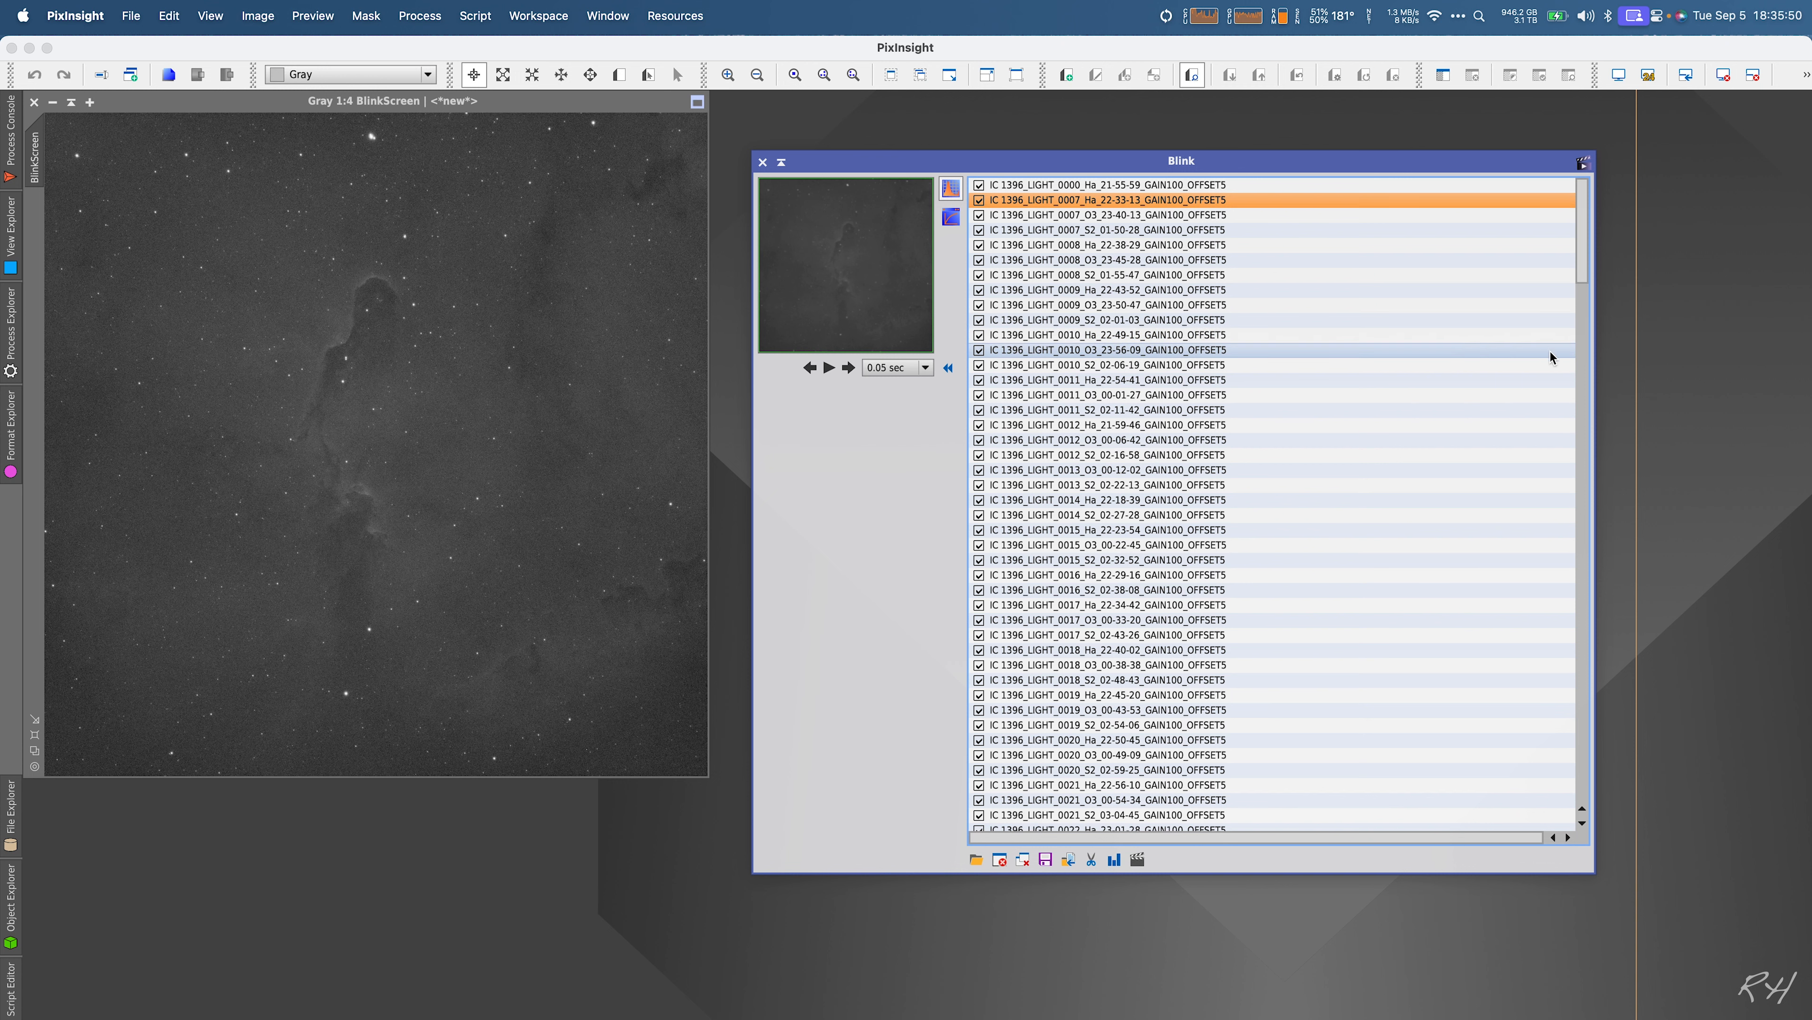
mouse_move(1584, 247)
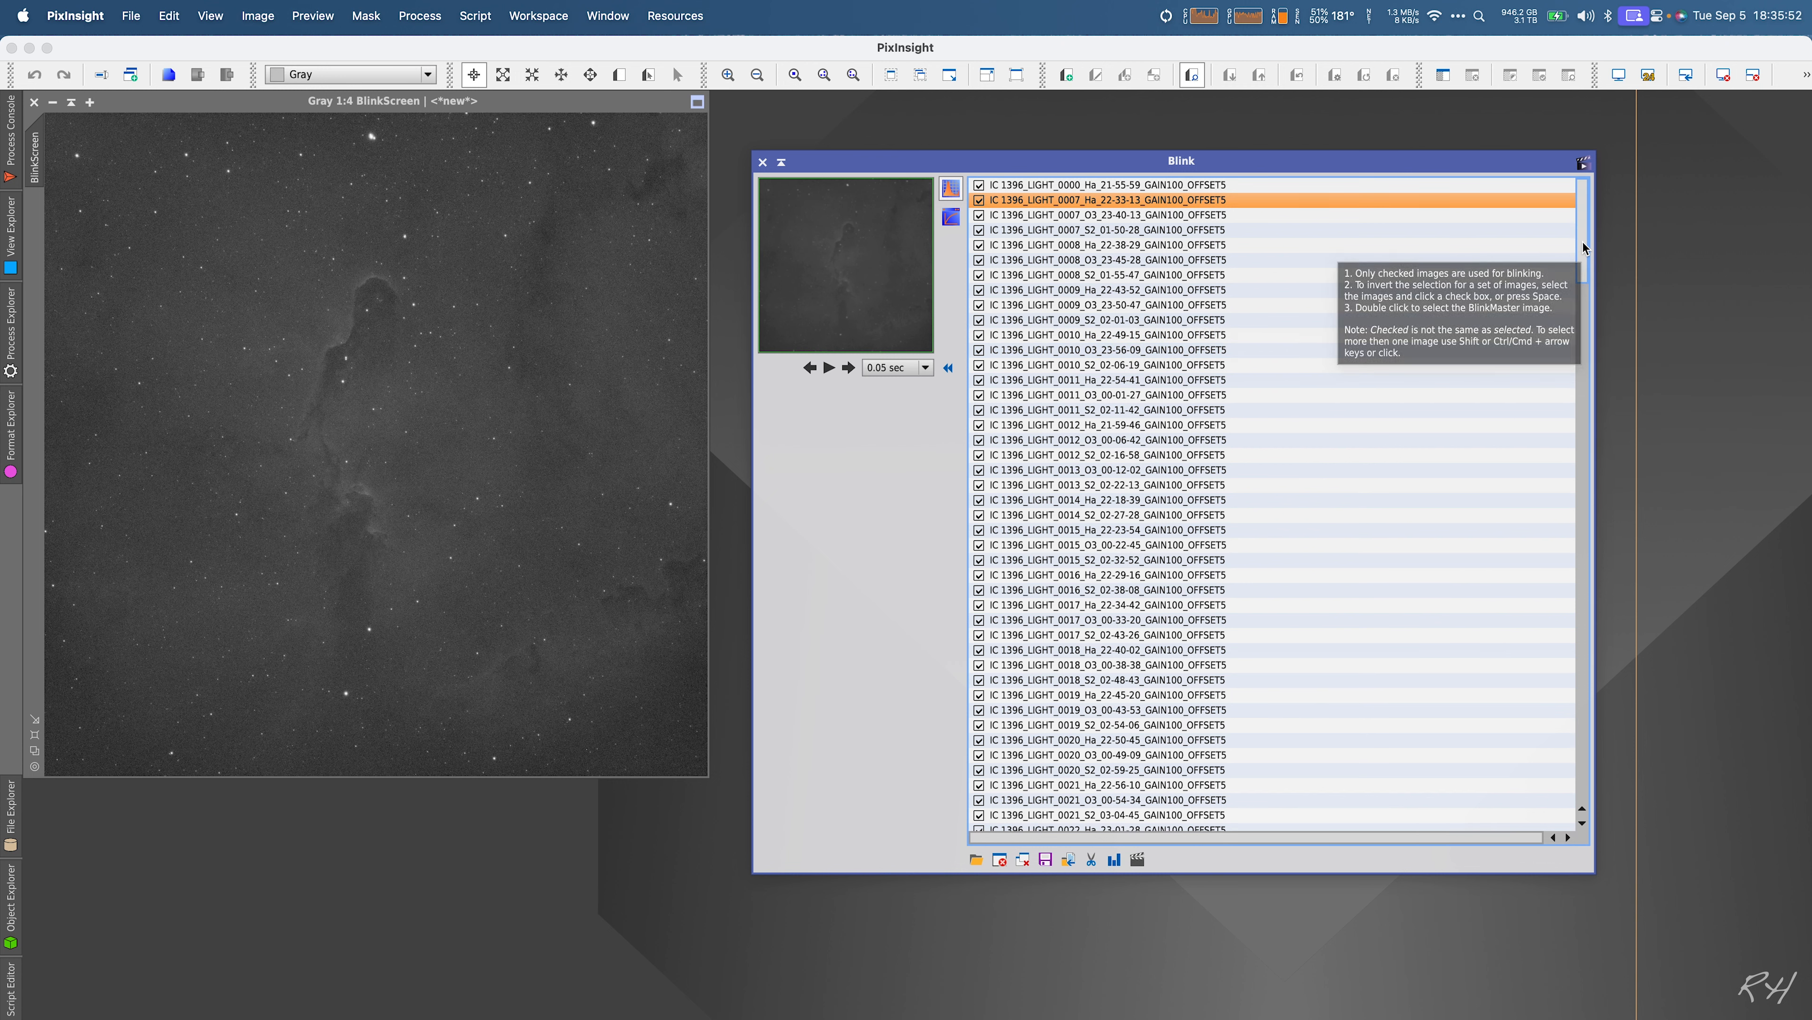
click(1109, 185)
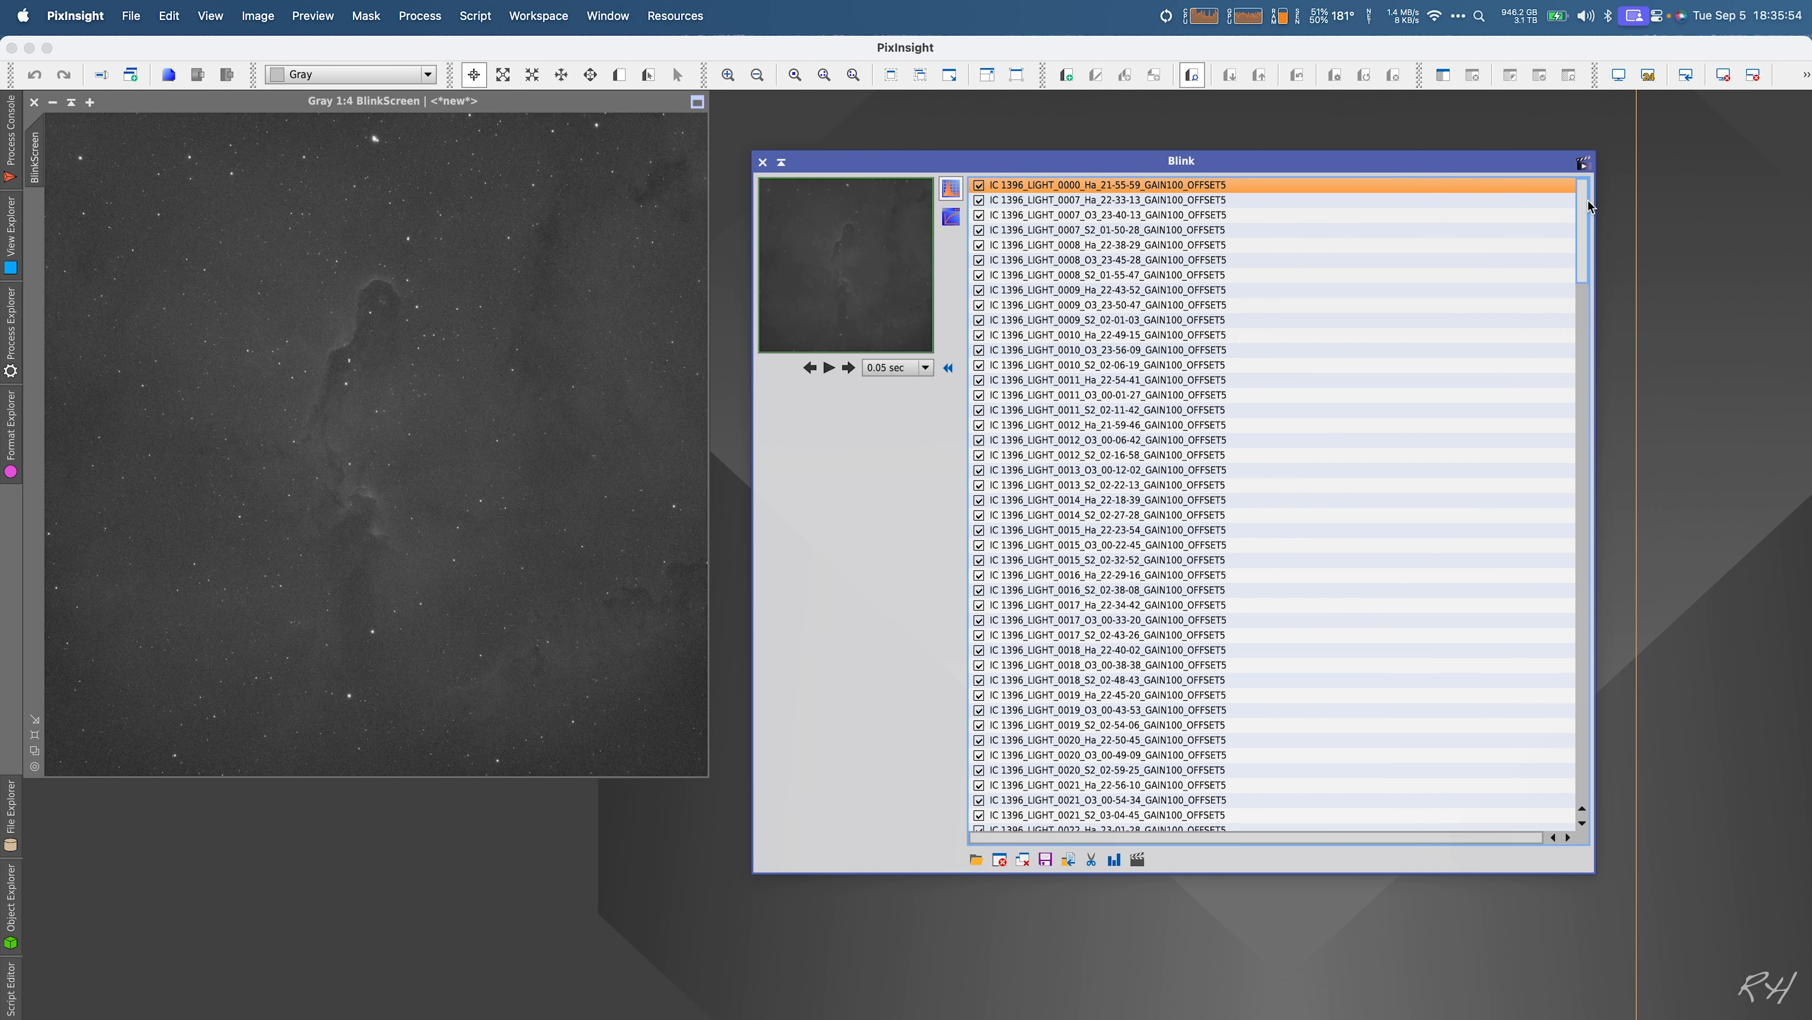
scroll(down, 3)
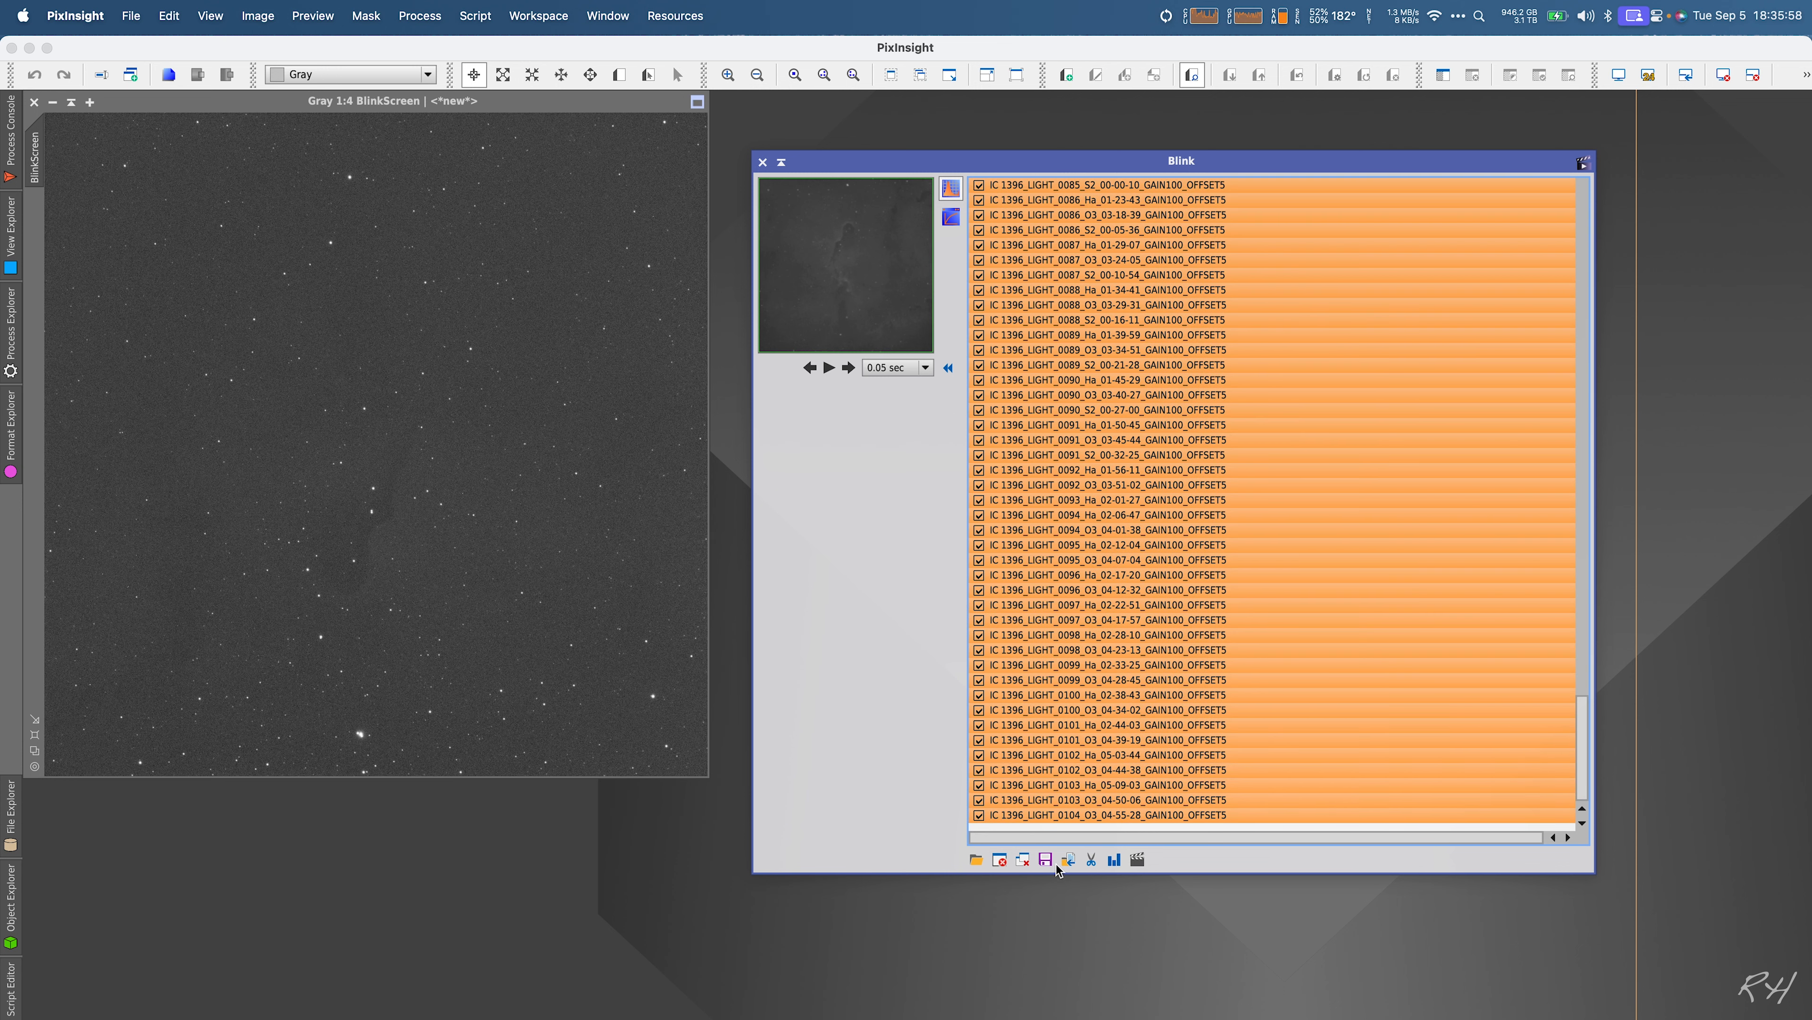
mouse_move(1044, 859)
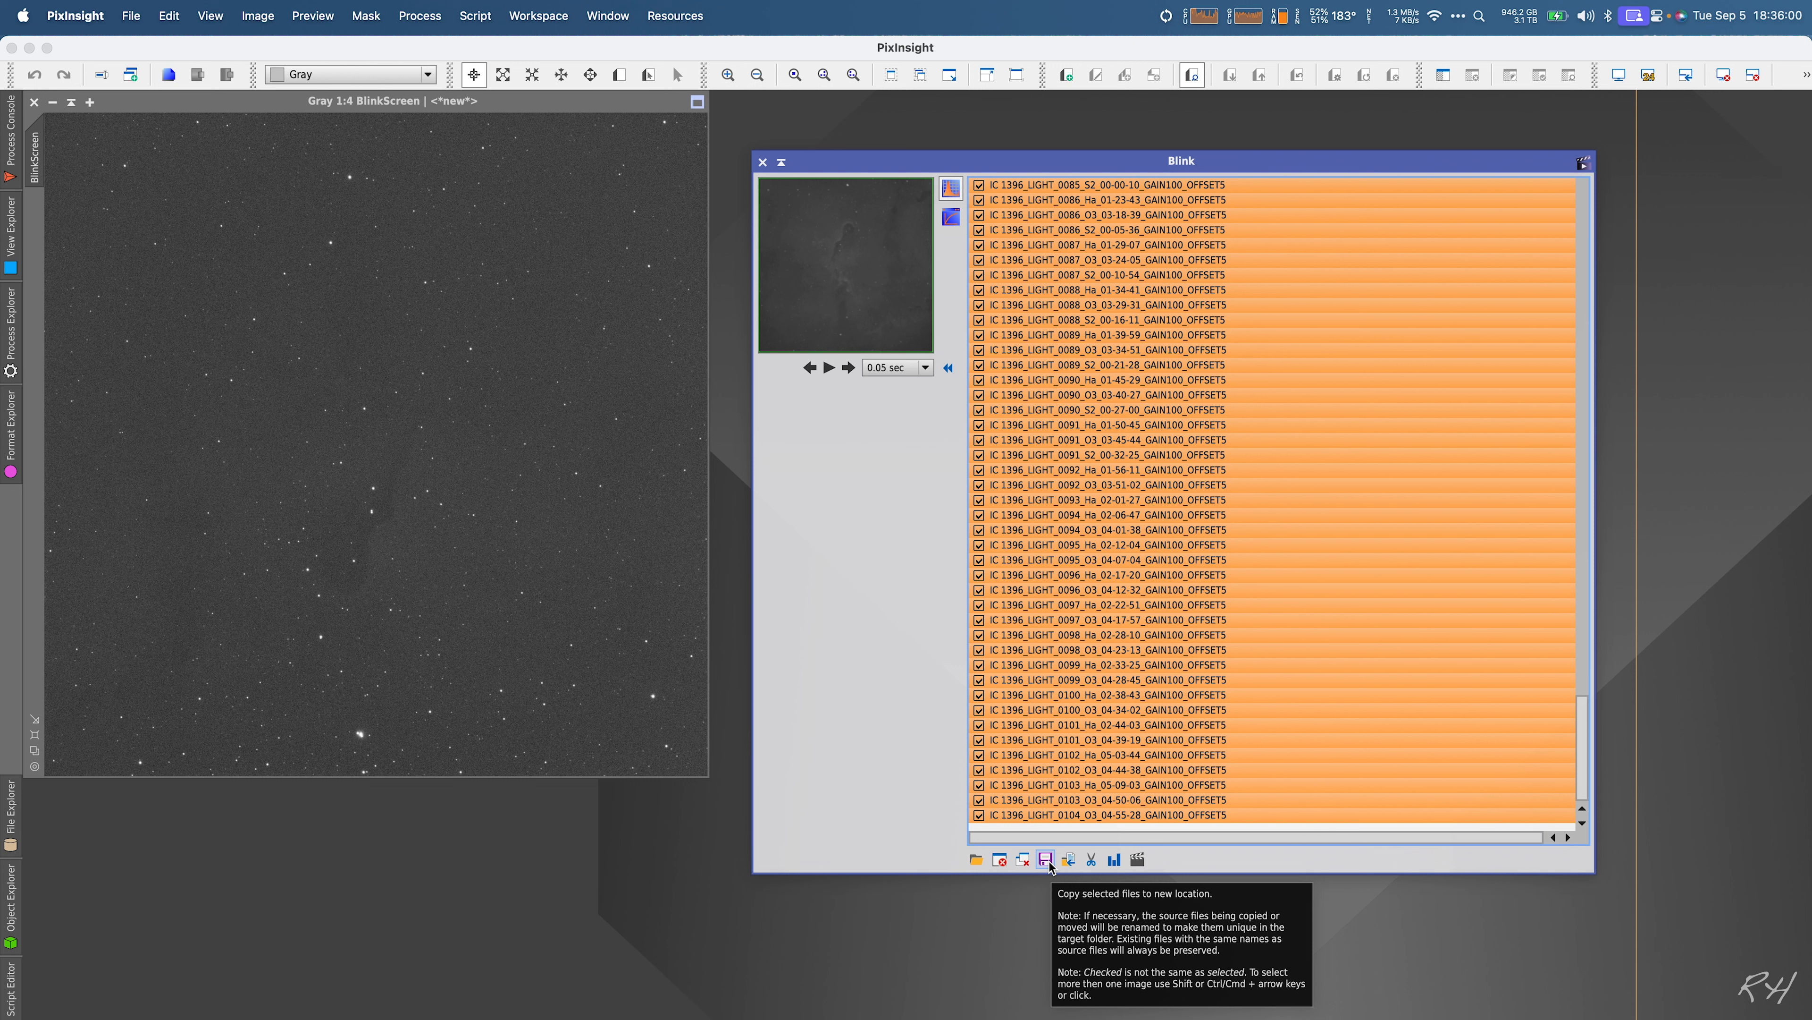
Step: Start 'Copy selected files', browse toward WBPP, and back out to Blink
click(1044, 859)
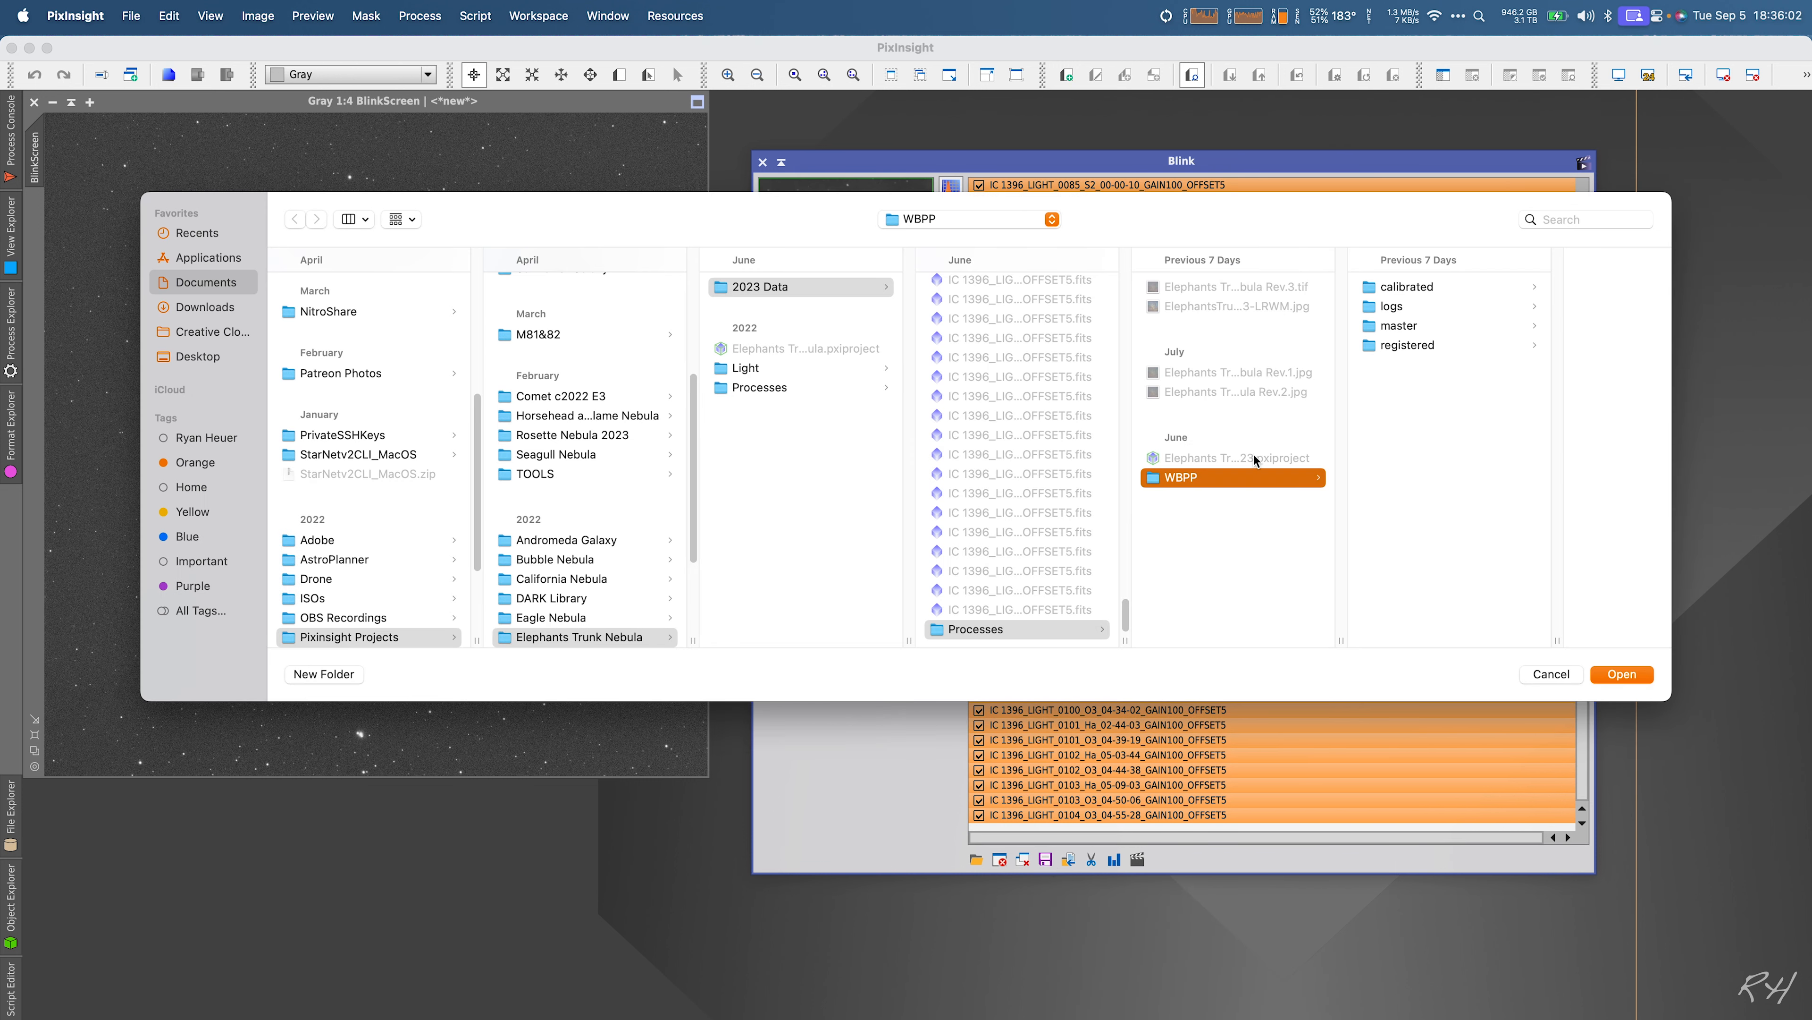
mouse_move(1552, 678)
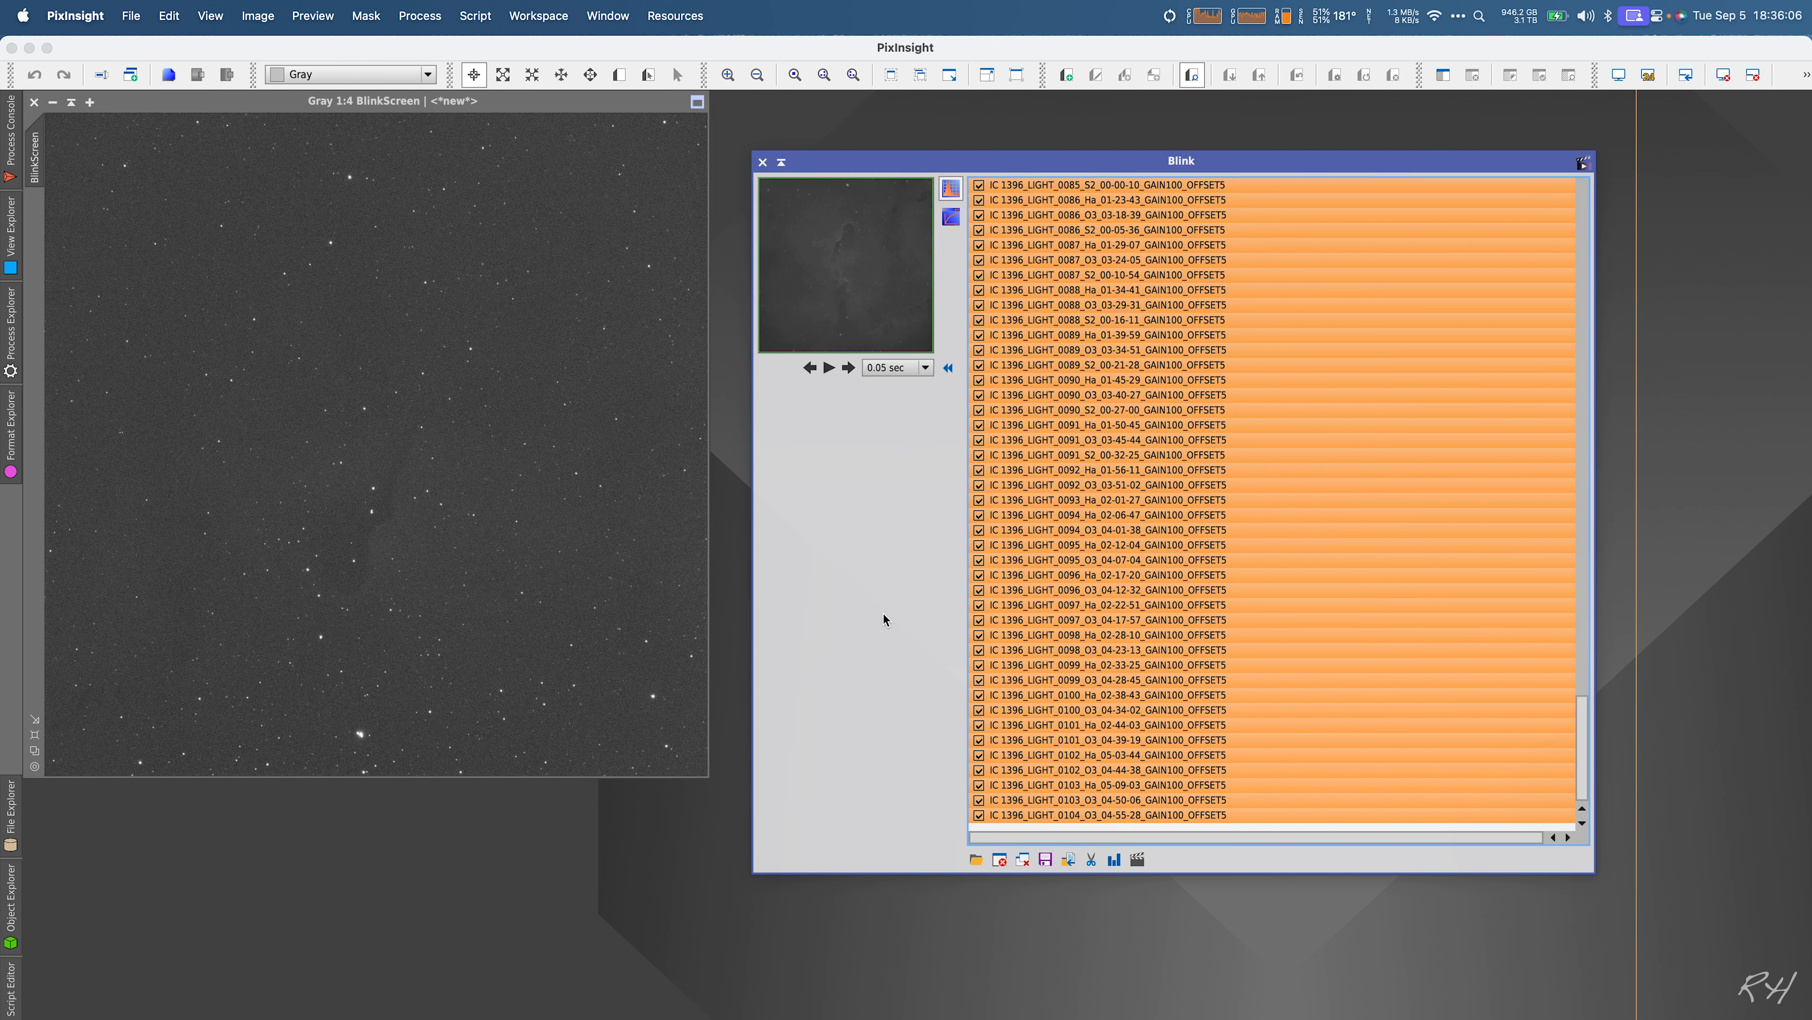
click(1113, 379)
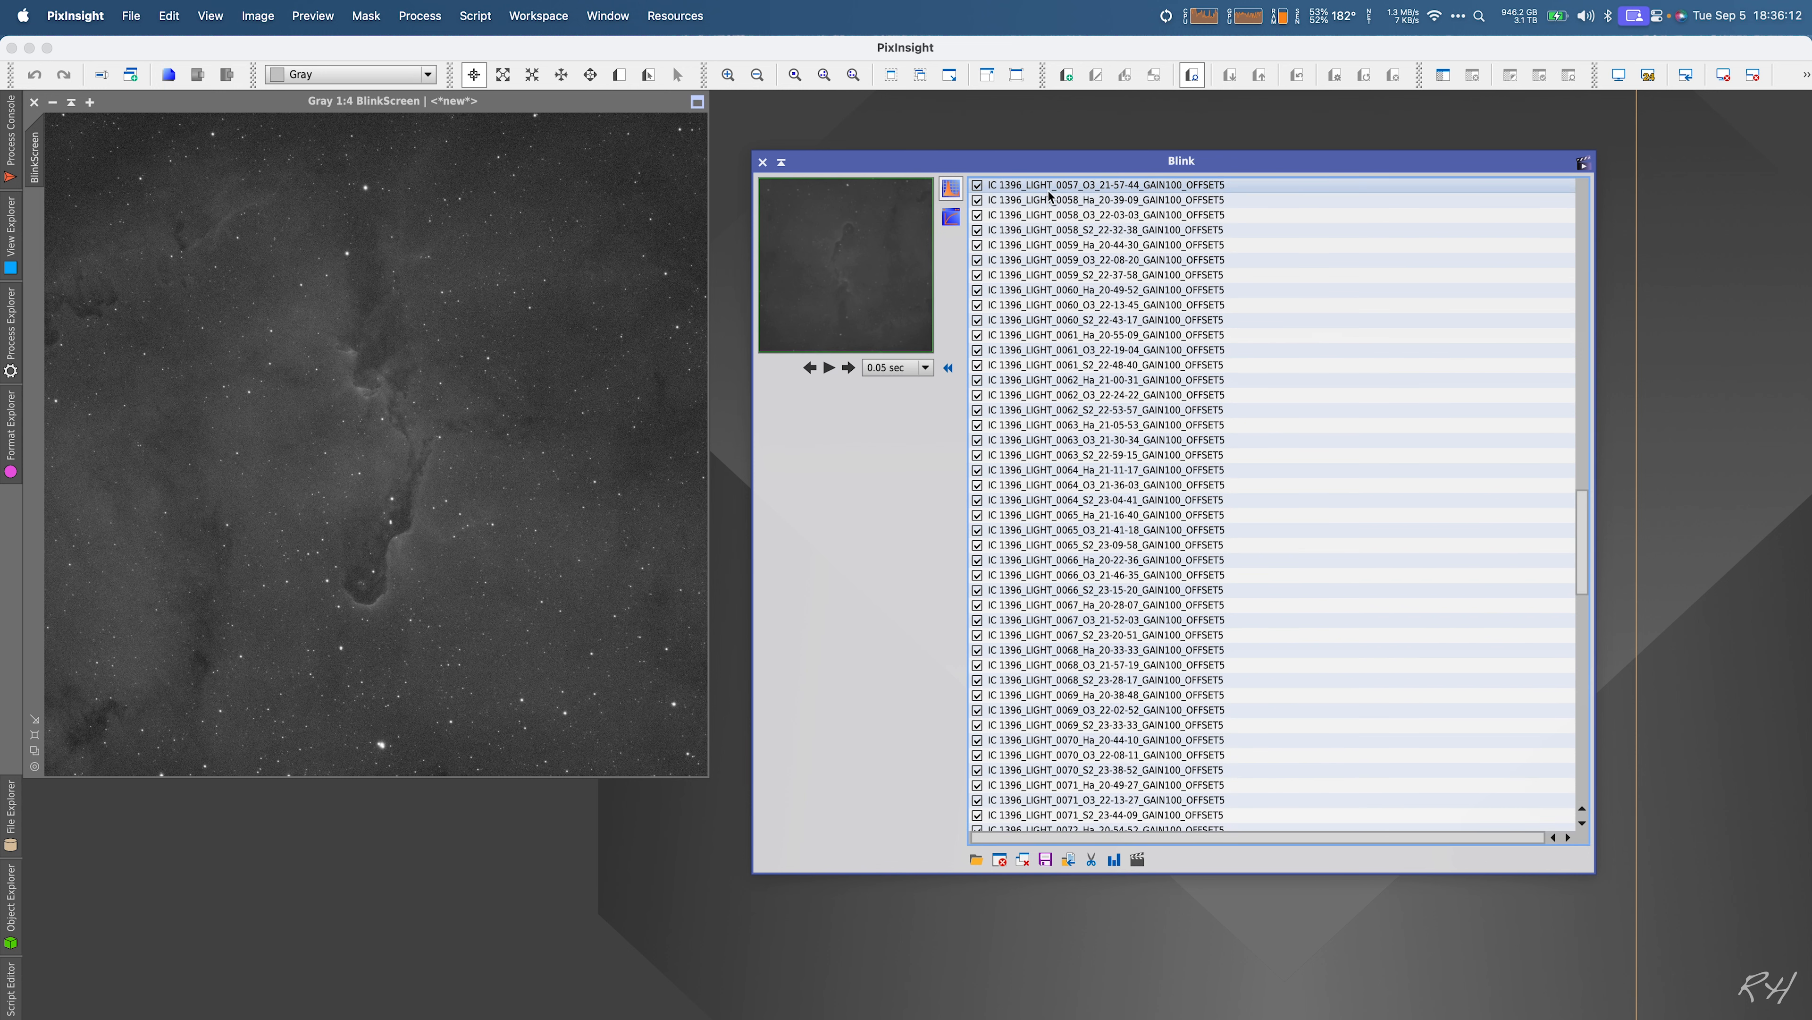
mouse_move(763, 163)
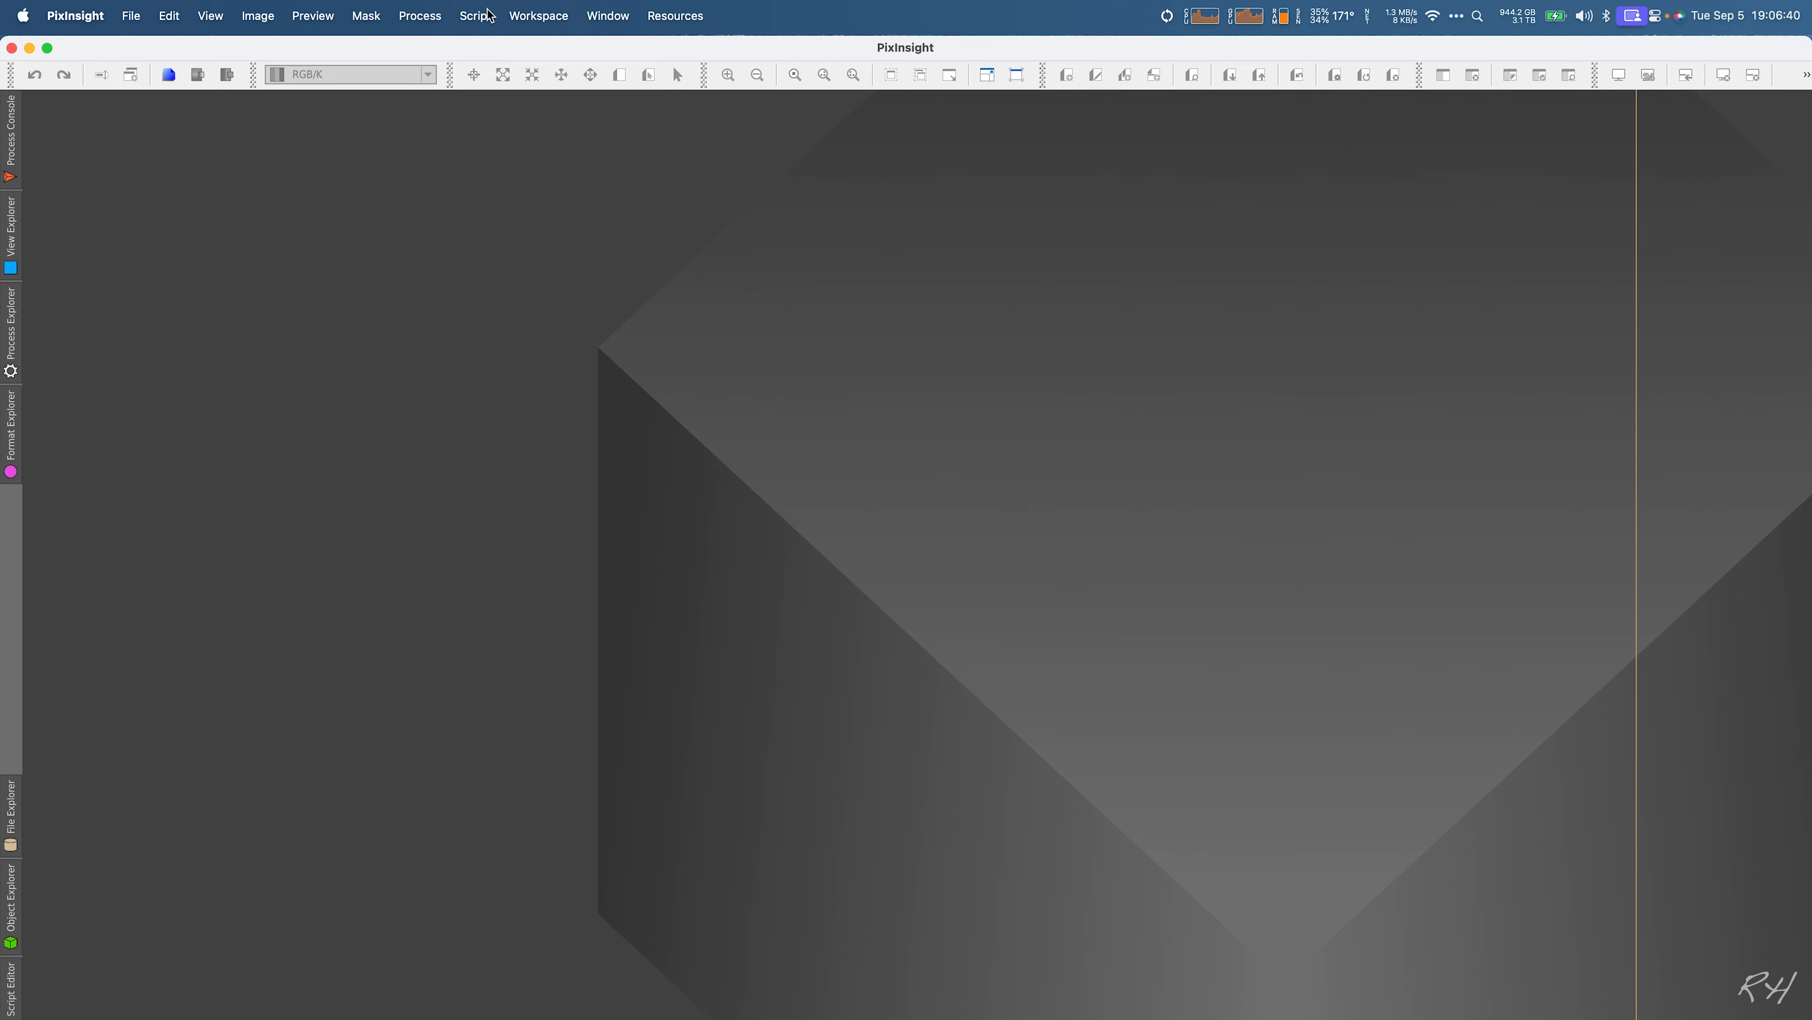
Step: Launch WeightedBatchPreprocessing from Script > Batch Processing
click(475, 15)
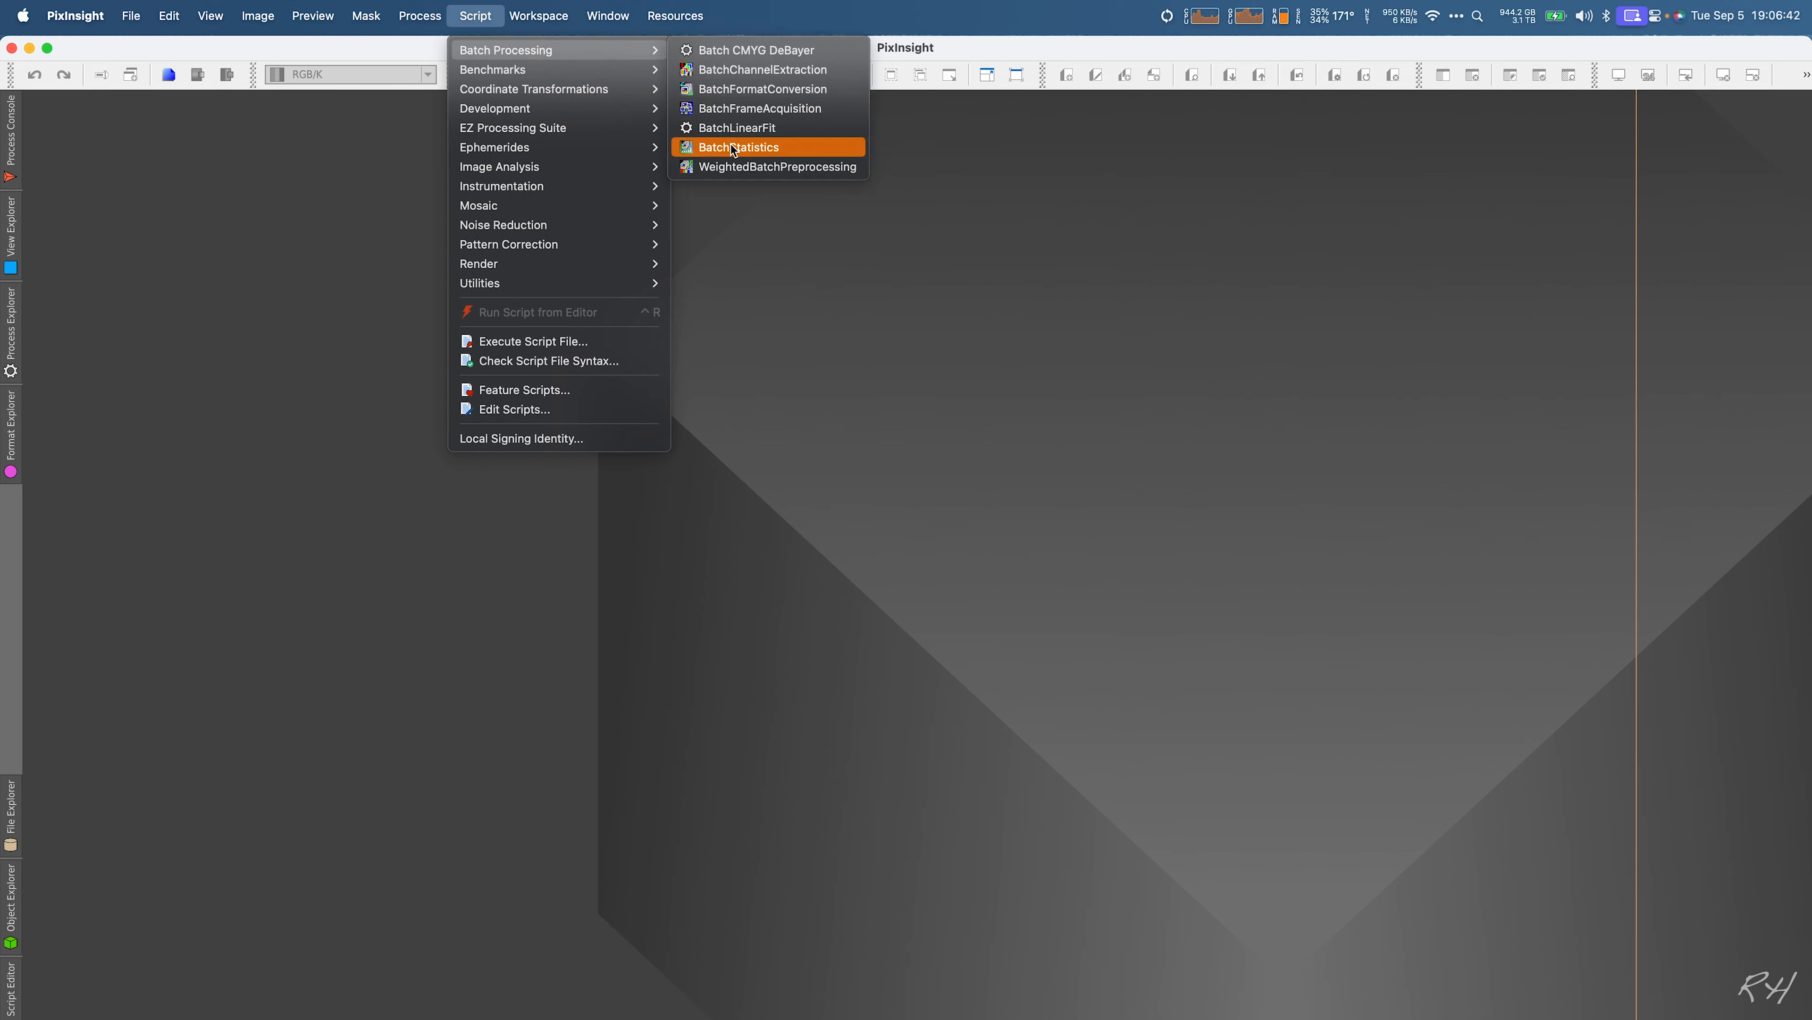
click(738, 146)
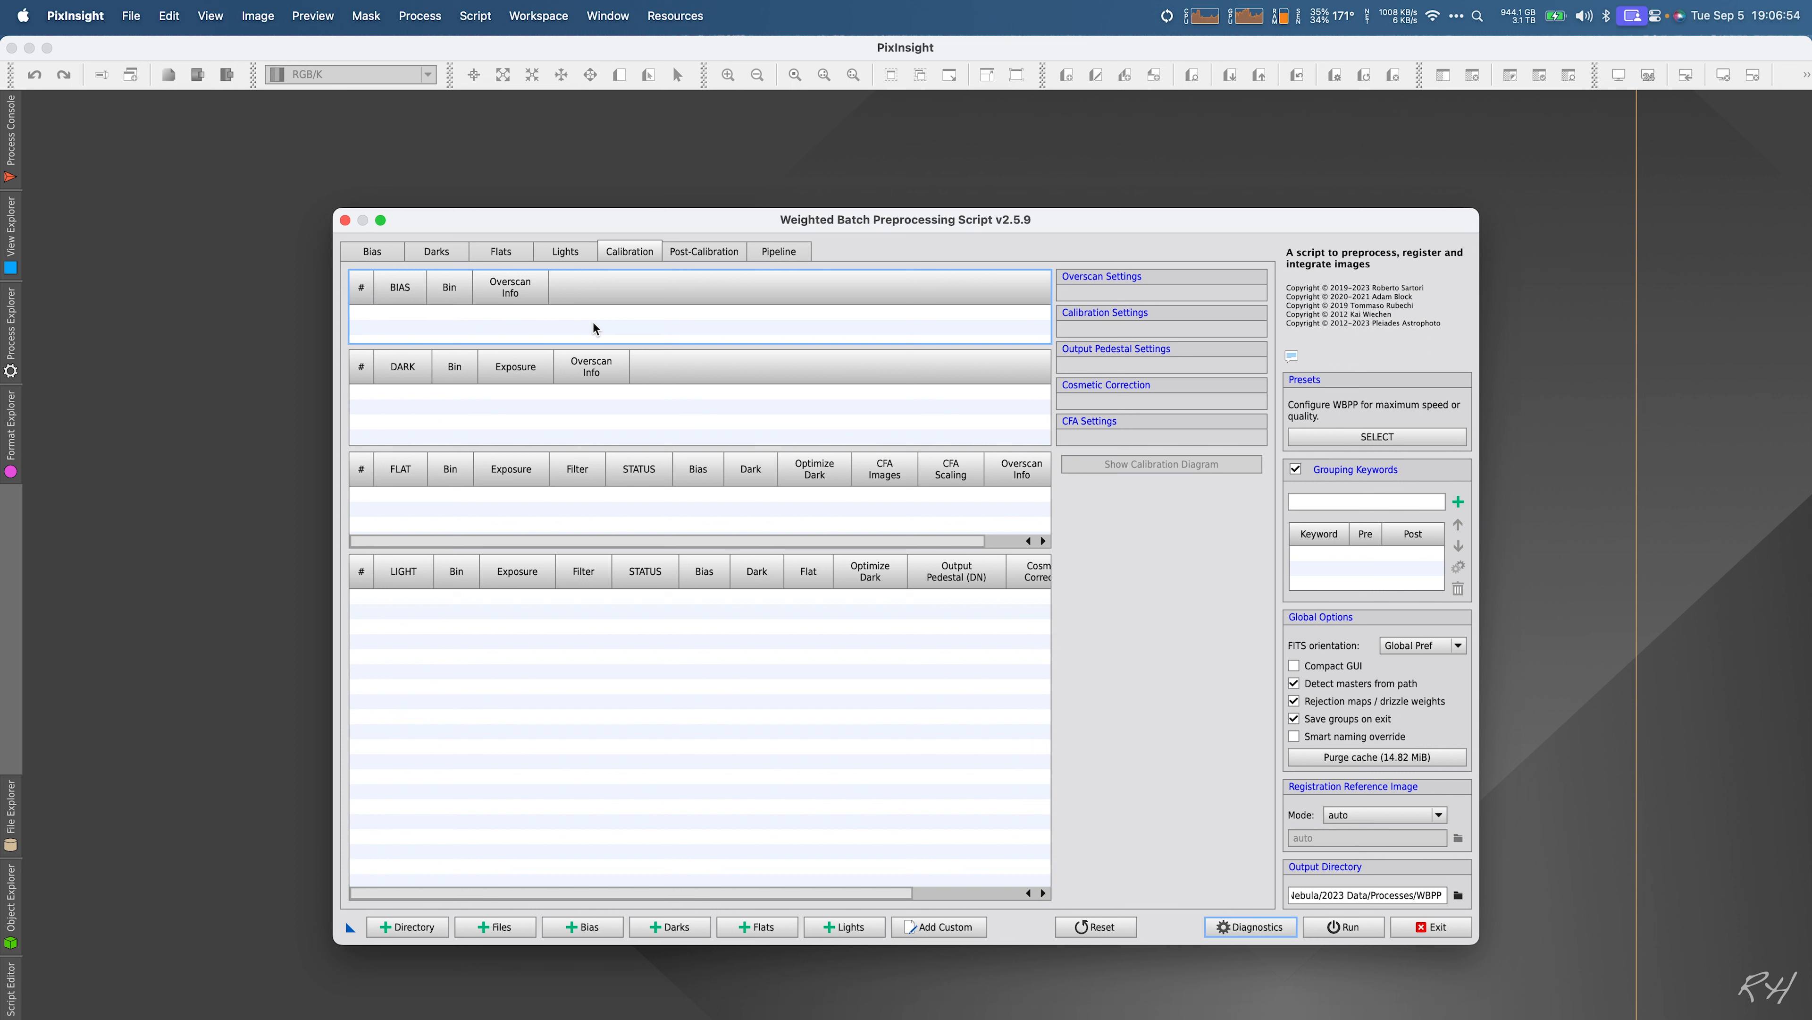
Step: Switch between the Darks and Lights pages, ending on the empty Lights page
click(564, 251)
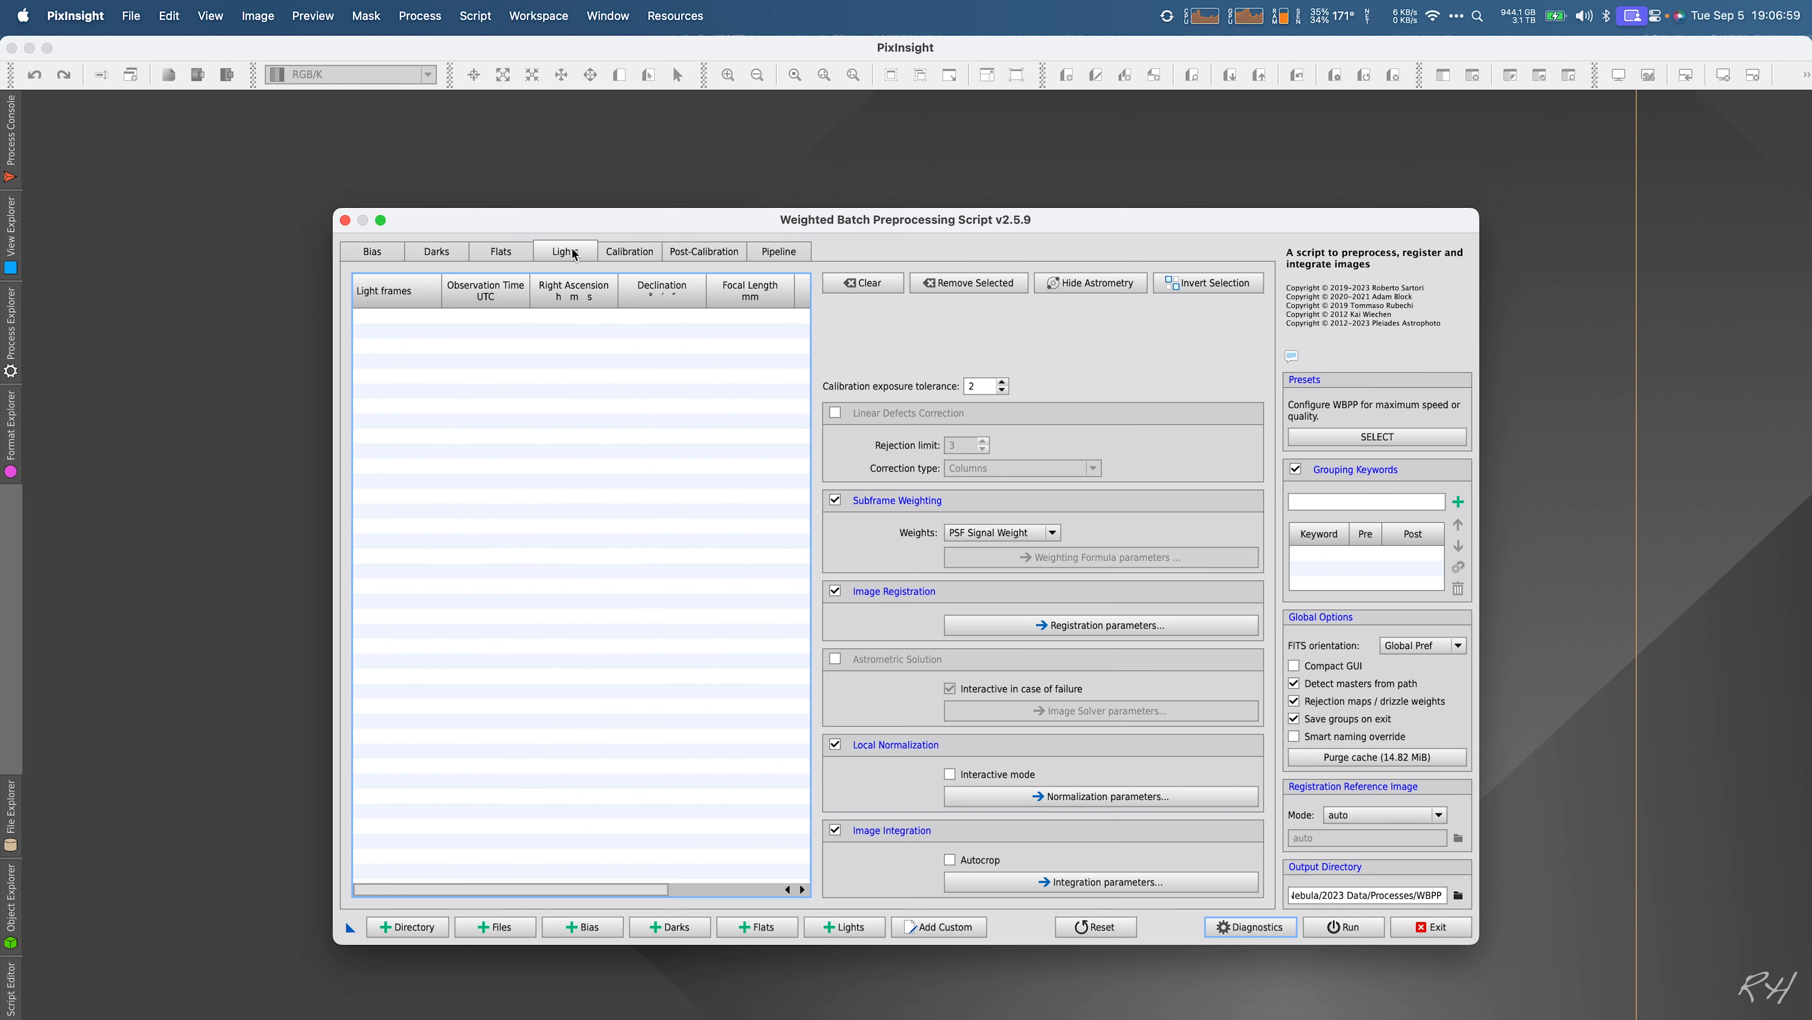
click(437, 251)
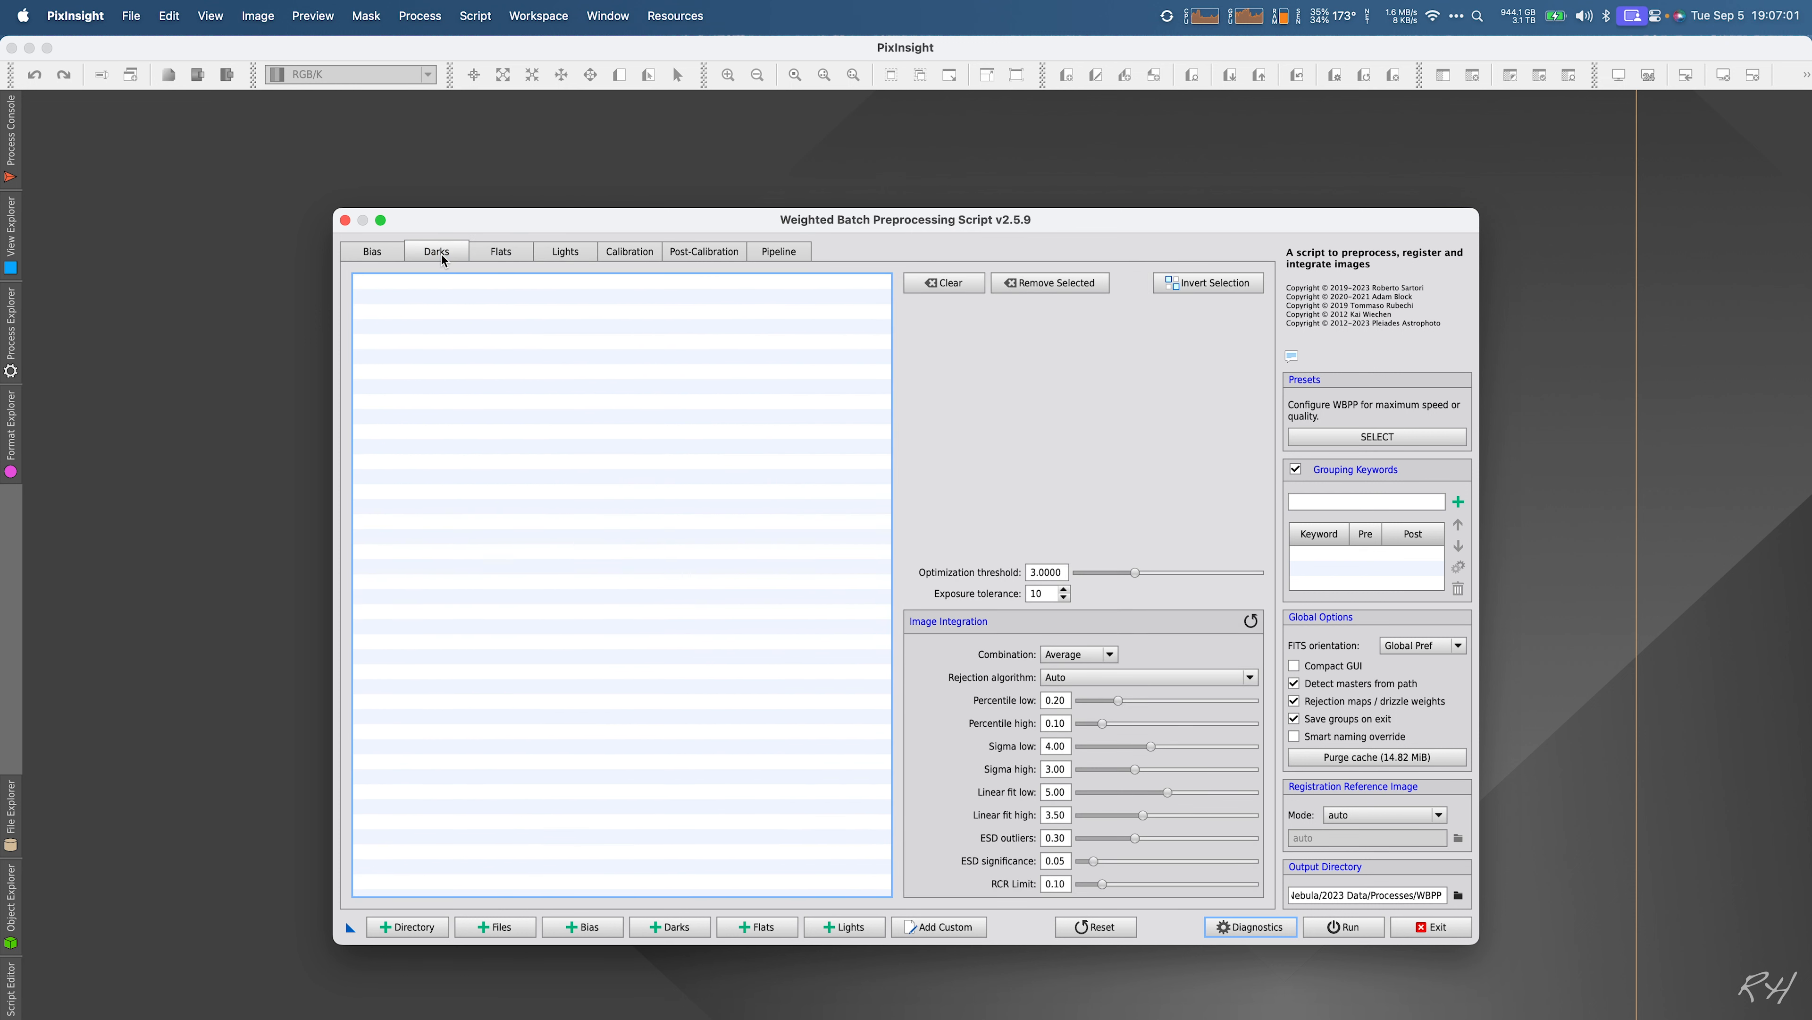
click(565, 252)
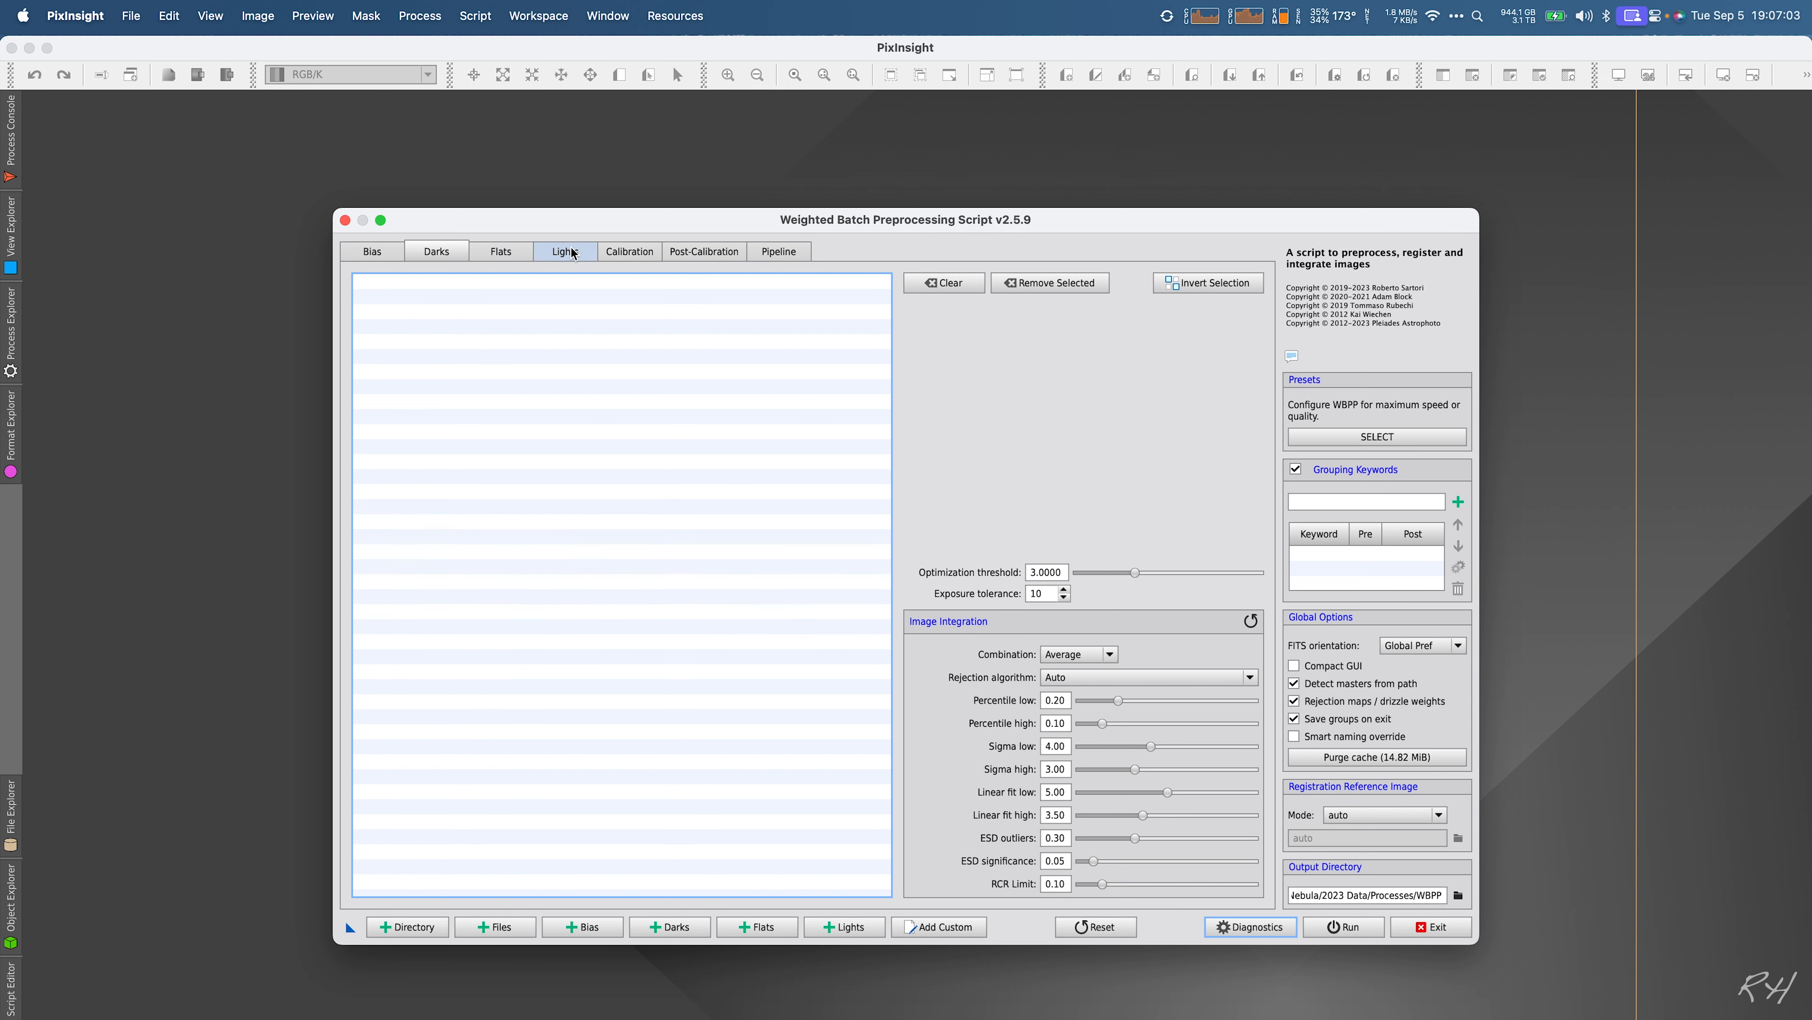
click(629, 251)
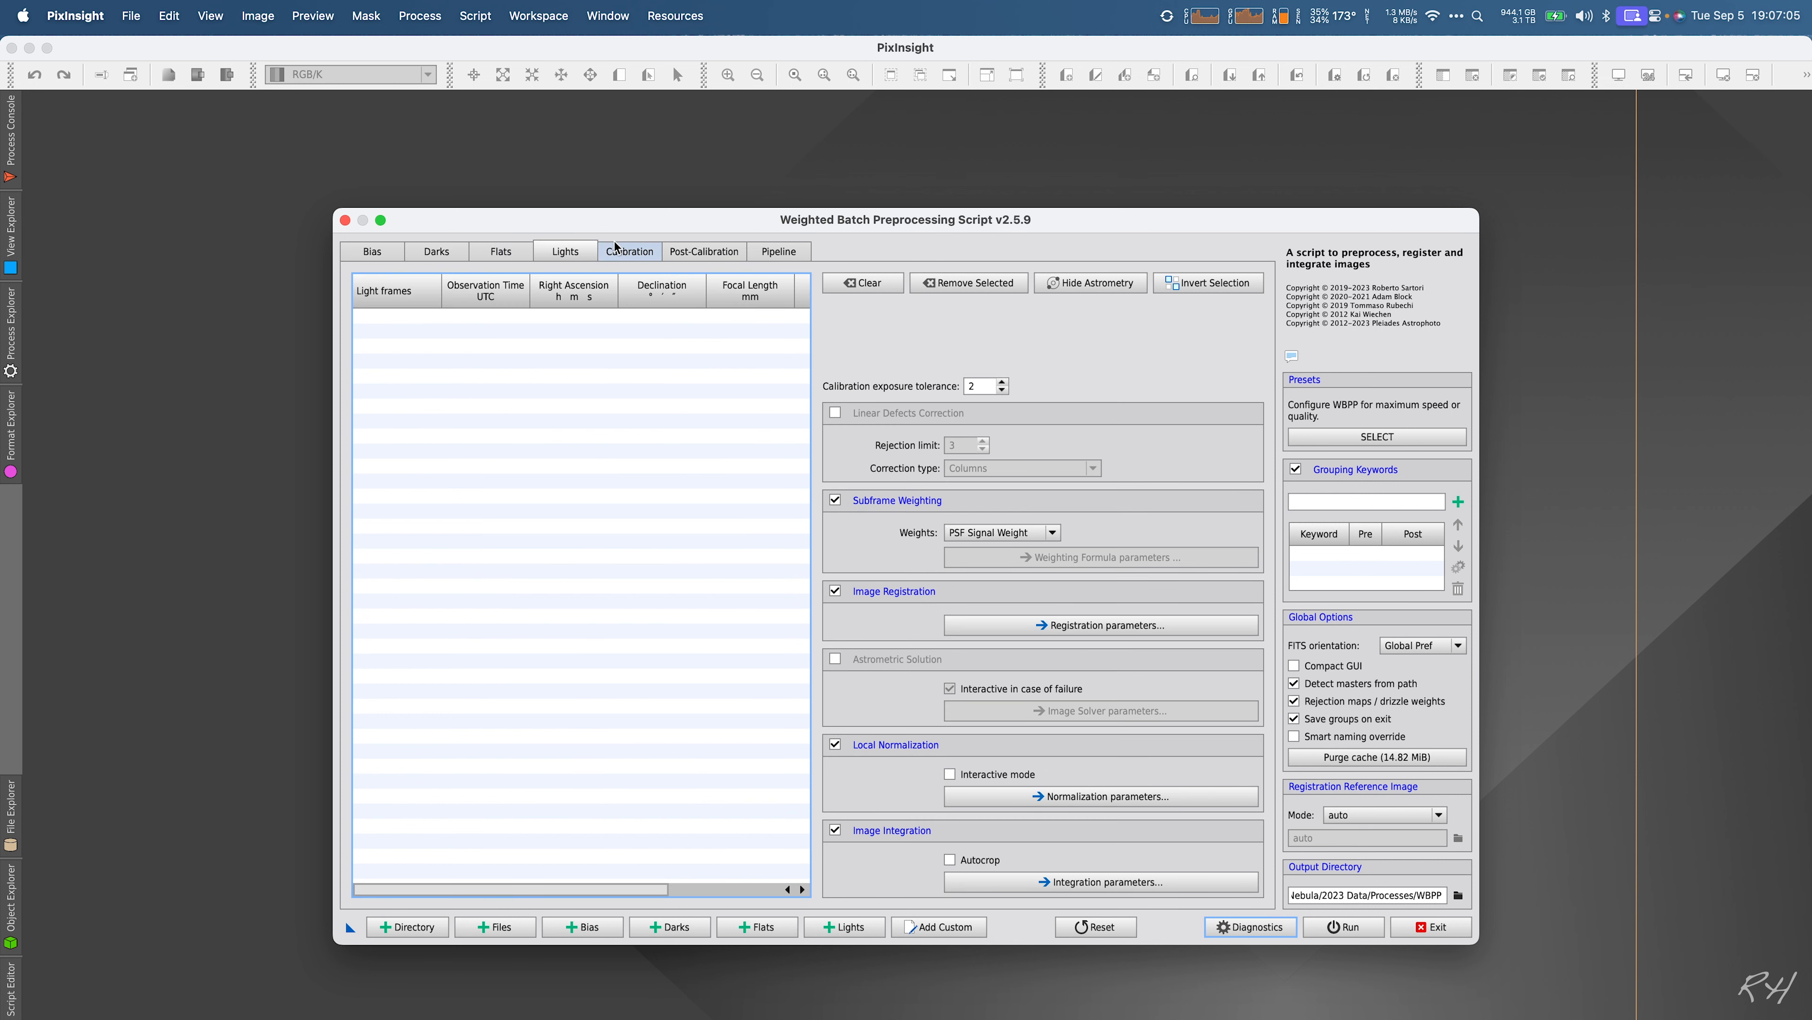
click(565, 251)
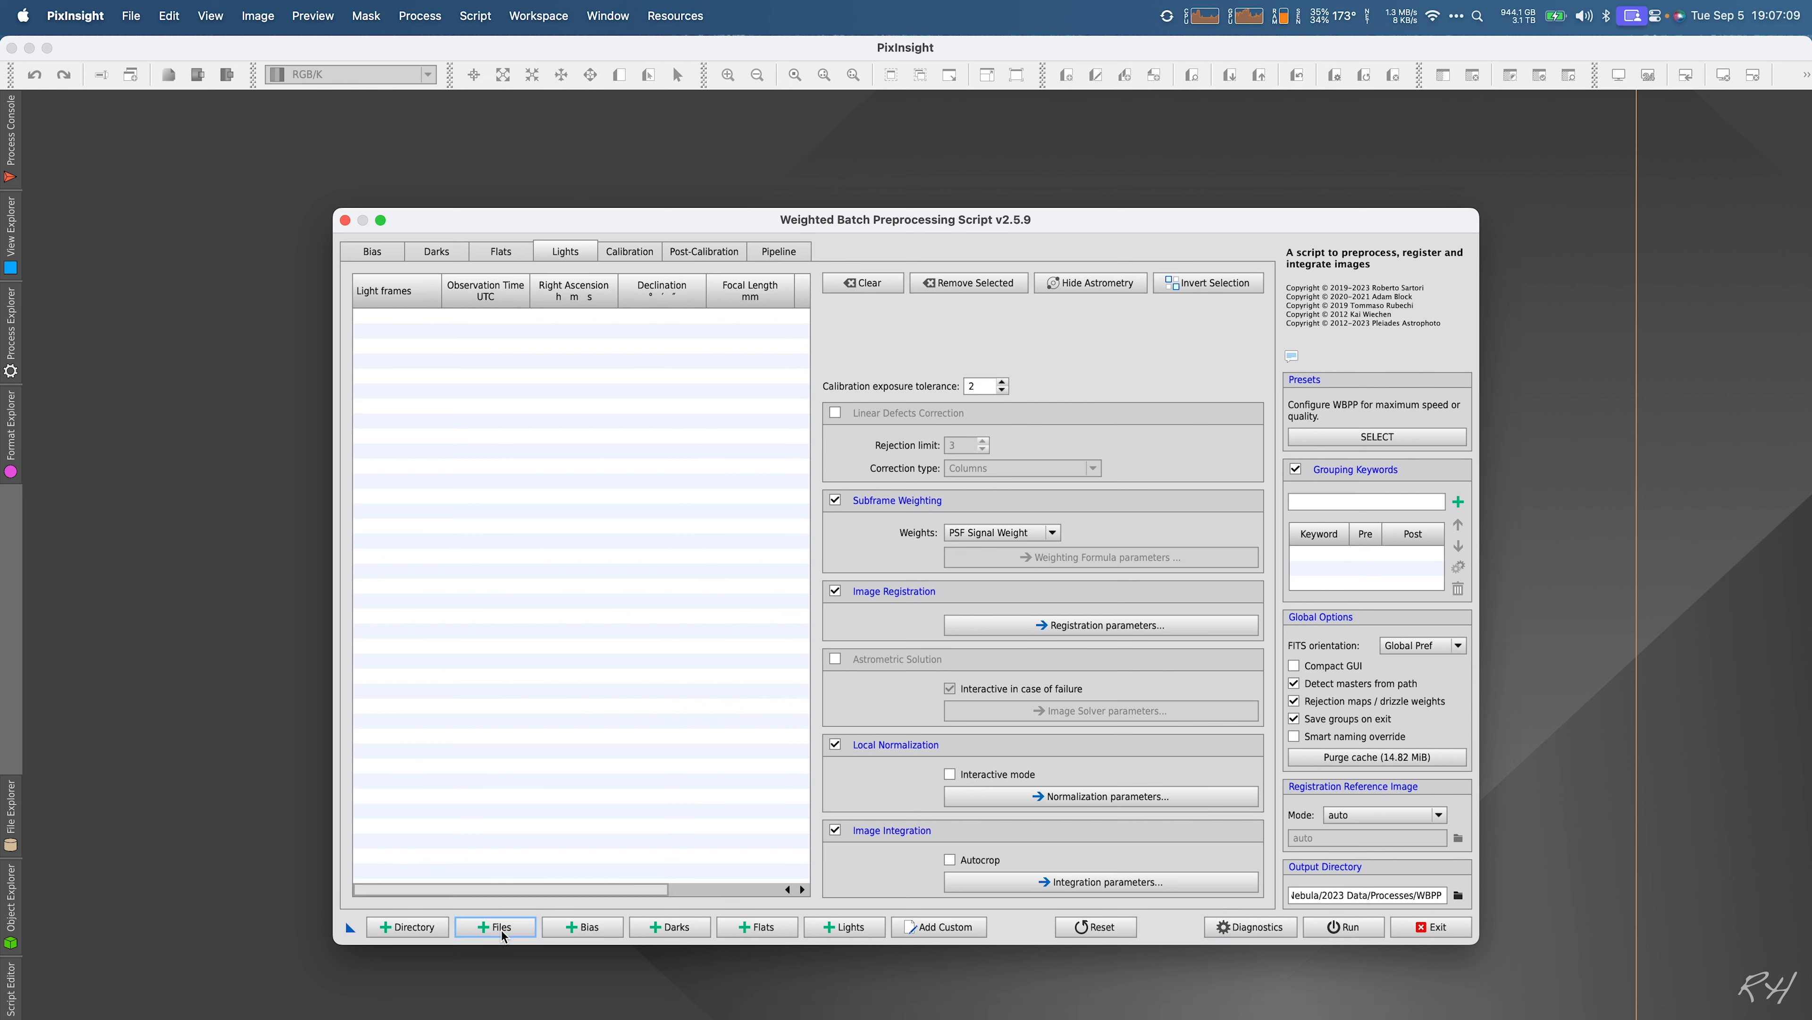
Step: Add every FITS file in 2023 Data as light frames, grouped into Ha, OIII and SII
click(495, 926)
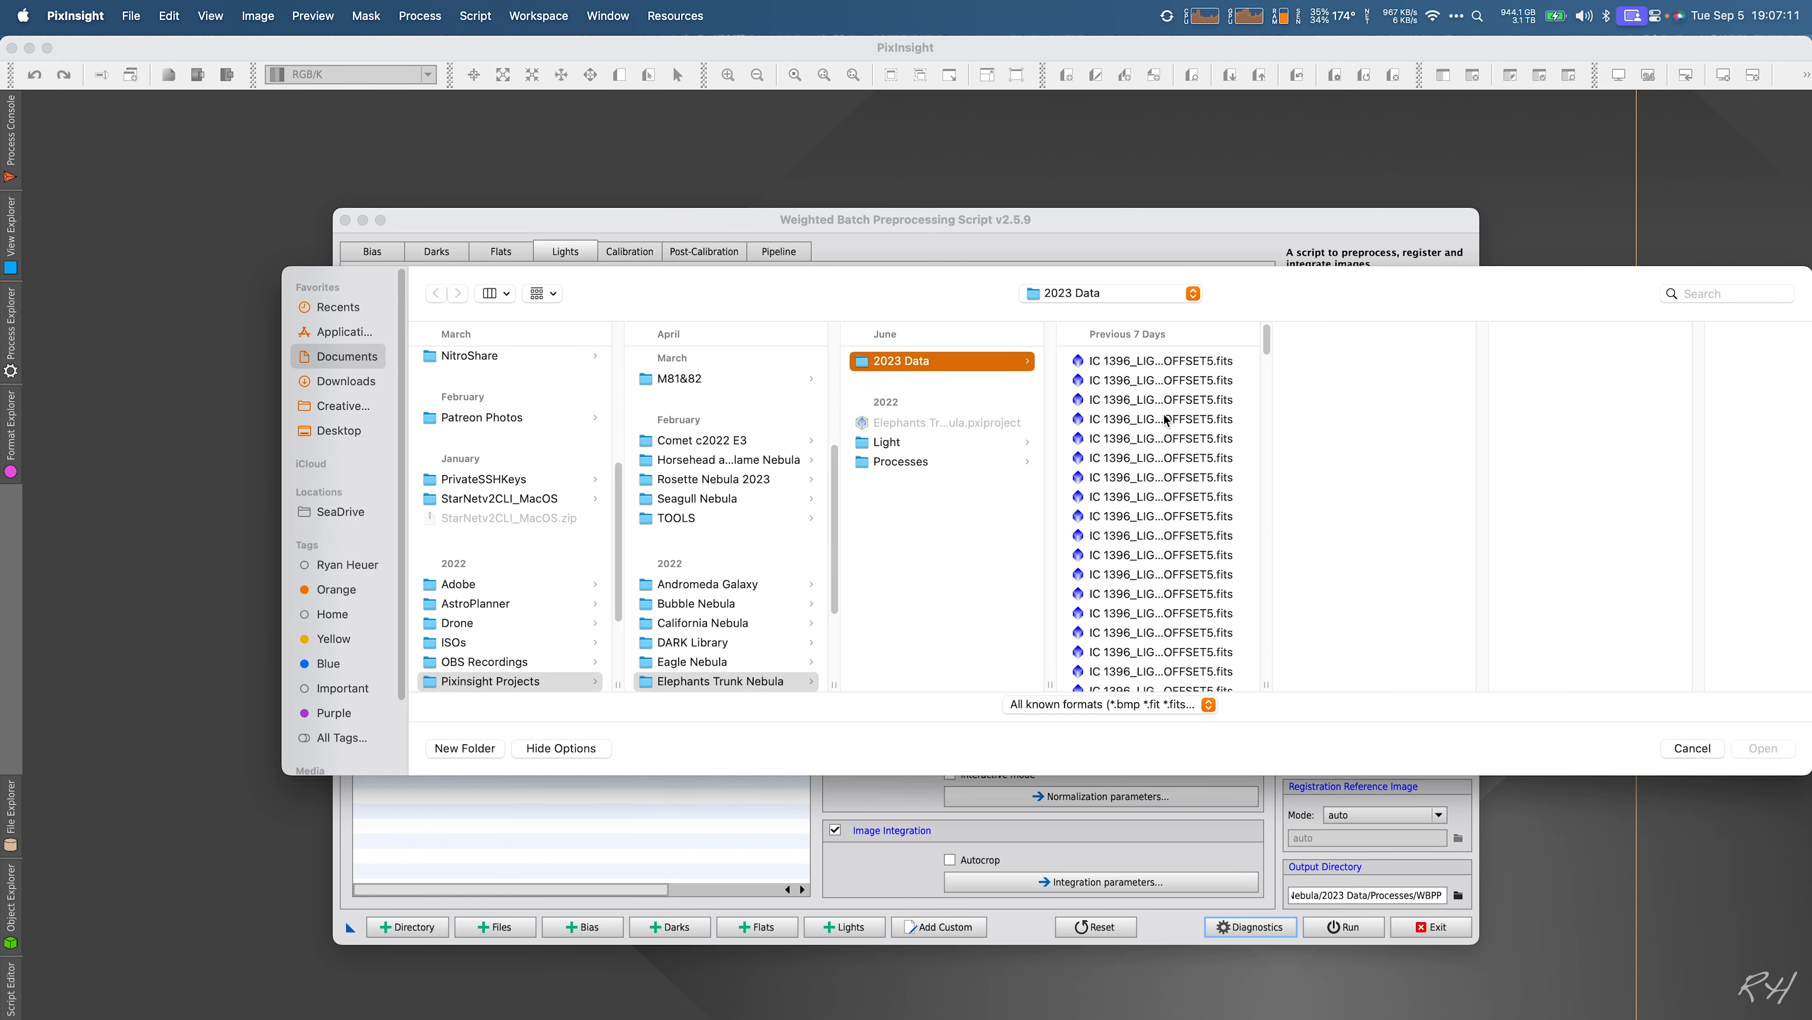
click(1160, 360)
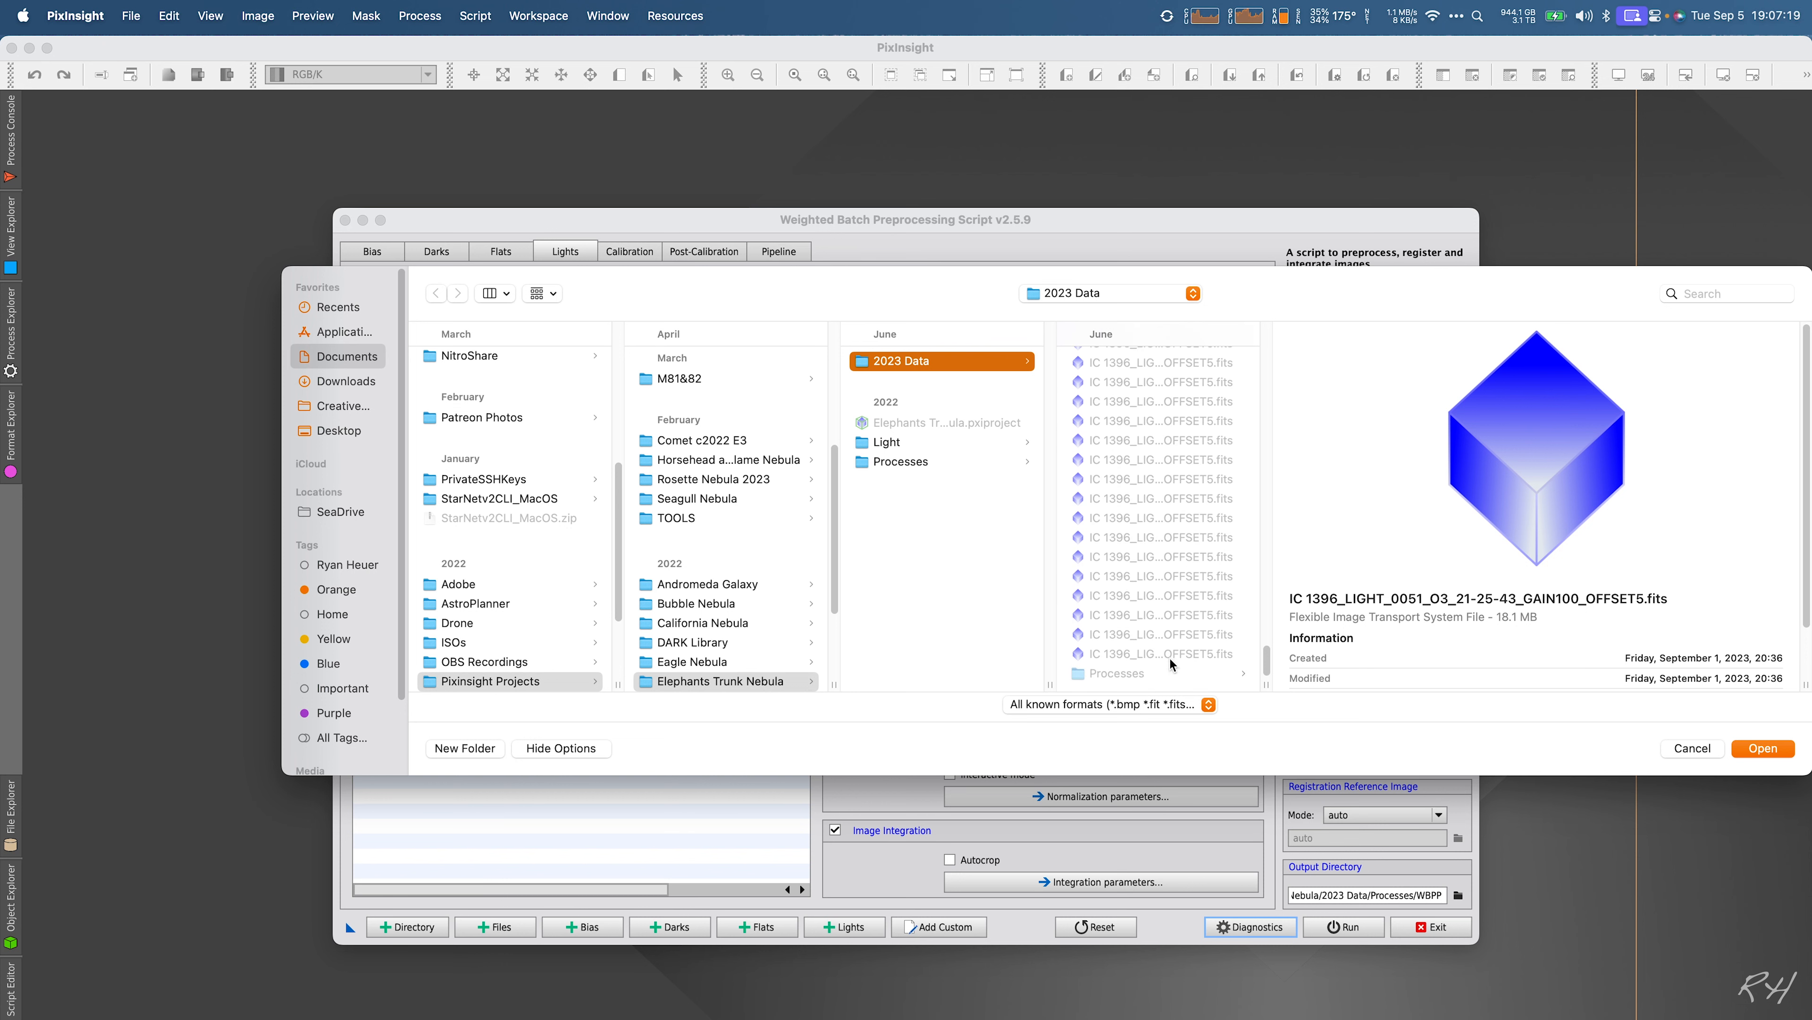
key(cmd+a)
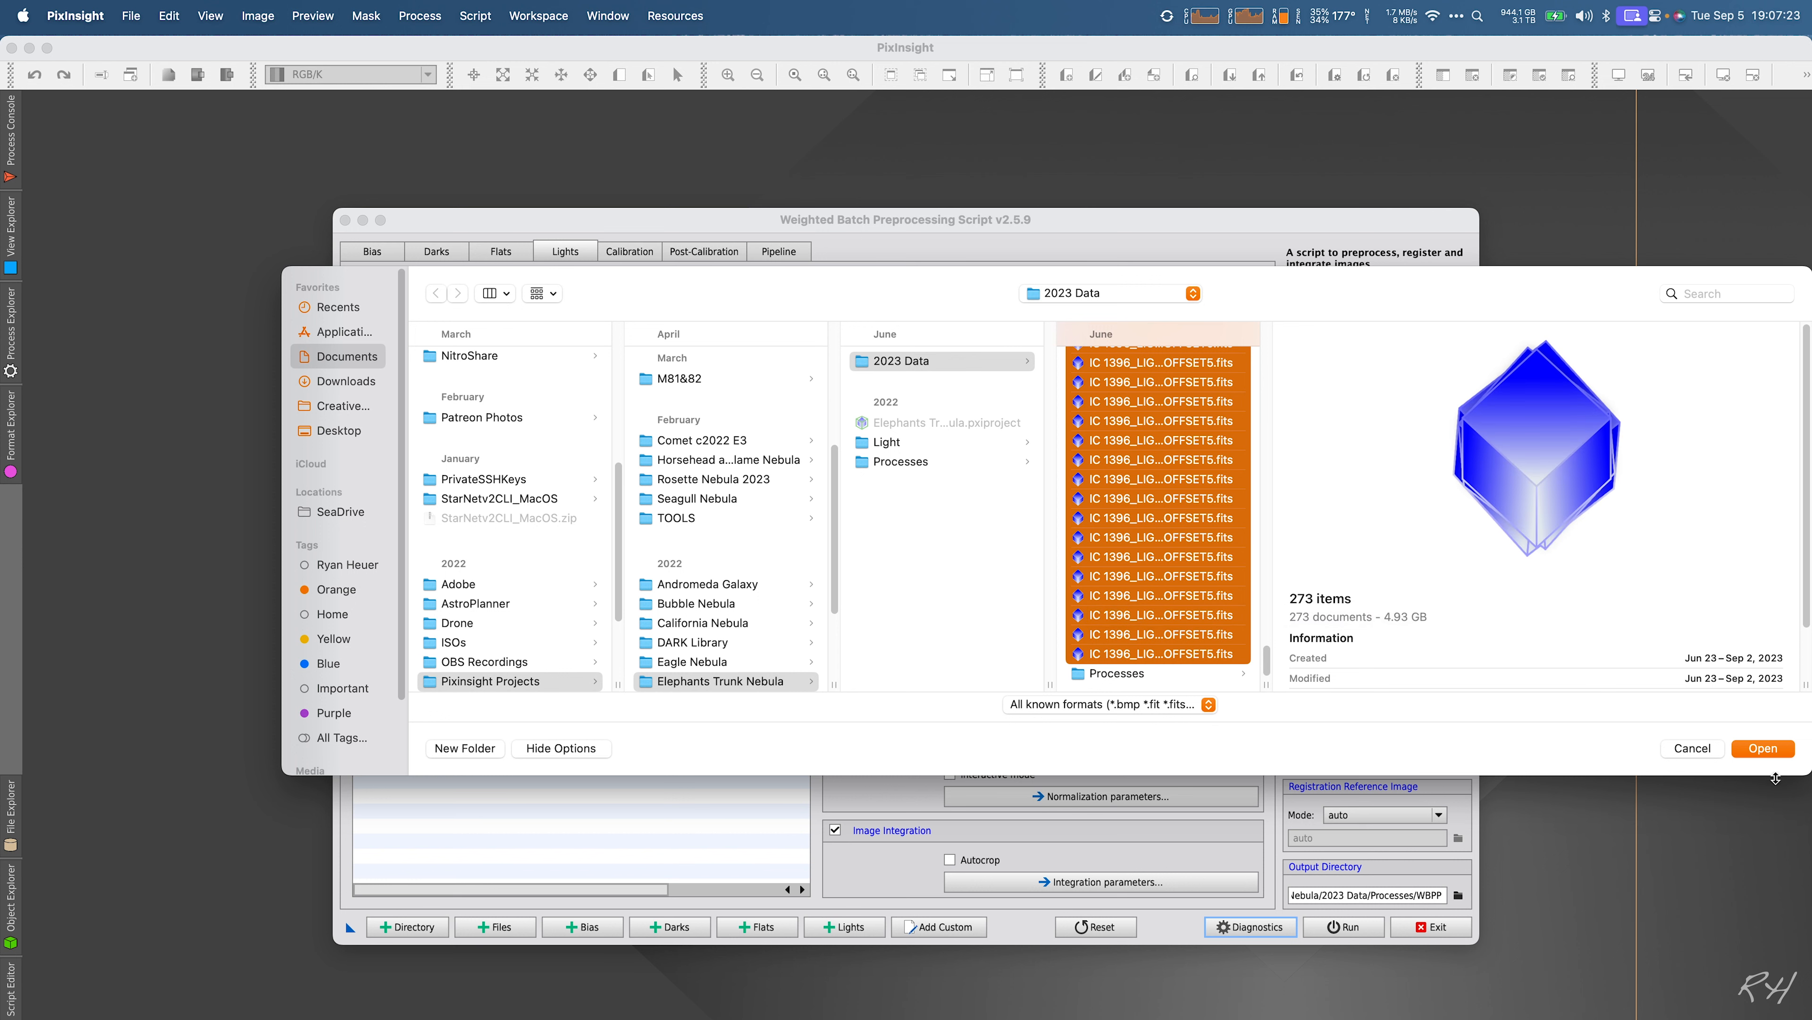
click(1763, 749)
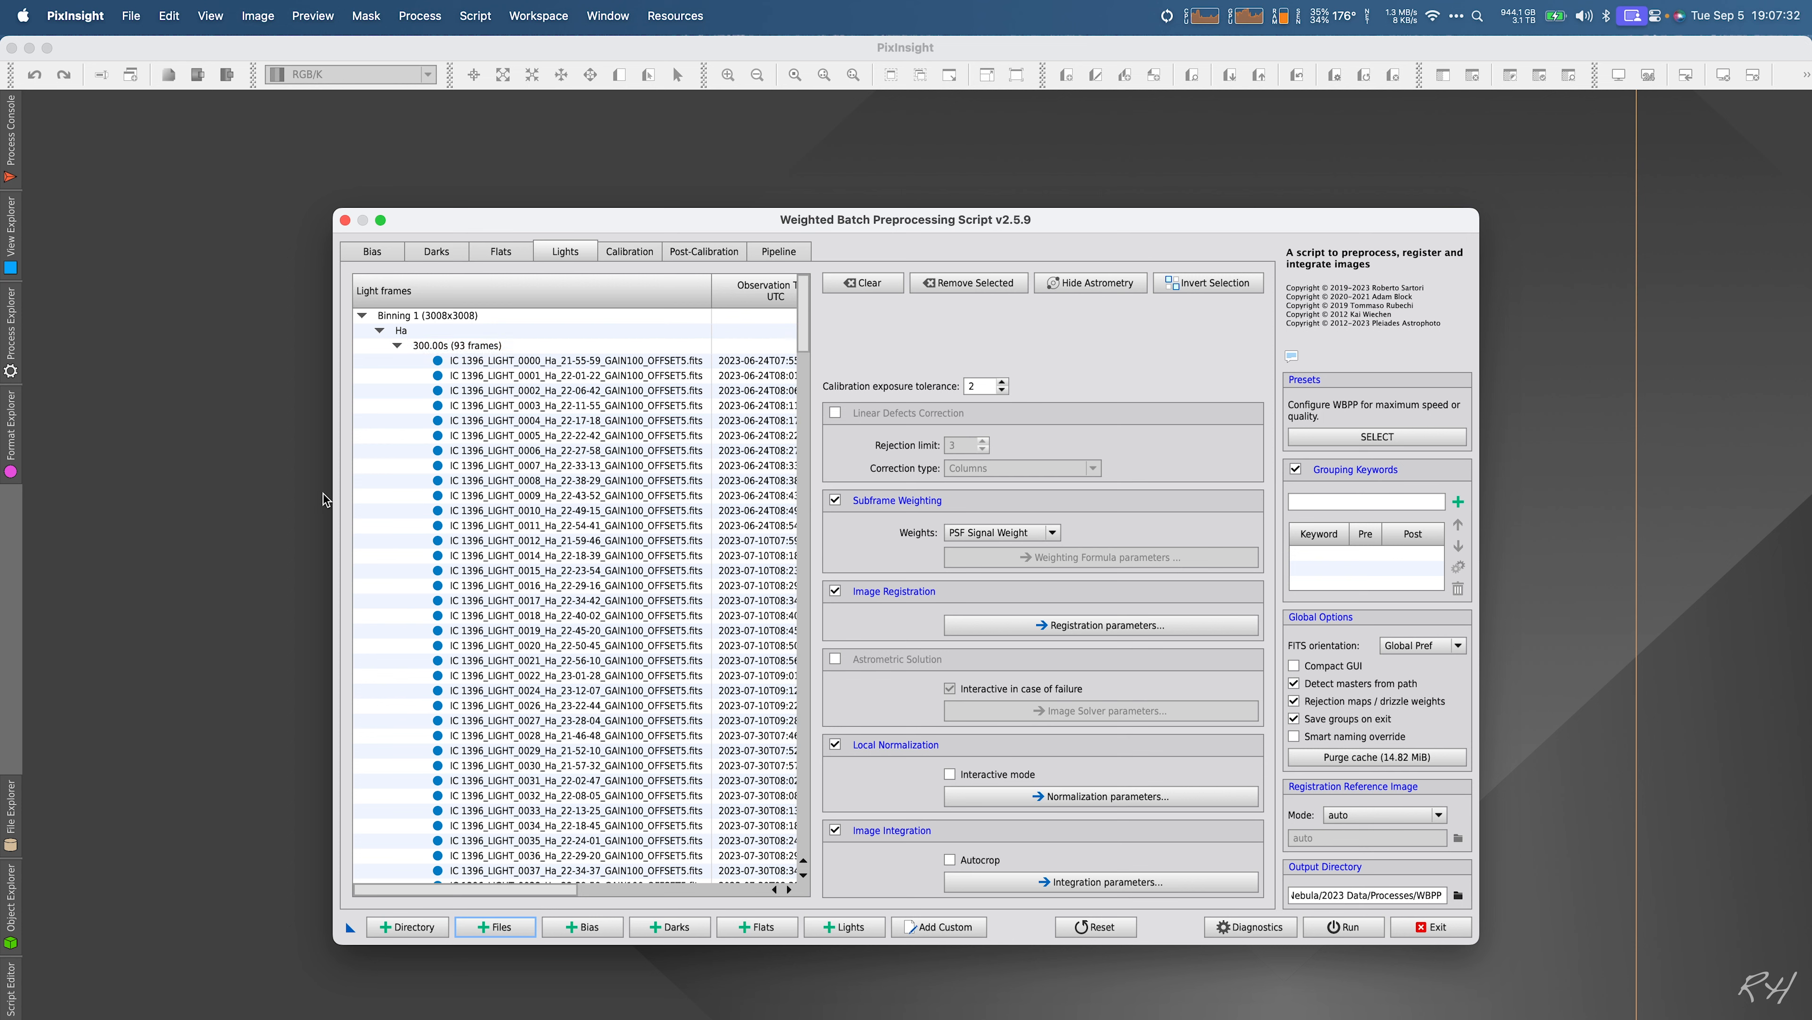
click(548, 361)
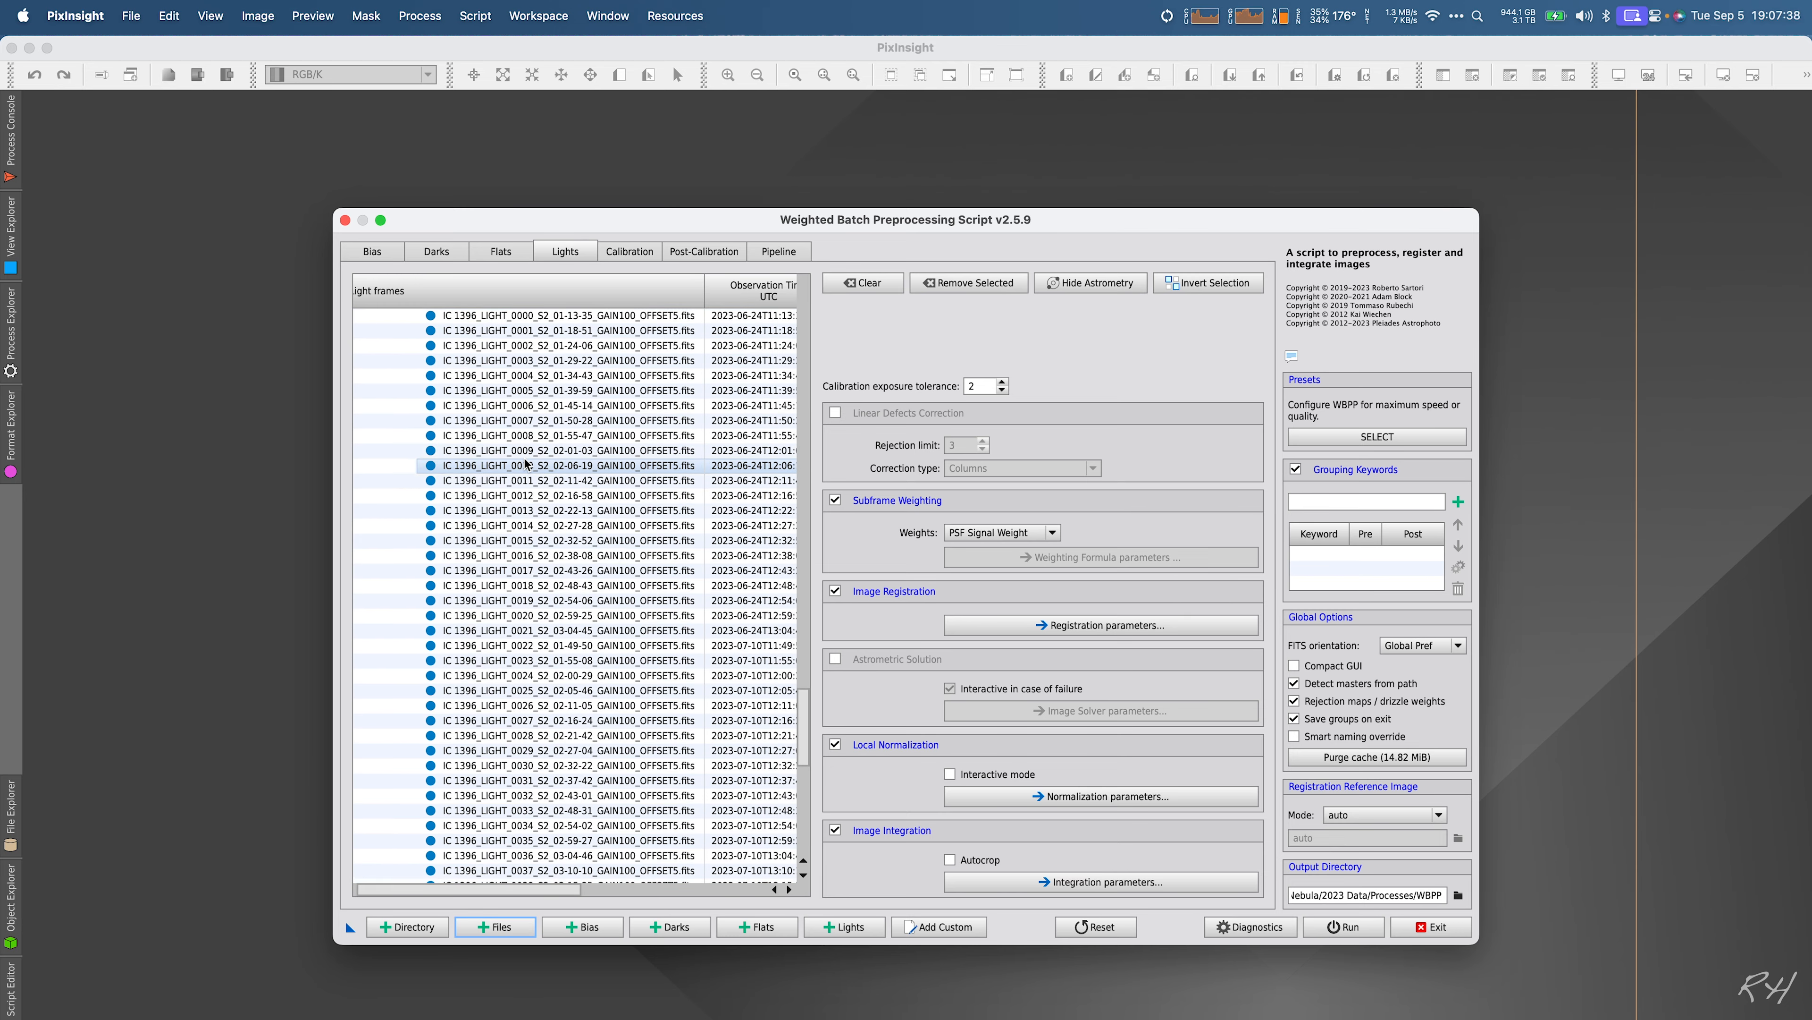
scroll(down, 3)
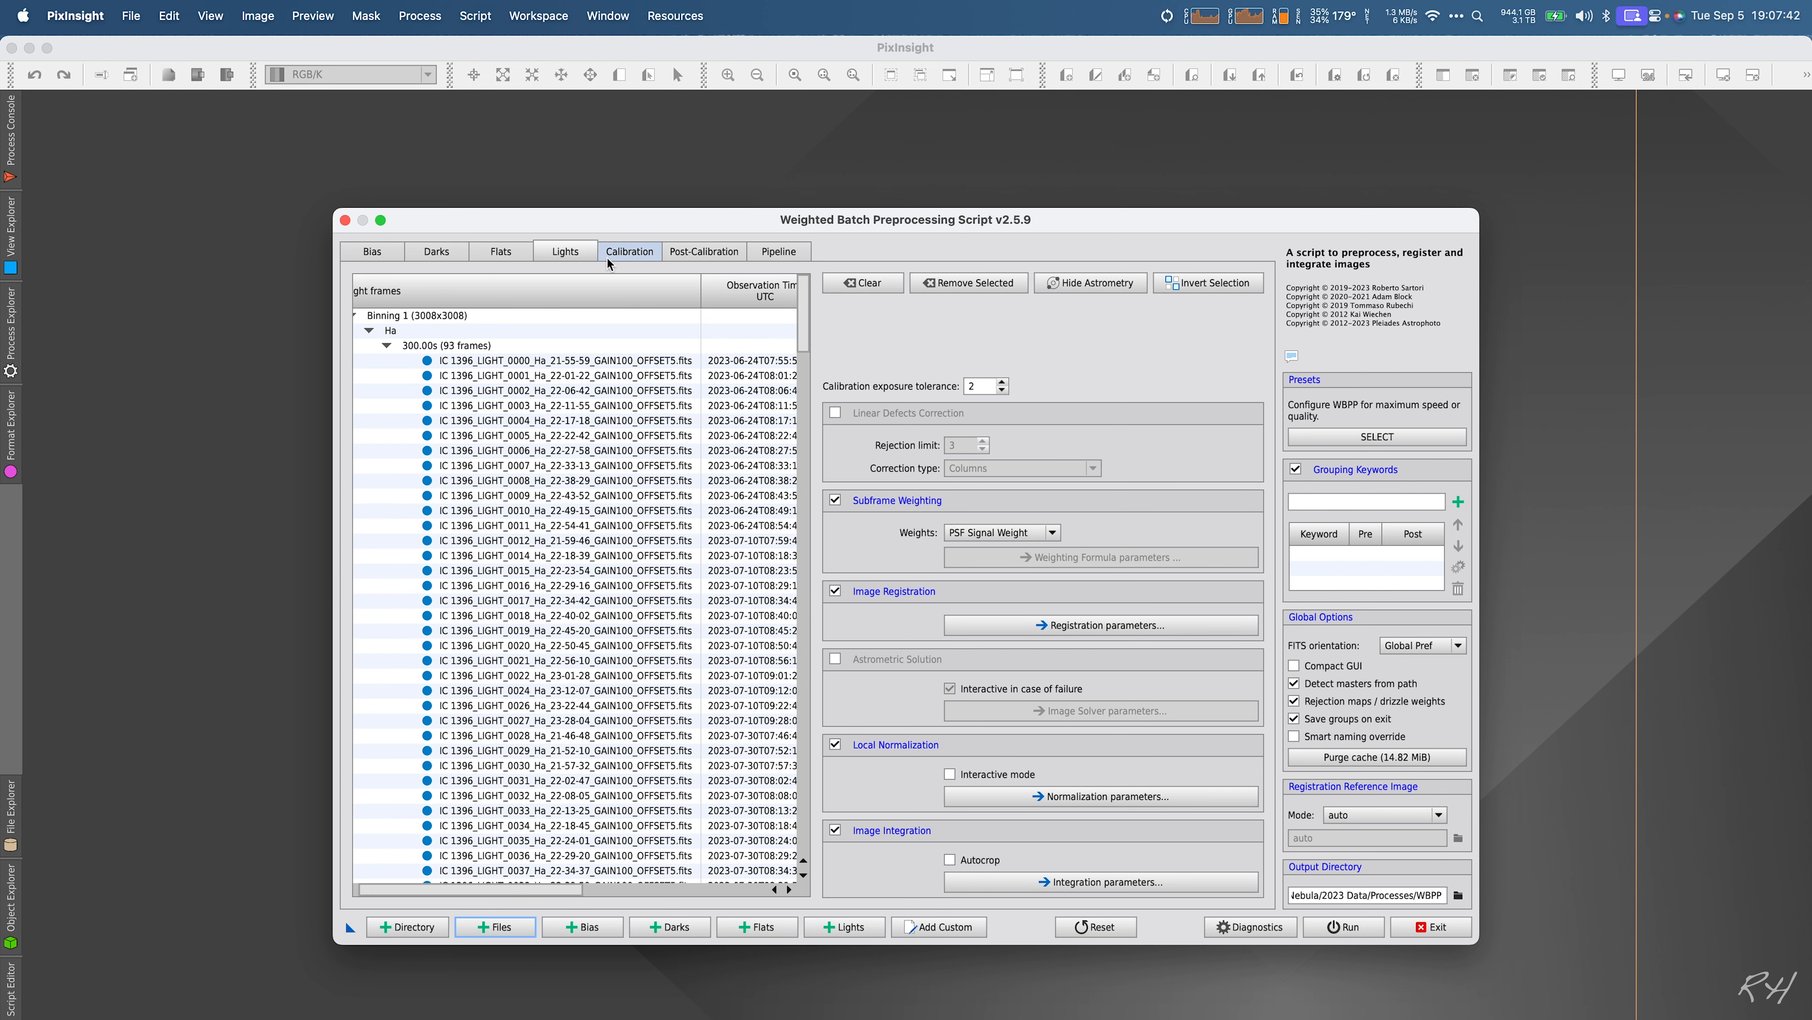
click(436, 251)
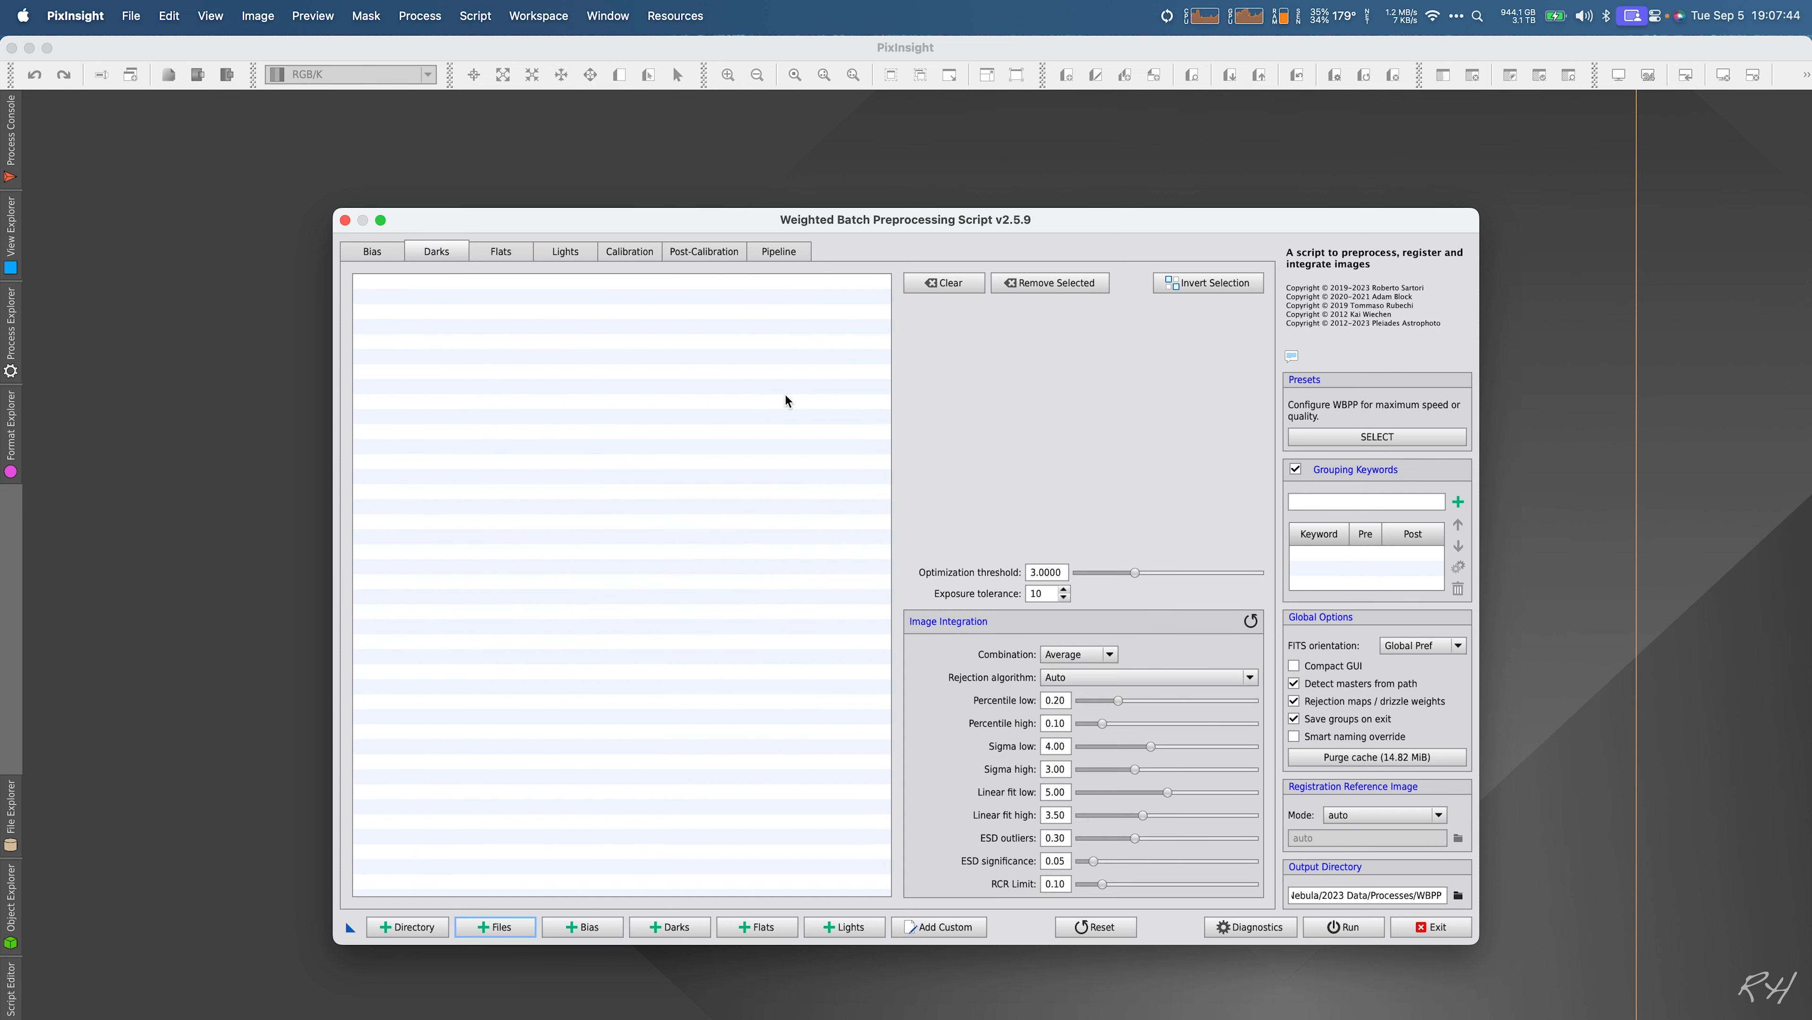
mouse_move(973, 367)
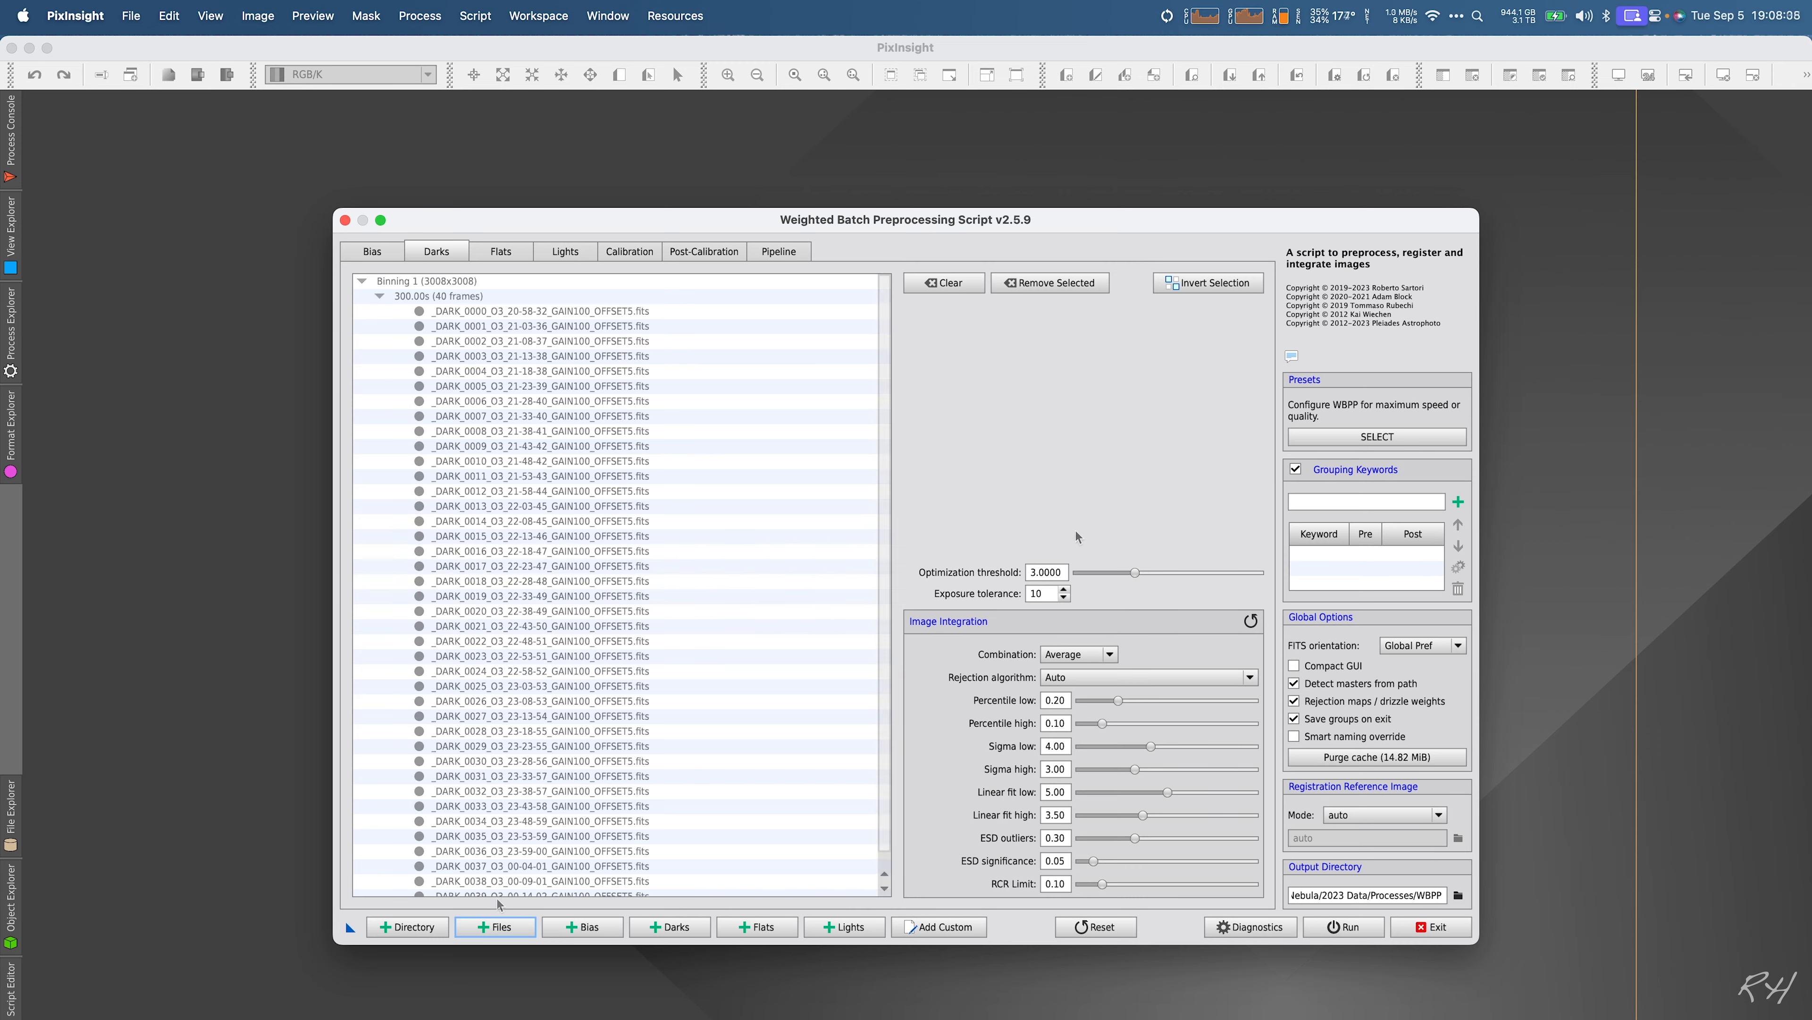
click(534, 312)
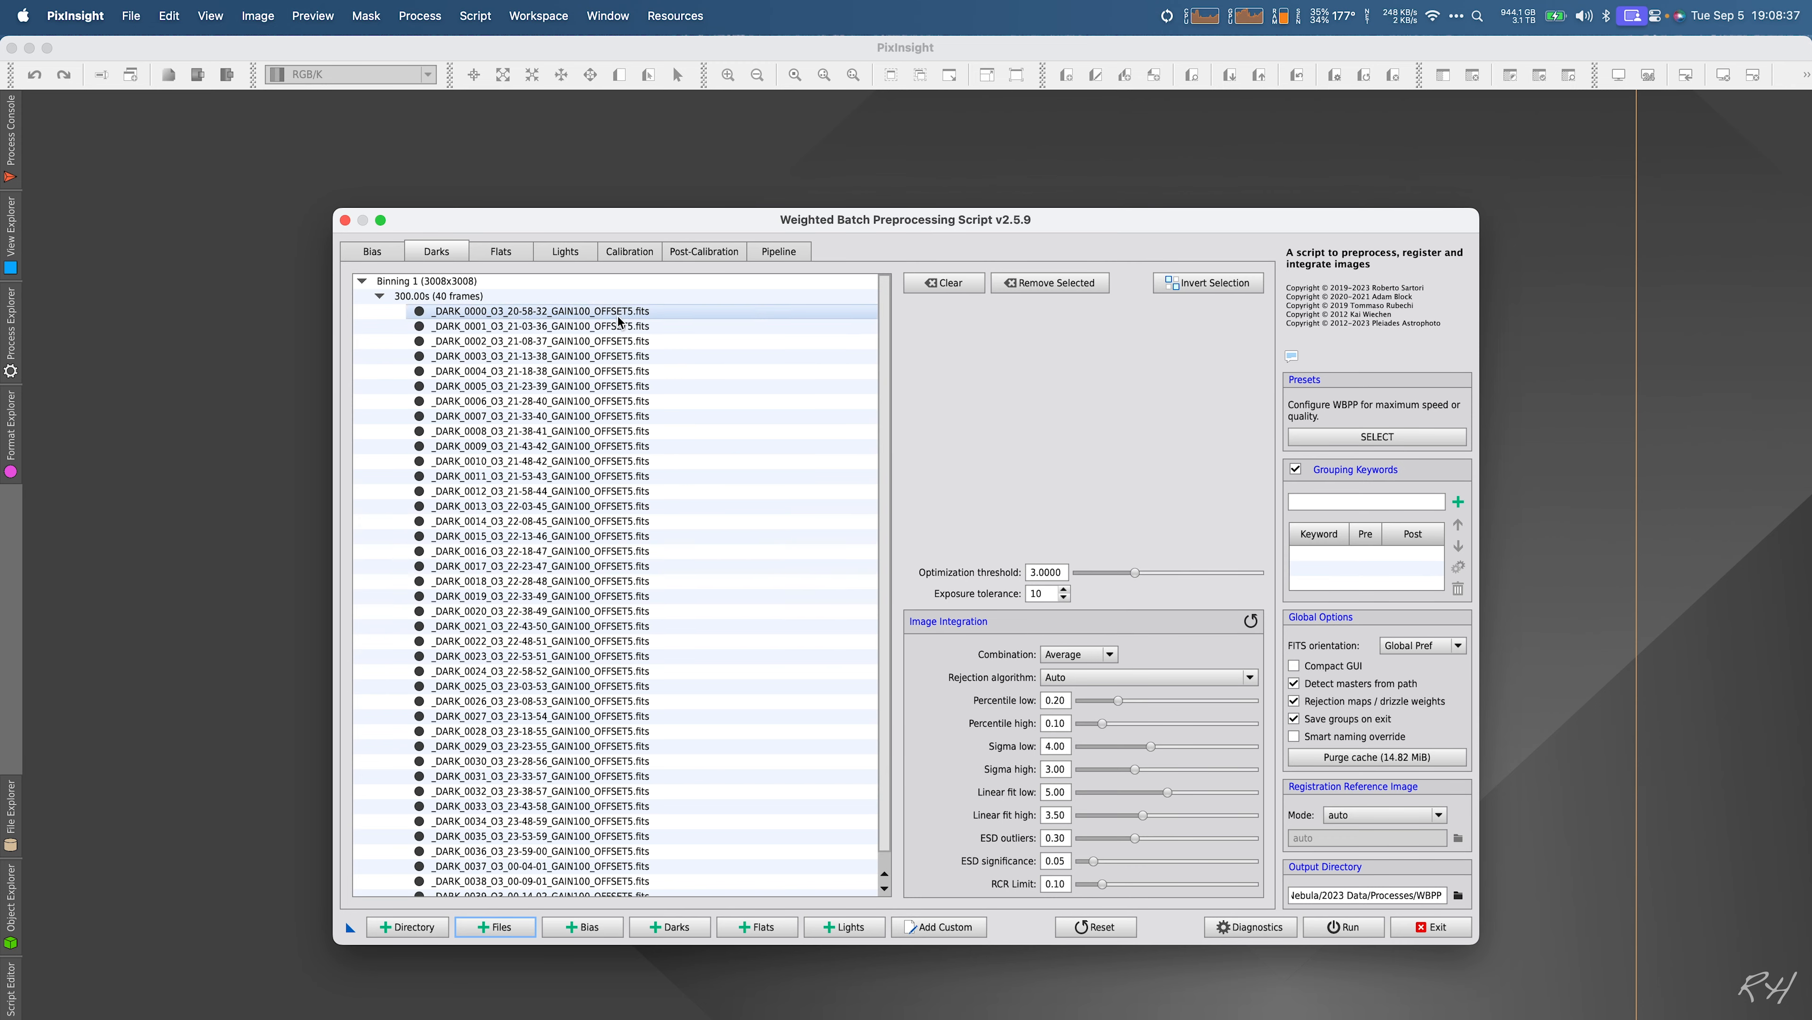
click(525, 700)
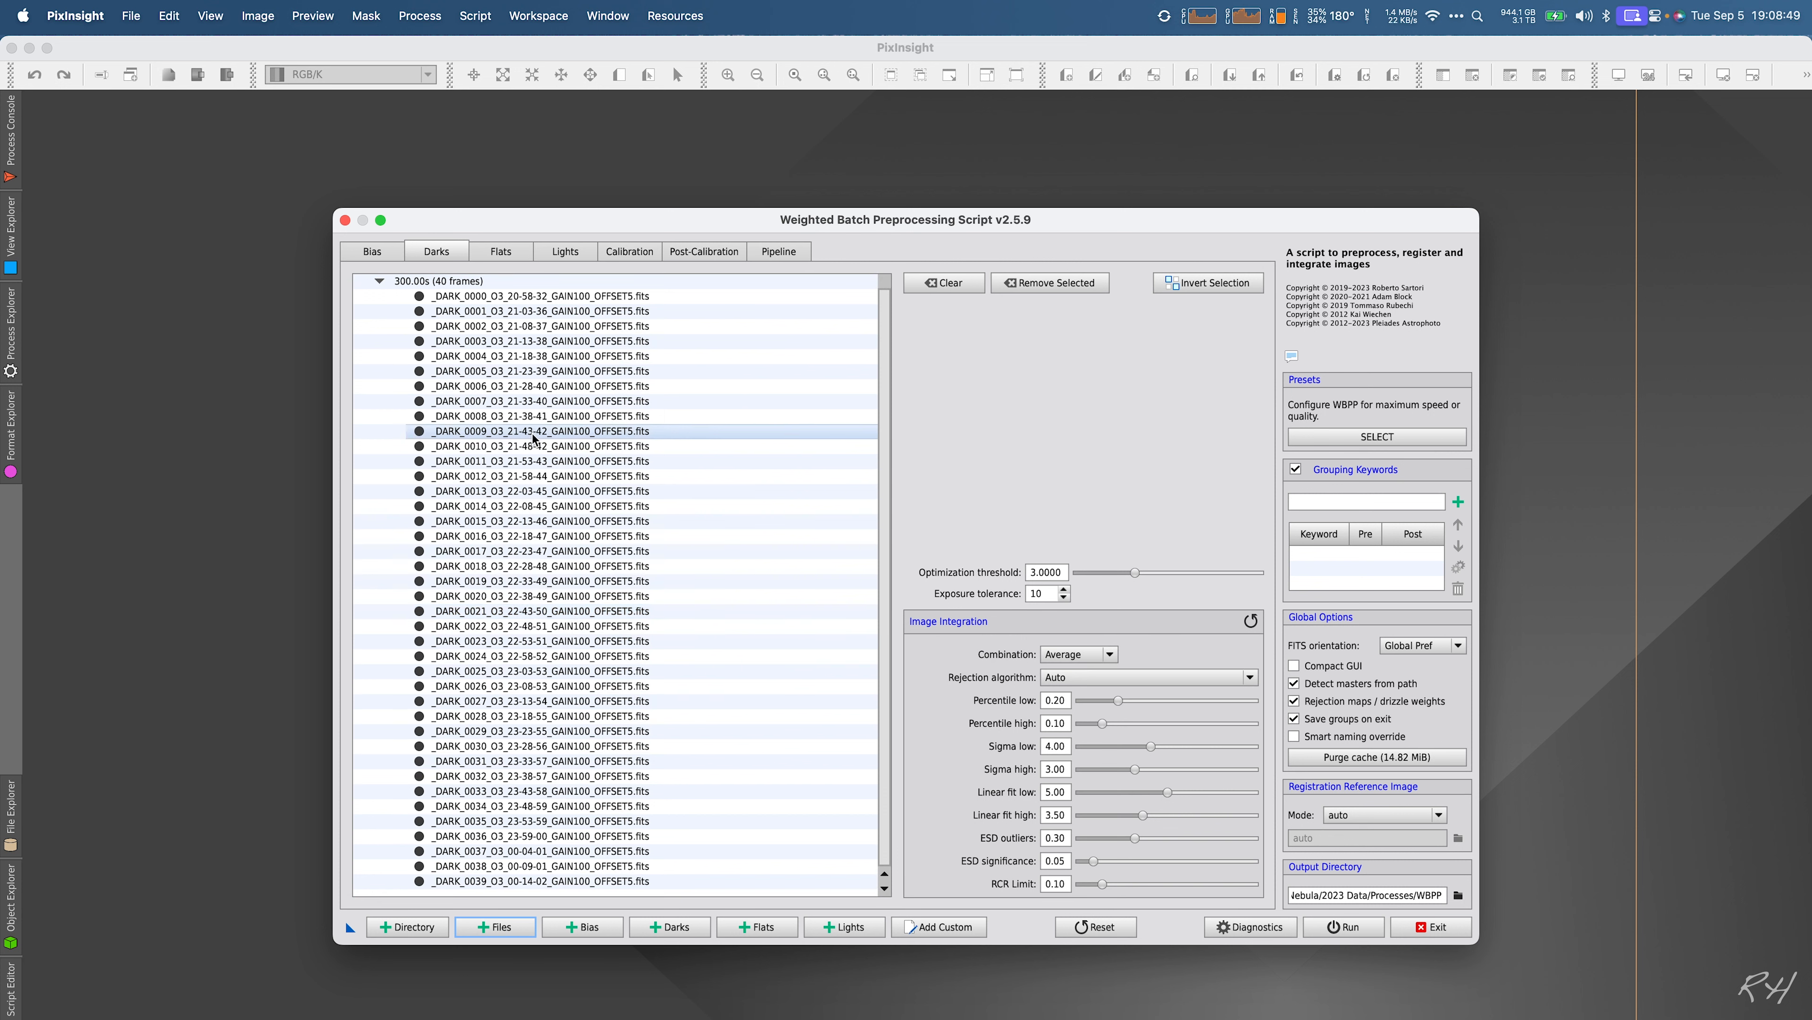
mouse_move(683, 435)
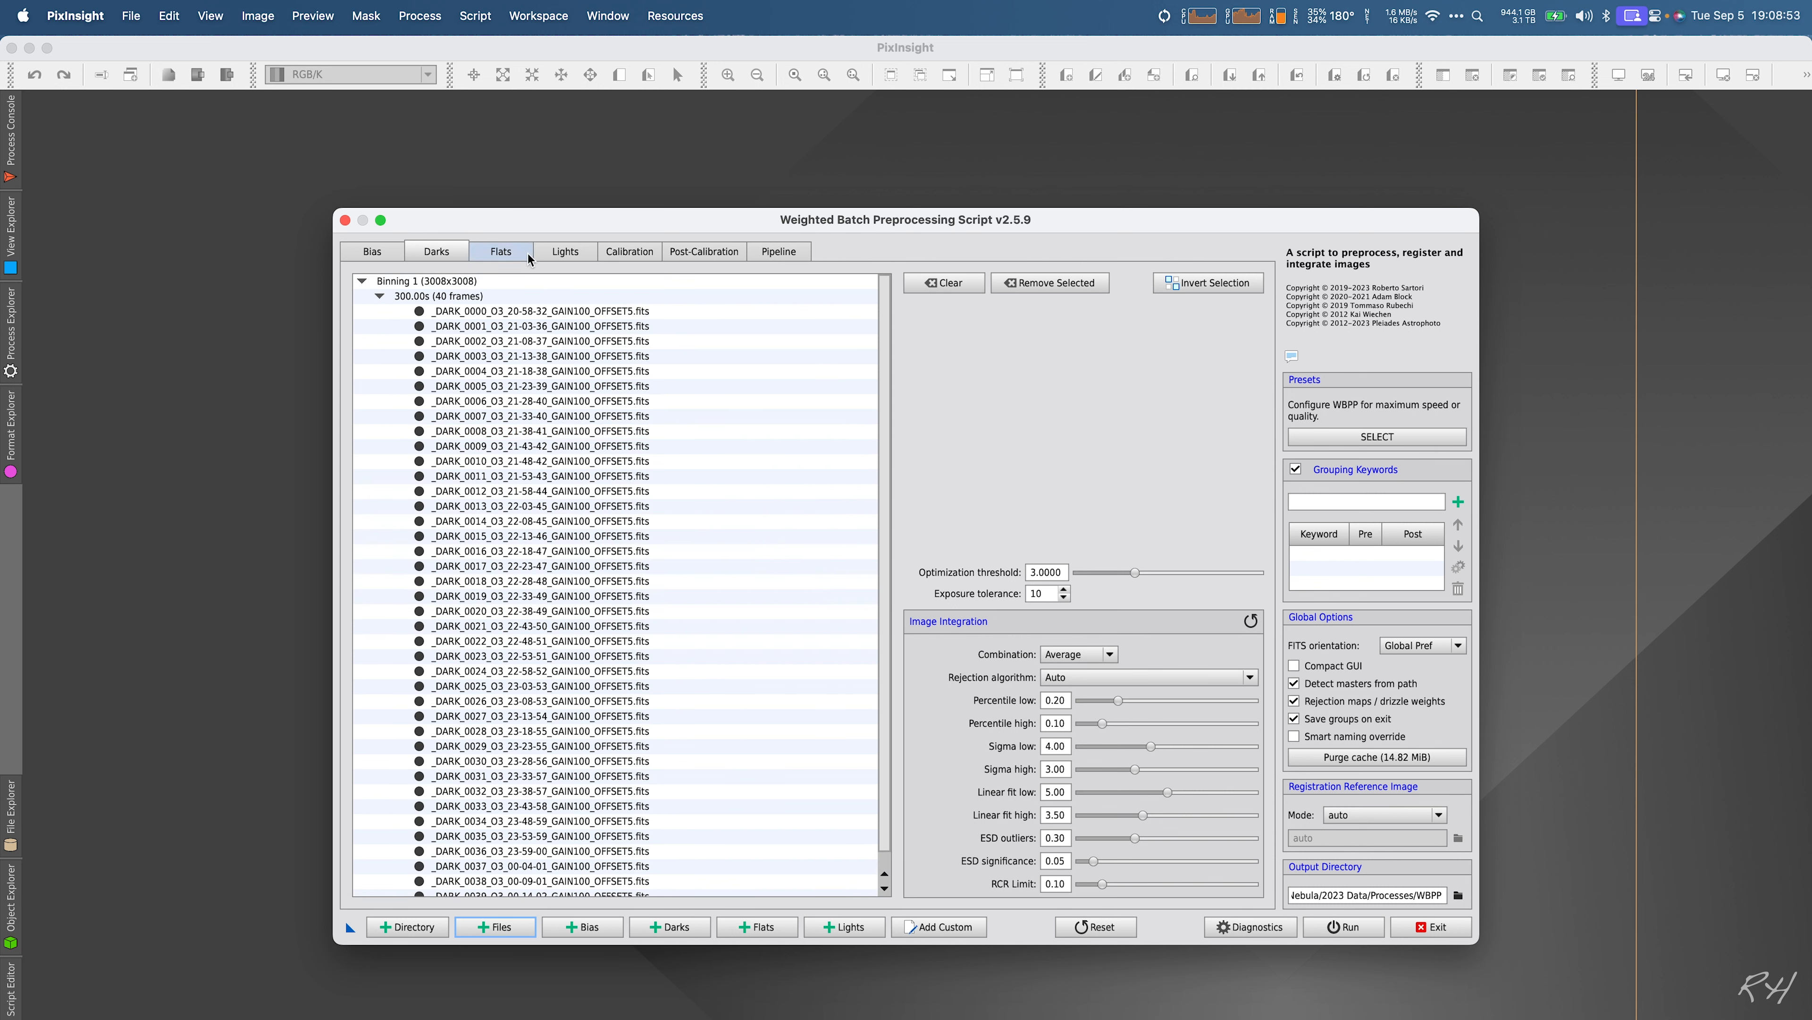
Step: On the Lights page, apply the Maximum quality preset to the WBPP settings
click(564, 251)
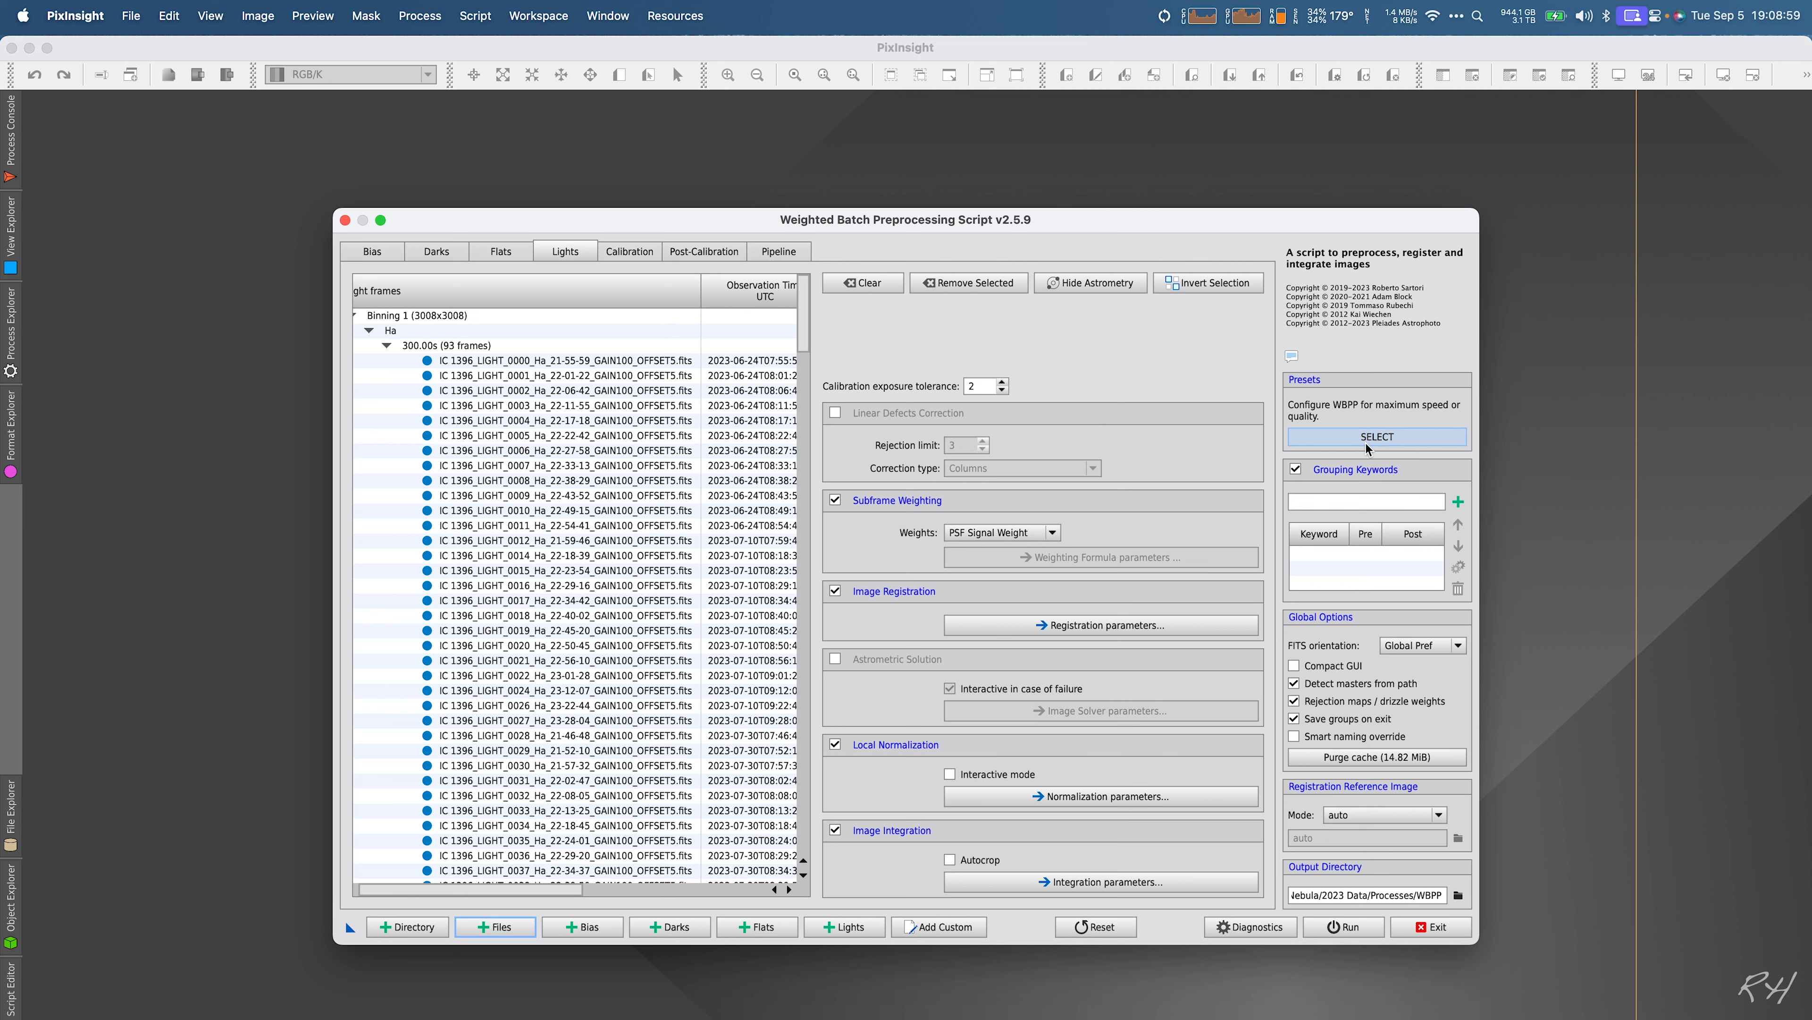
click(1377, 436)
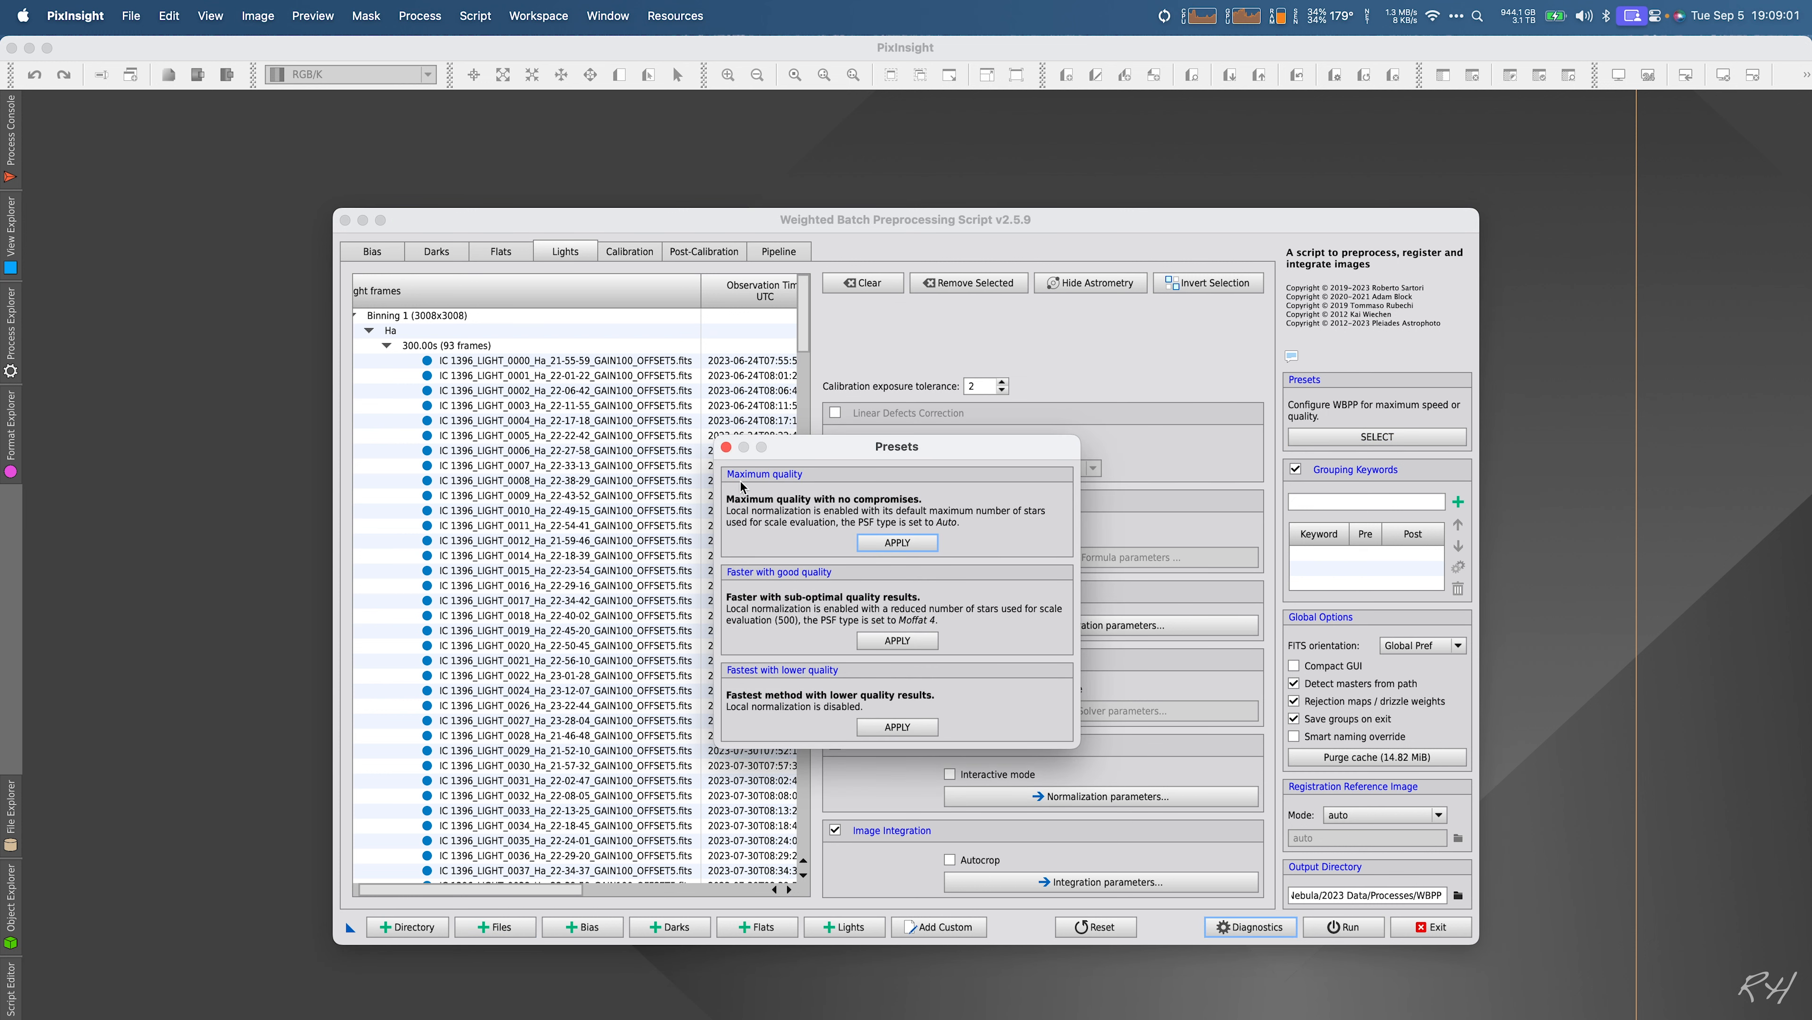
mouse_move(925, 523)
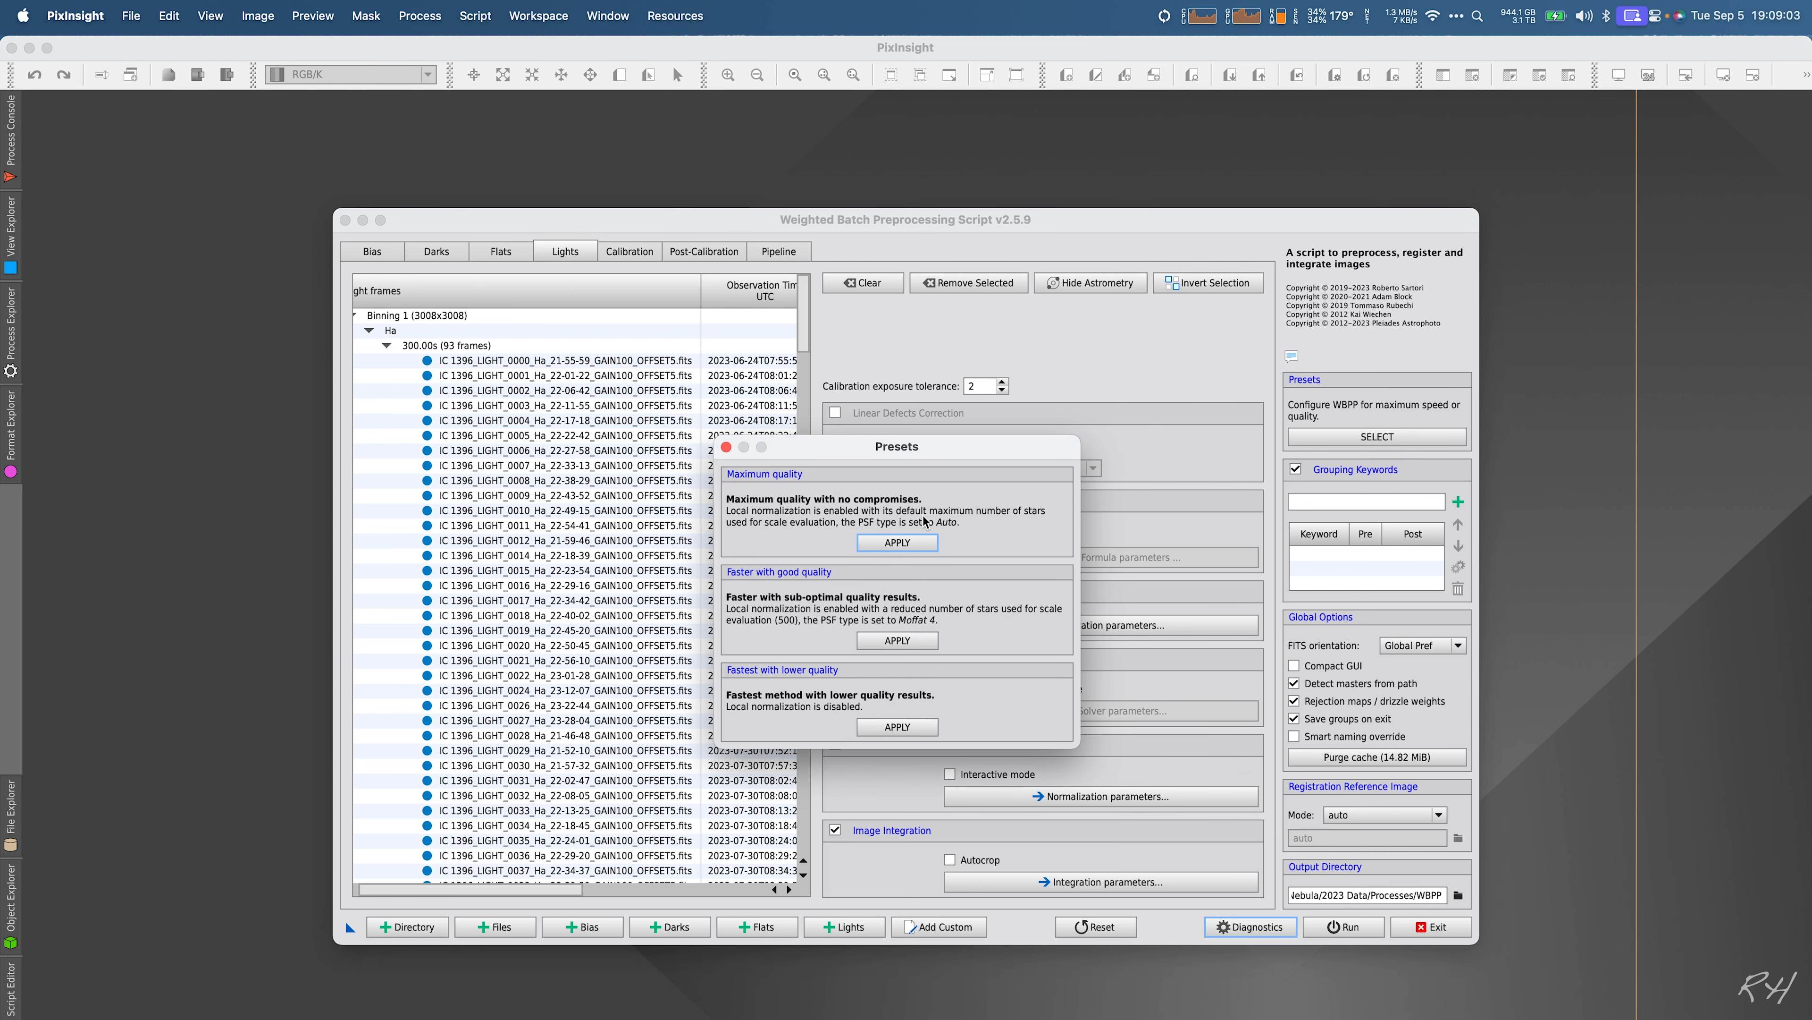
click(898, 542)
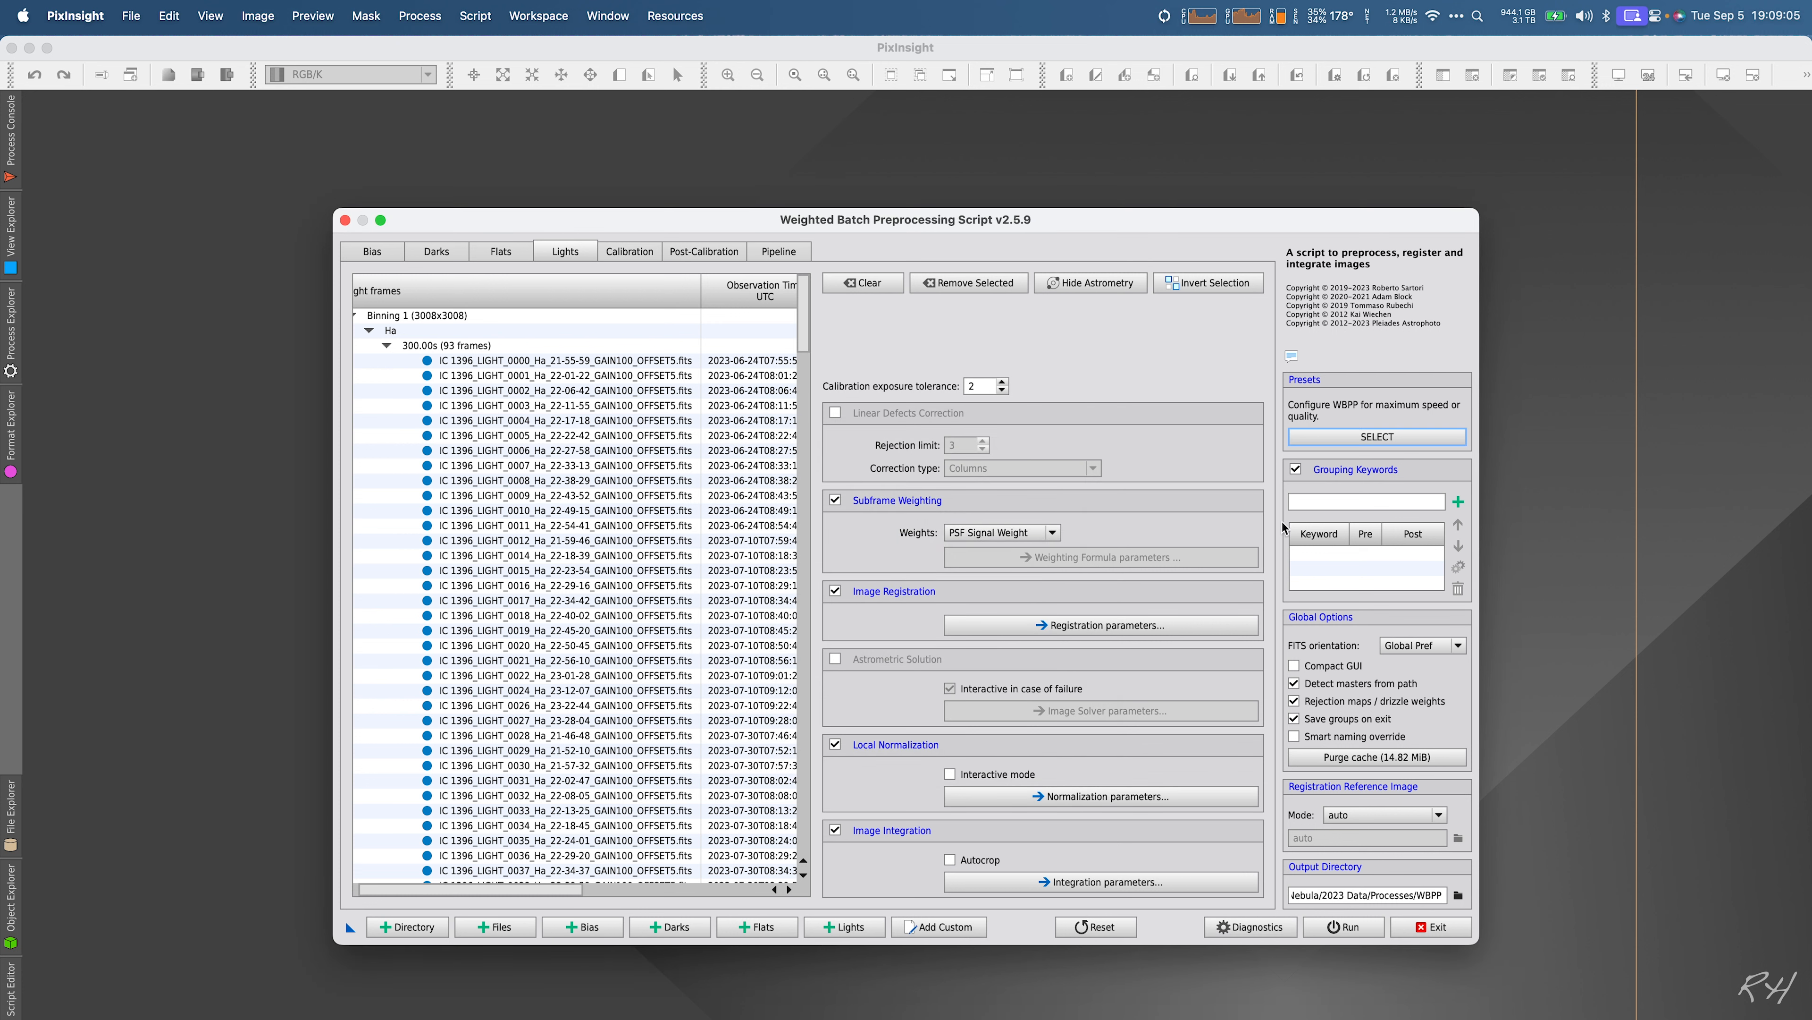
mouse_move(1270, 698)
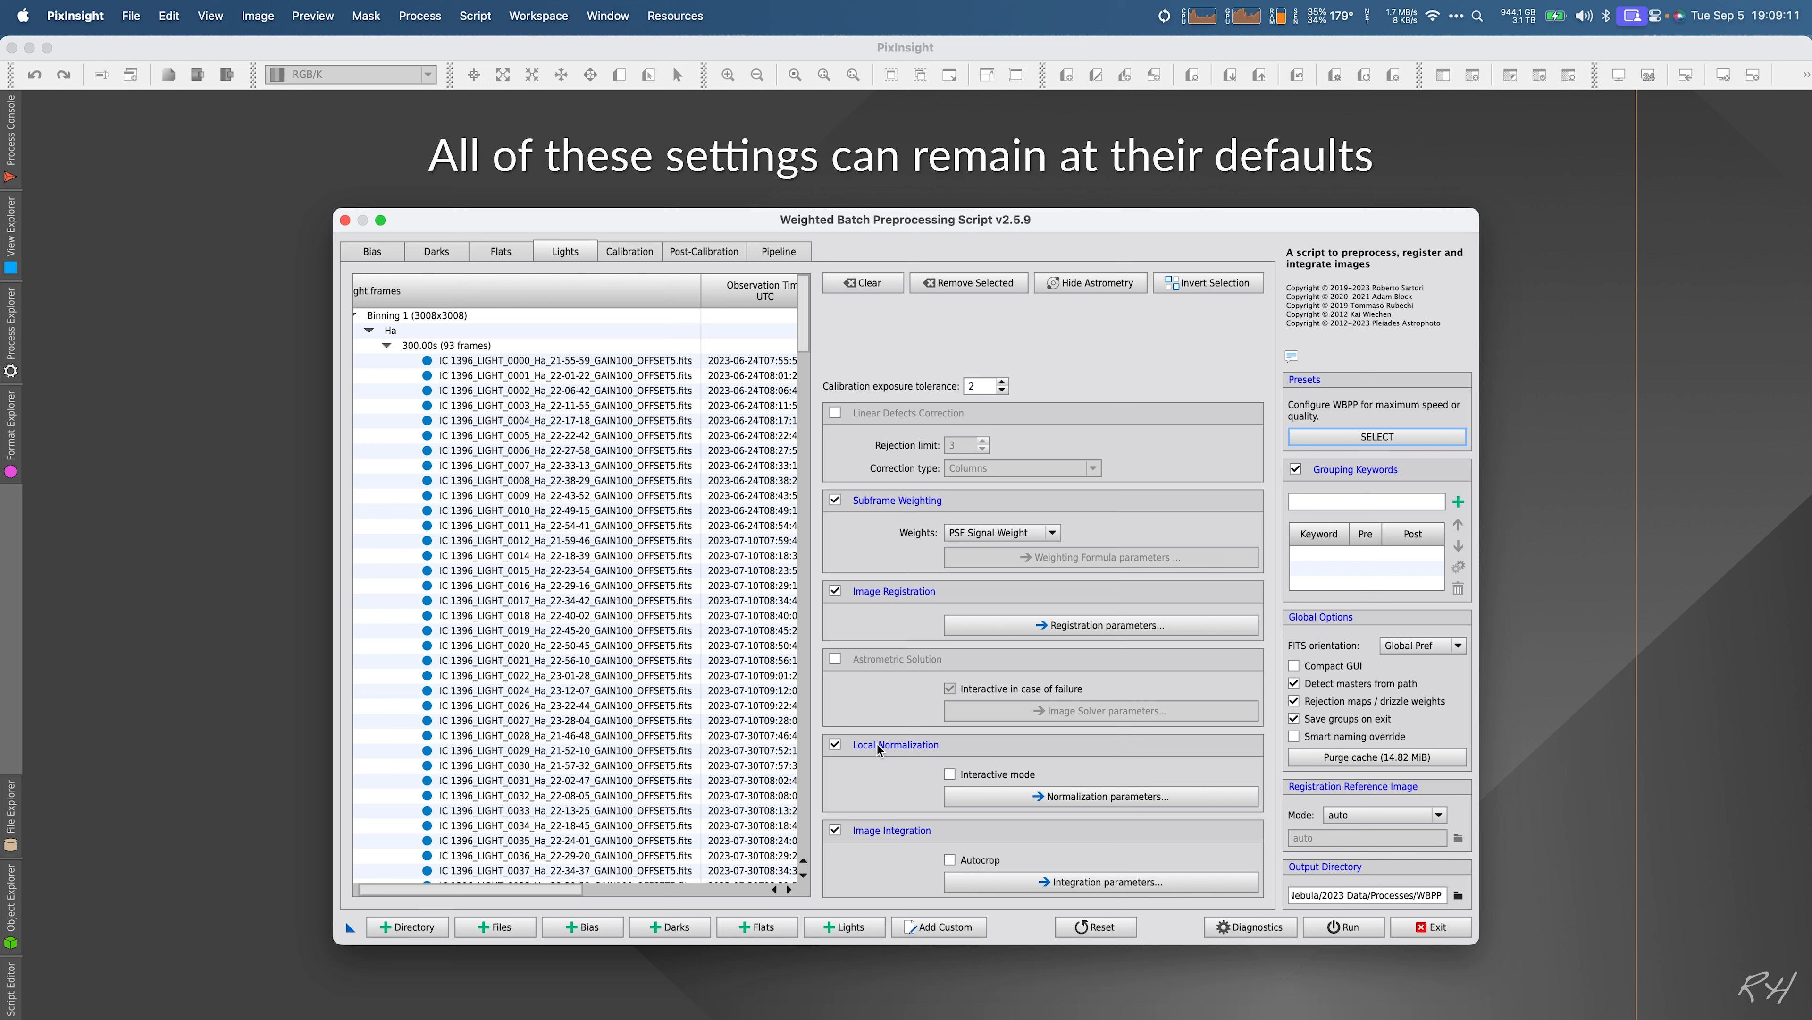
mouse_move(948, 848)
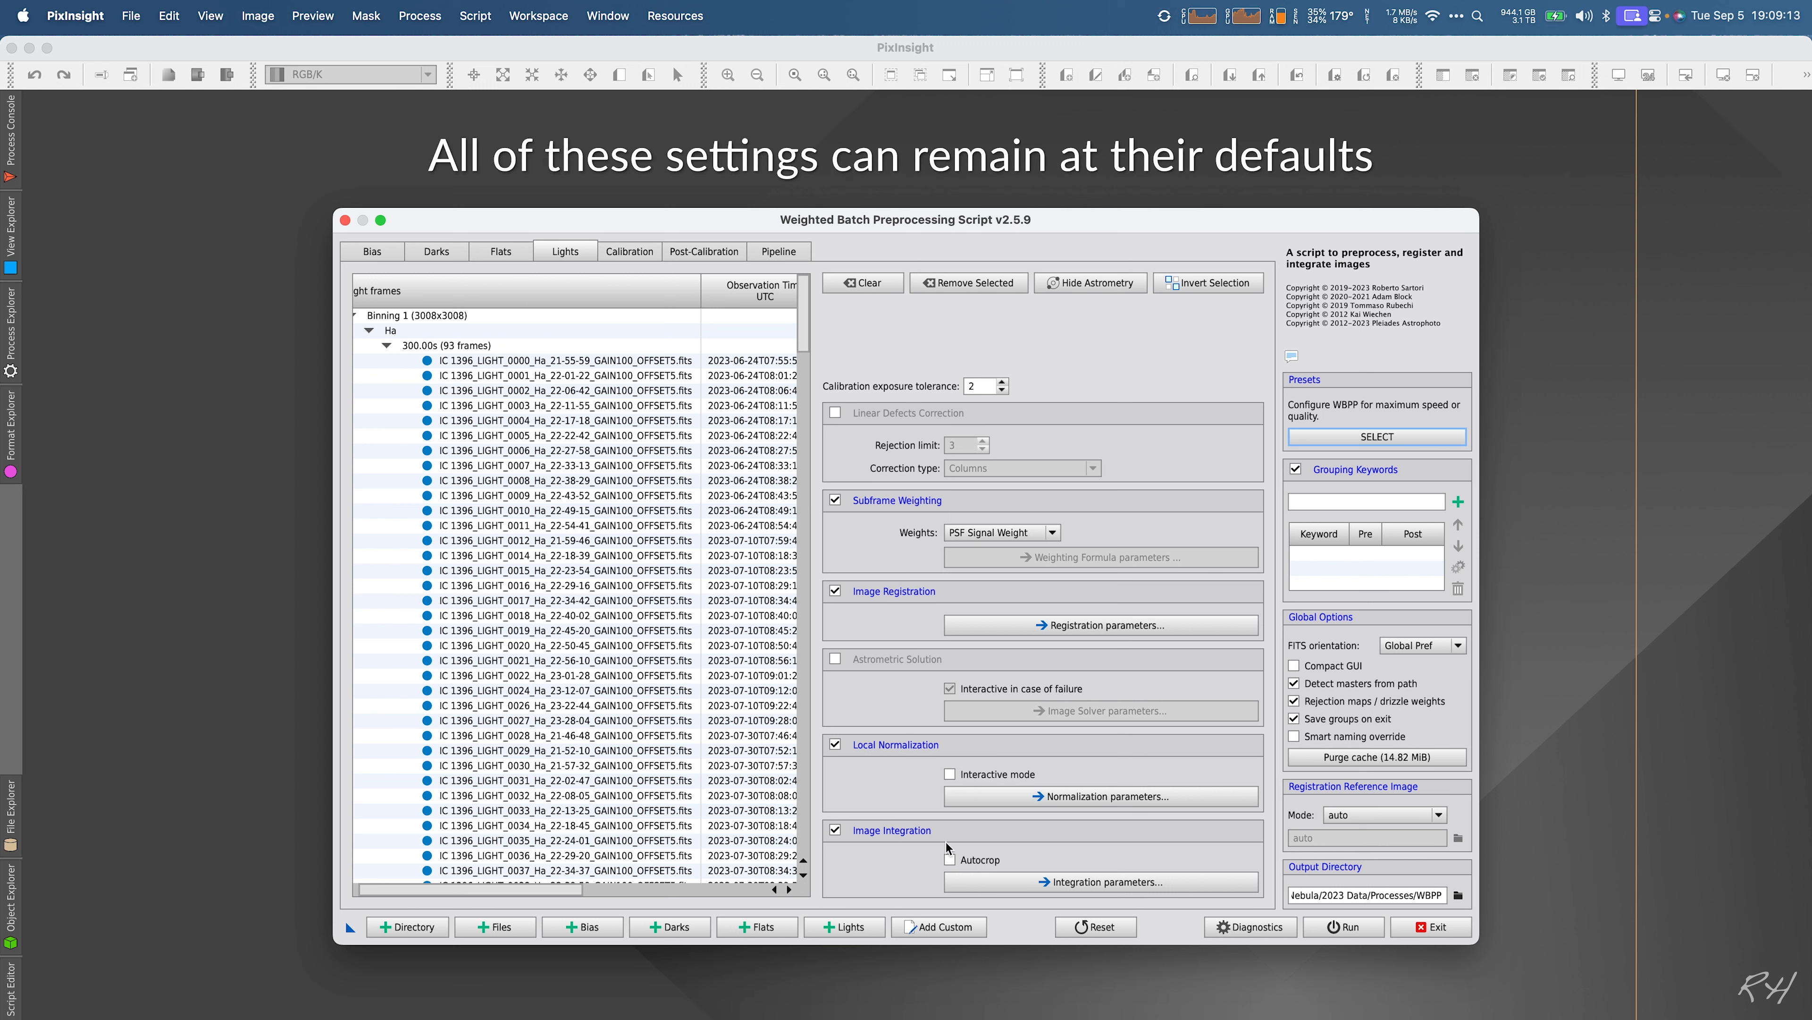
mouse_move(975, 854)
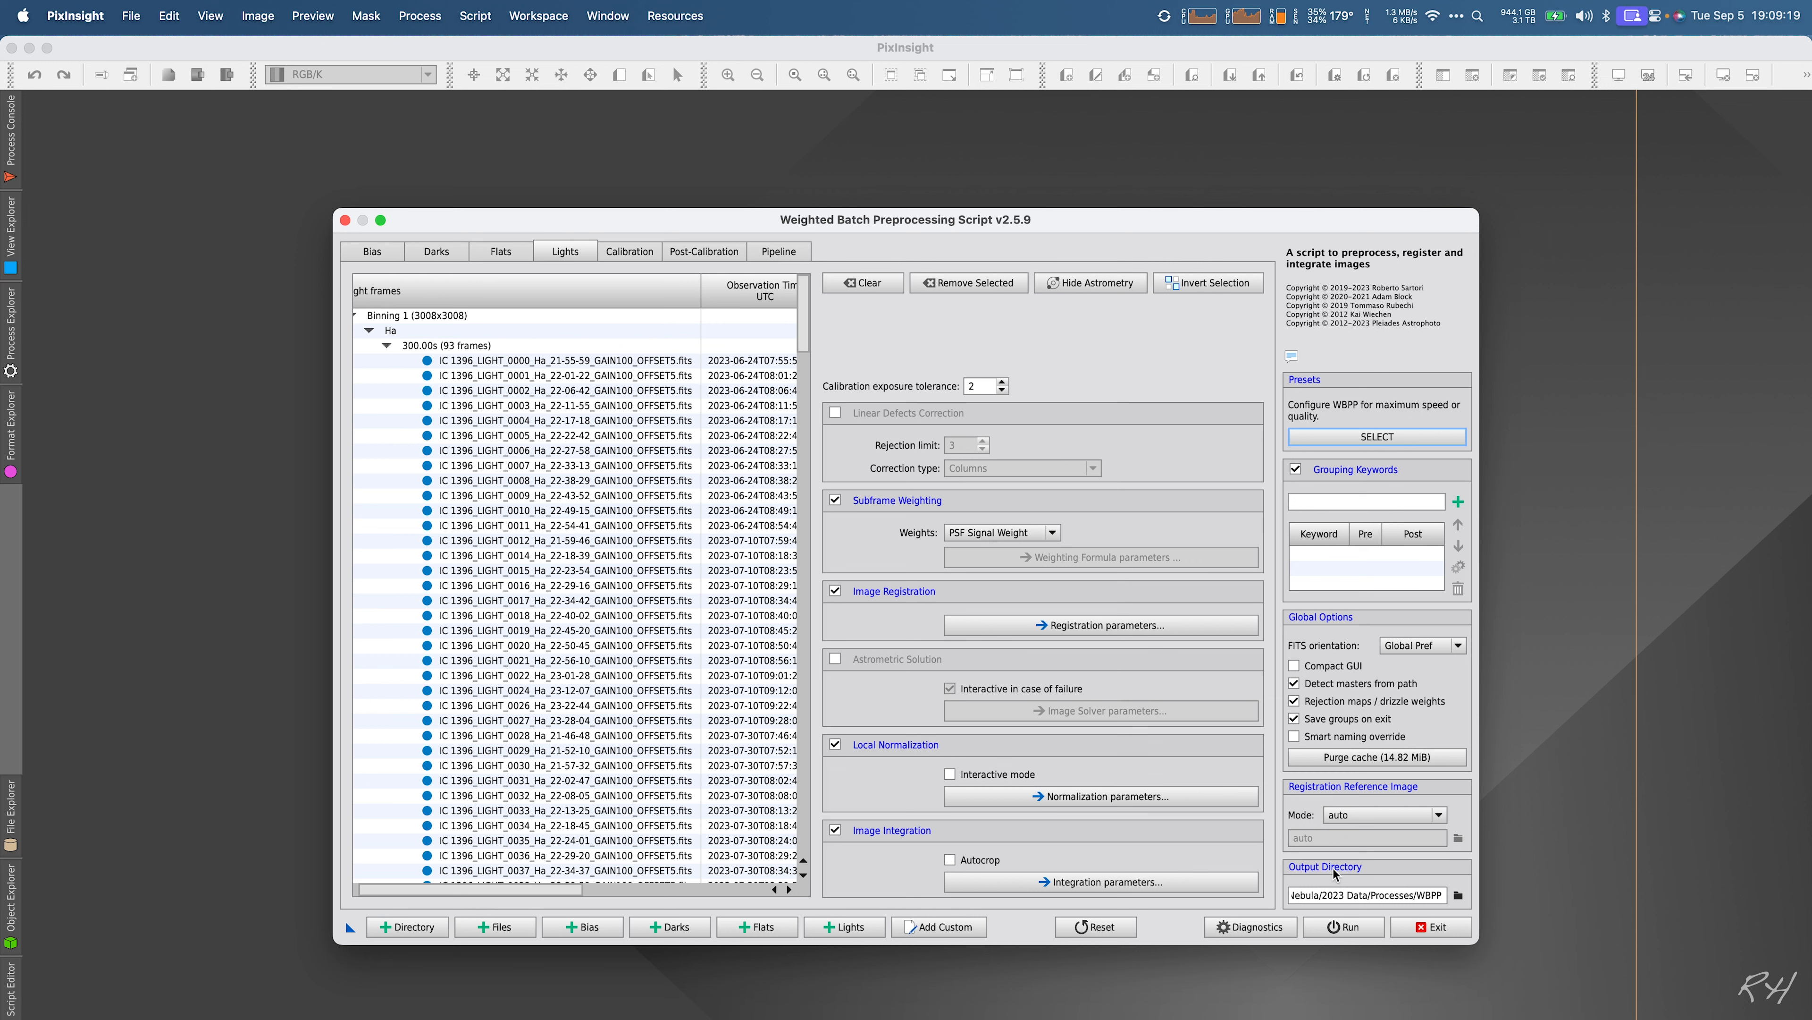
Step: Create a DEMO WBPP folder inside Processes and set it as the output directory
click(1457, 894)
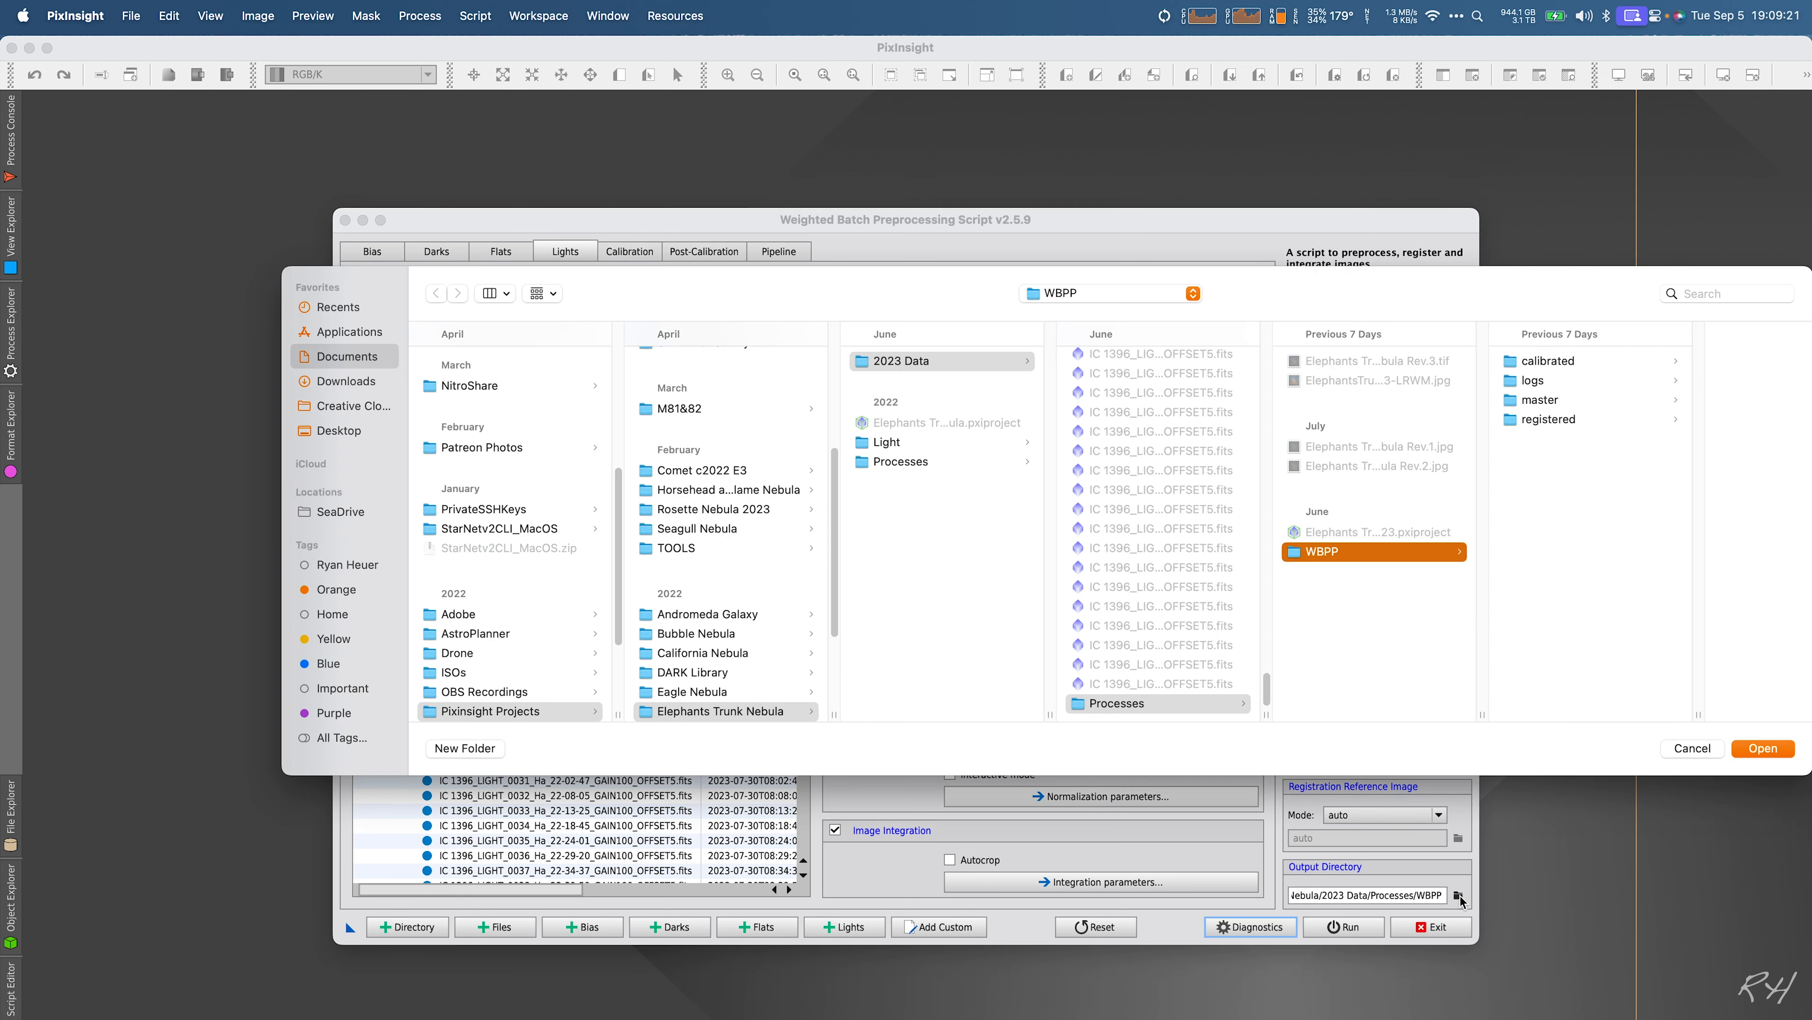
mouse_move(1339, 594)
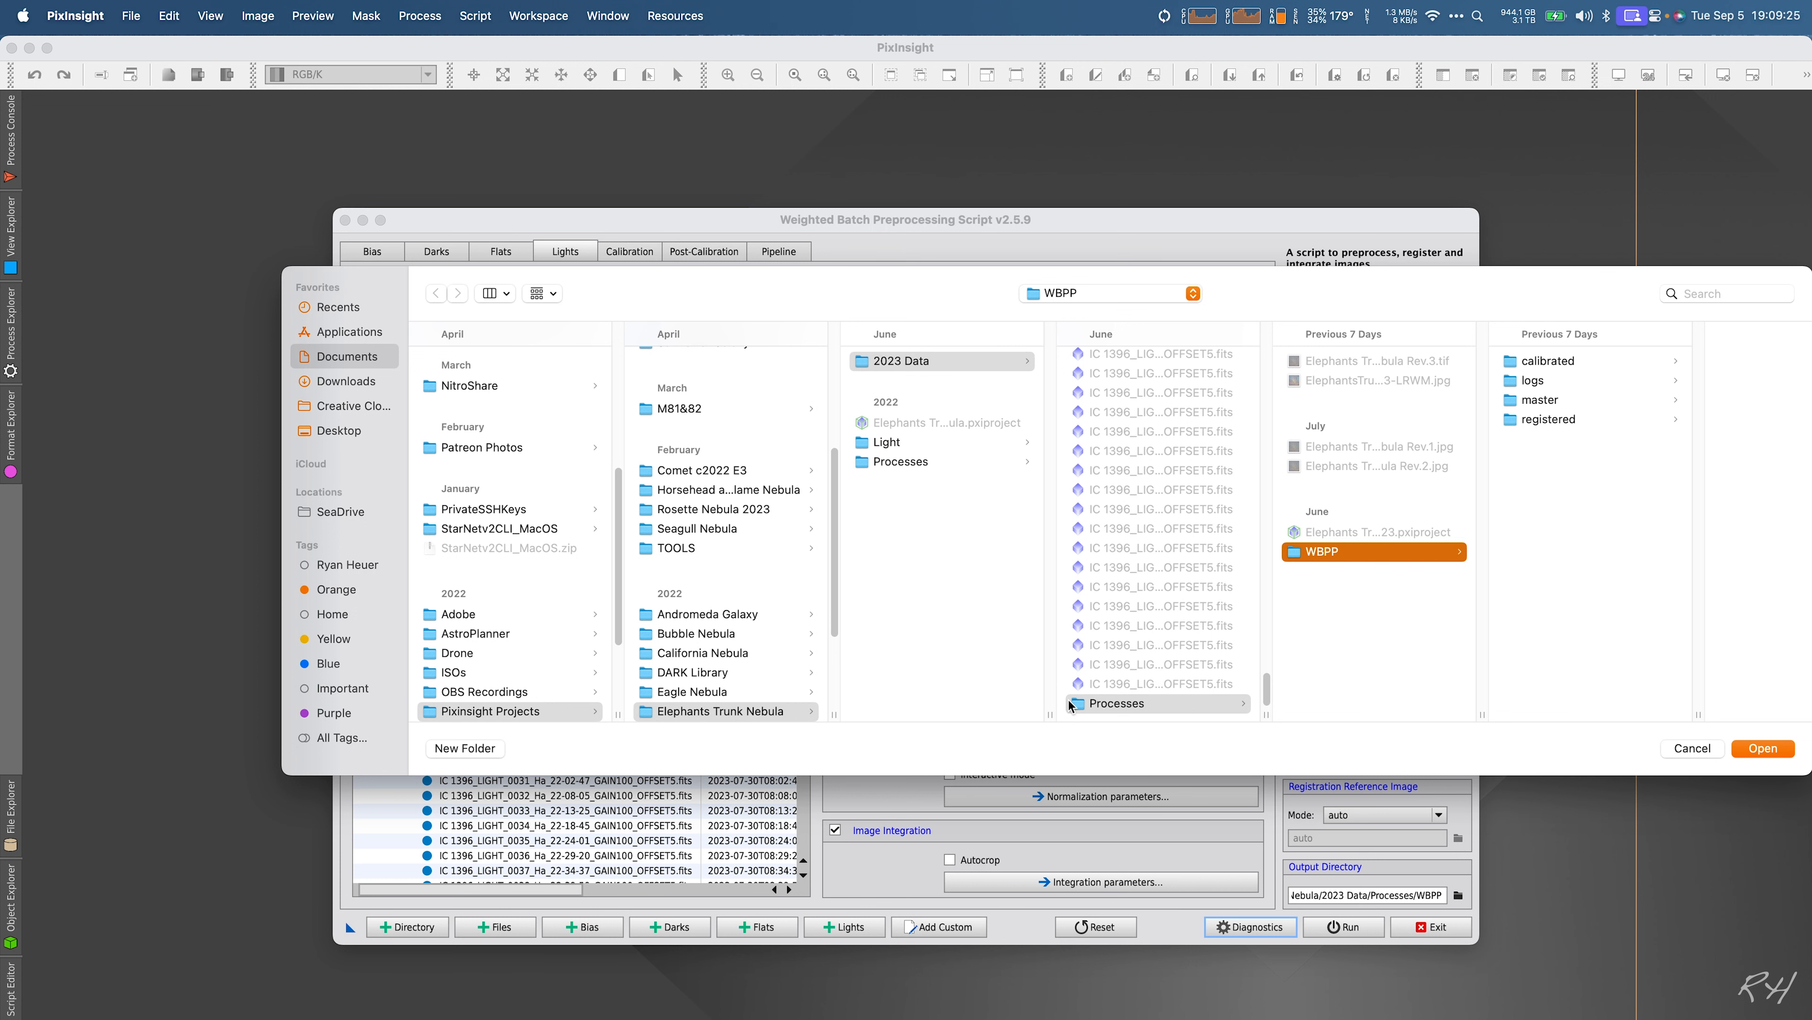
click(465, 748)
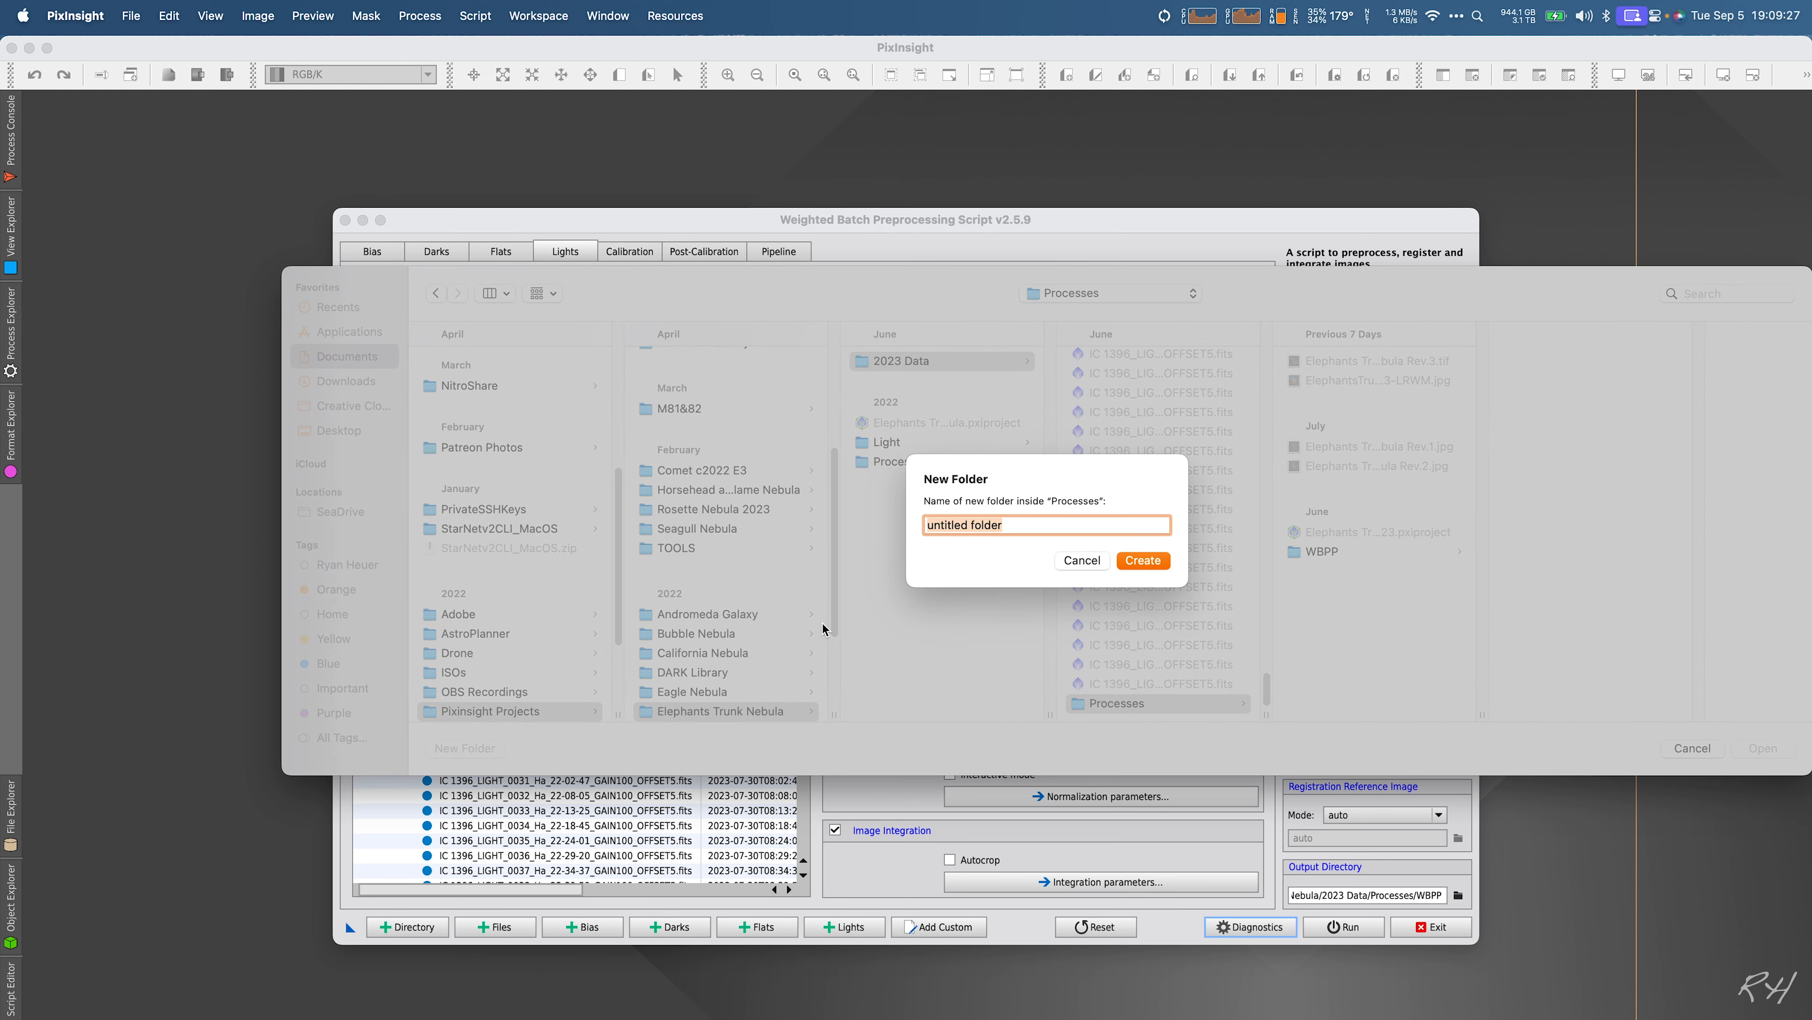
text(DEMO WBPP)
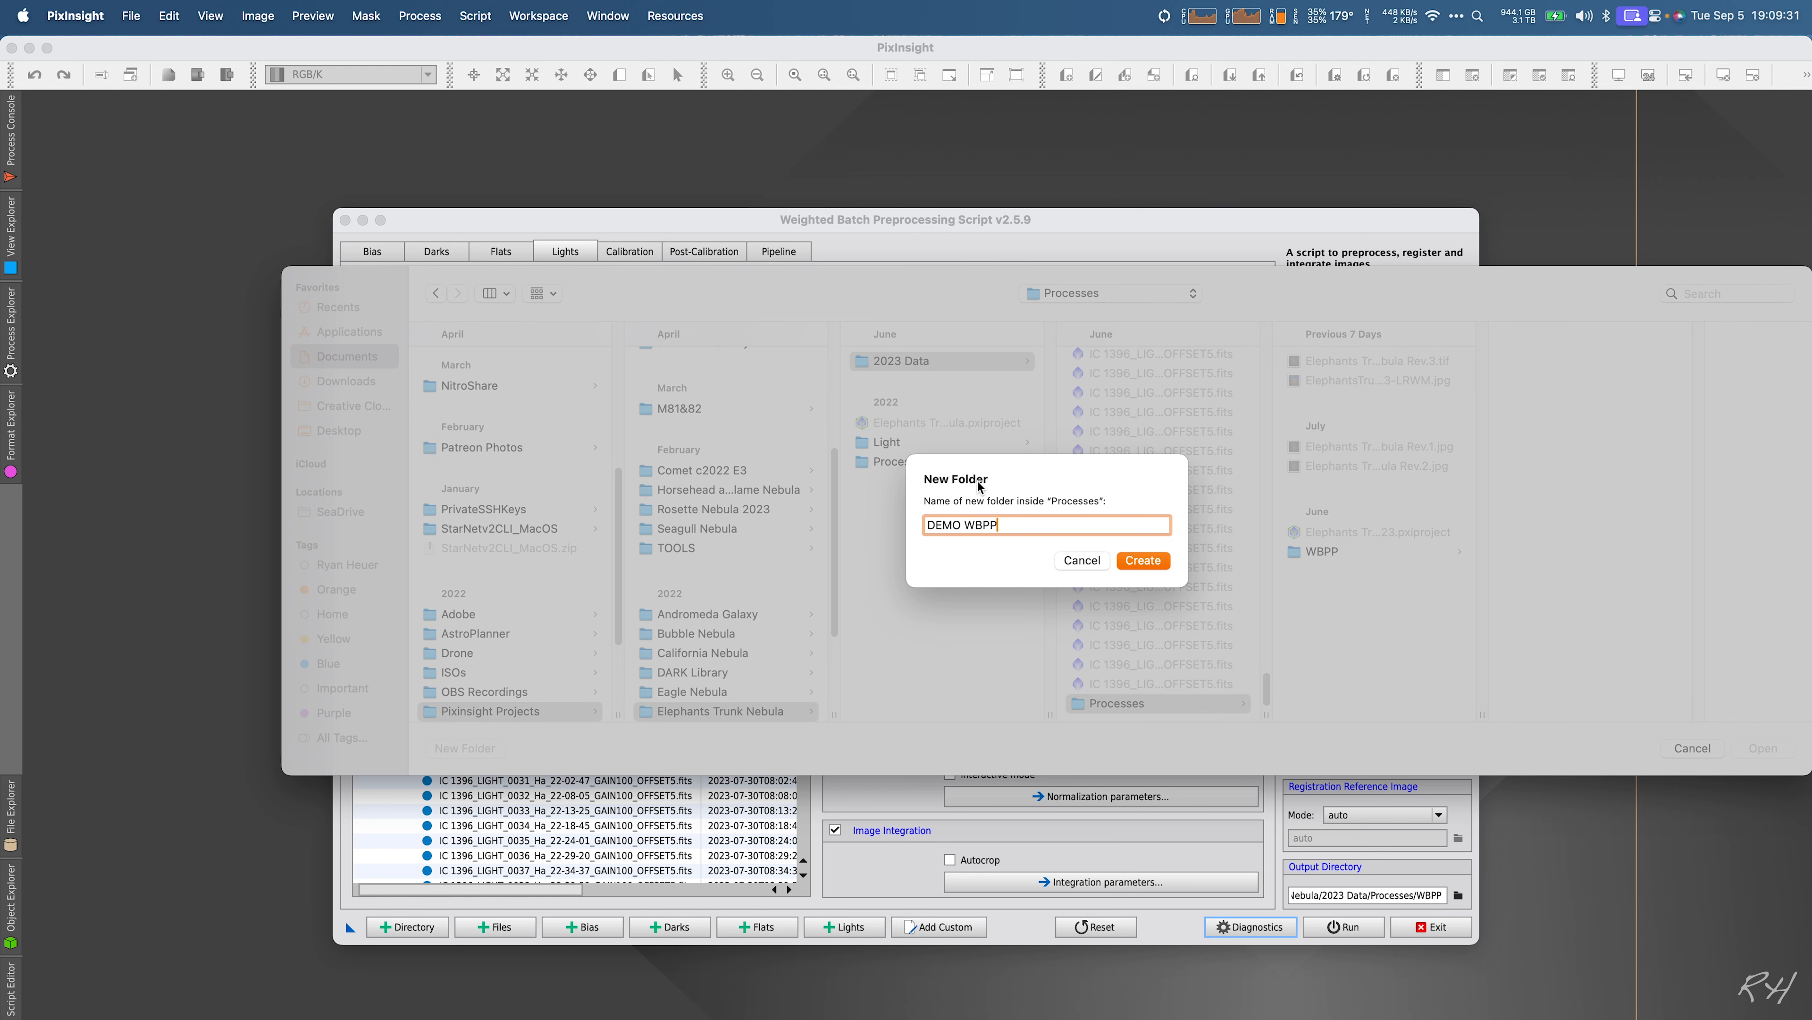
click(1144, 561)
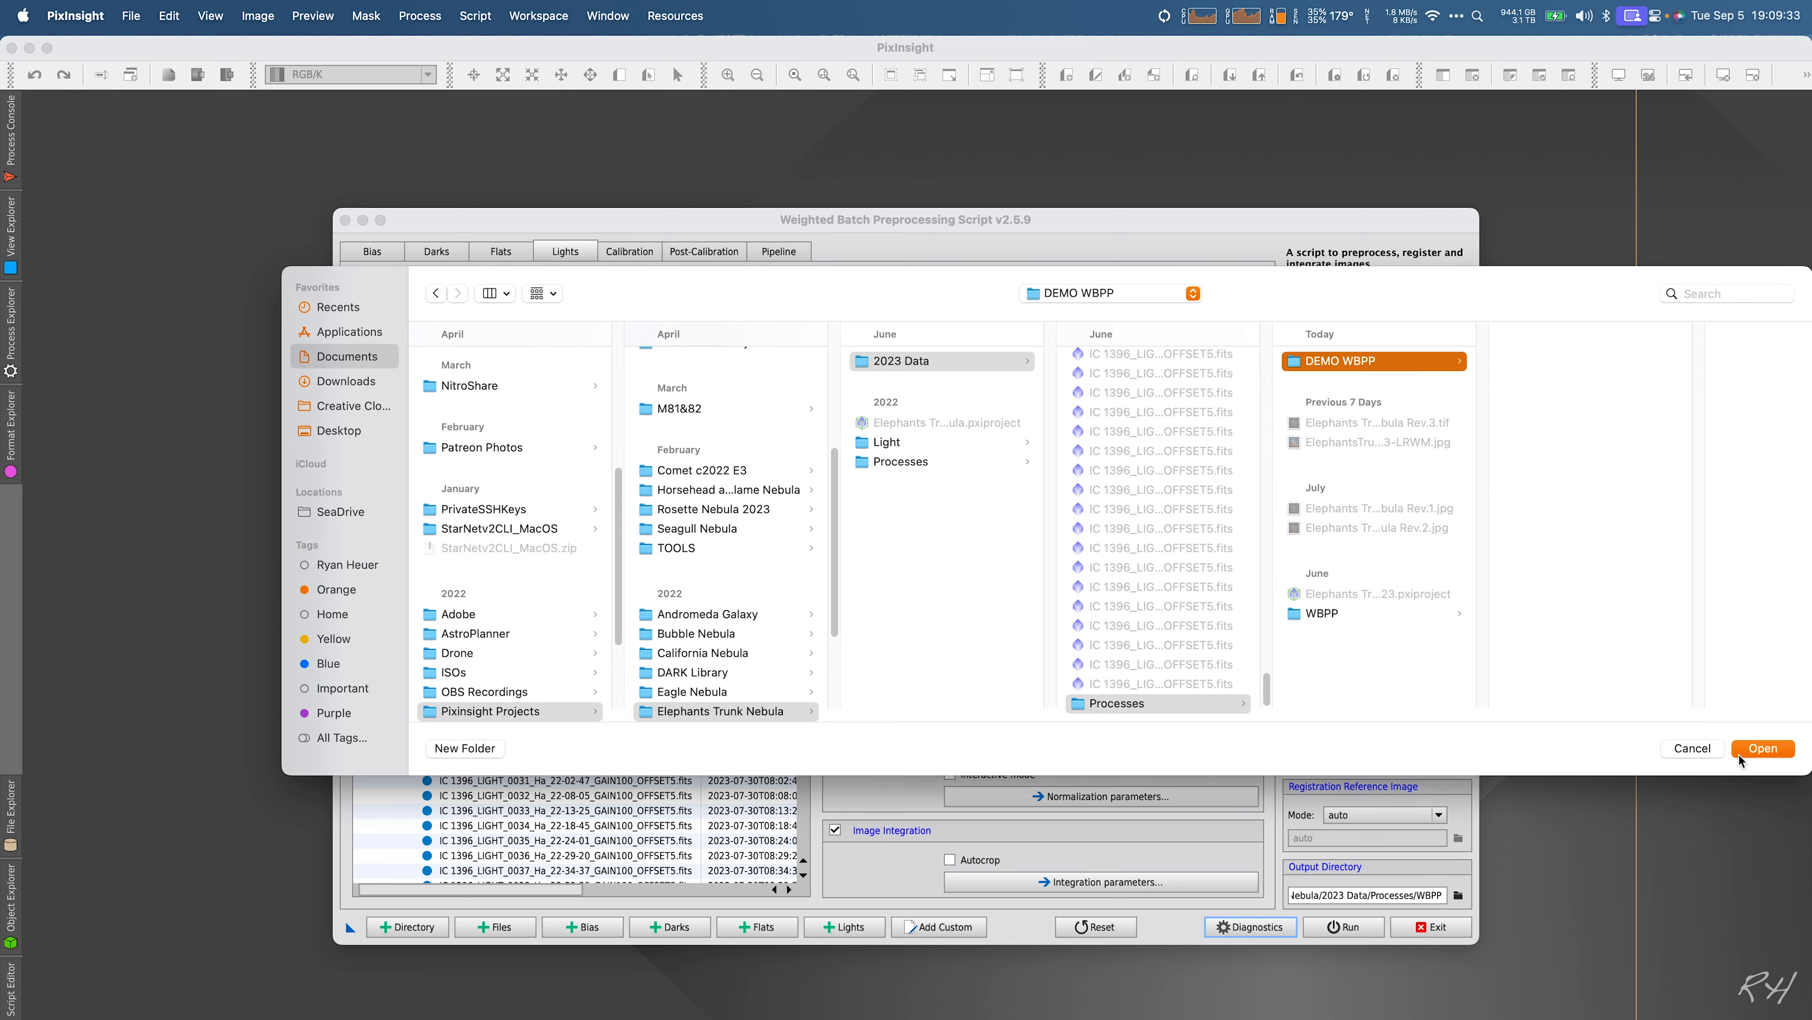
click(1763, 748)
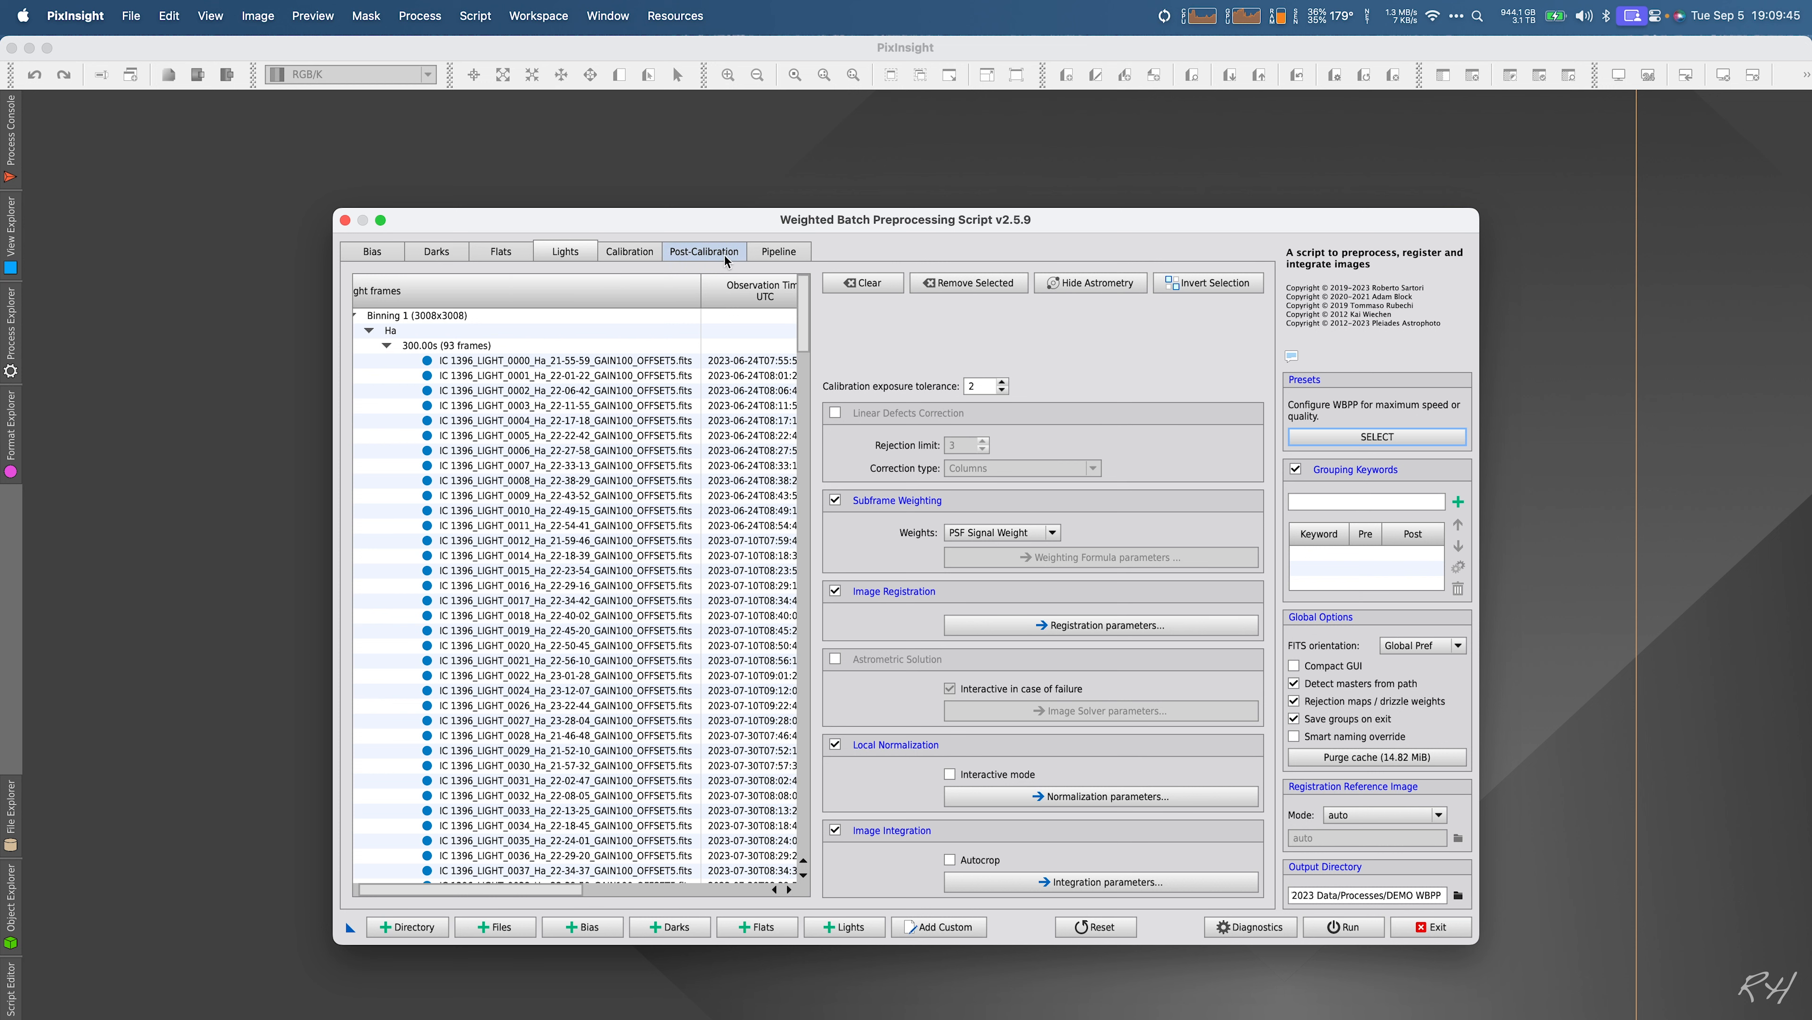
Step: Enable drizzle at scale 2, drop shrink 0.90, Square function and apply it to the Ha, O3 and S2 groups
click(704, 251)
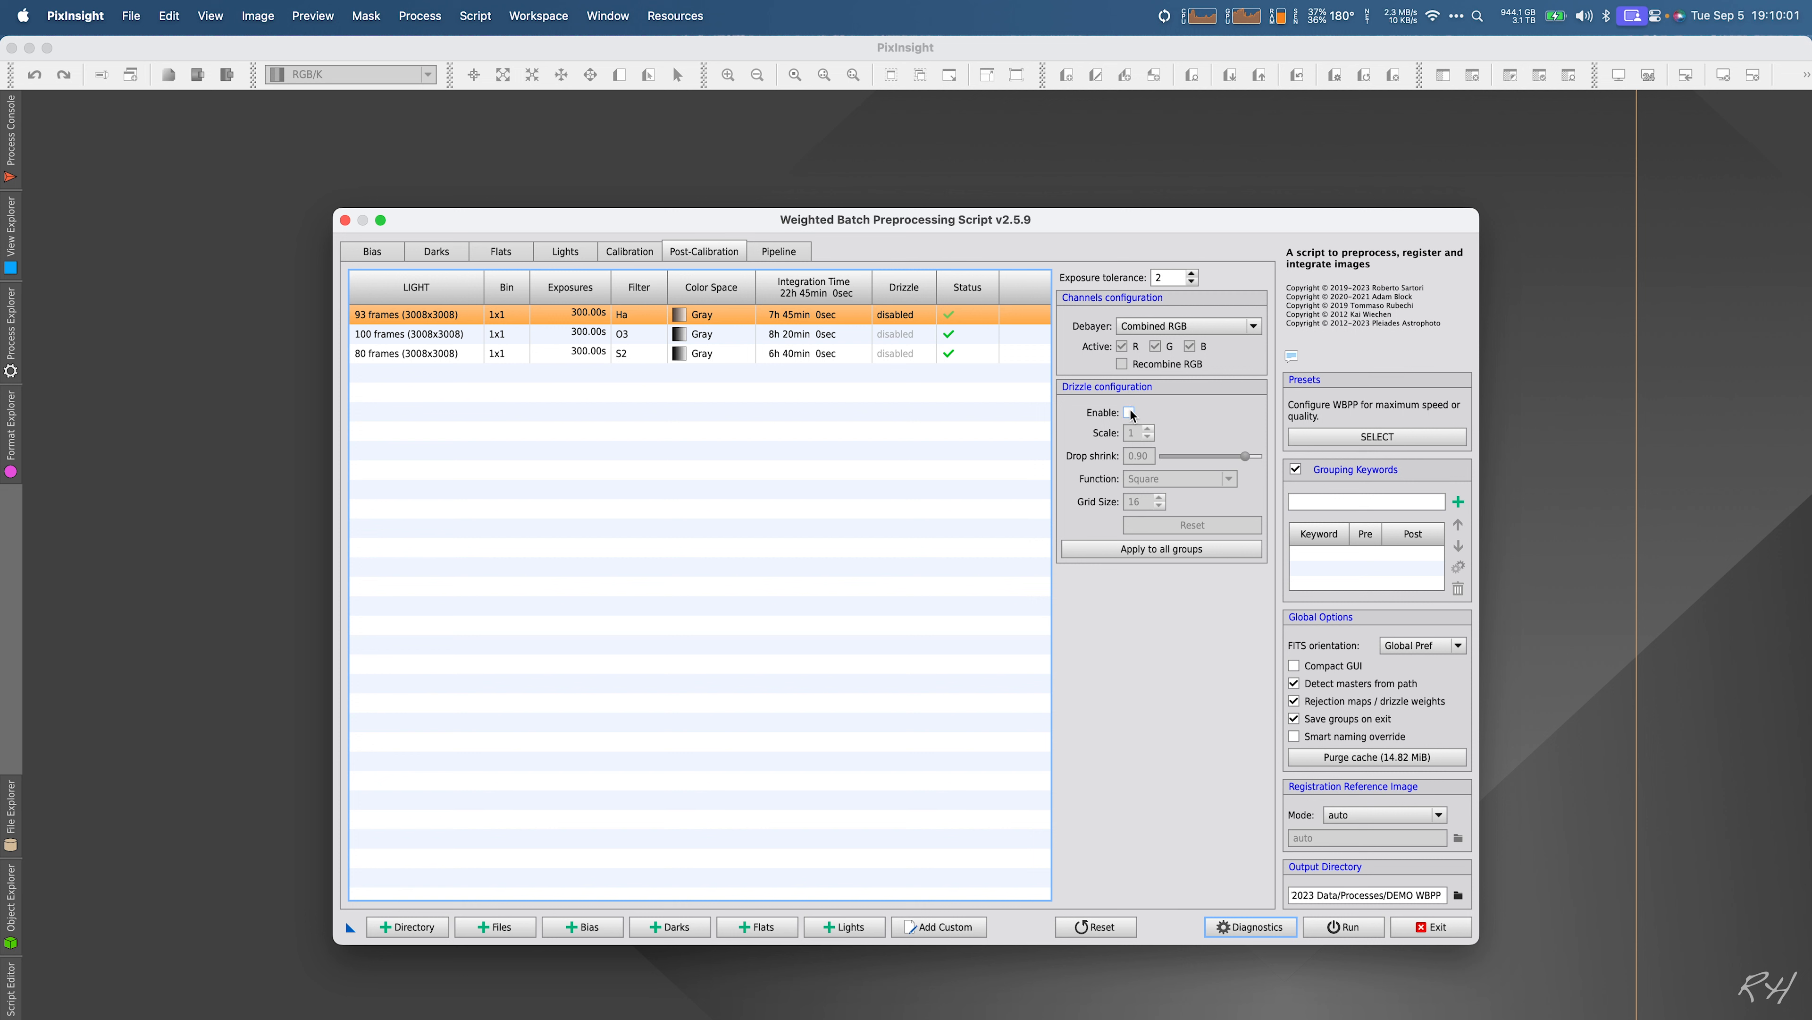
click(1129, 413)
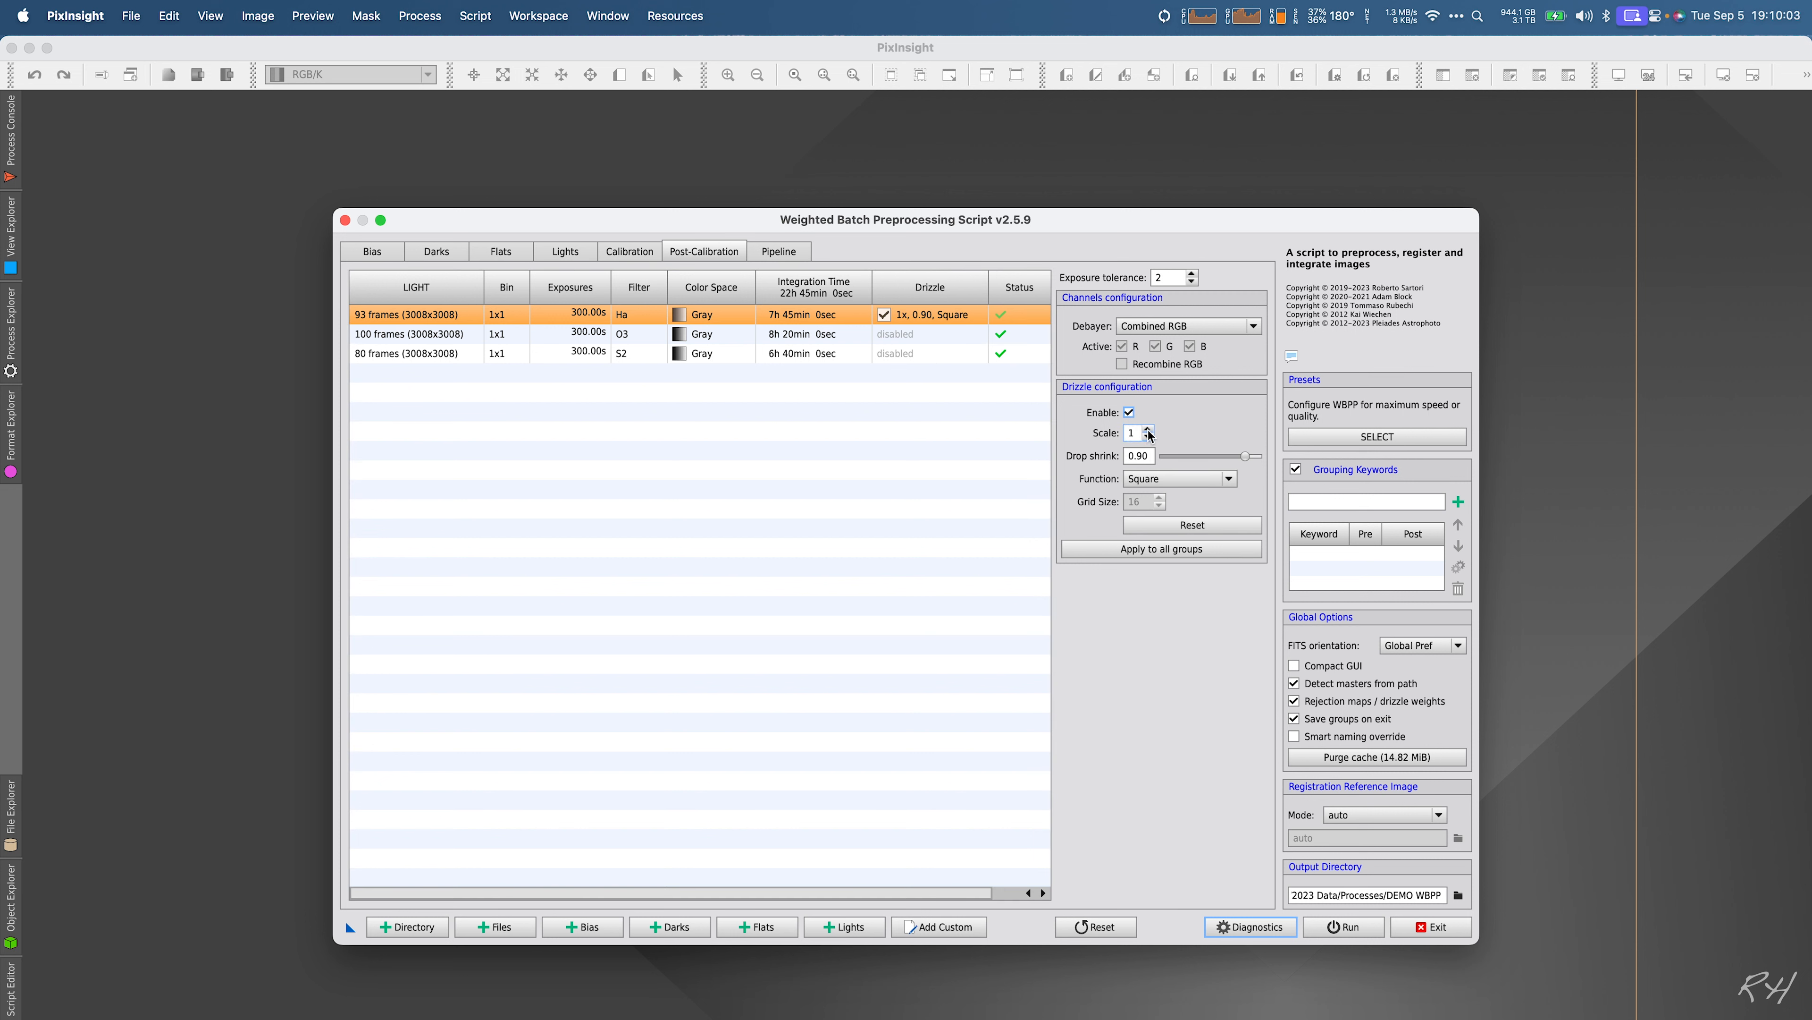
click(1150, 428)
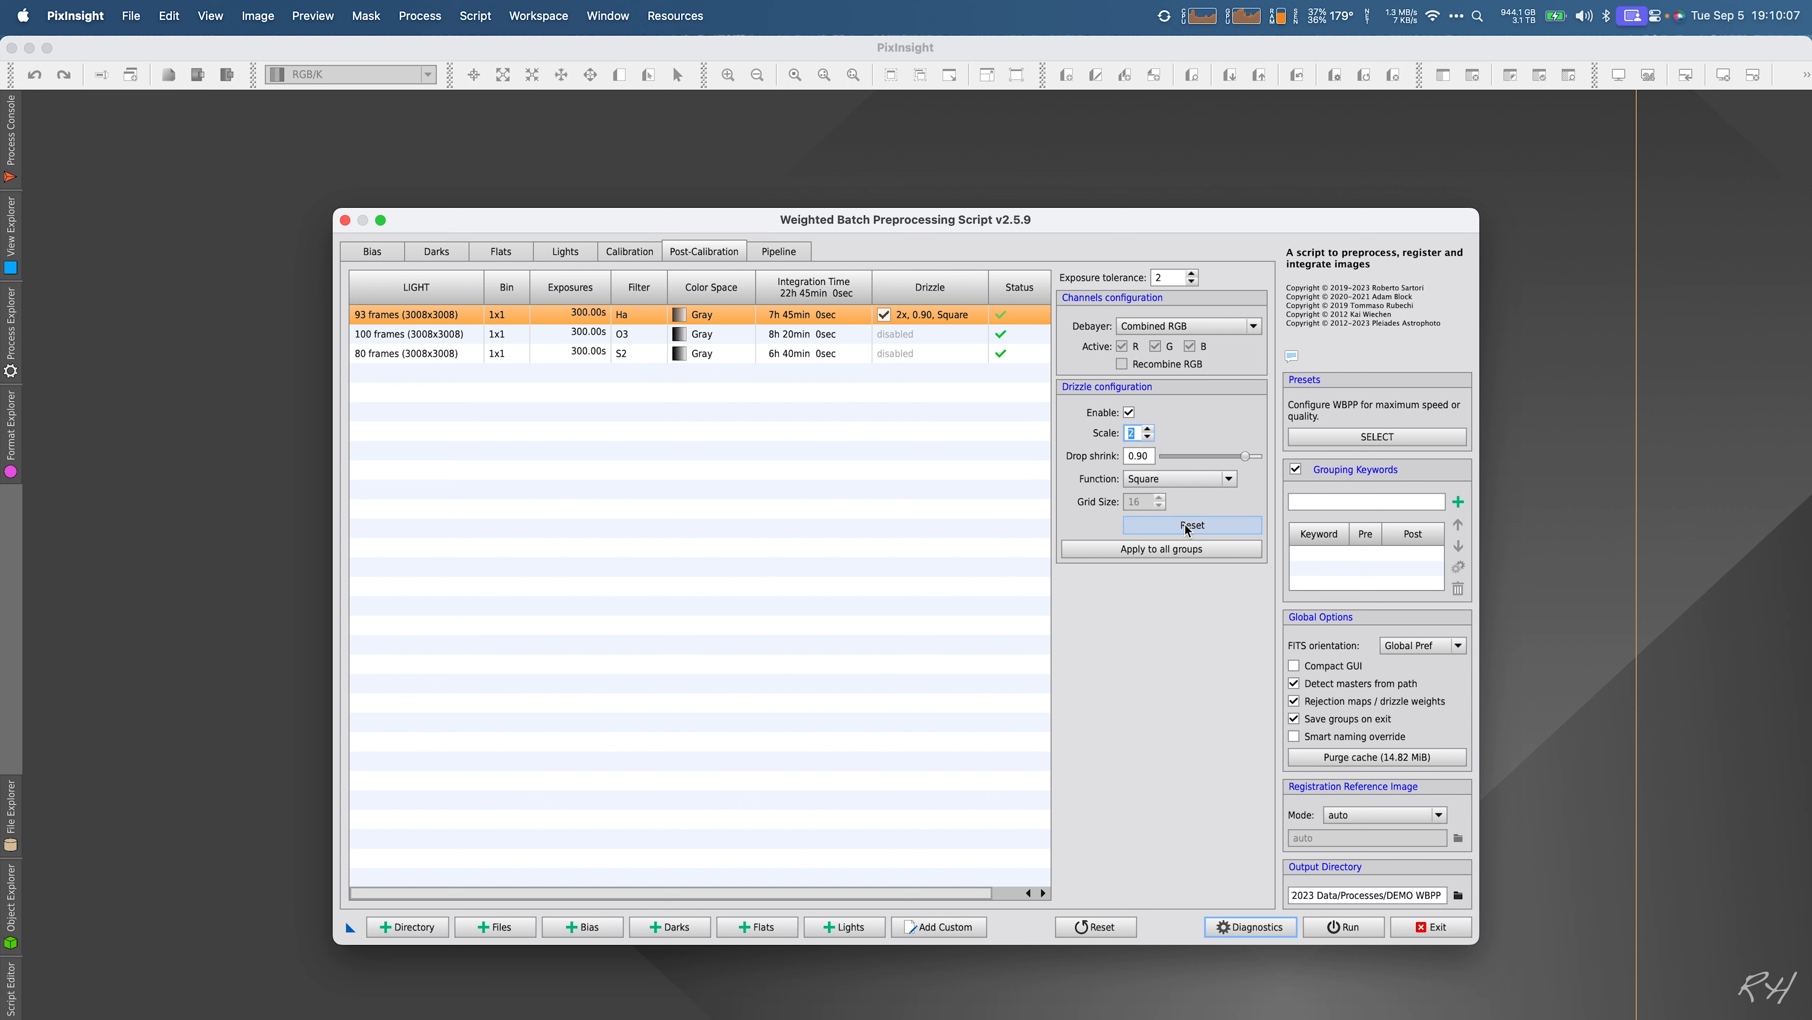
mouse_move(1152, 563)
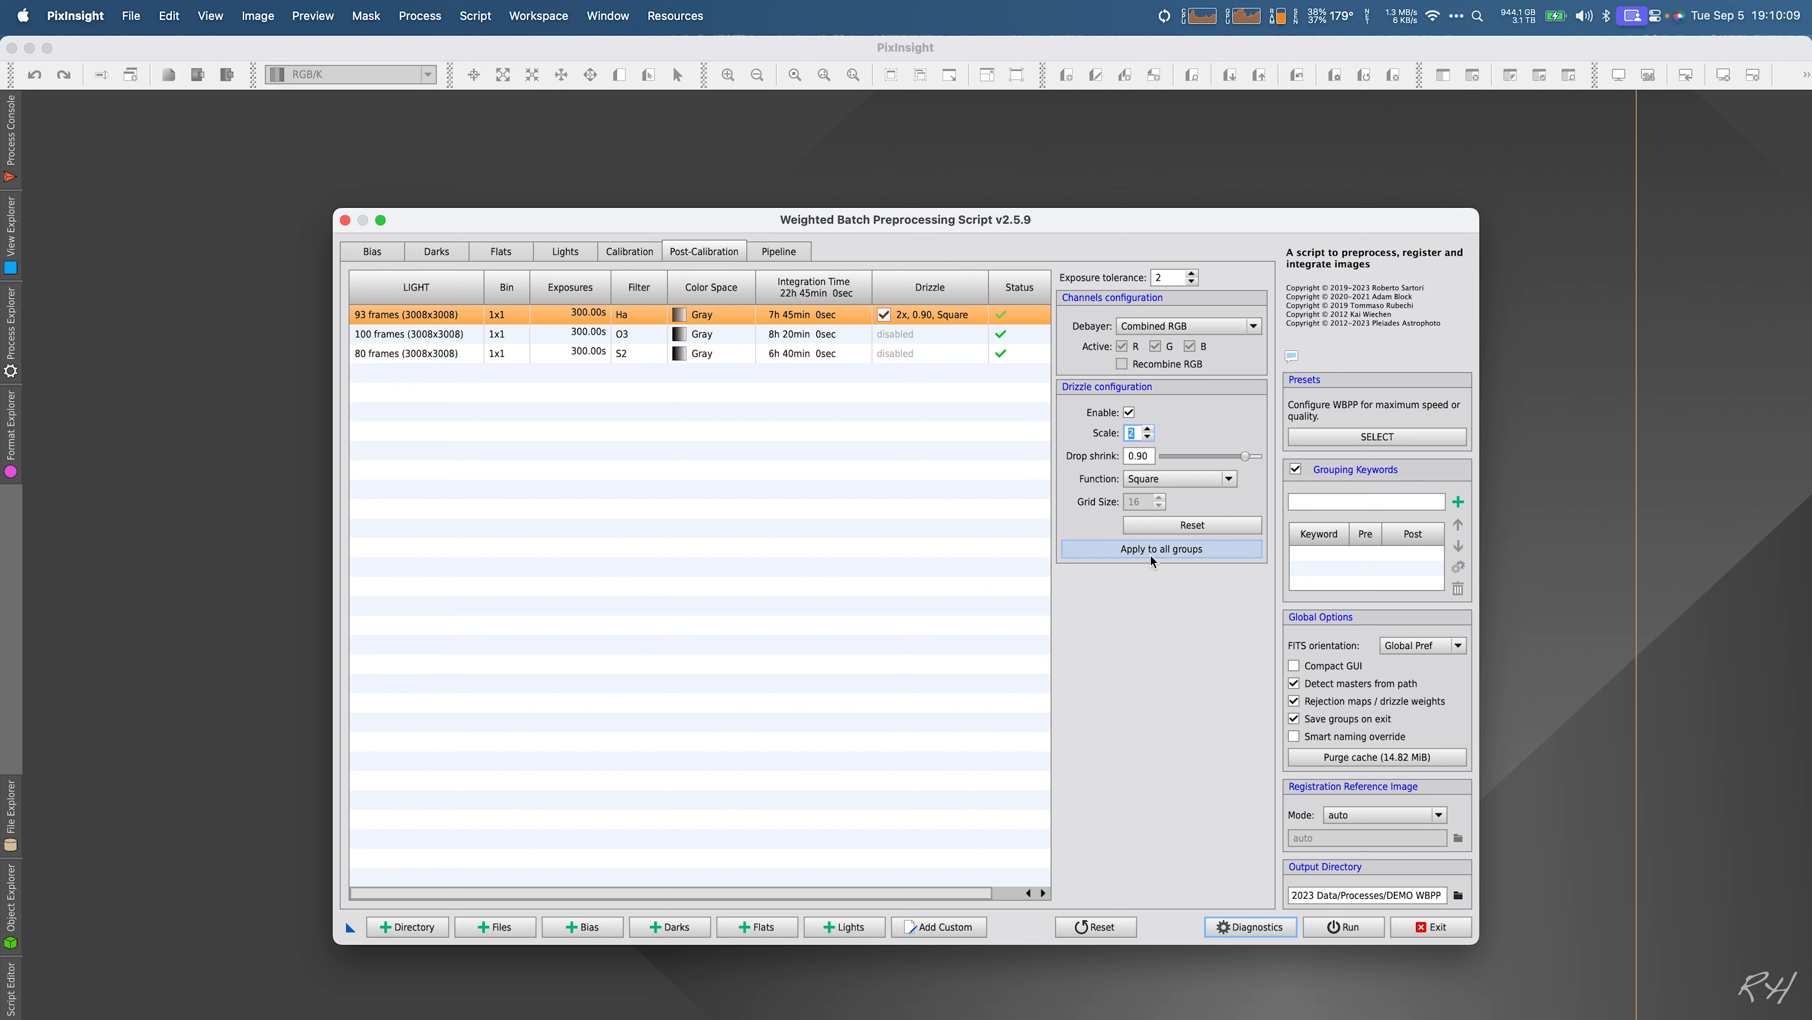
click(1161, 548)
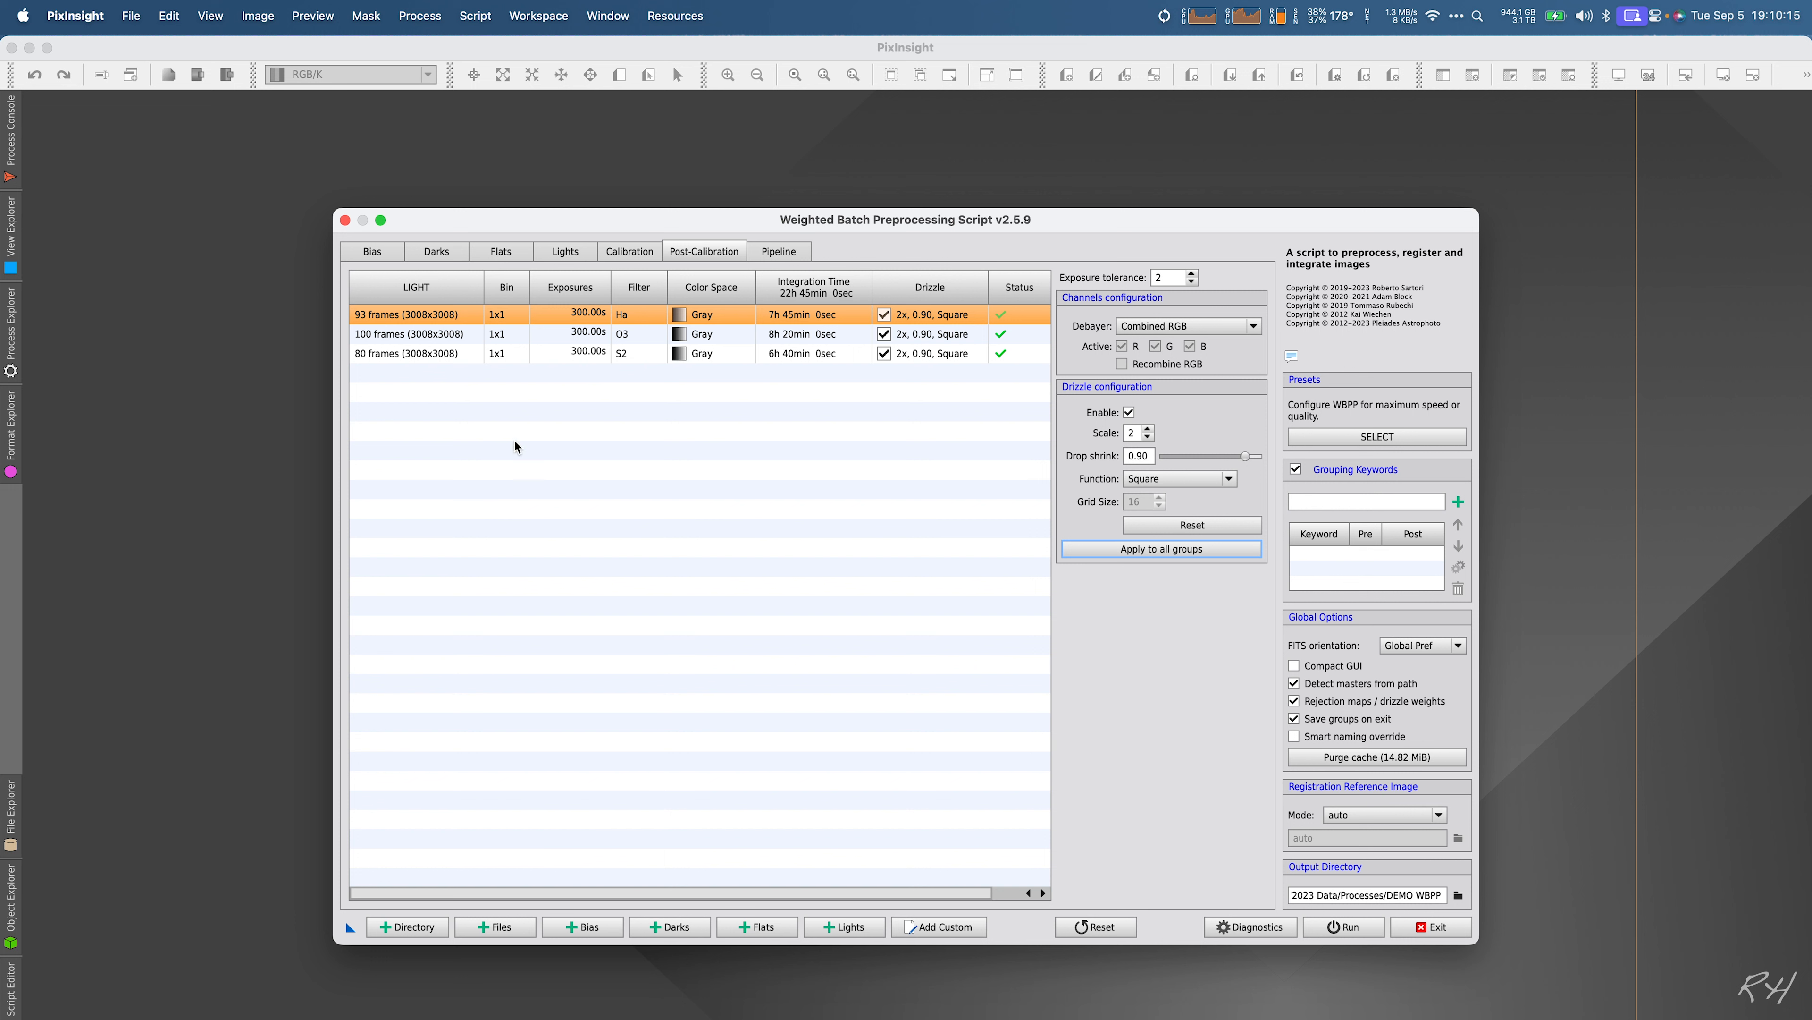
mouse_move(791, 299)
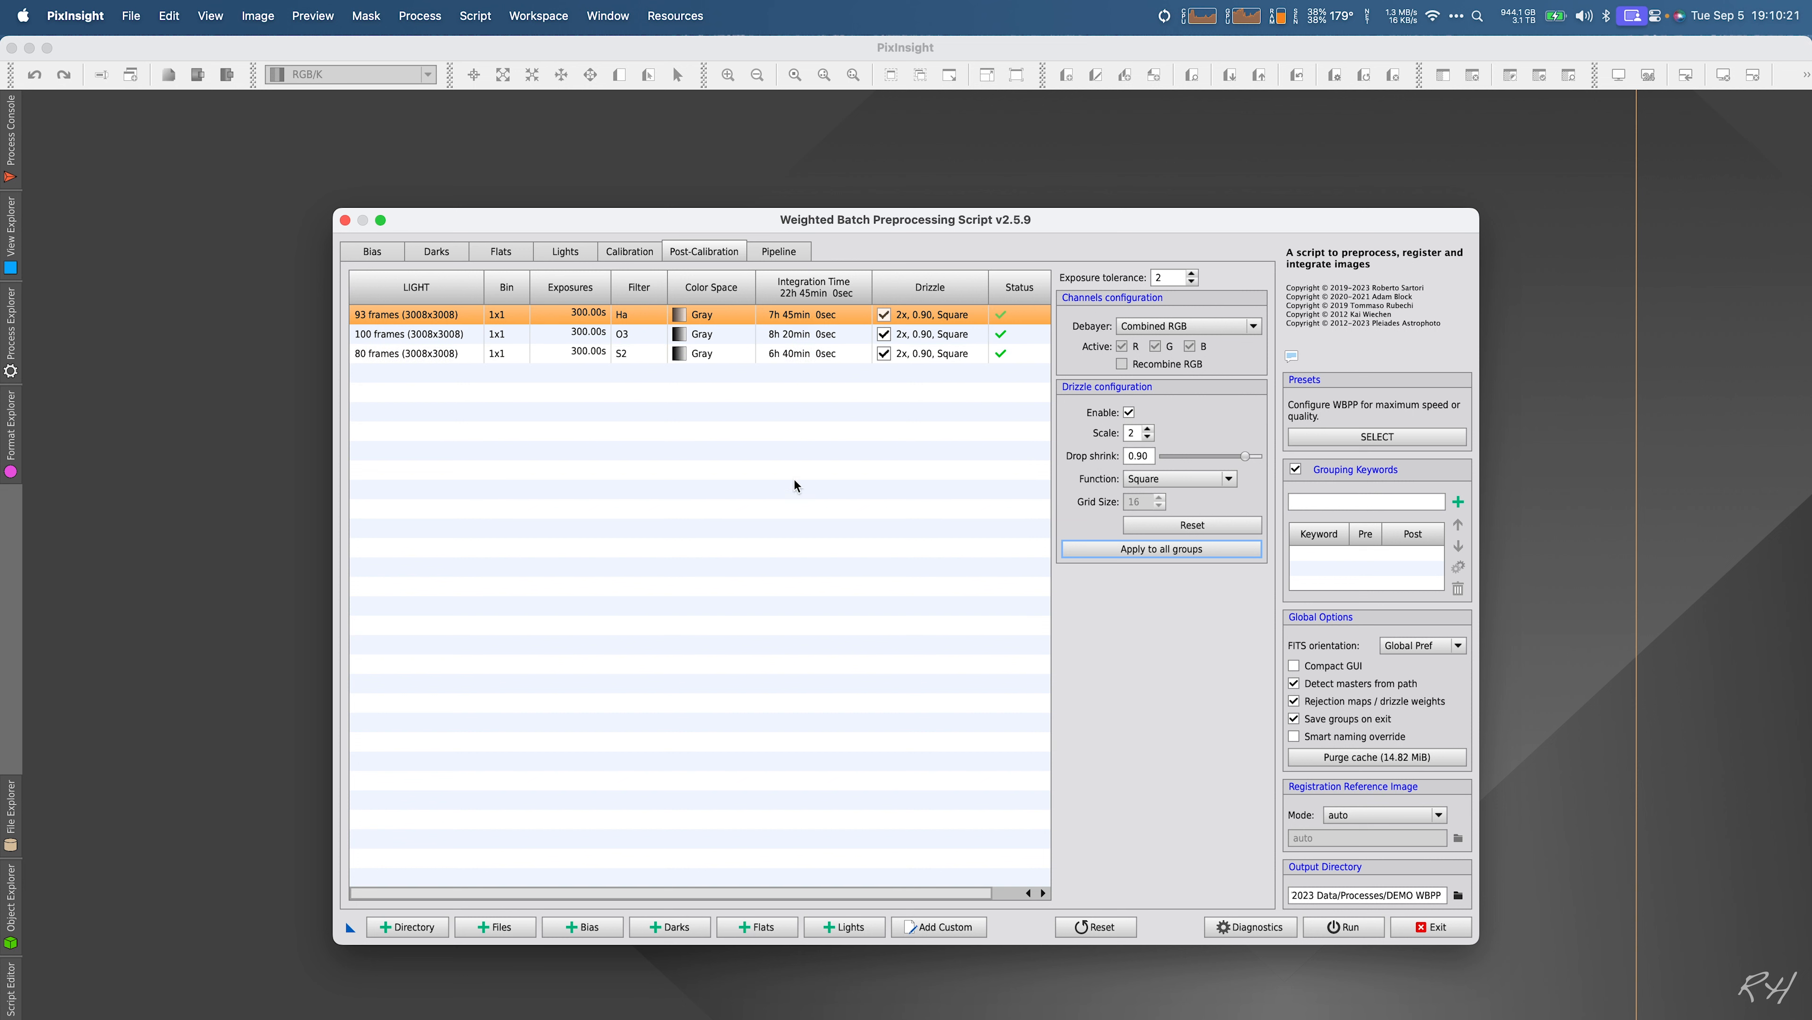
mouse_move(1208, 365)
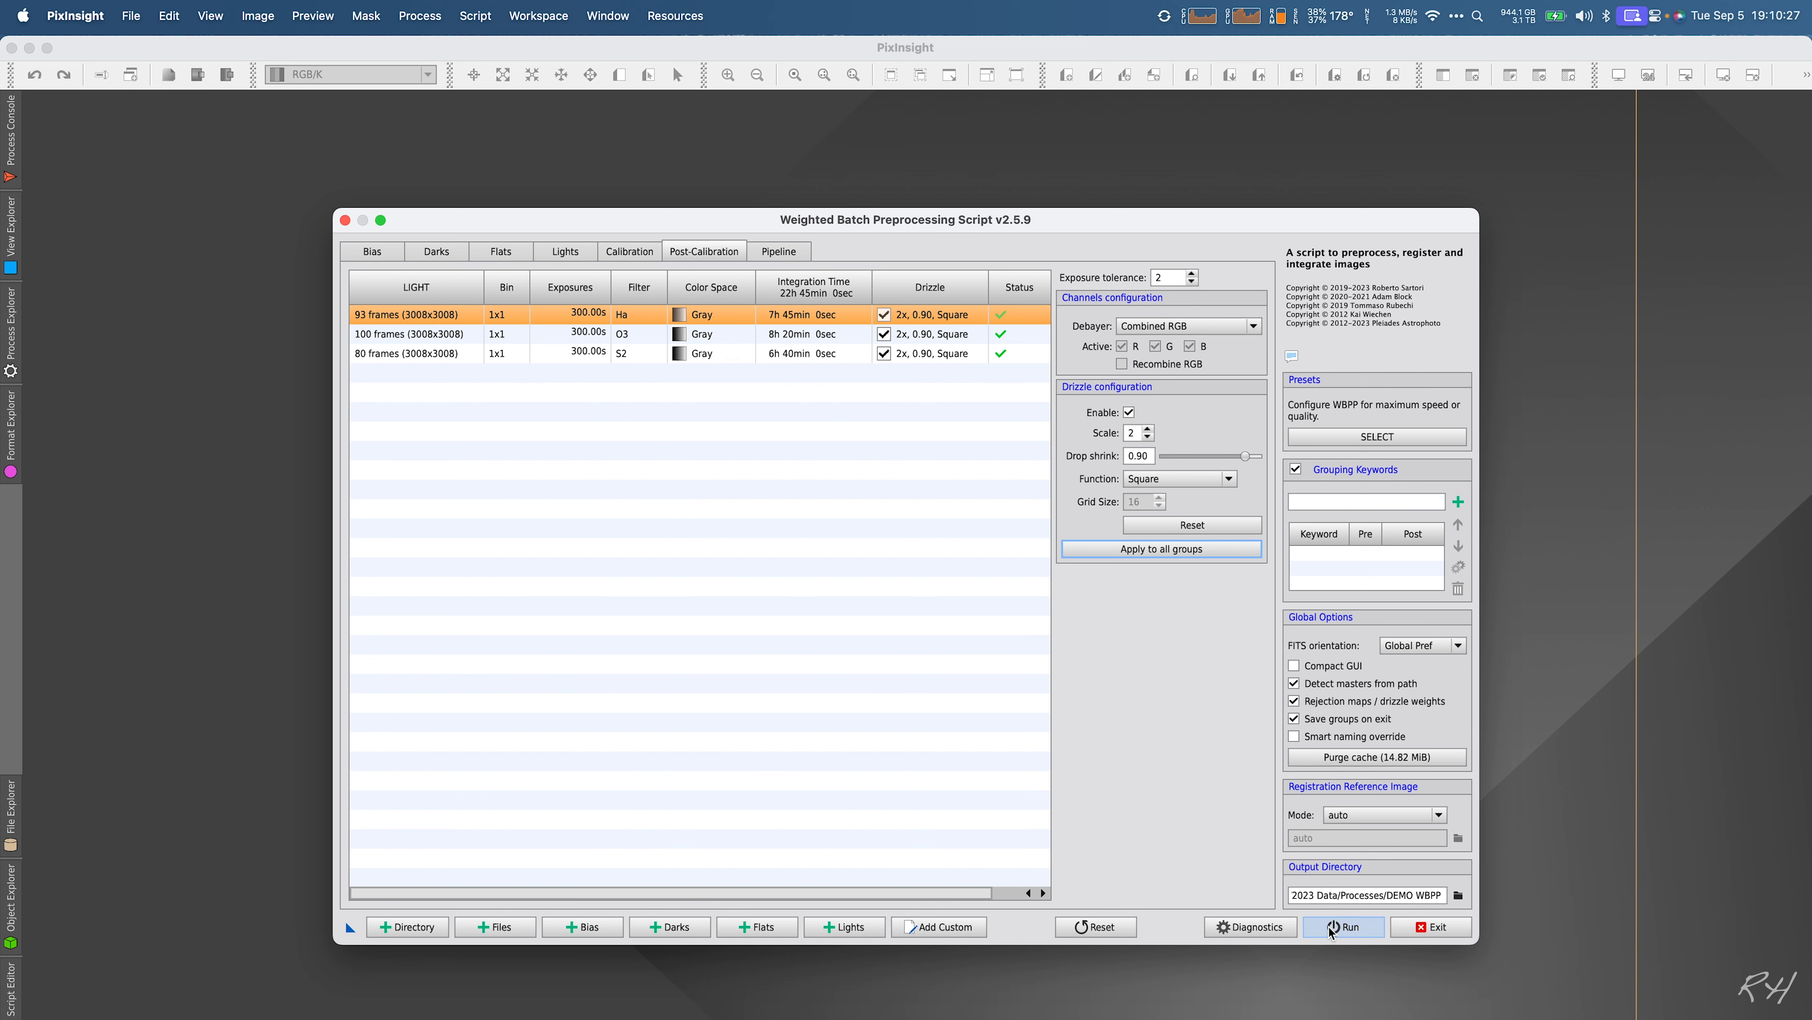
click(1343, 926)
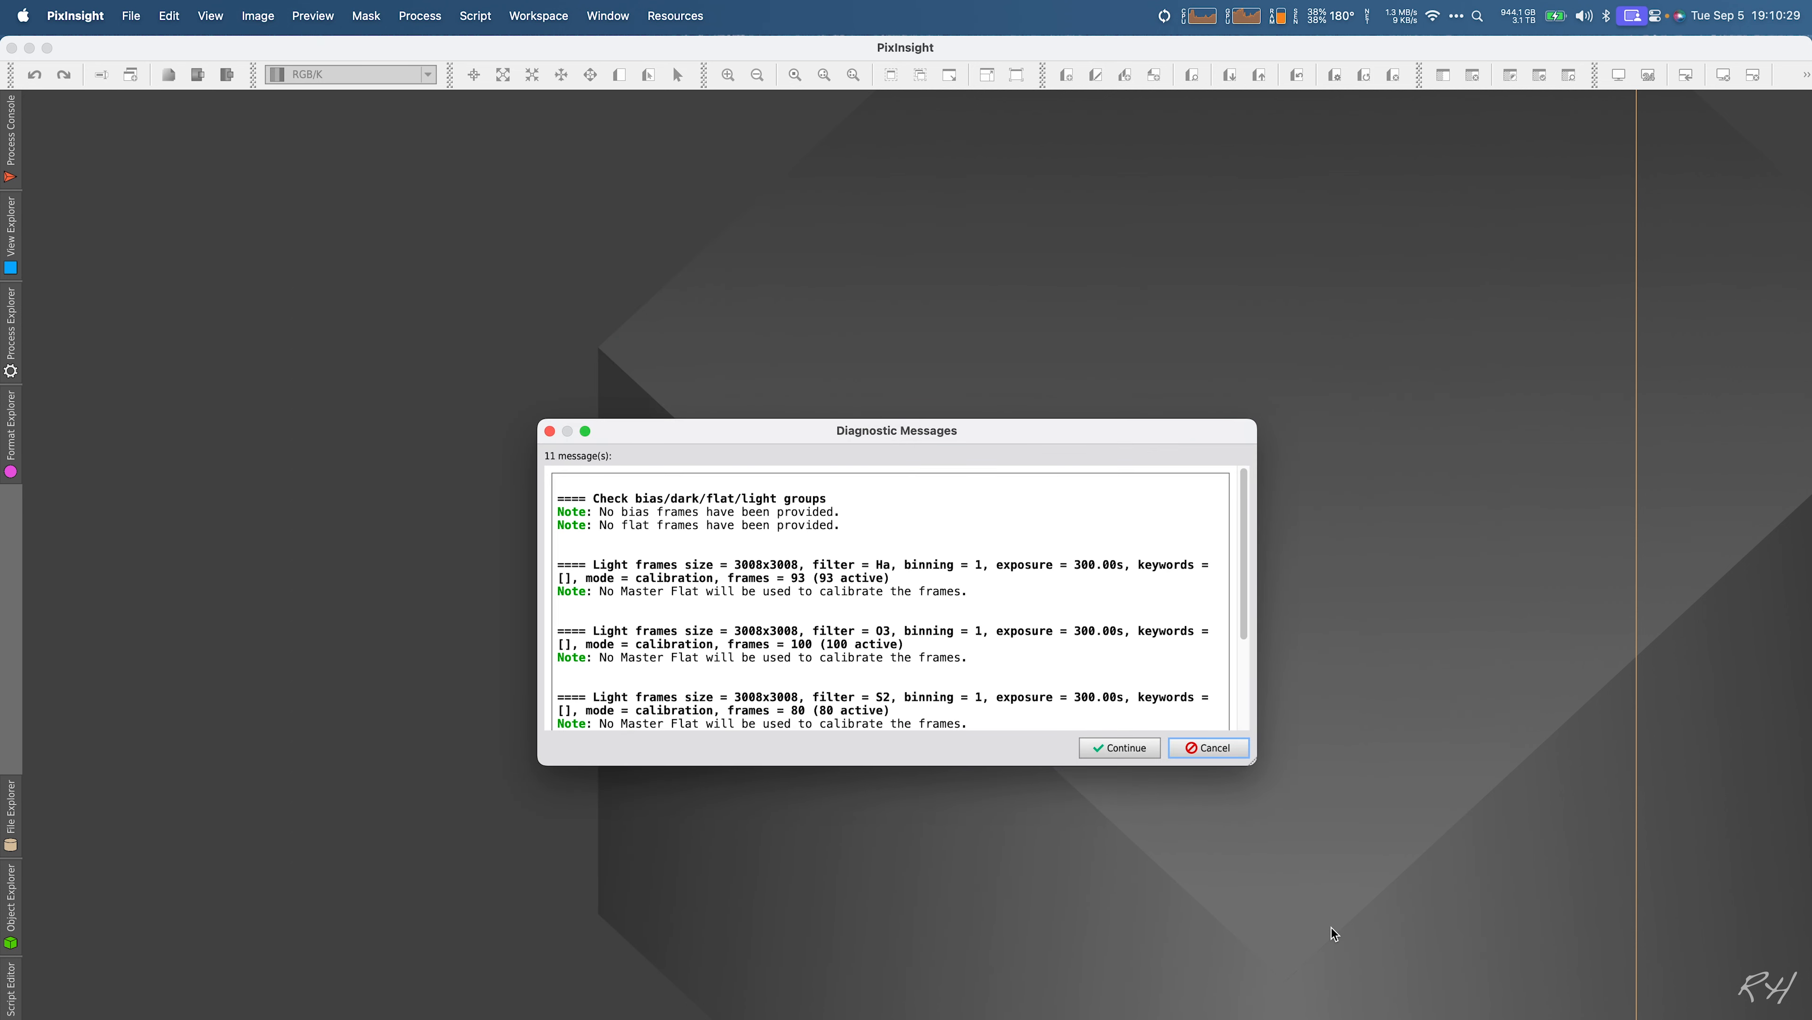
scroll(down, 3)
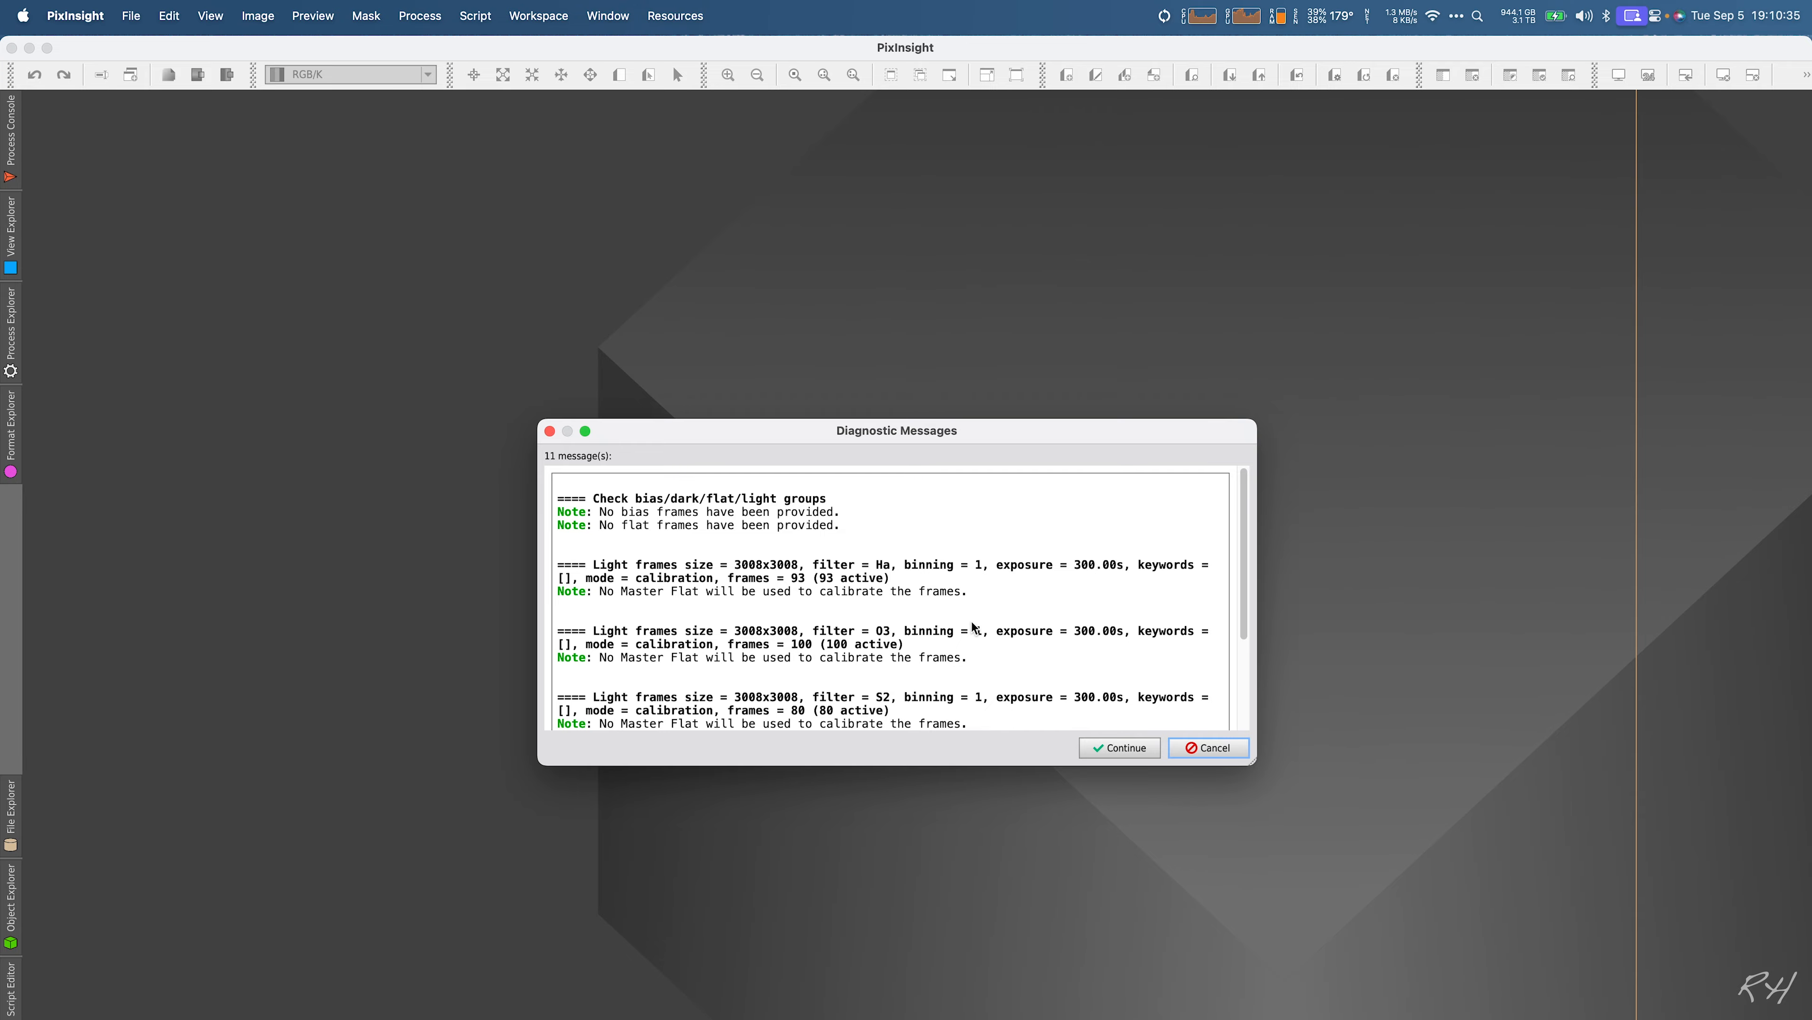
click(1120, 747)
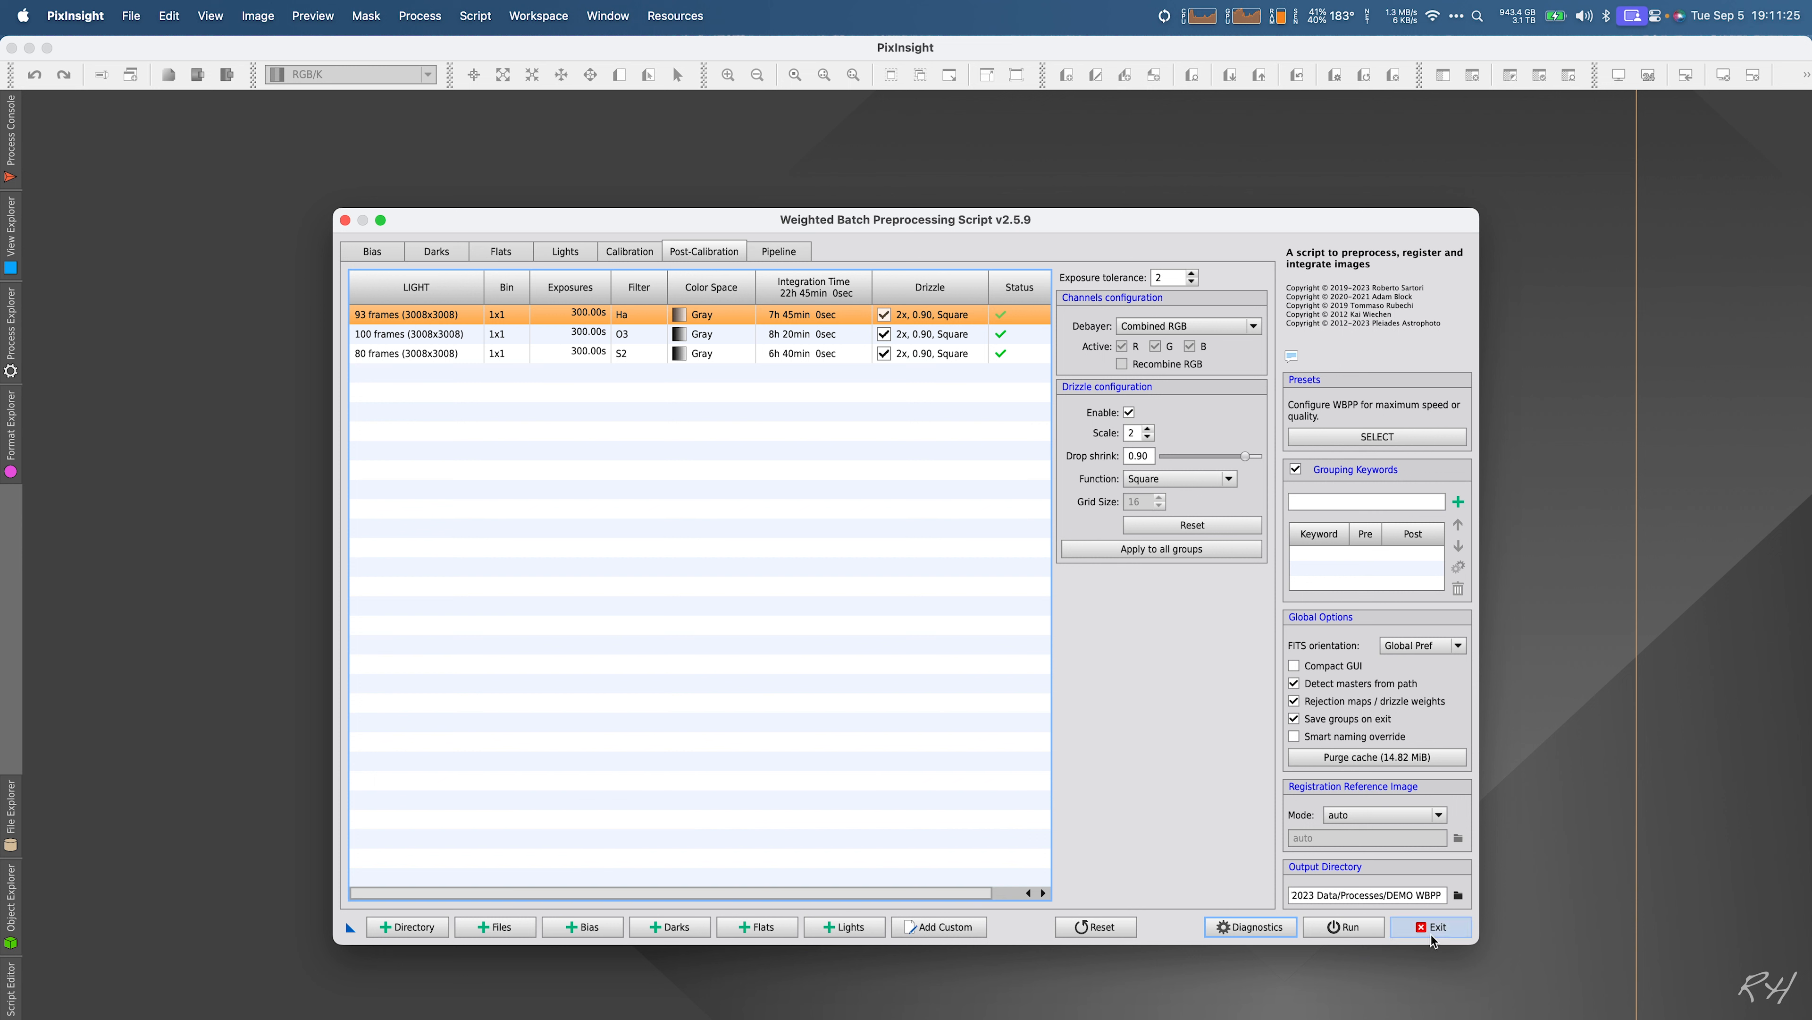
mouse_move(796, 434)
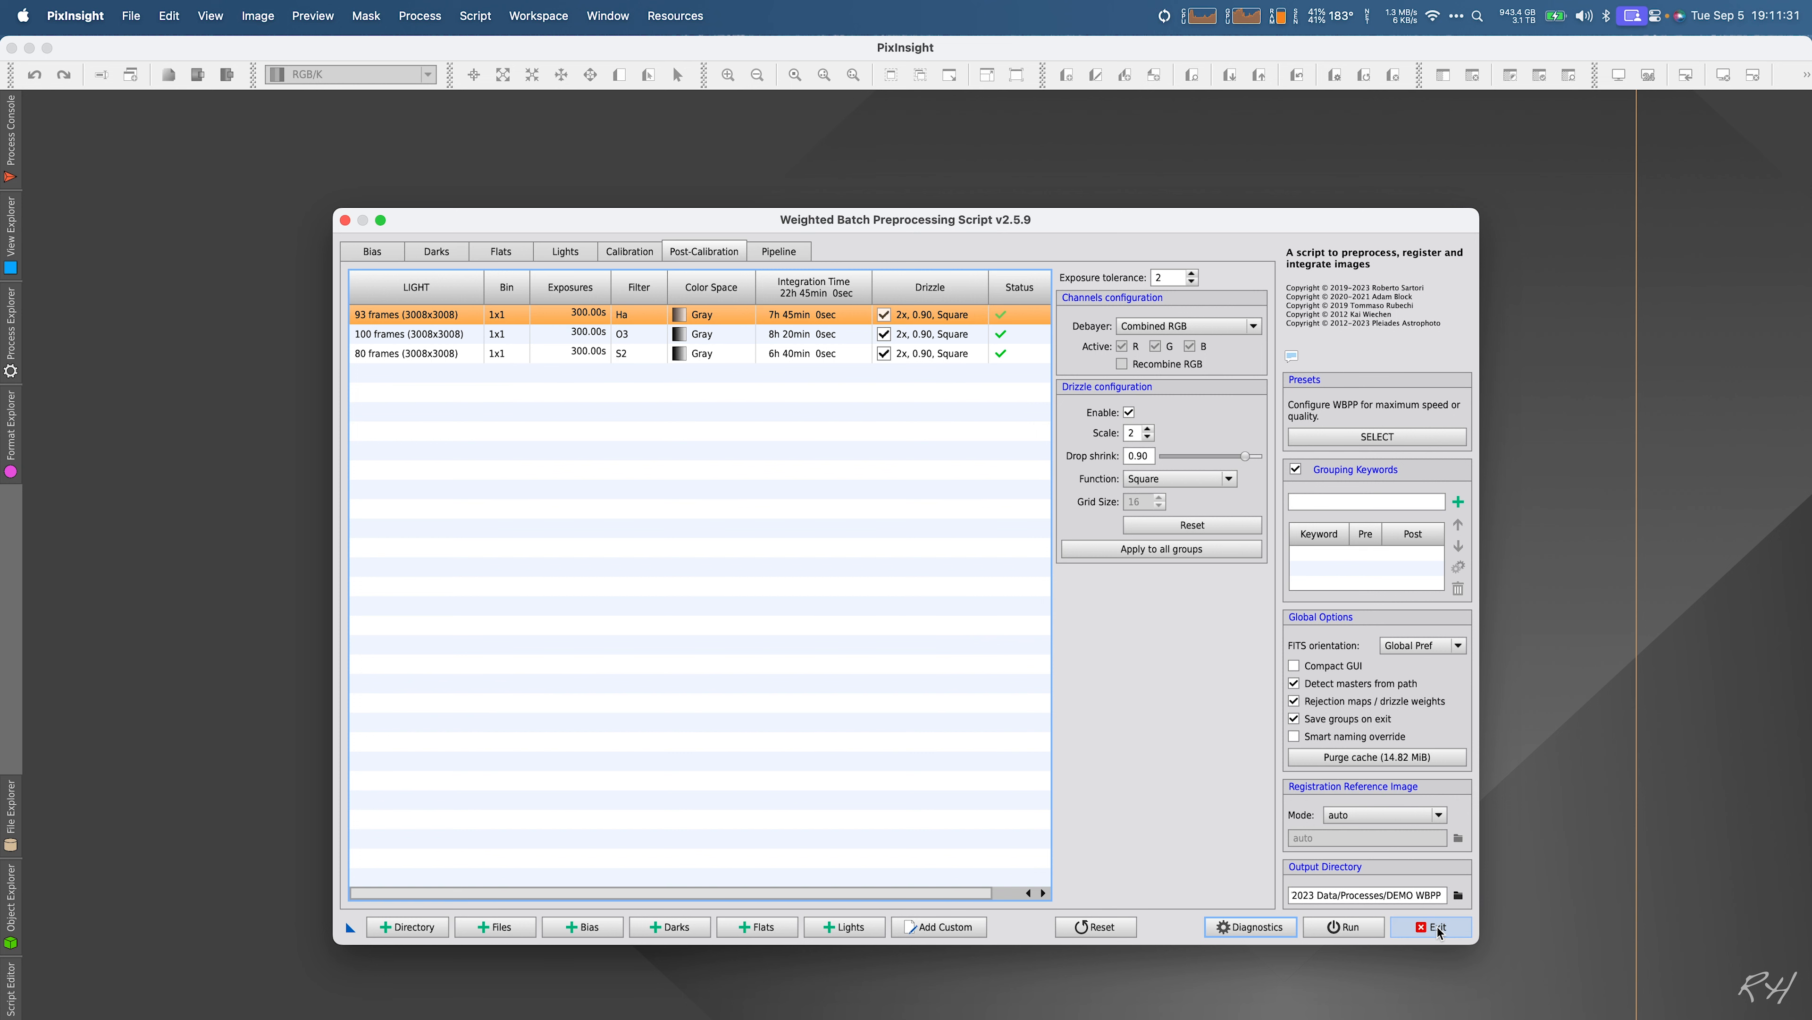
Step: Browse into DEMO WBPP > master in Finder and select the Ha drizzle_2x .xisf master file
click(1431, 927)
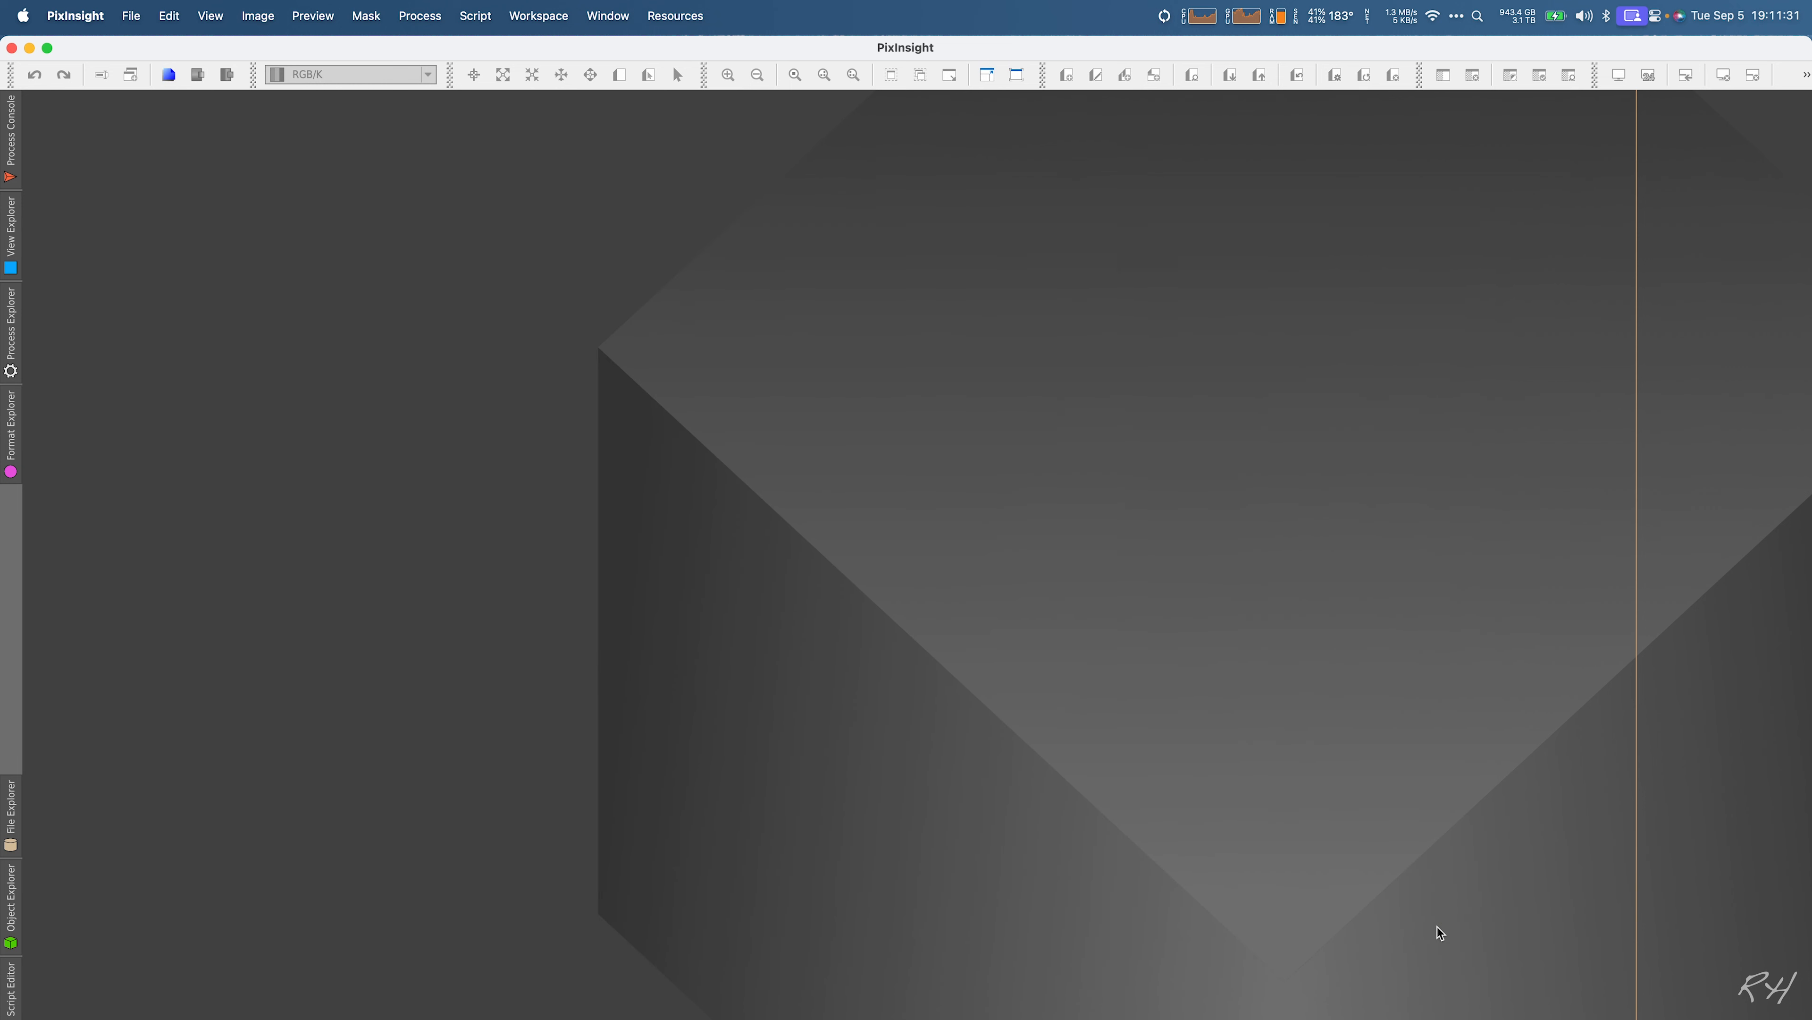
mouse_move(266, 694)
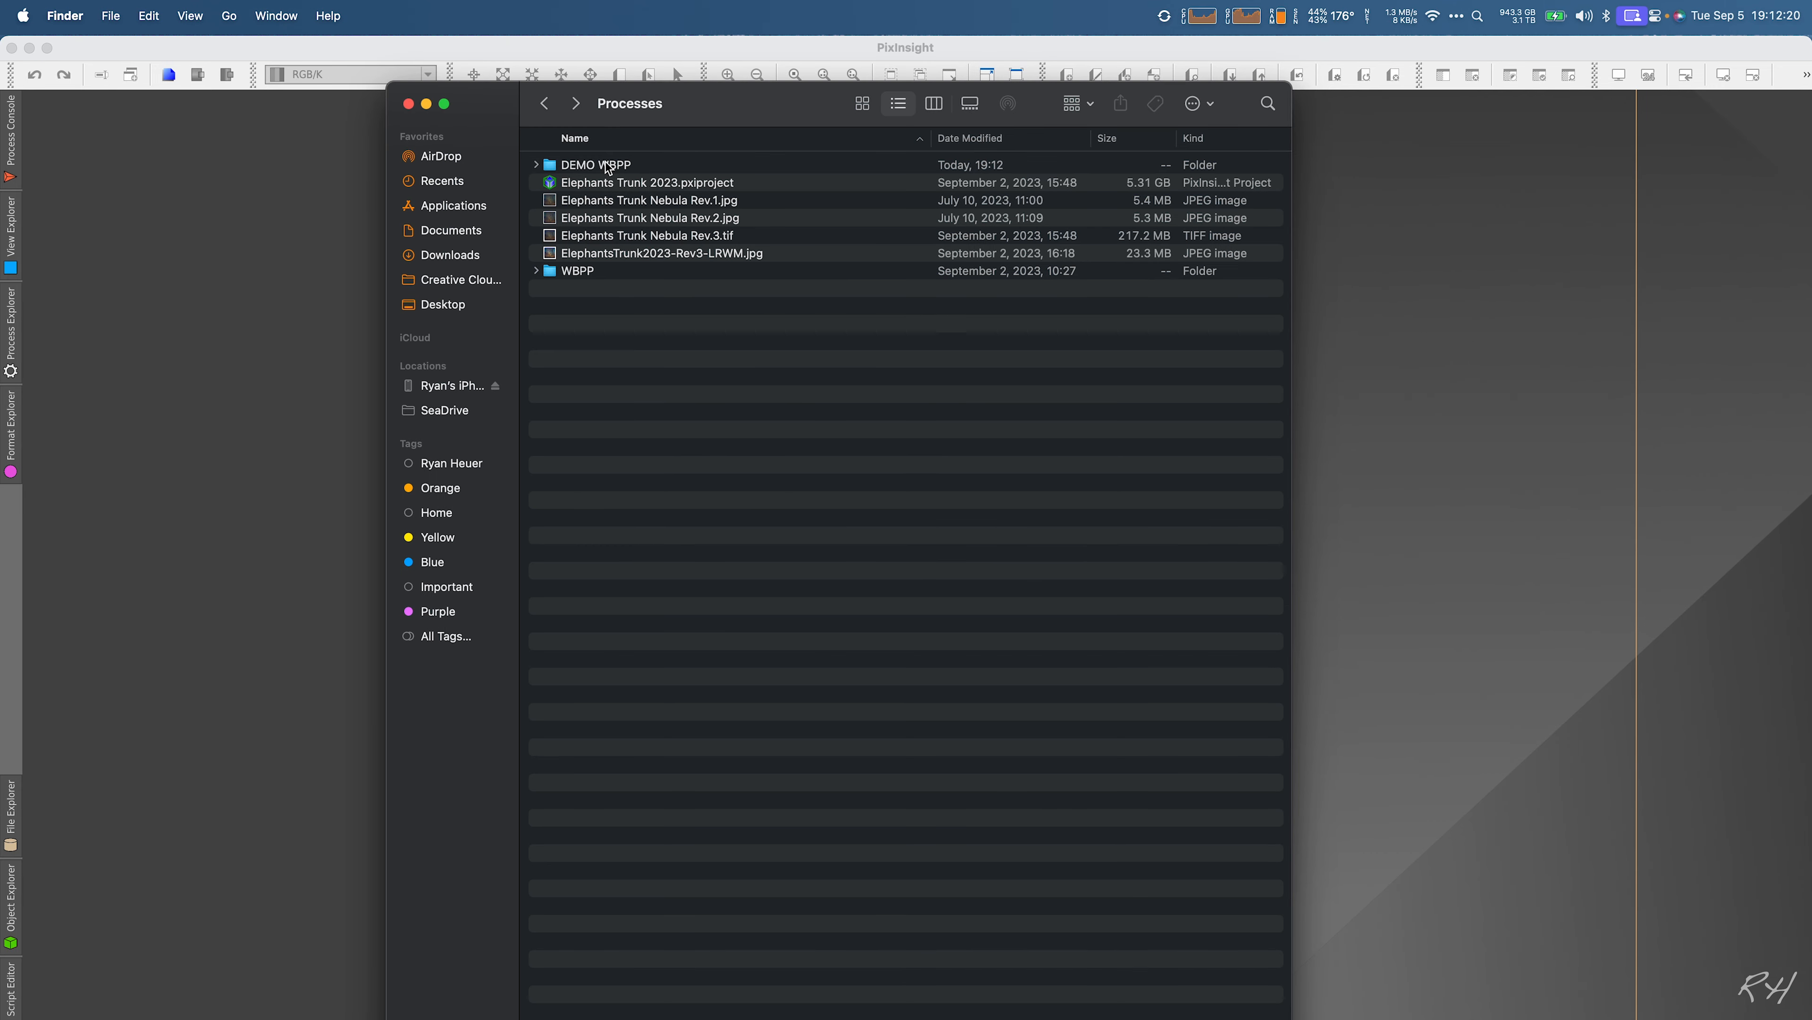
double_click(597, 164)
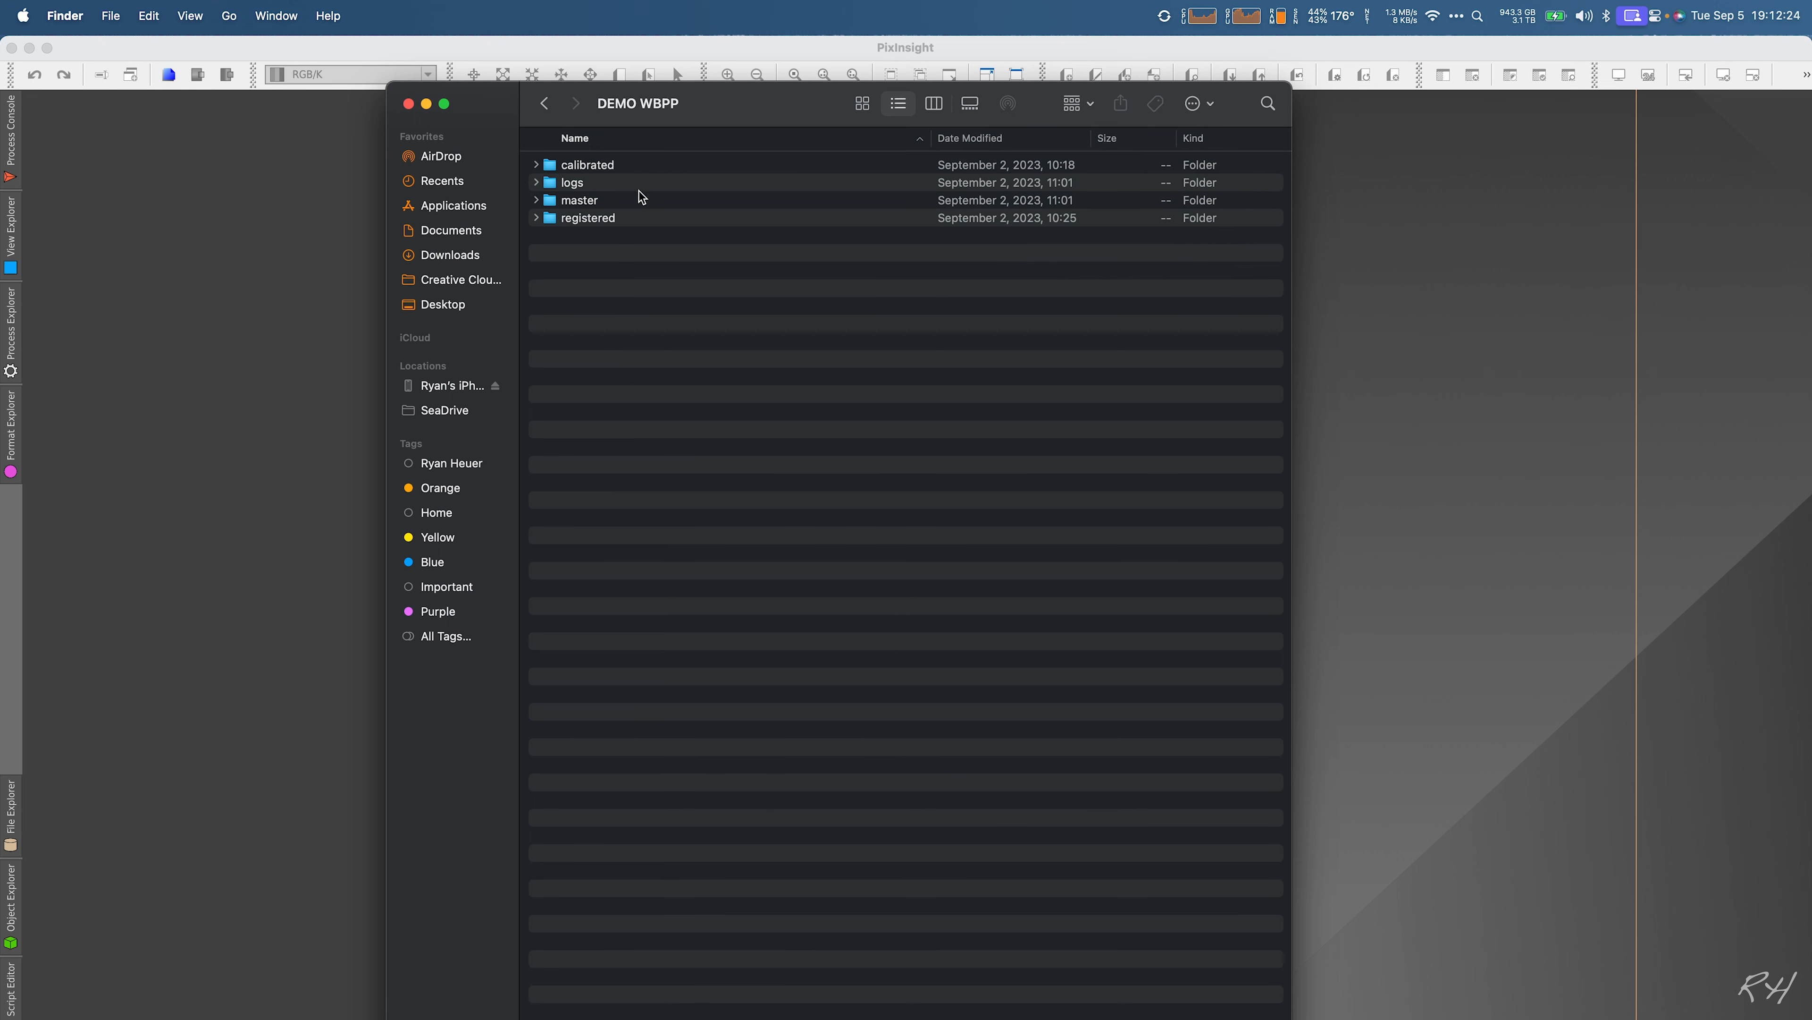
double_click(579, 200)
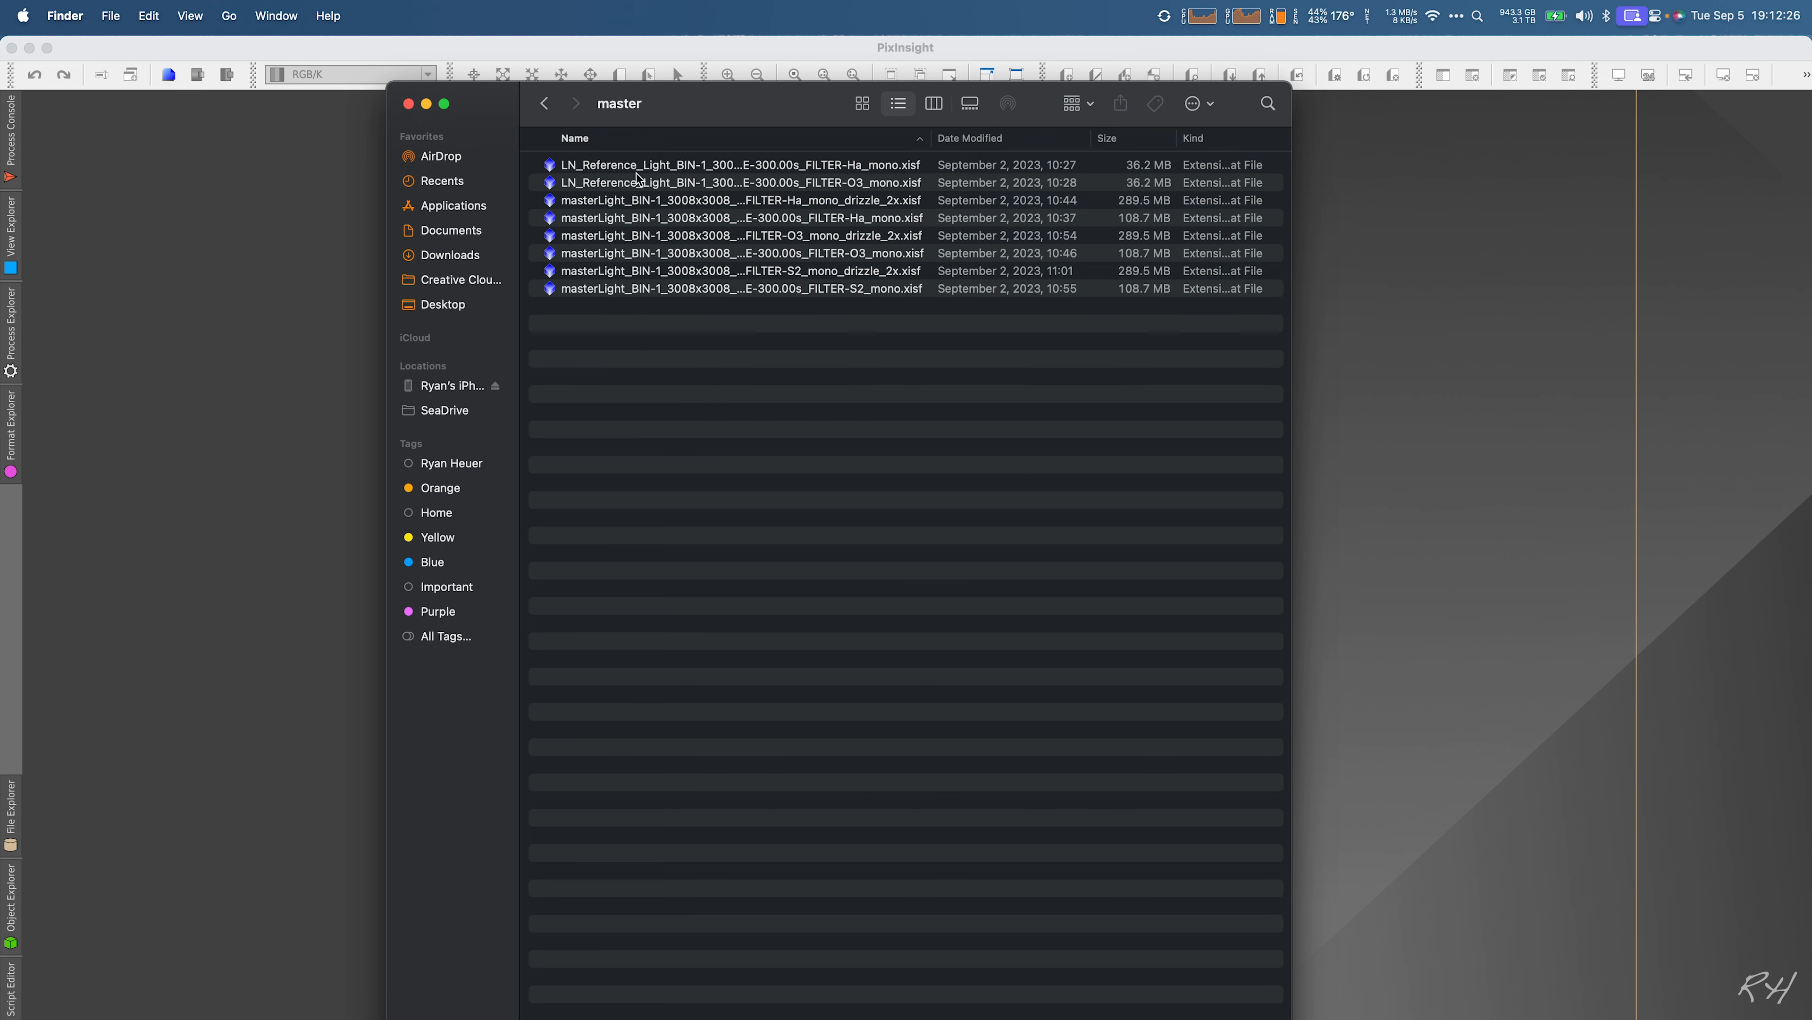
mouse_move(695, 301)
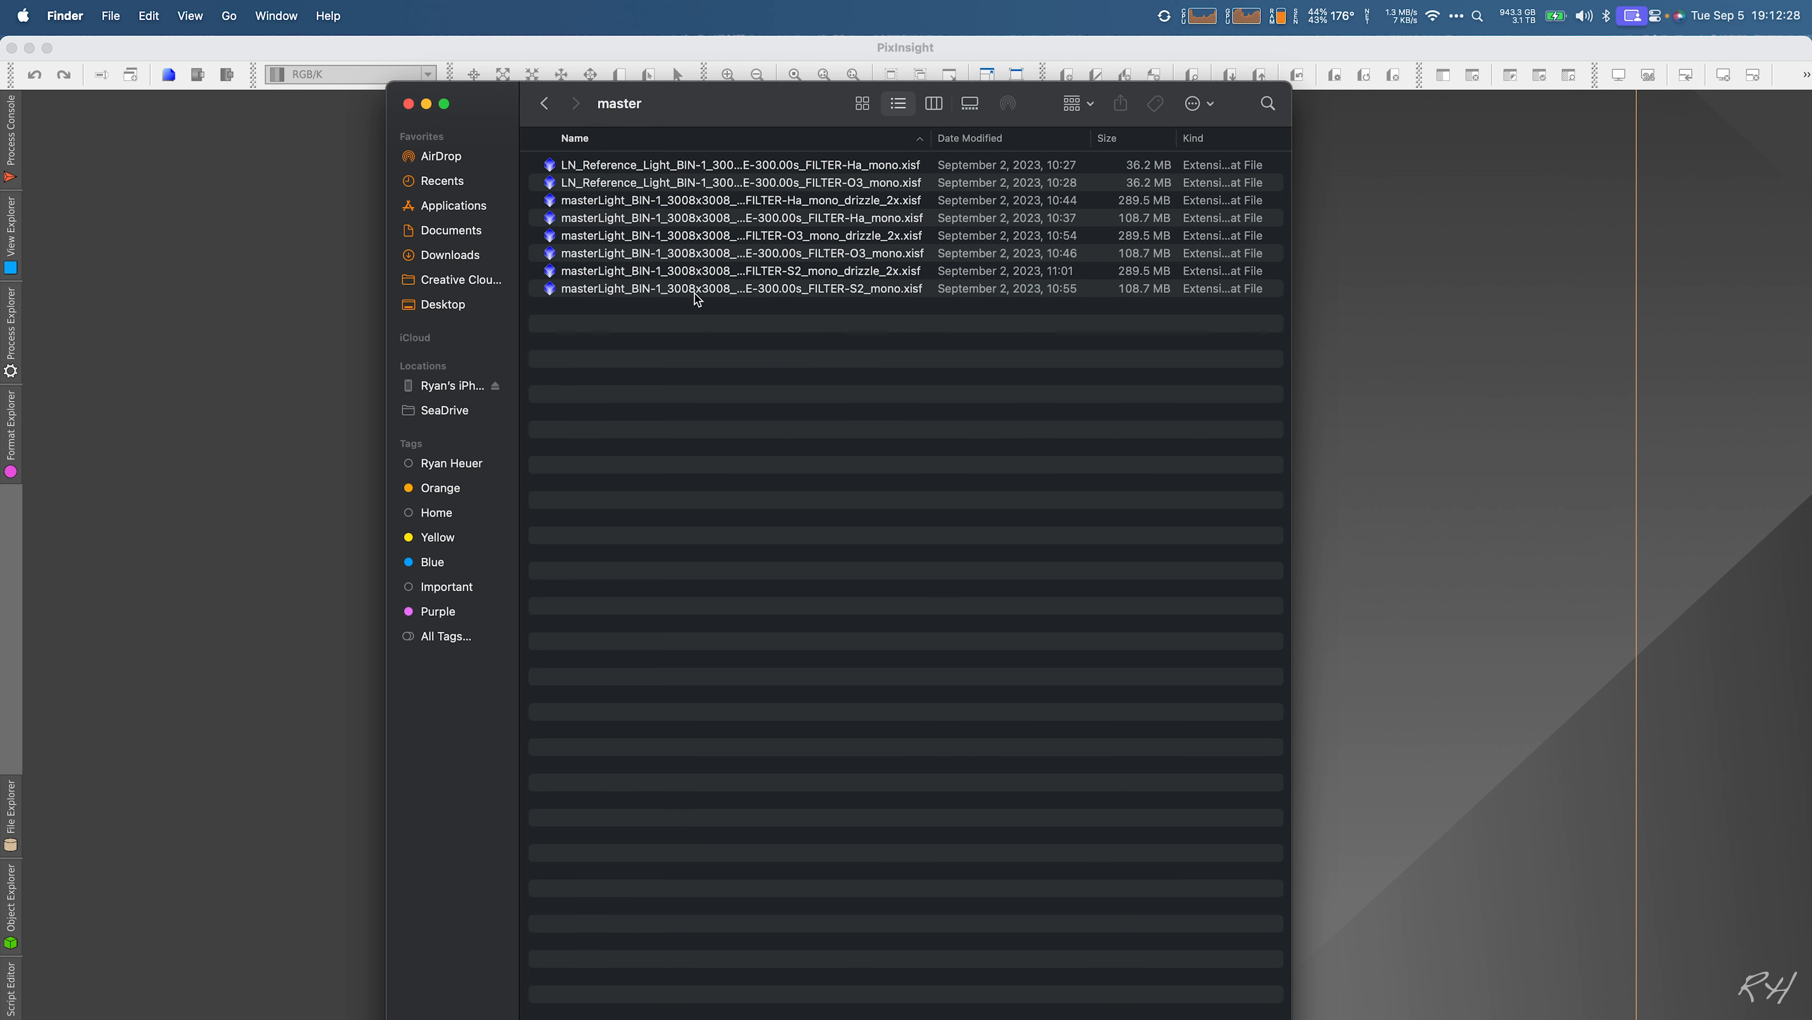
mouse_move(1003, 204)
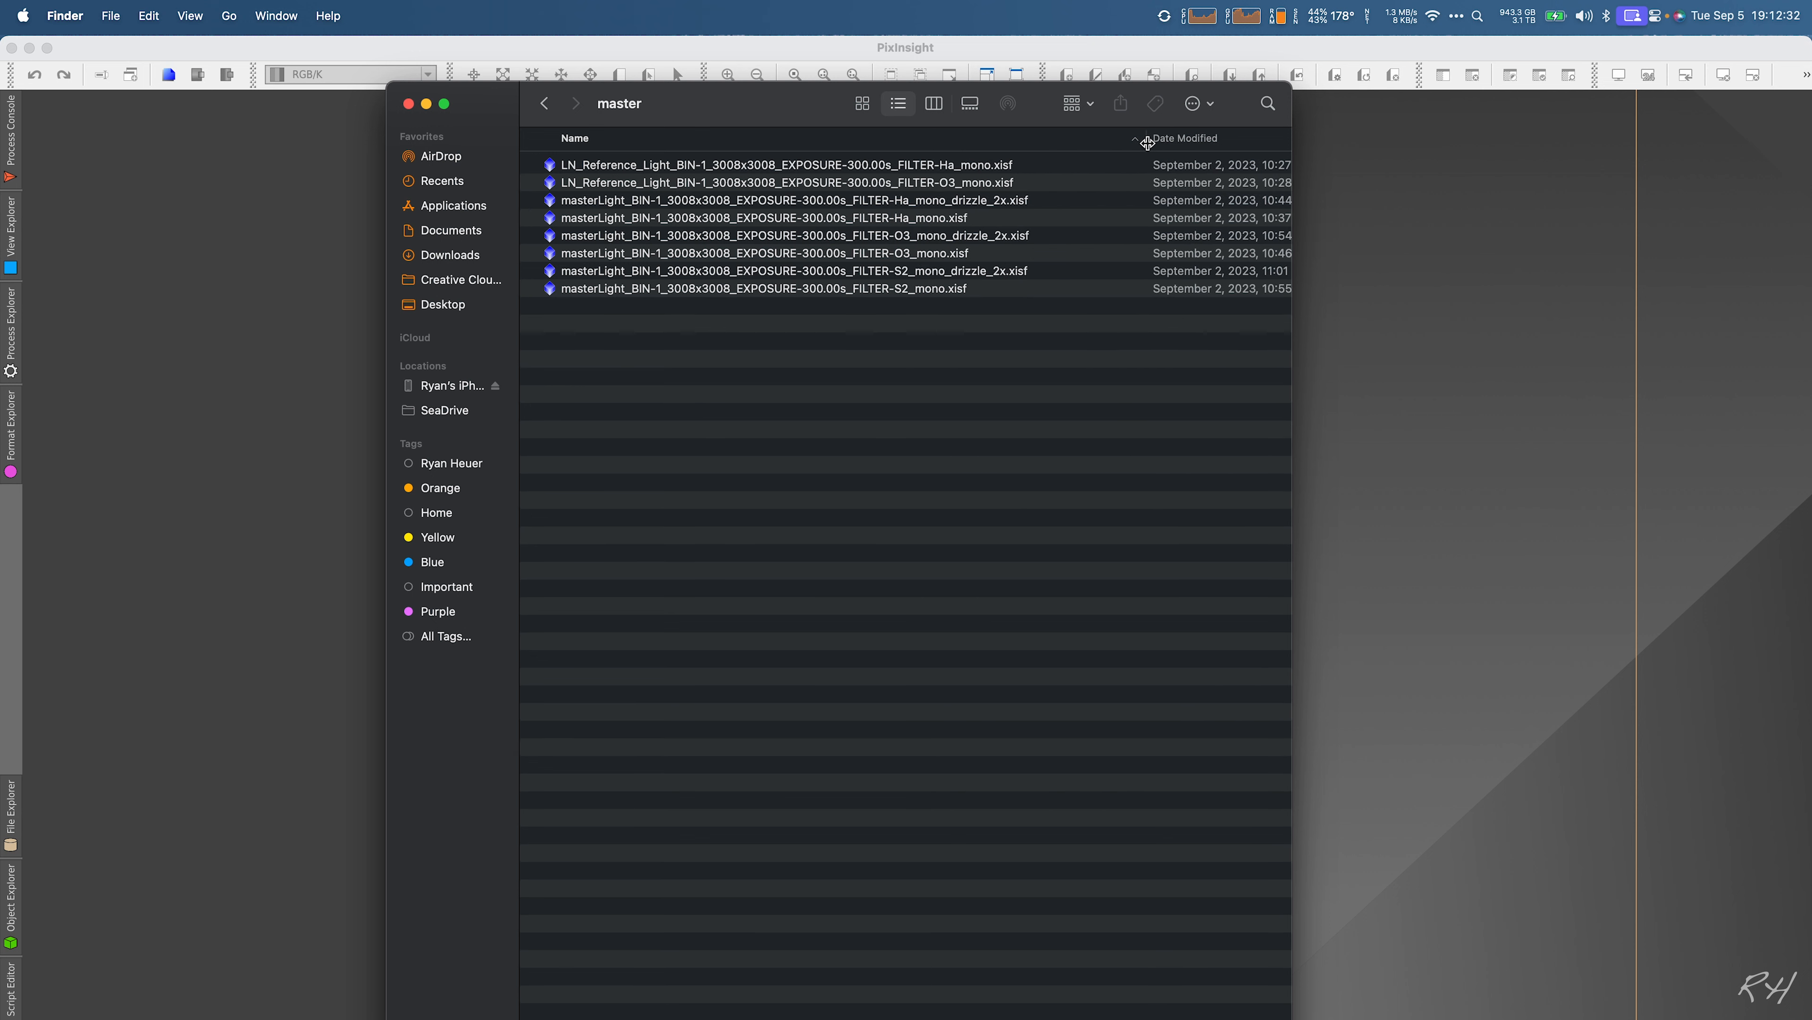
click(794, 200)
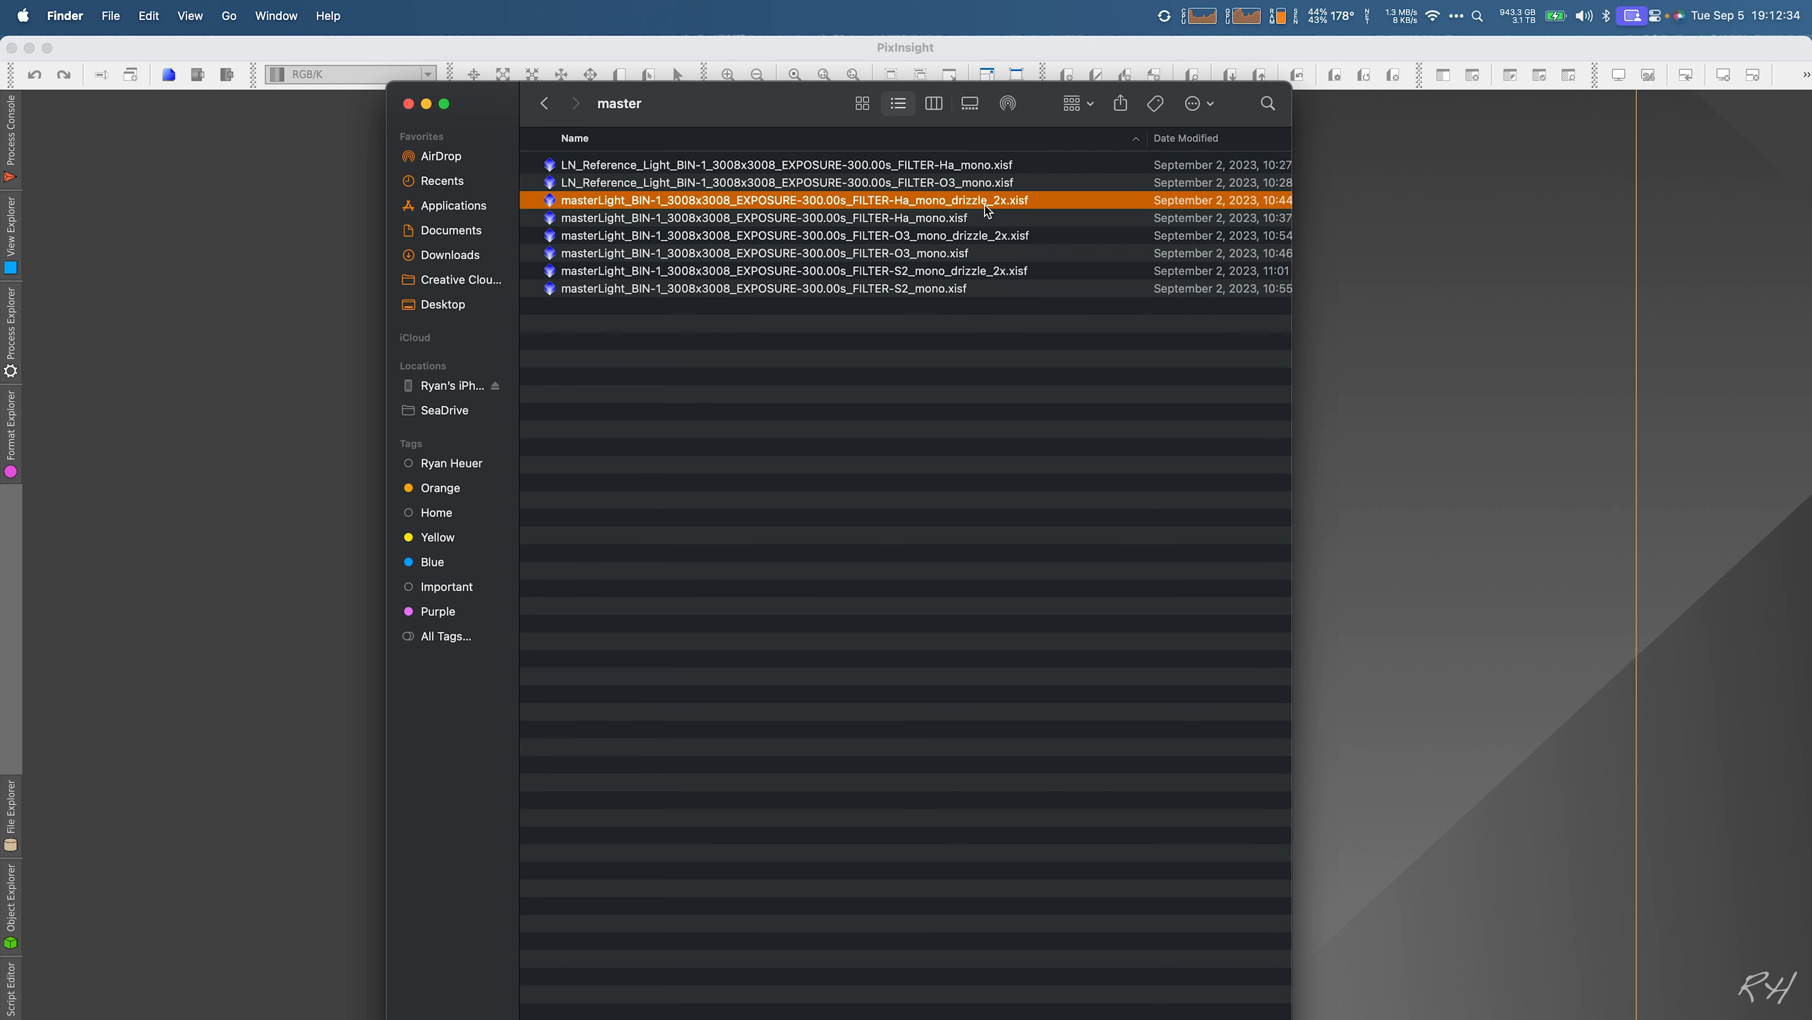
click(795, 270)
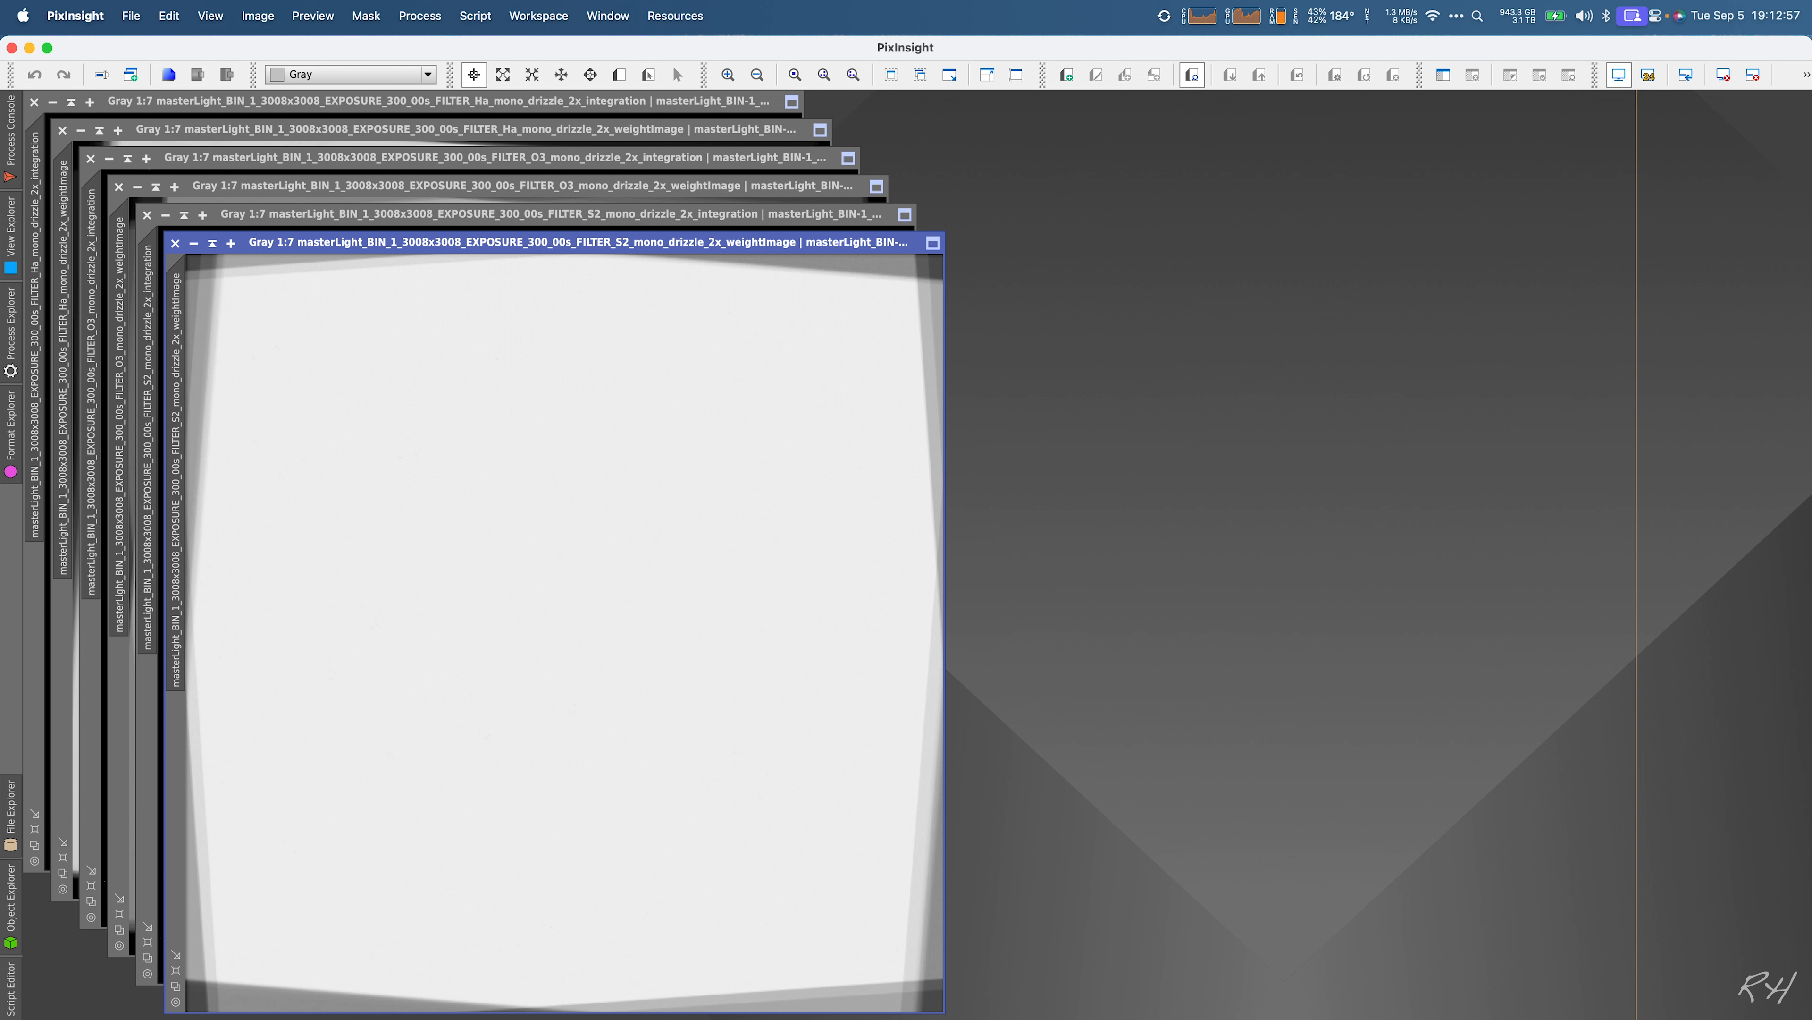
mouse_move(683, 559)
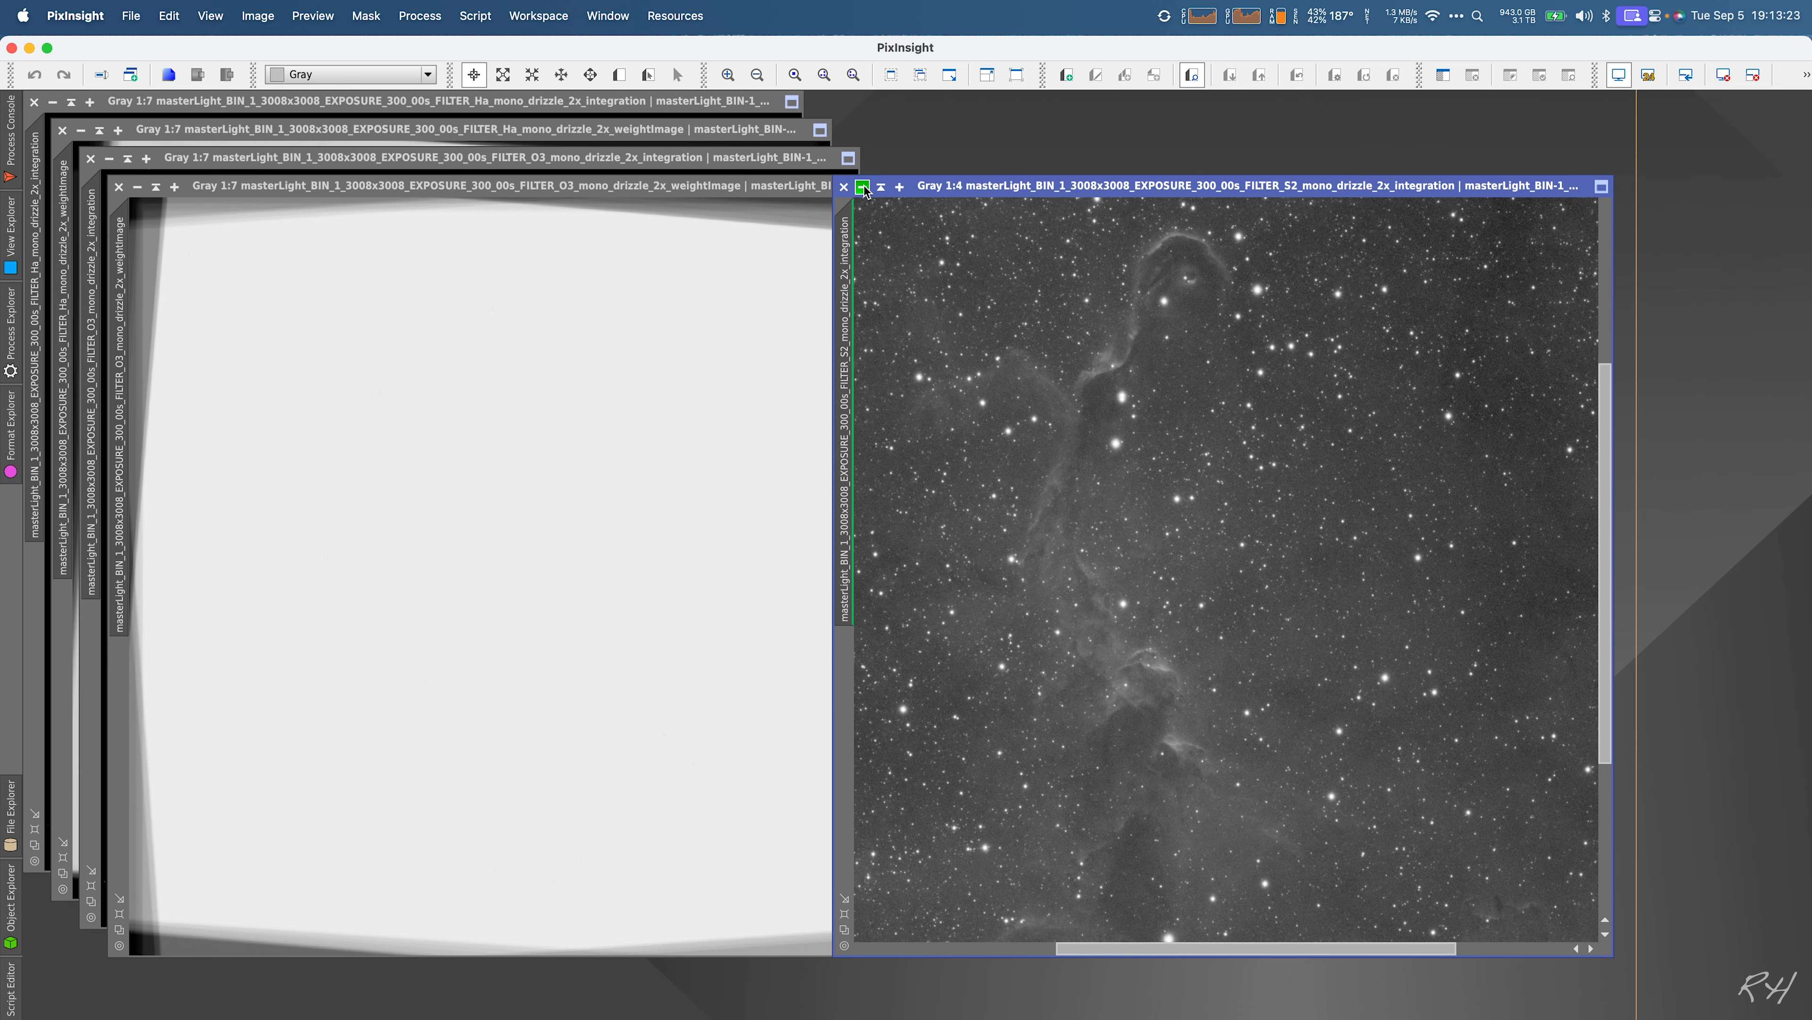
Step: Iconize the SII integration and close the OIII and Ha weight image windows
click(861, 187)
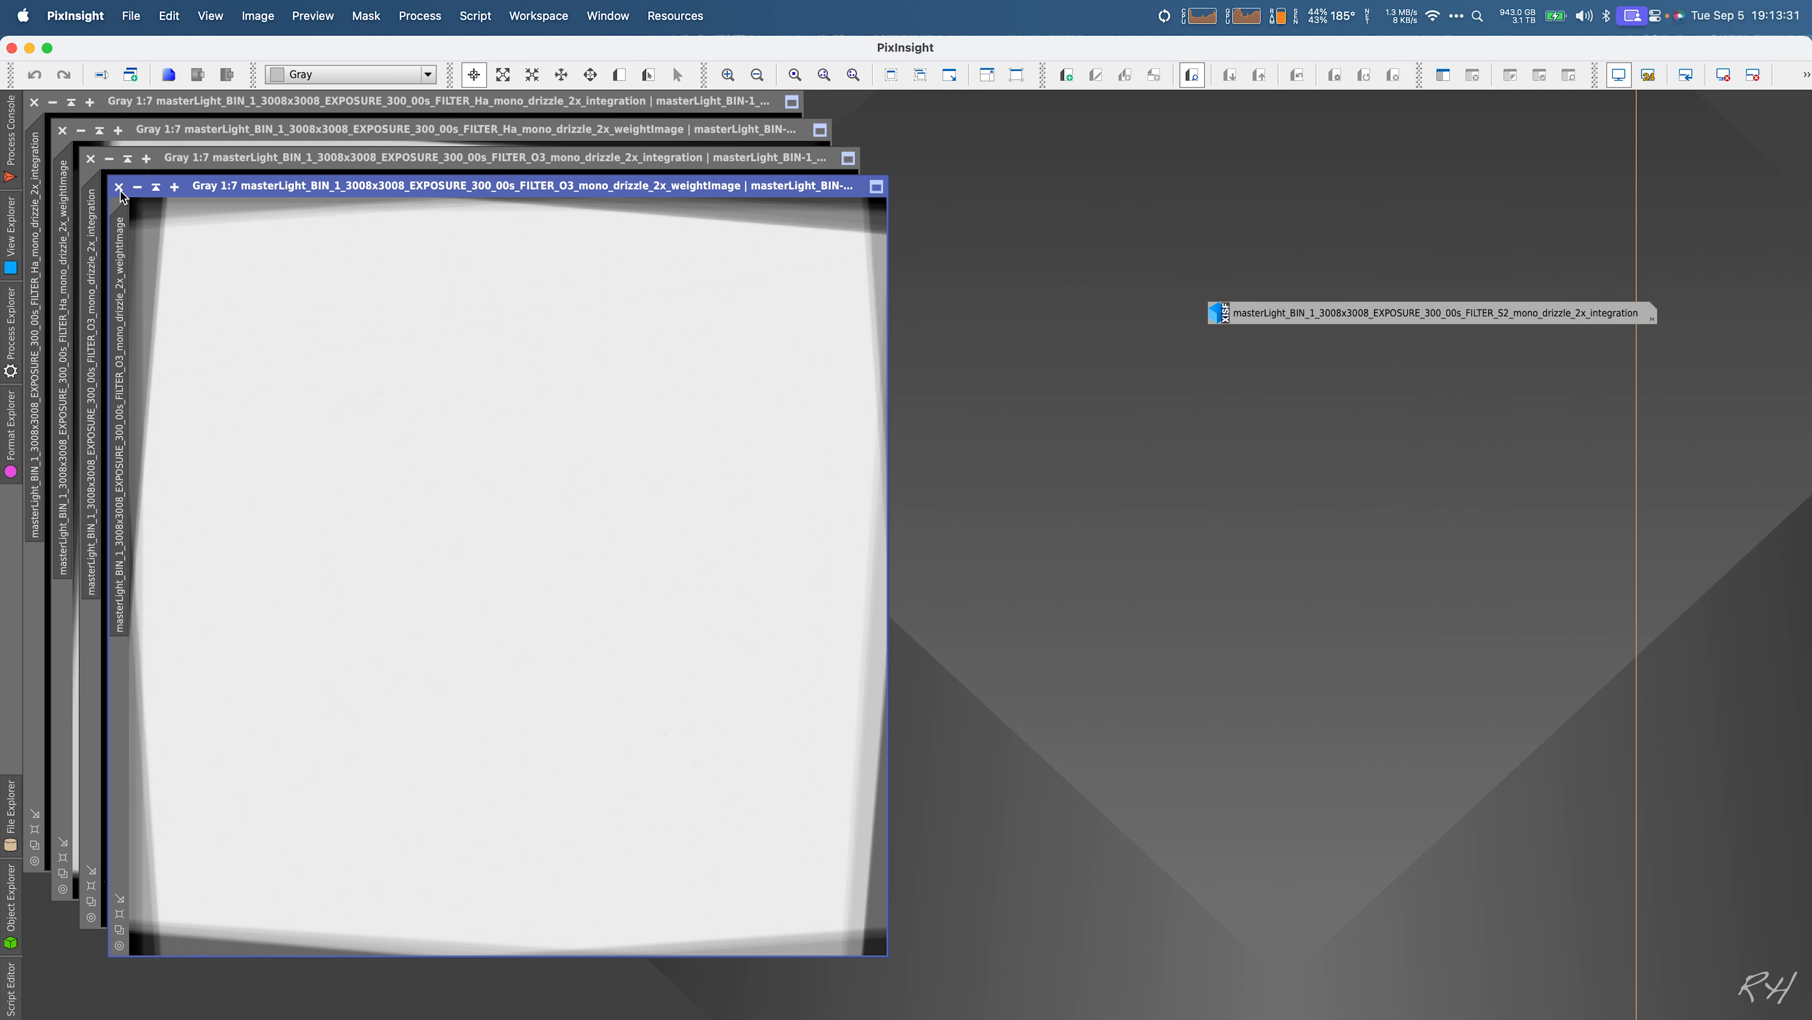
click(119, 186)
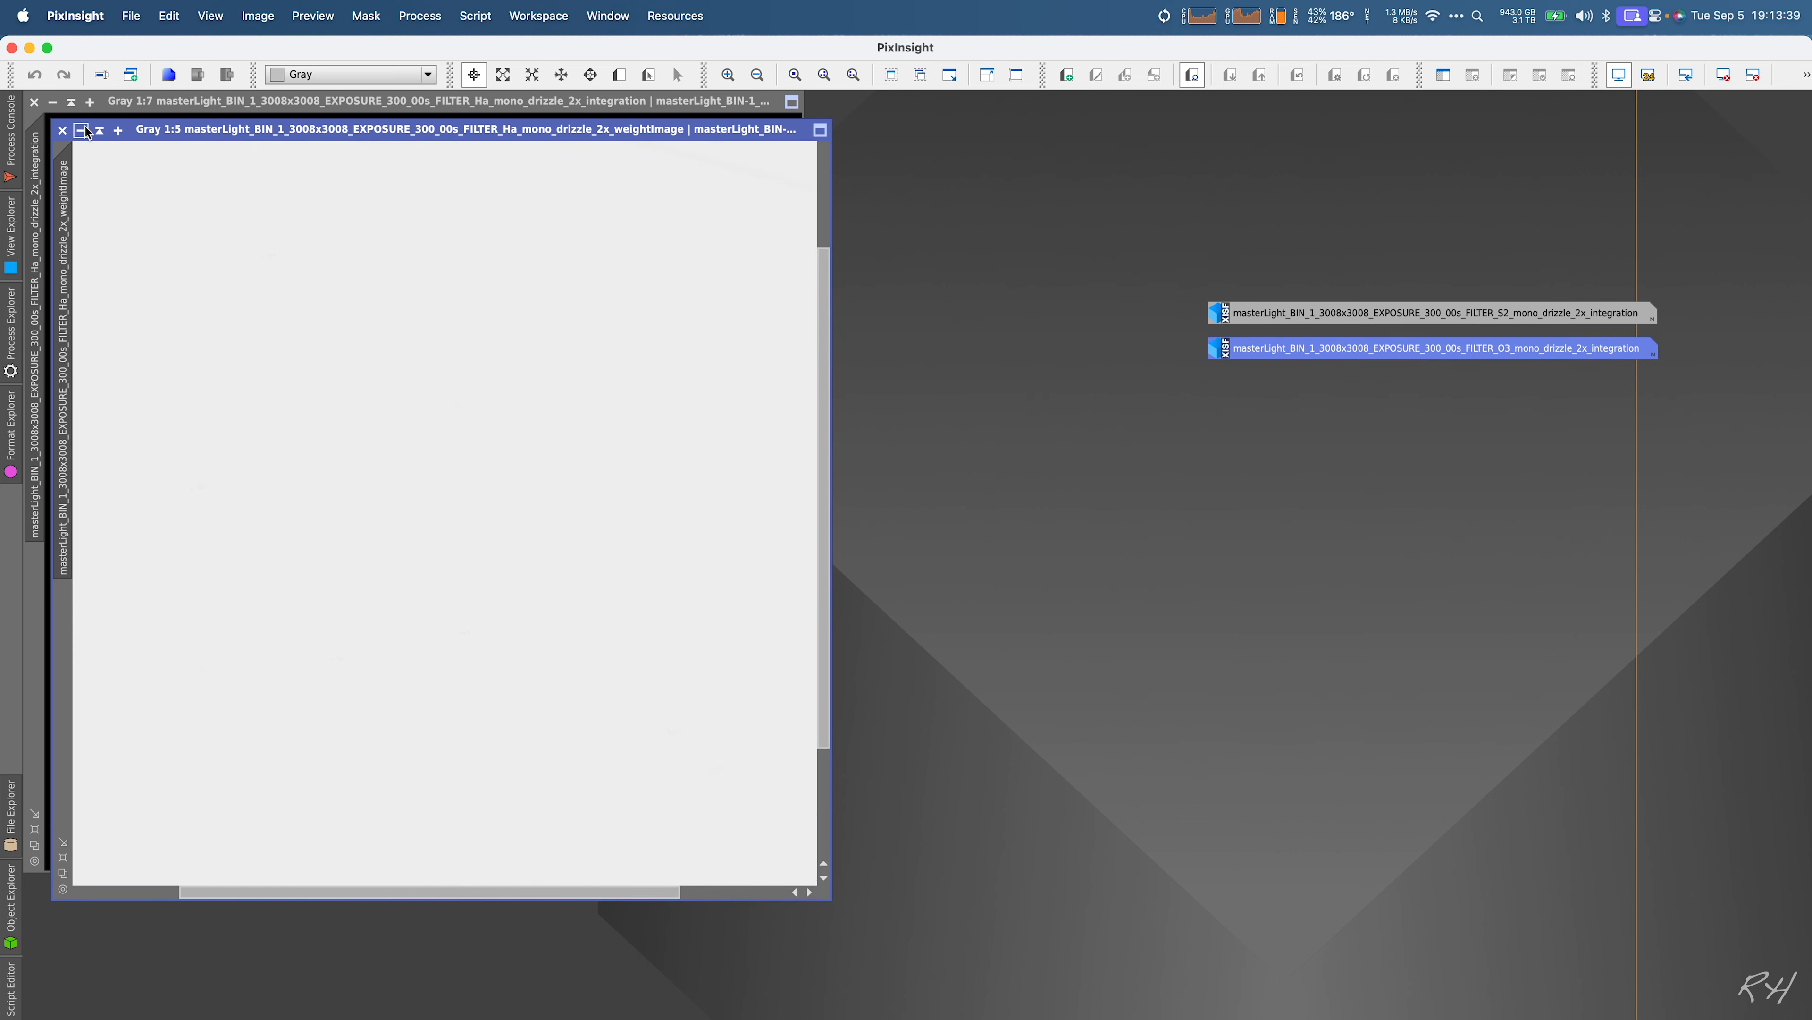
click(63, 130)
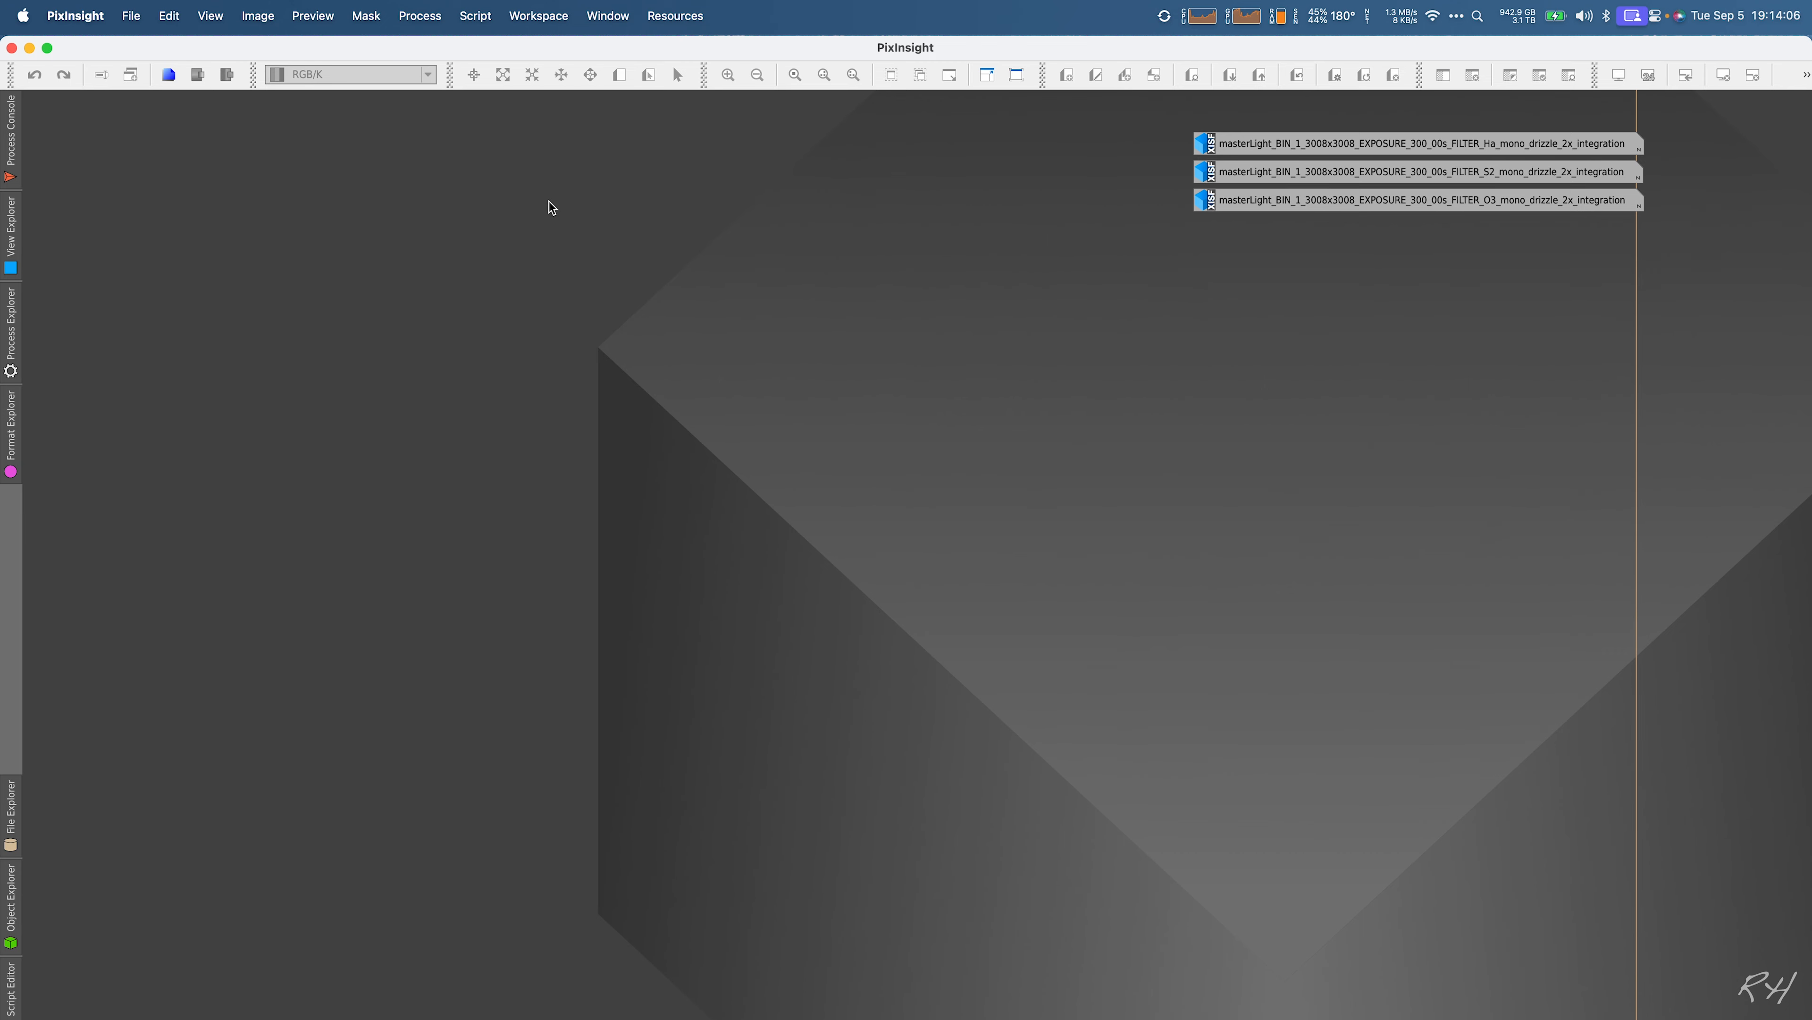
Step: Launch LinearFit and choose the drizzled S2 integration view as its reference image
click(419, 15)
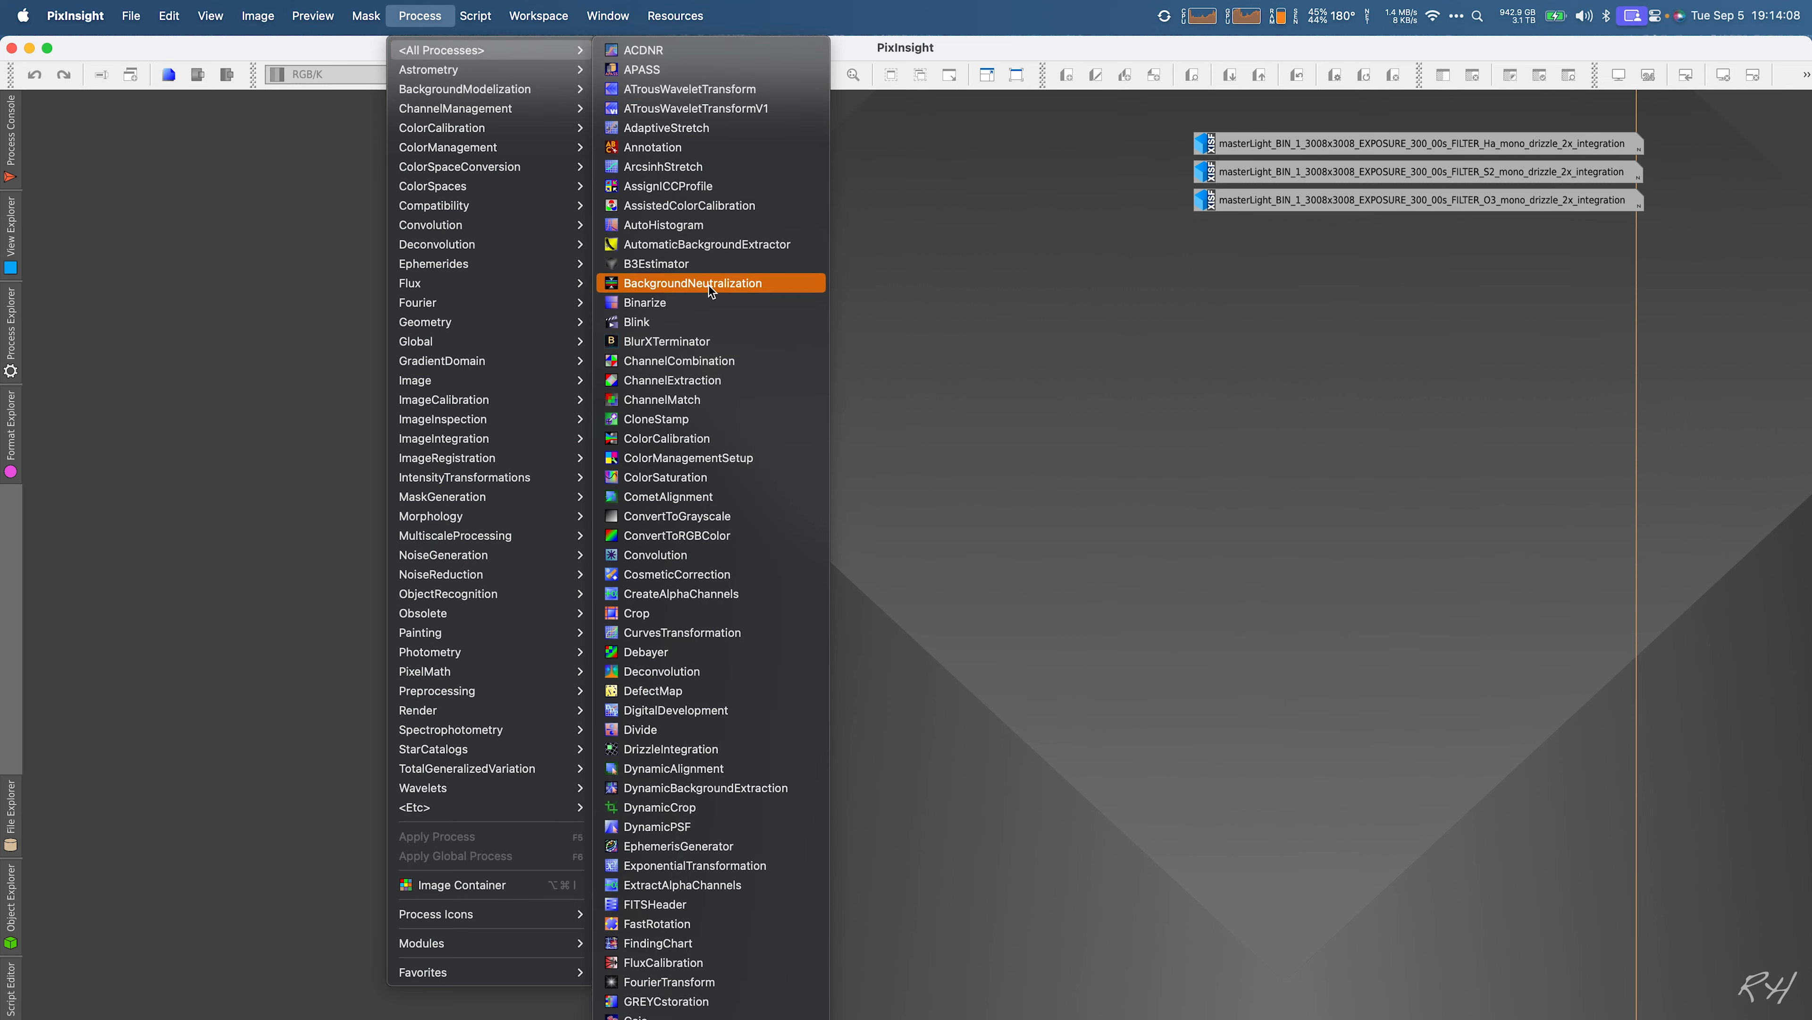
mouse_move(689, 663)
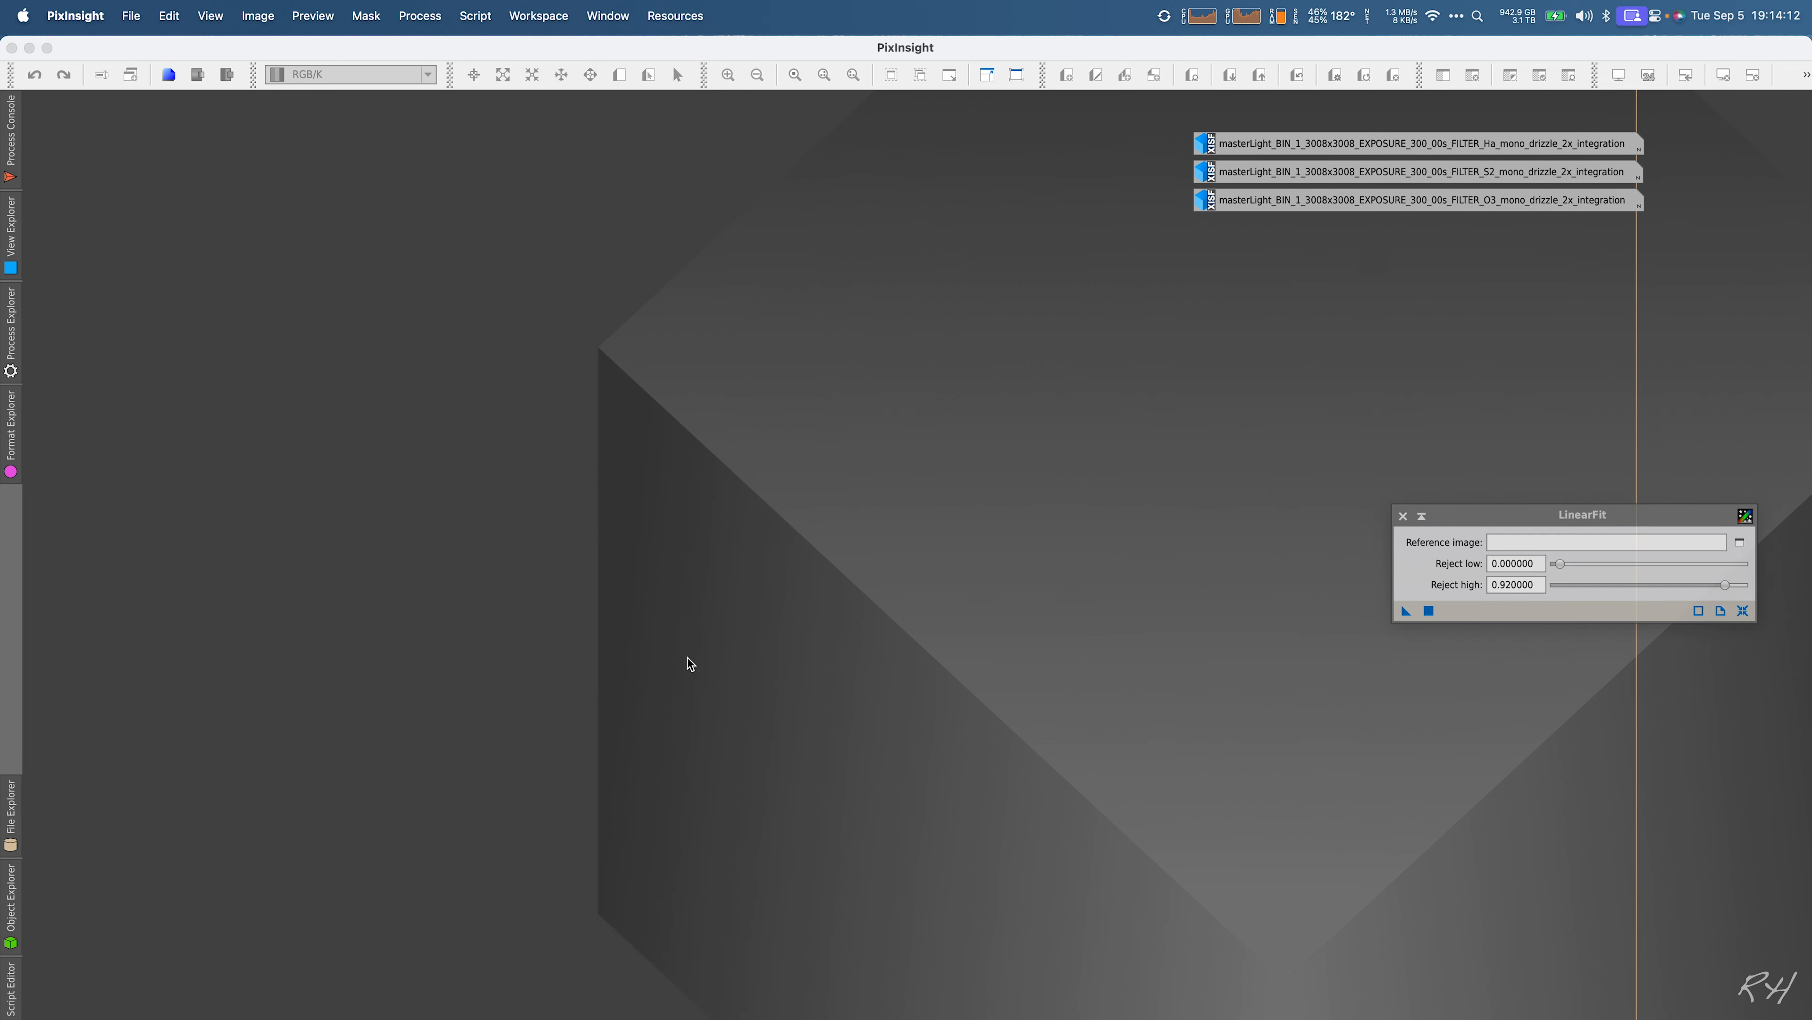
drag(1581, 514, 814, 515)
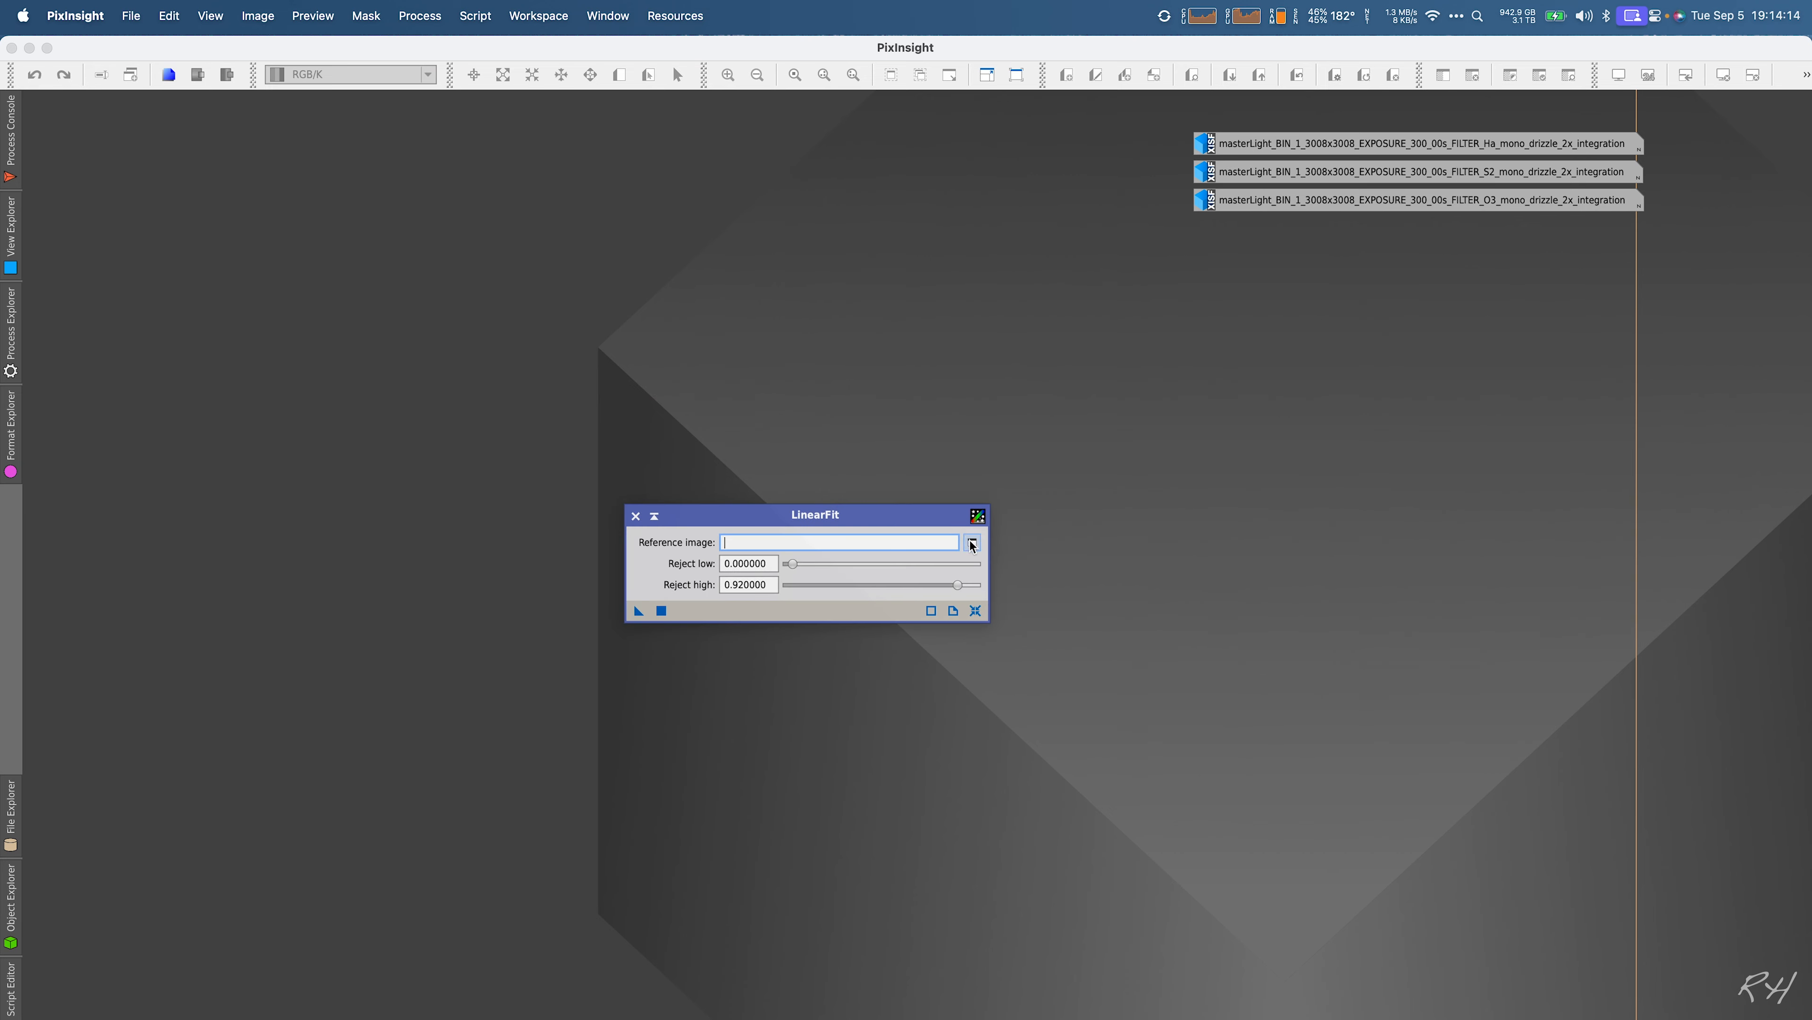
click(974, 543)
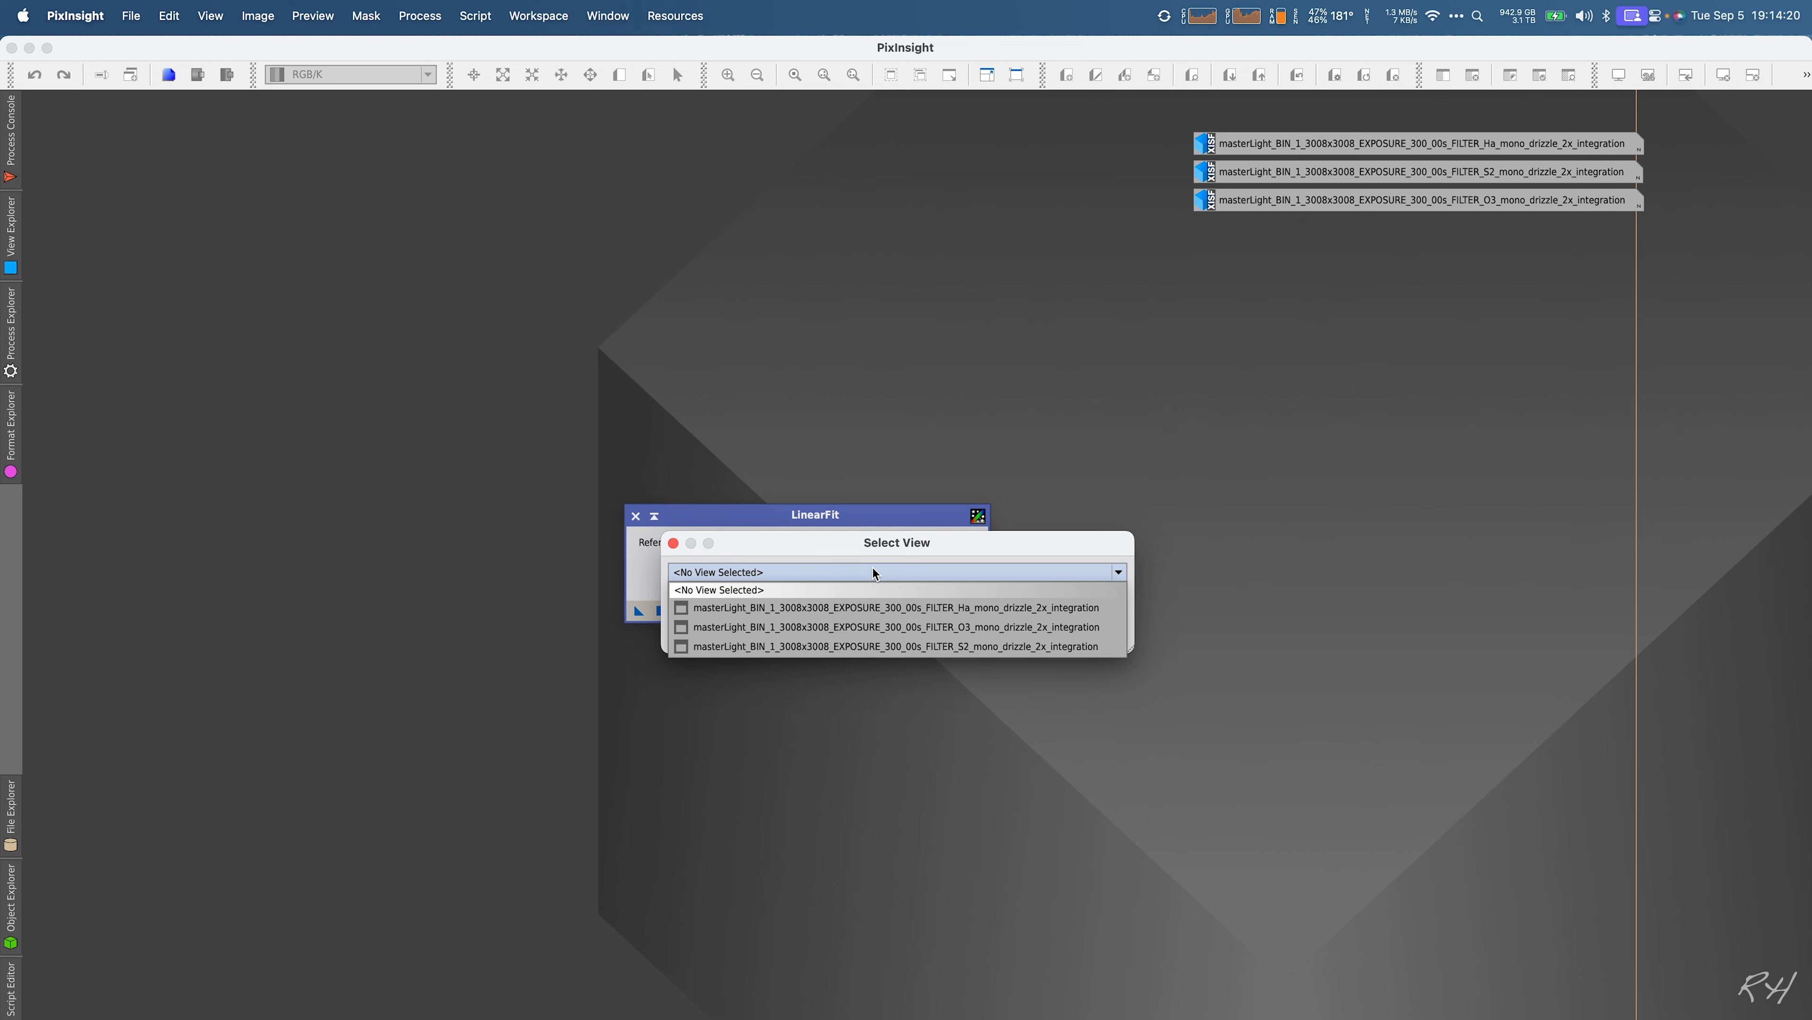
click(893, 645)
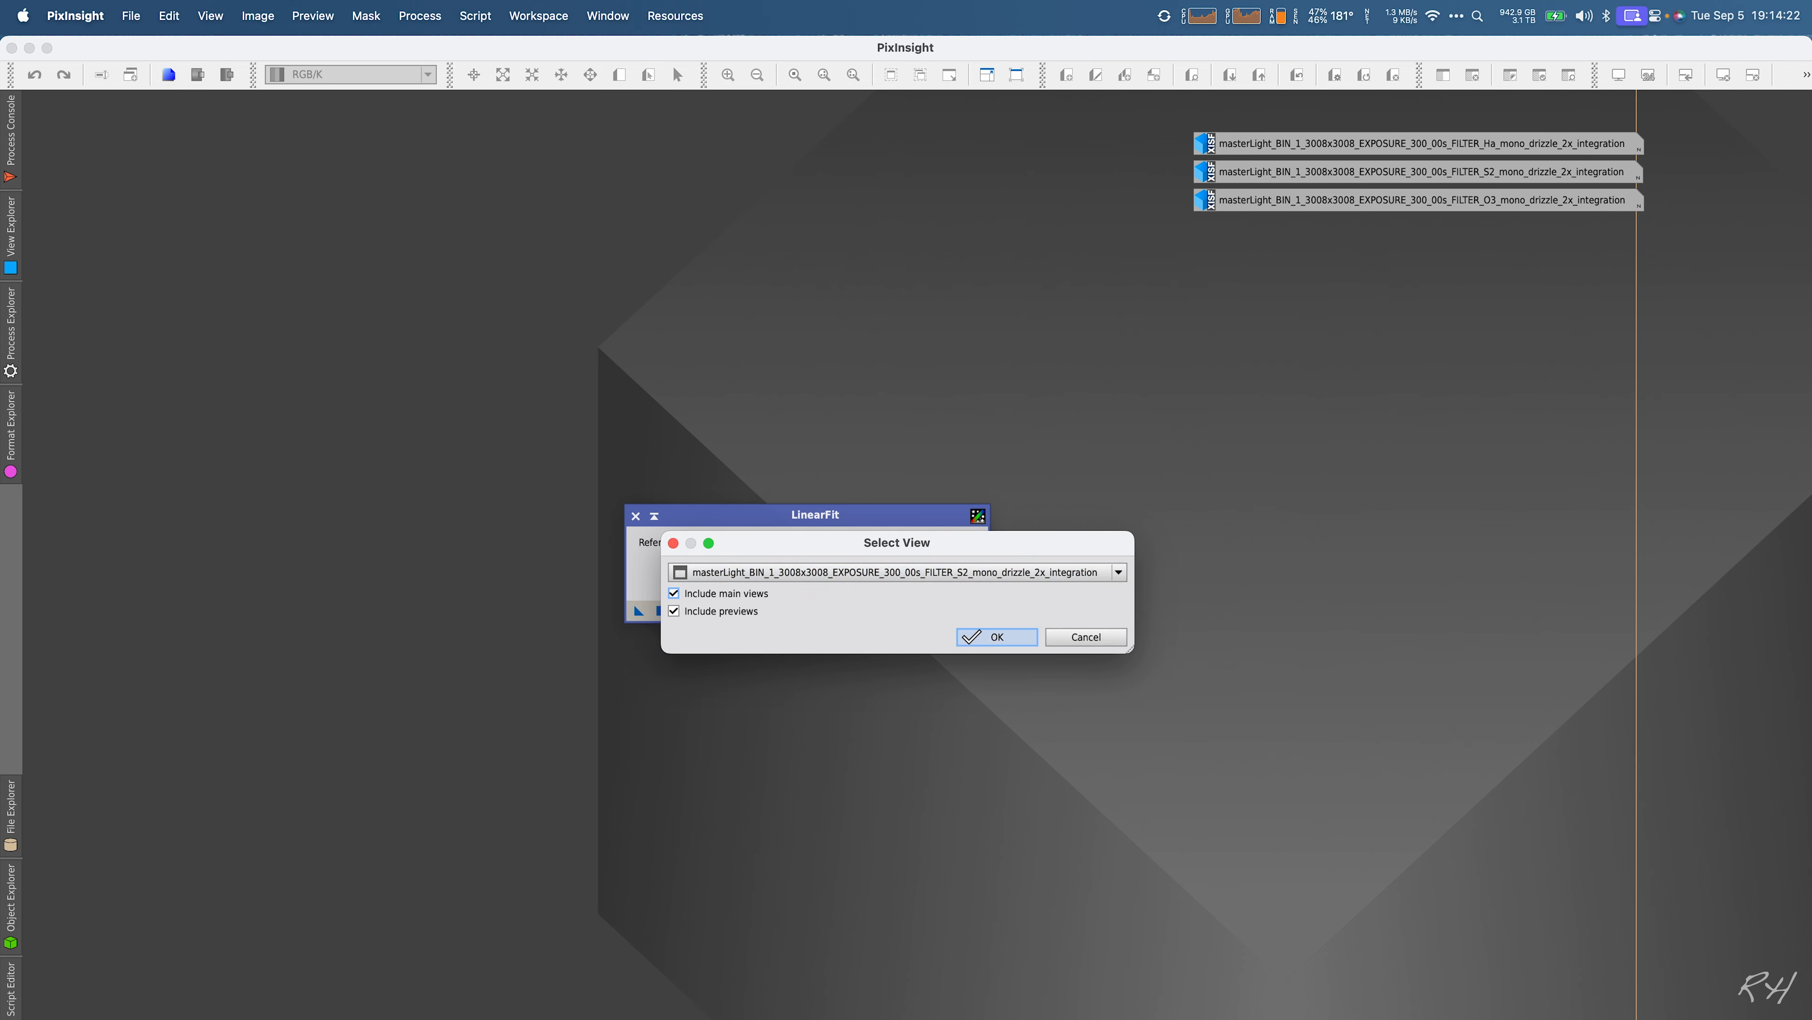
click(997, 638)
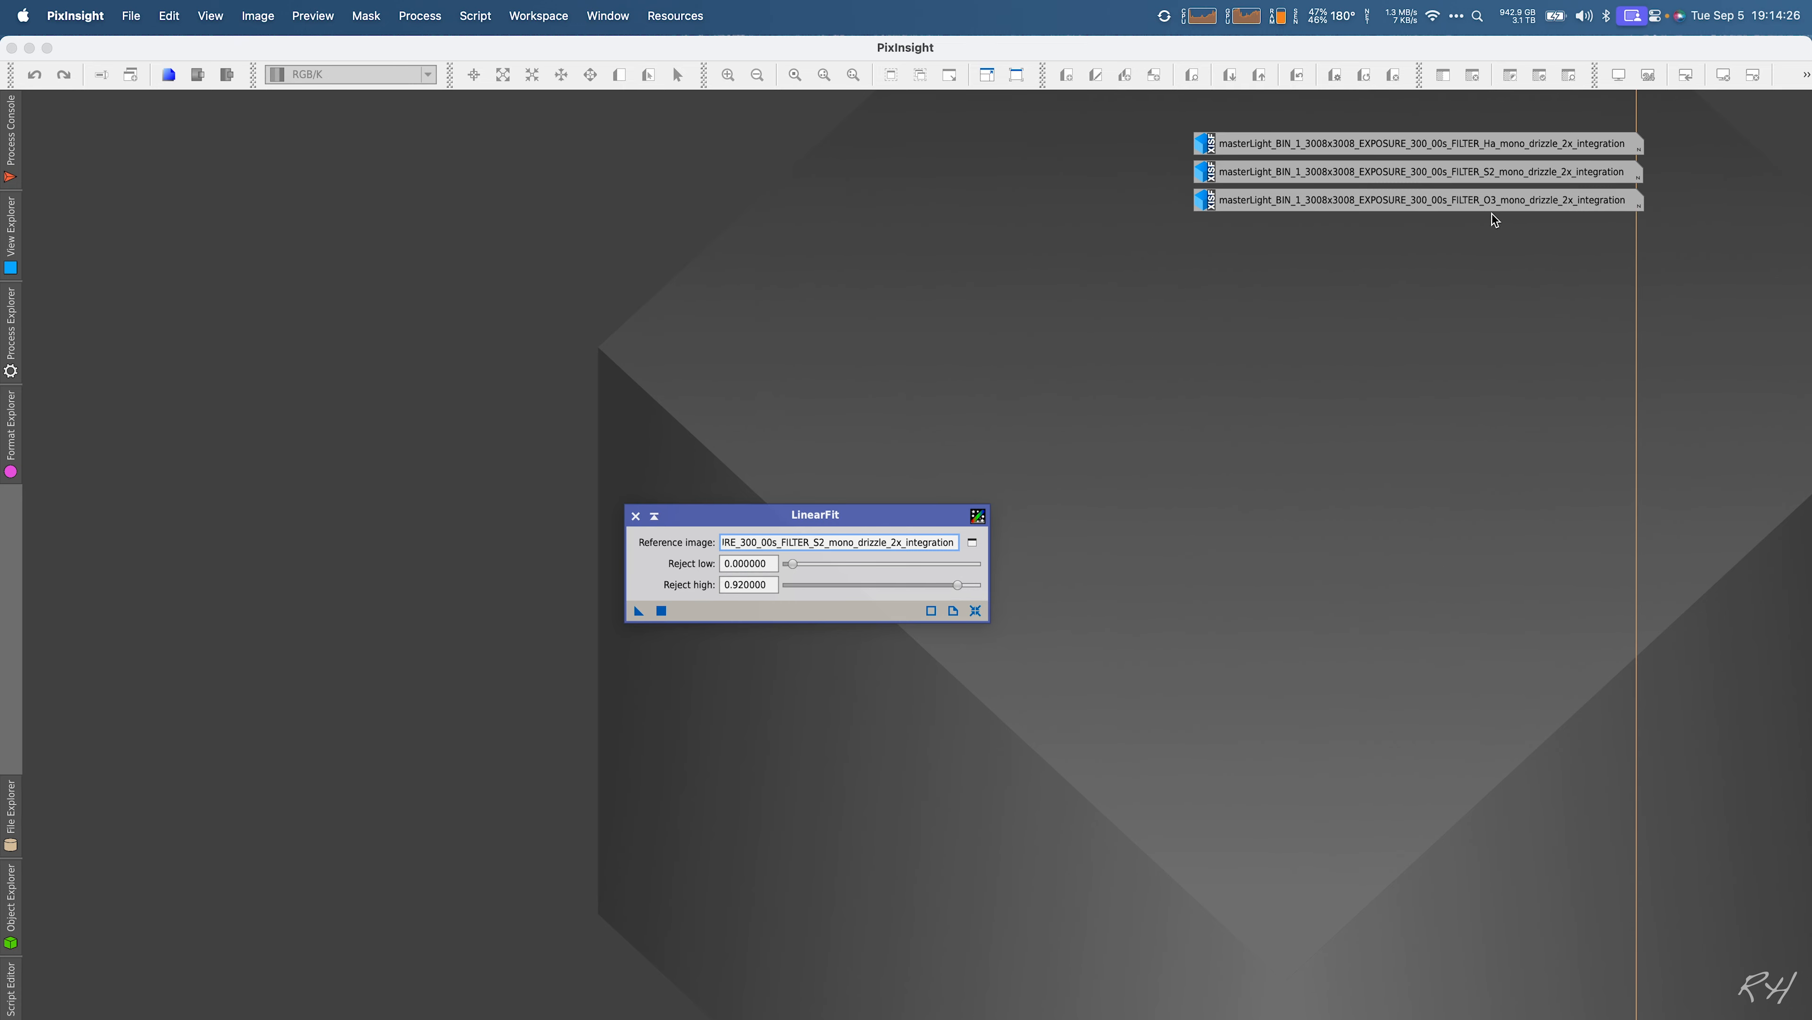
Step: Apply LinearFit to the Ha and OIII integrations against the SII reference
double_click(1423, 200)
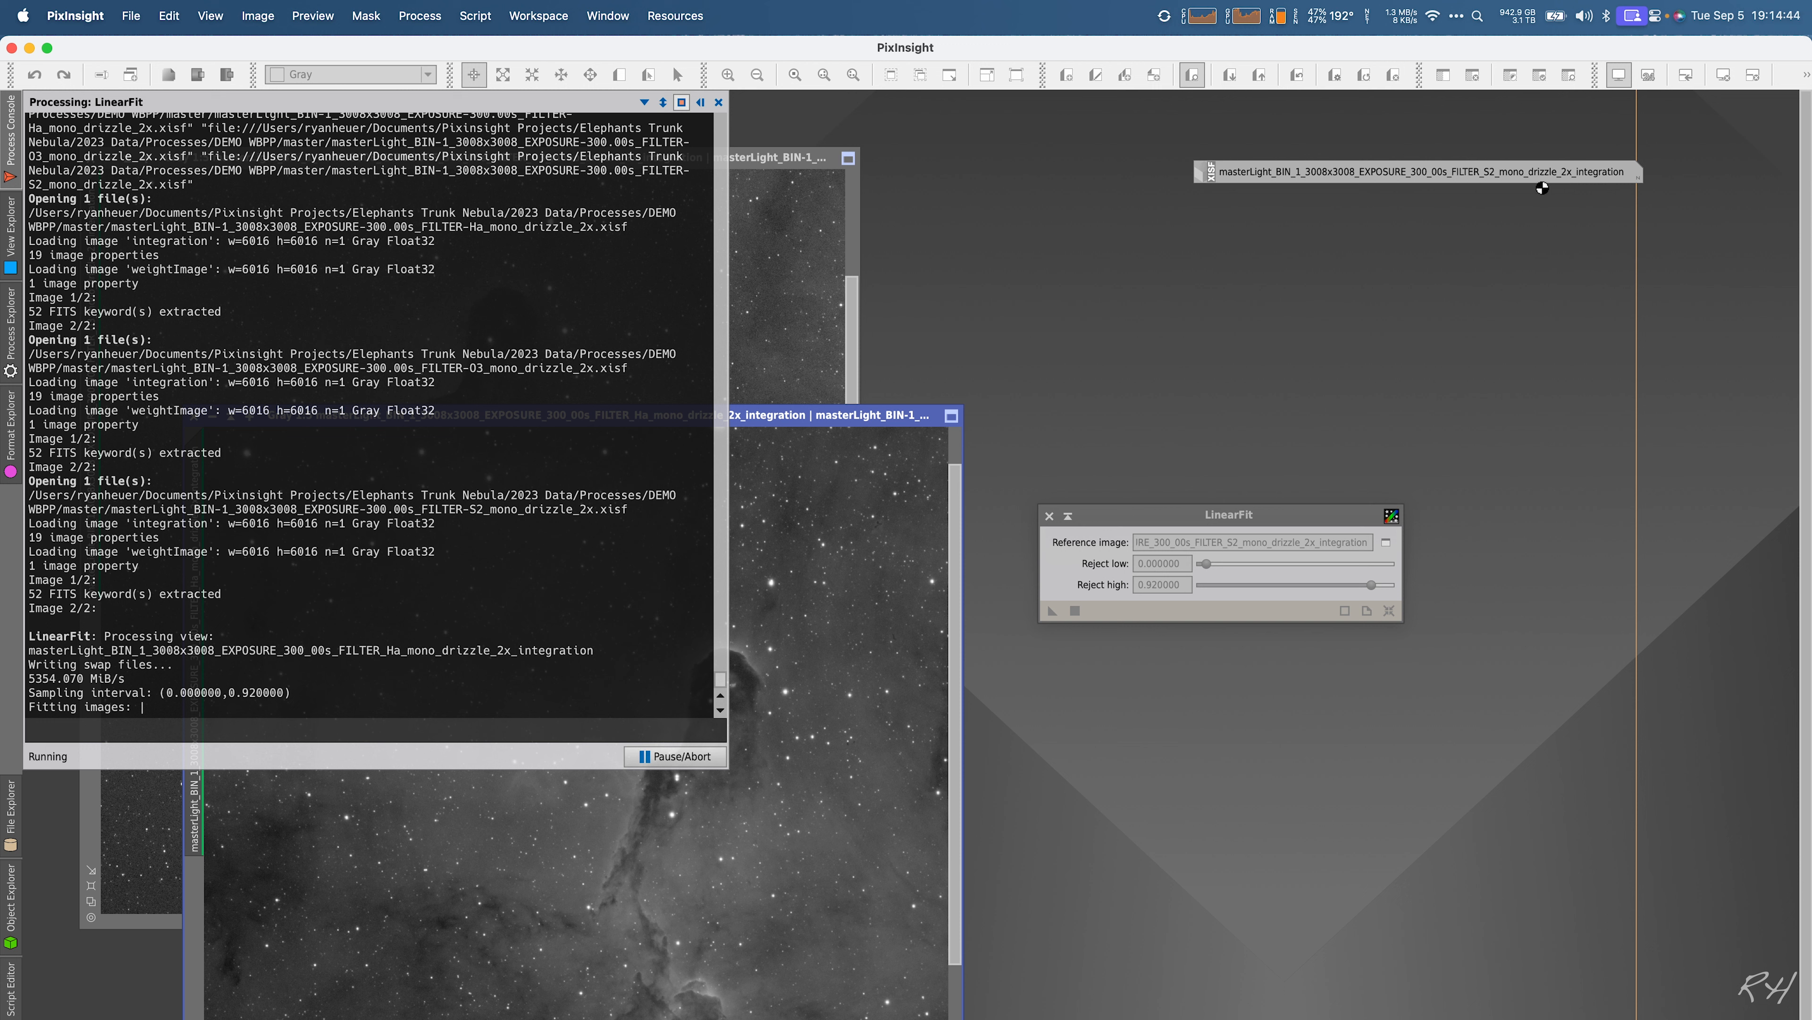
mouse_move(879, 404)
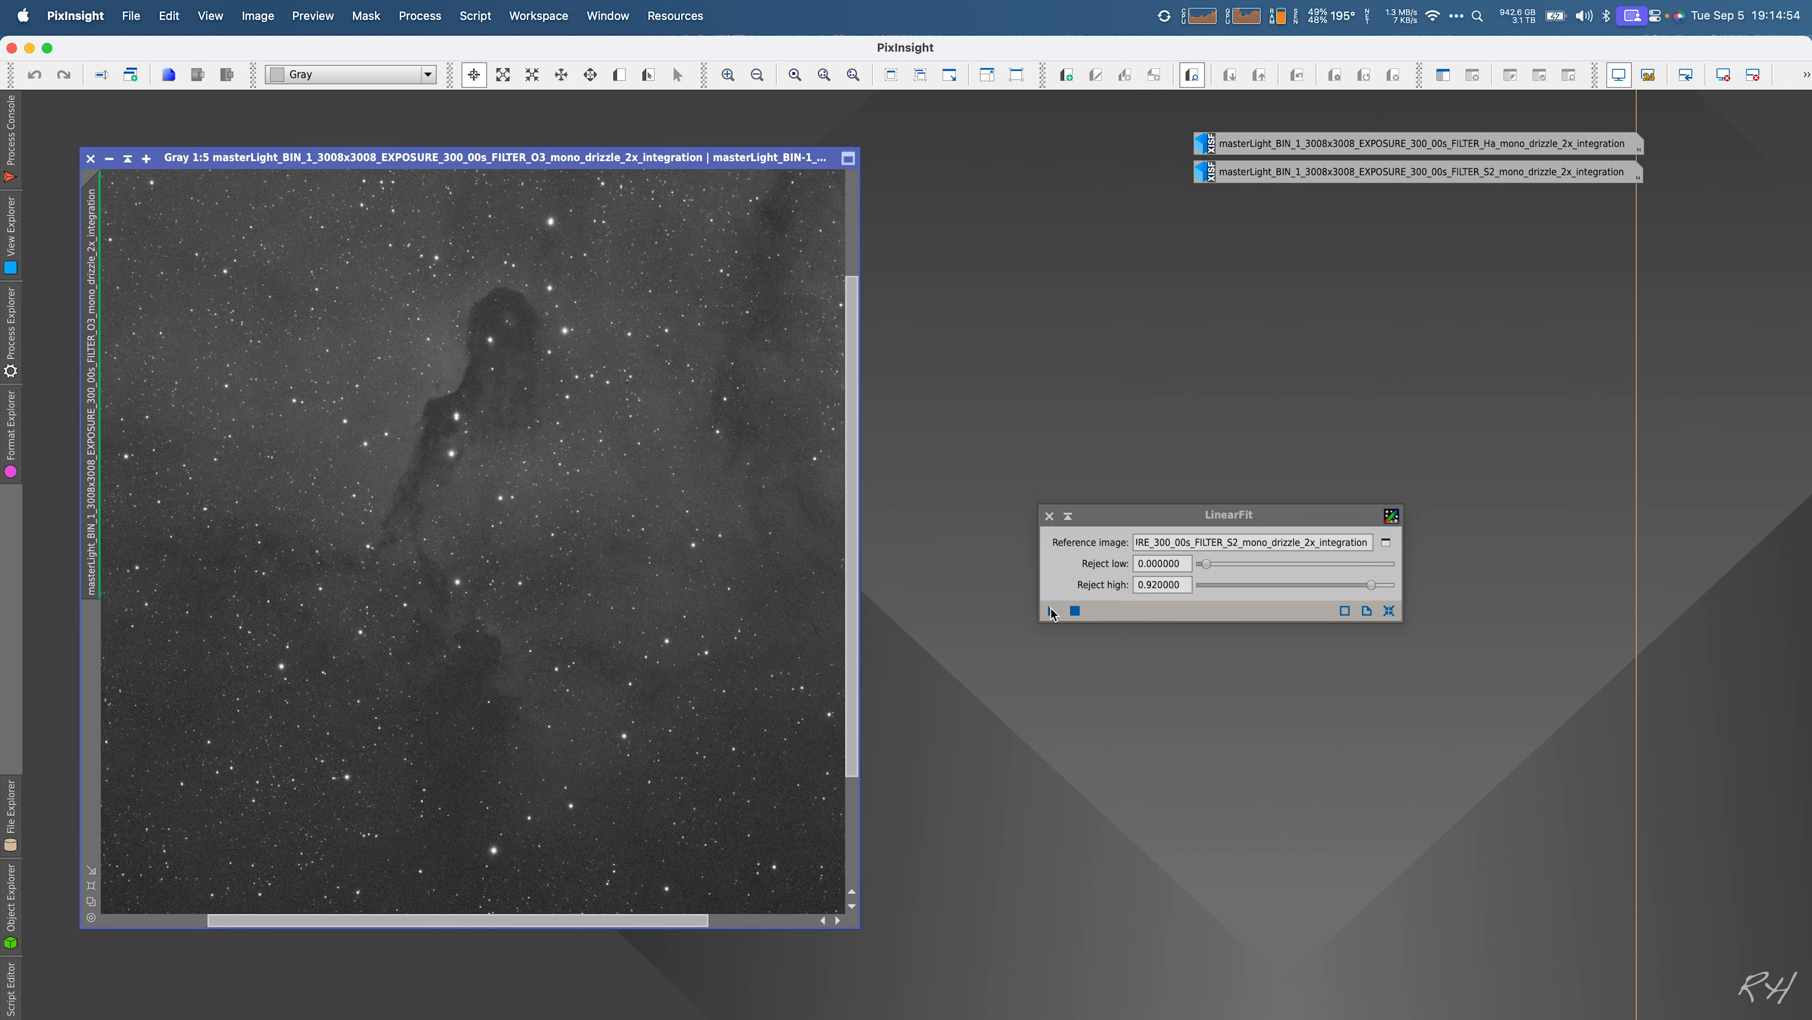
click(1050, 611)
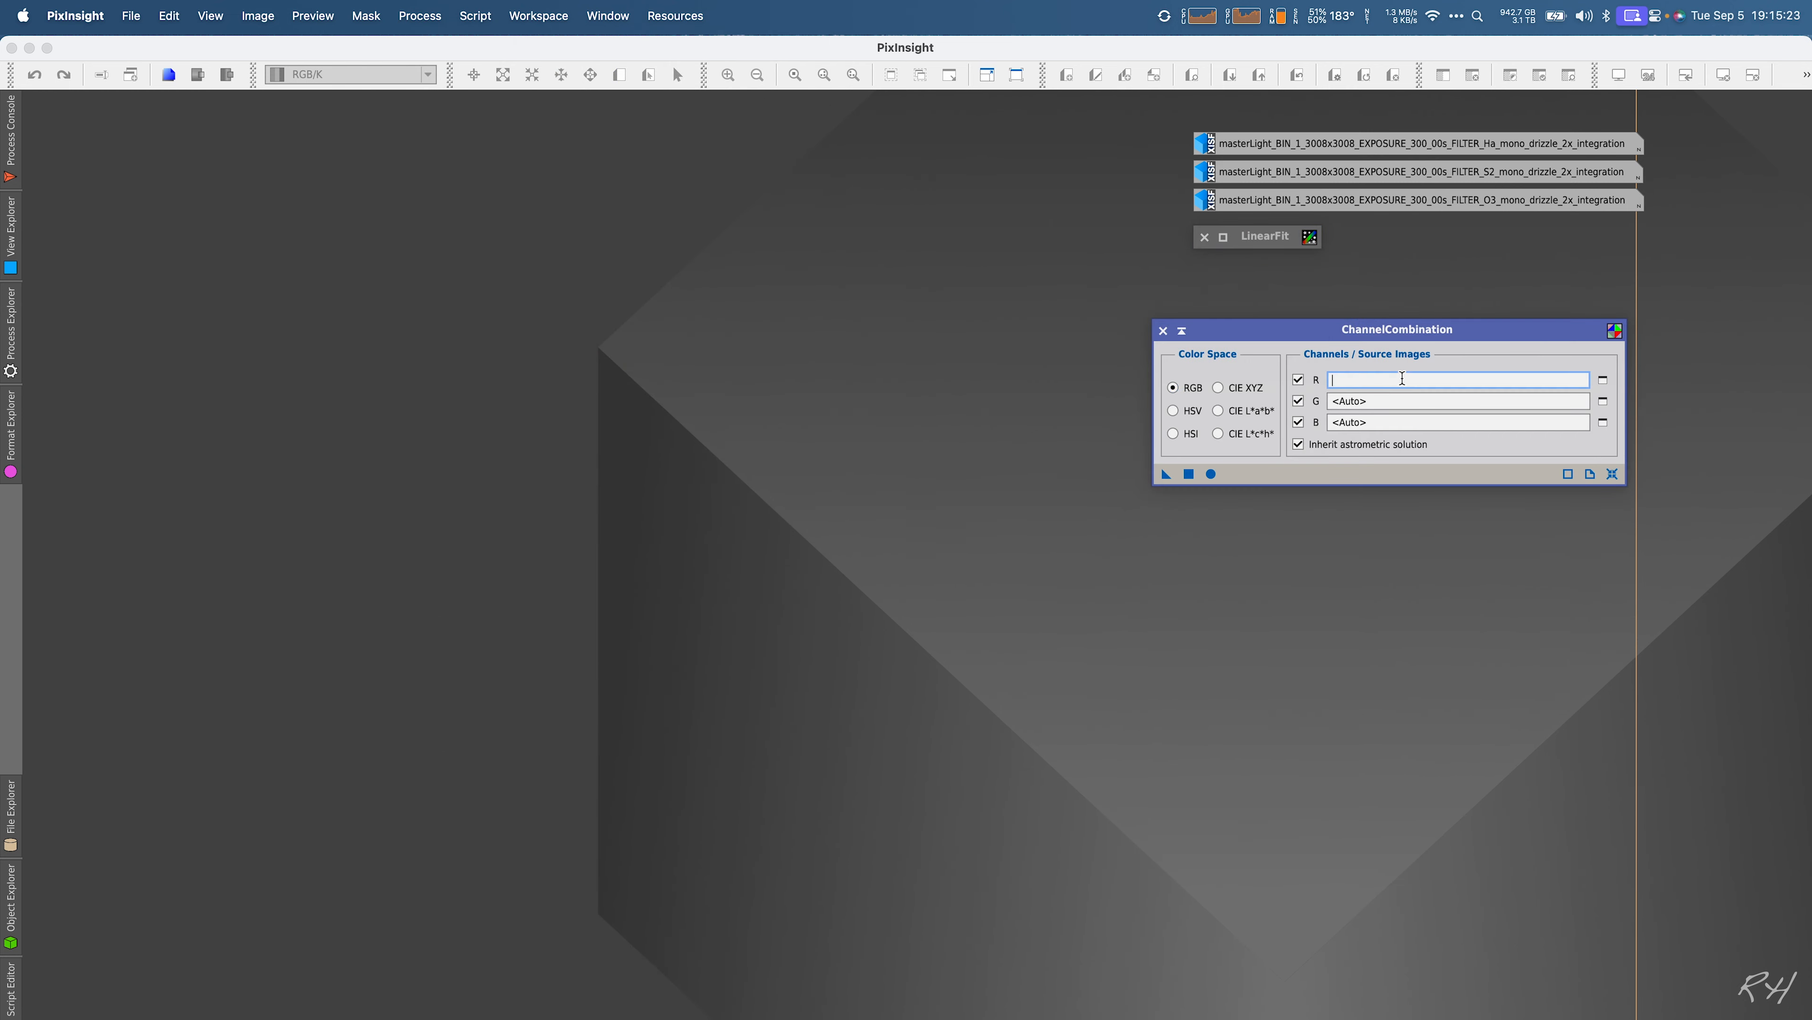
Step: Assign S2 to red, Ha to green and O3 to blue in ChannelCombination and create the RGB image
click(1603, 380)
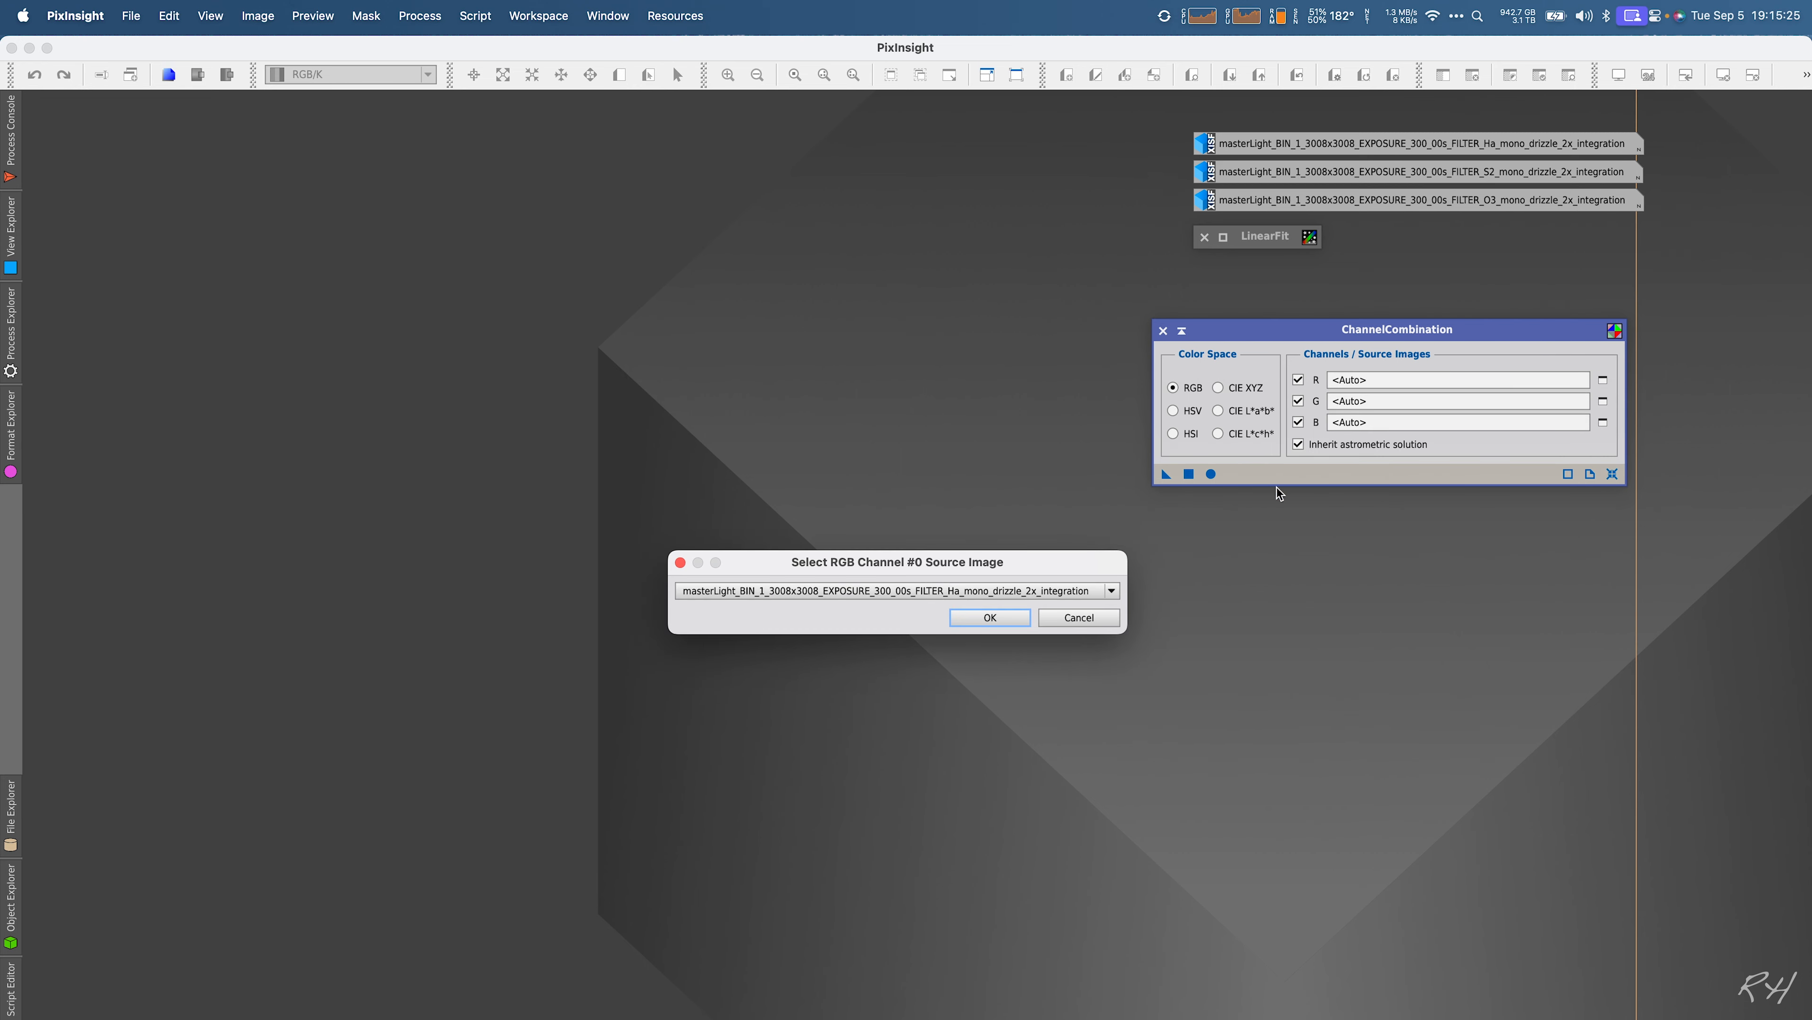
mouse_move(1333, 428)
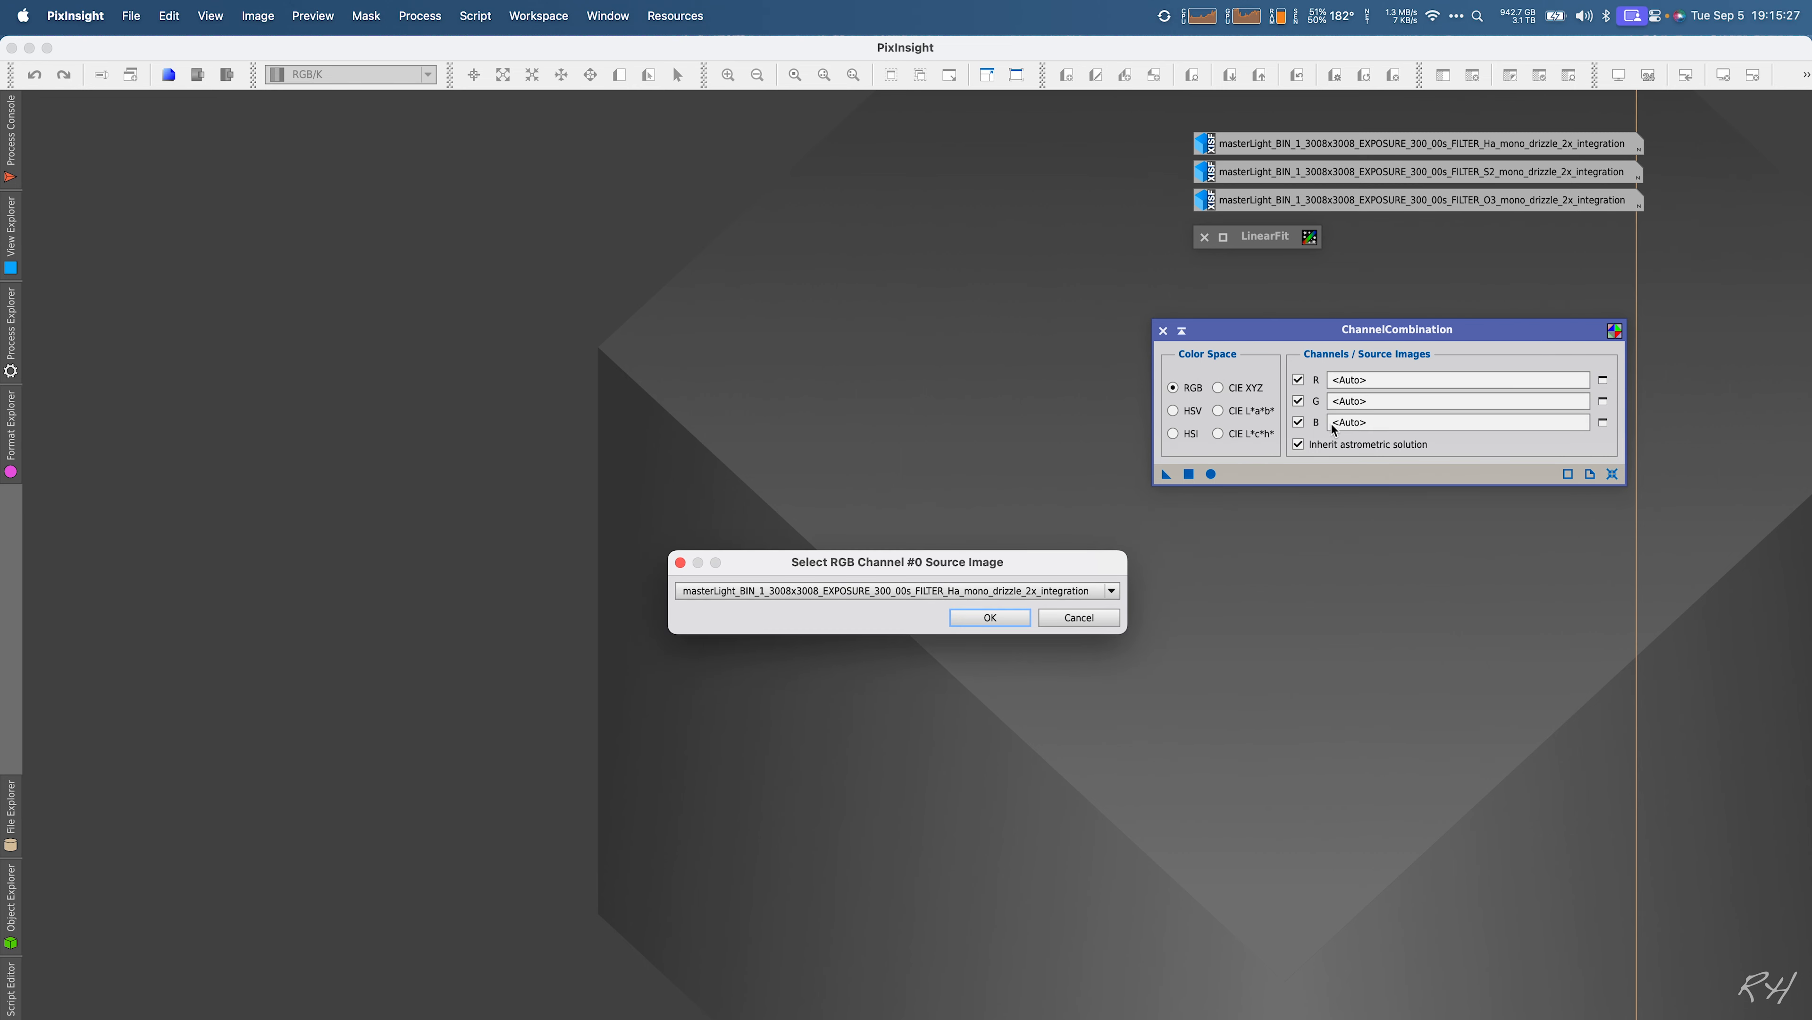
mouse_move(930, 568)
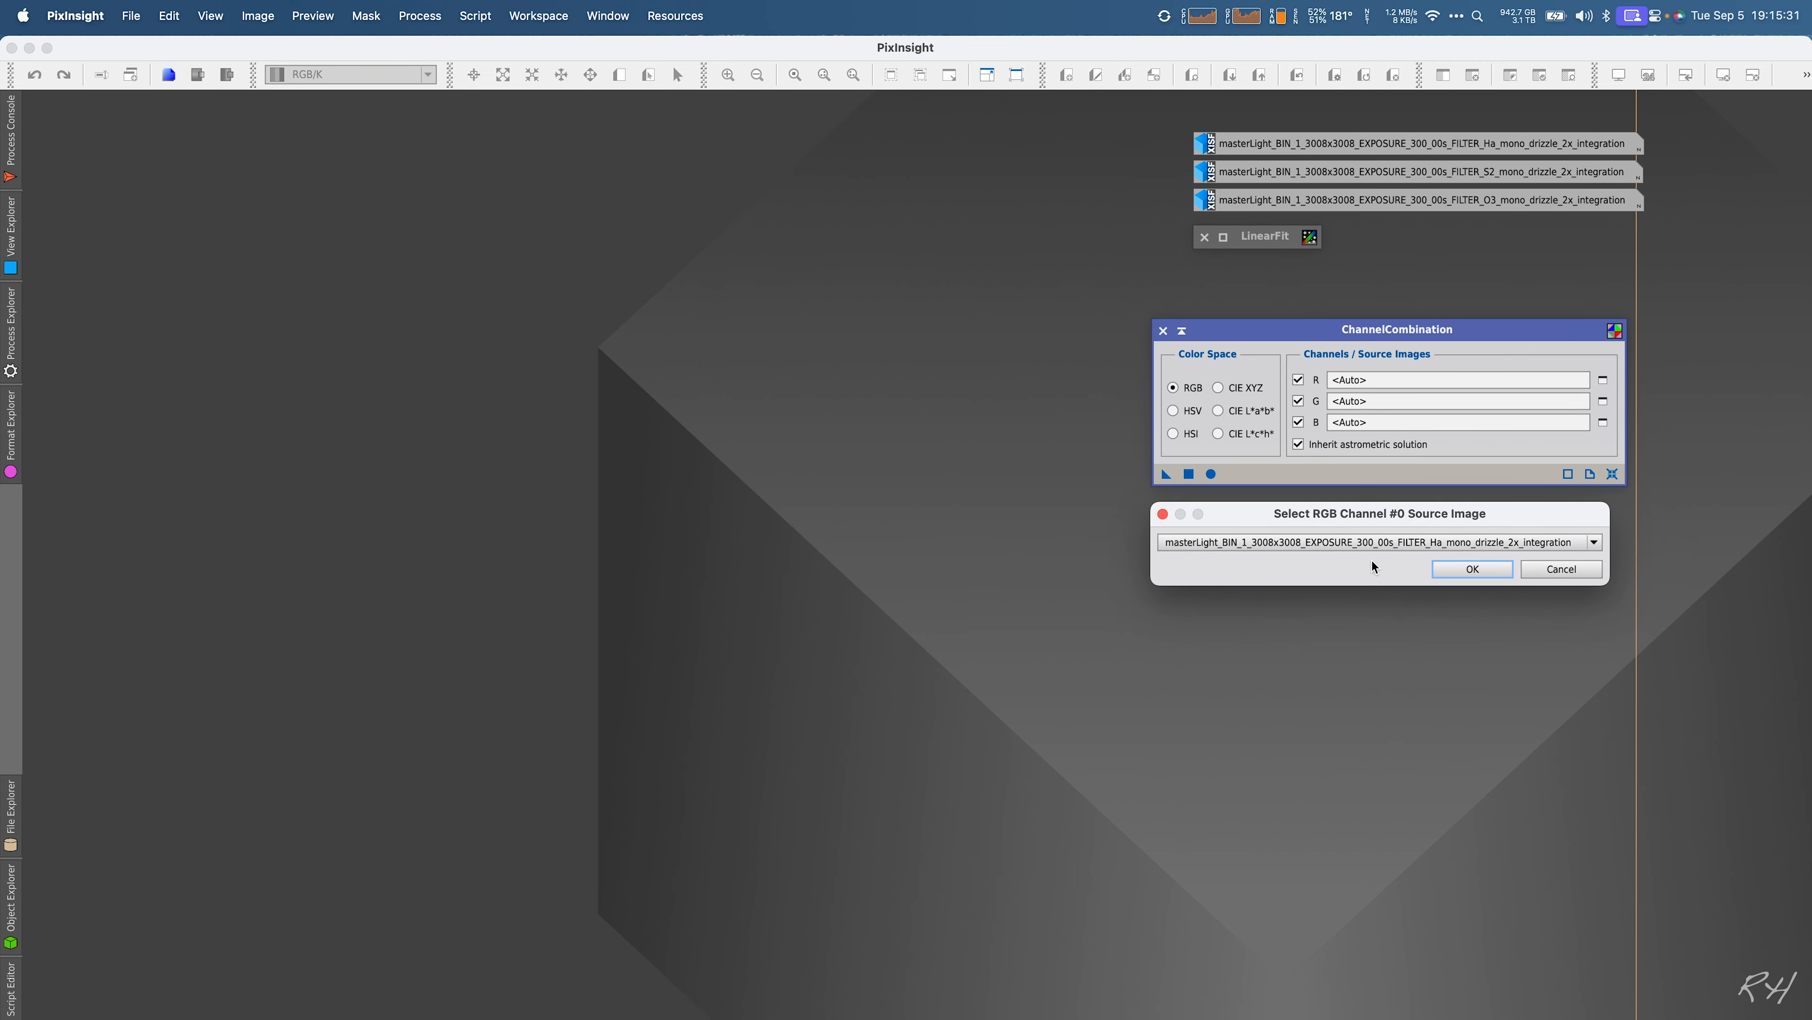
mouse_move(1330, 571)
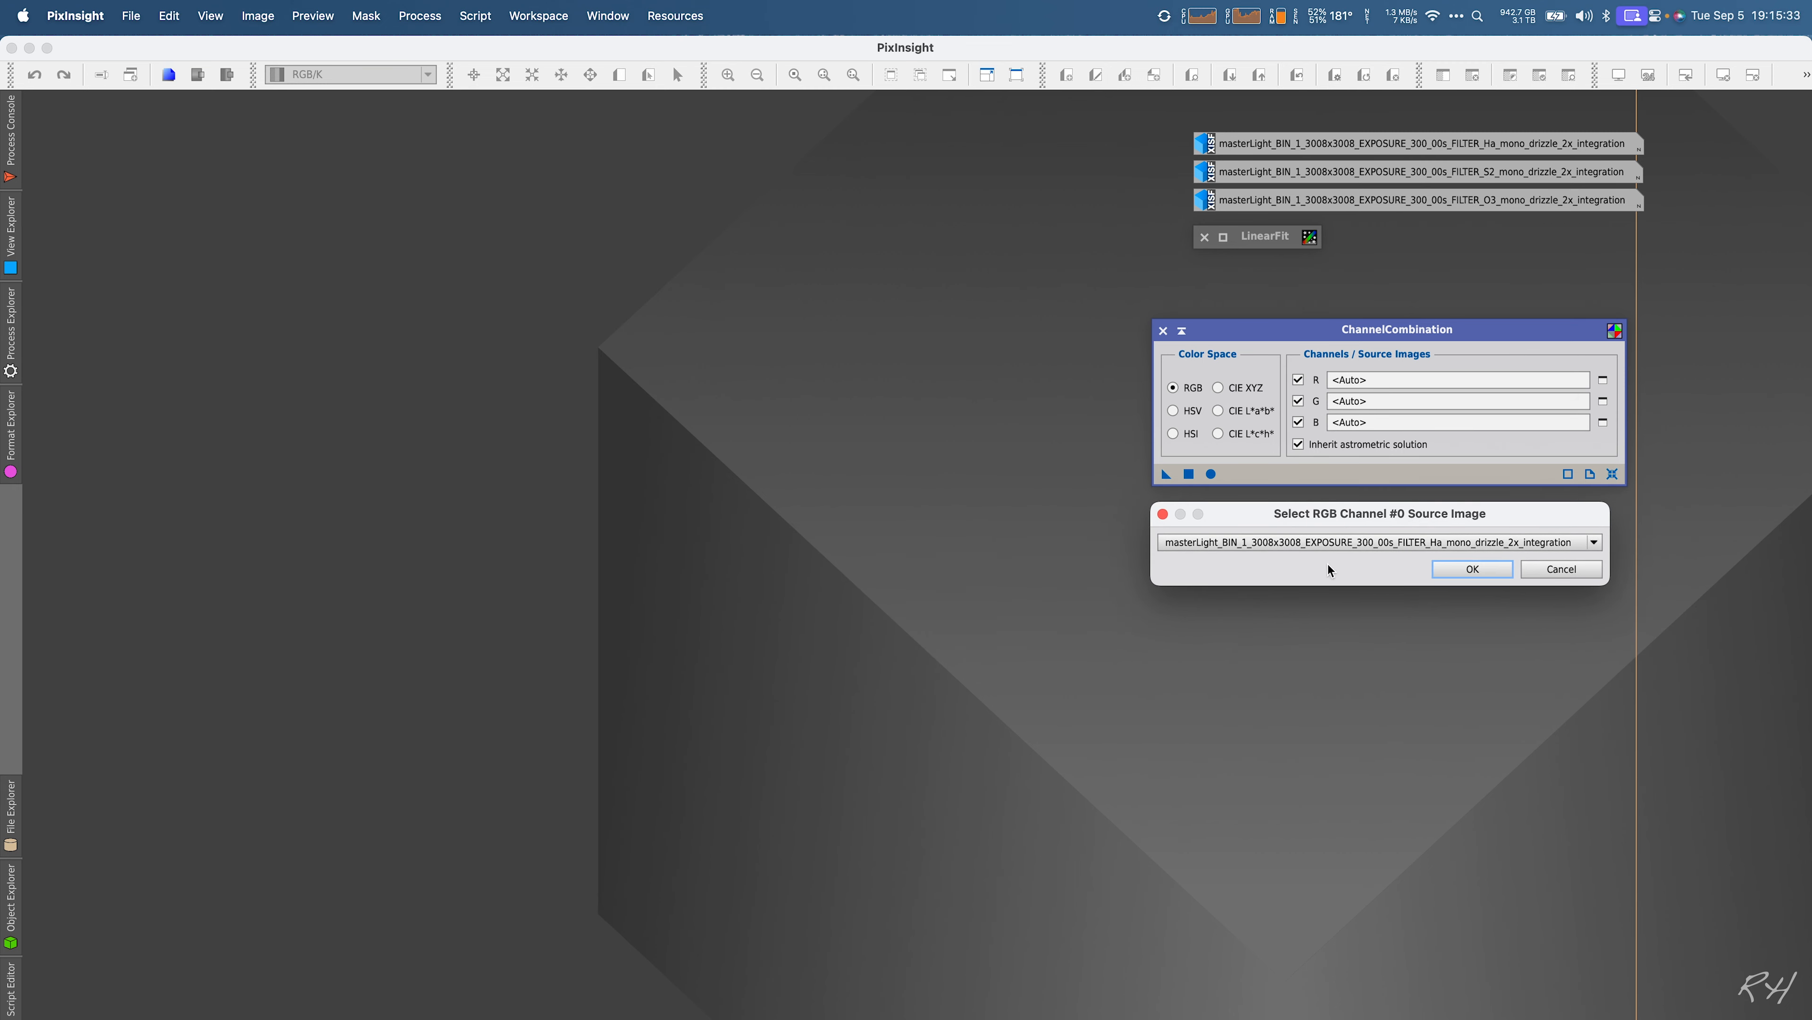
click(1595, 542)
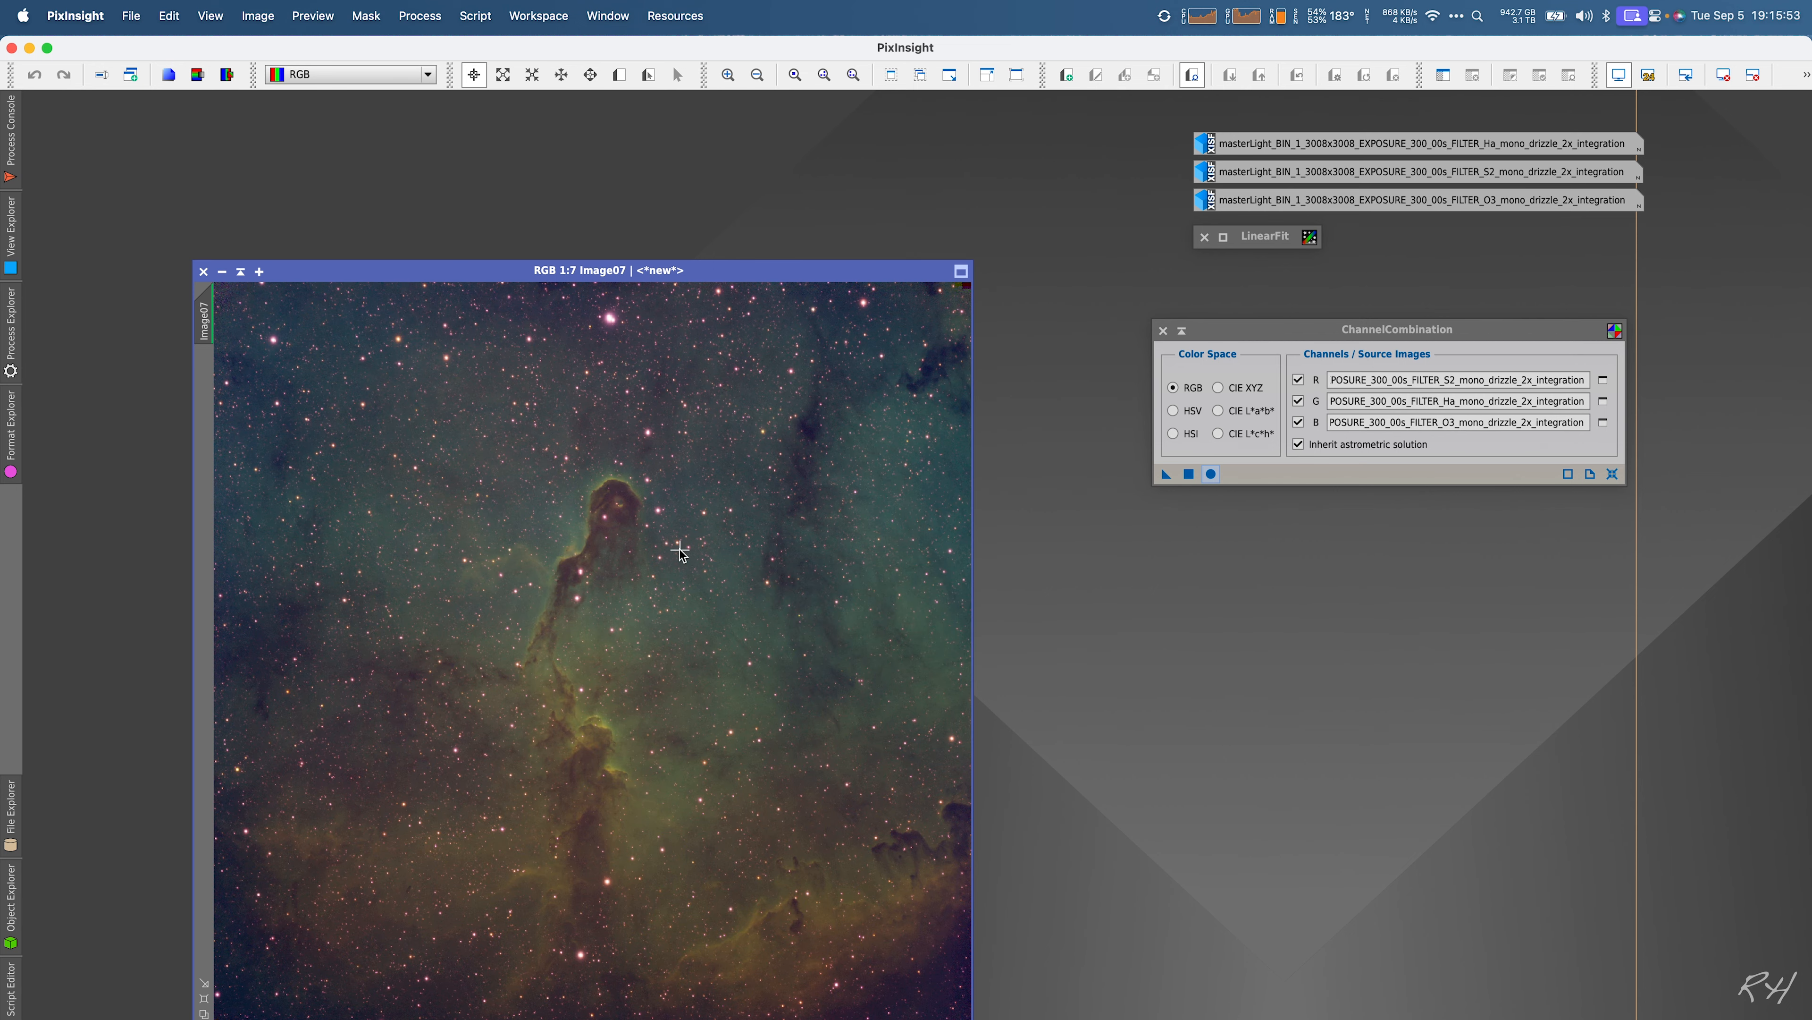
mouse_move(591, 595)
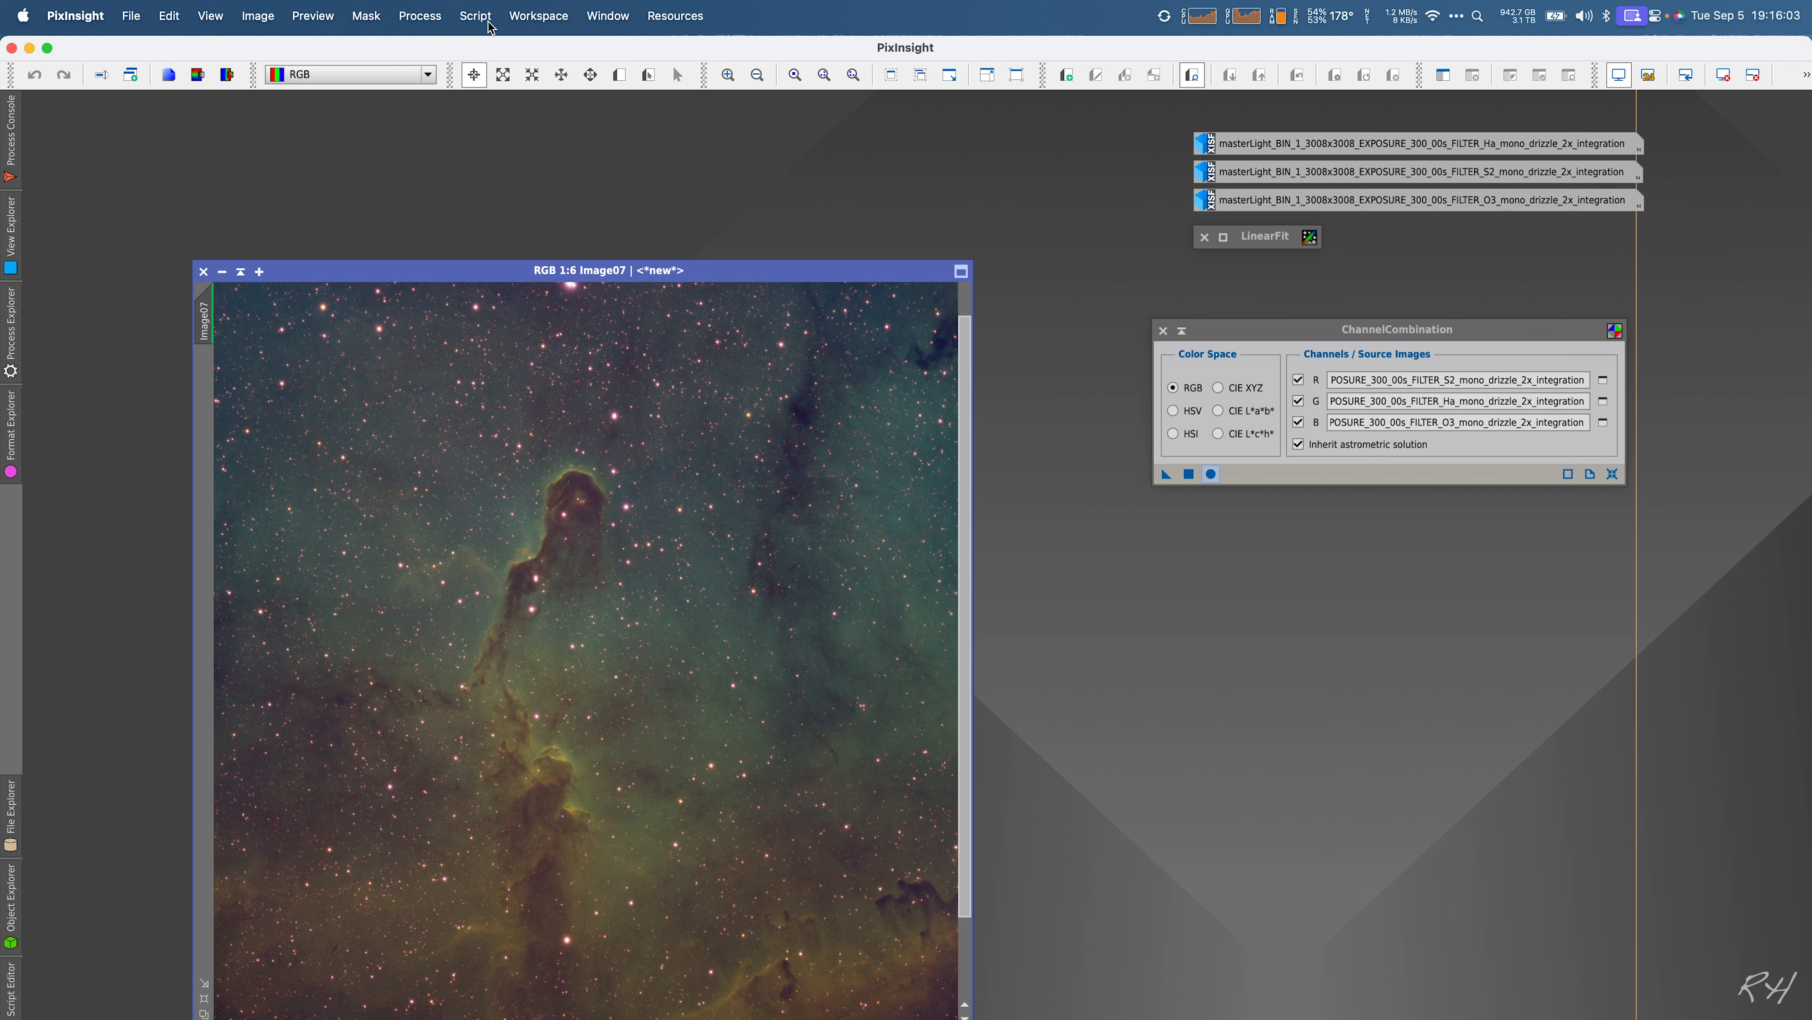
Step: Run SCNR on Image07 removing Green with Average Neutral at amount 0.55
click(420, 15)
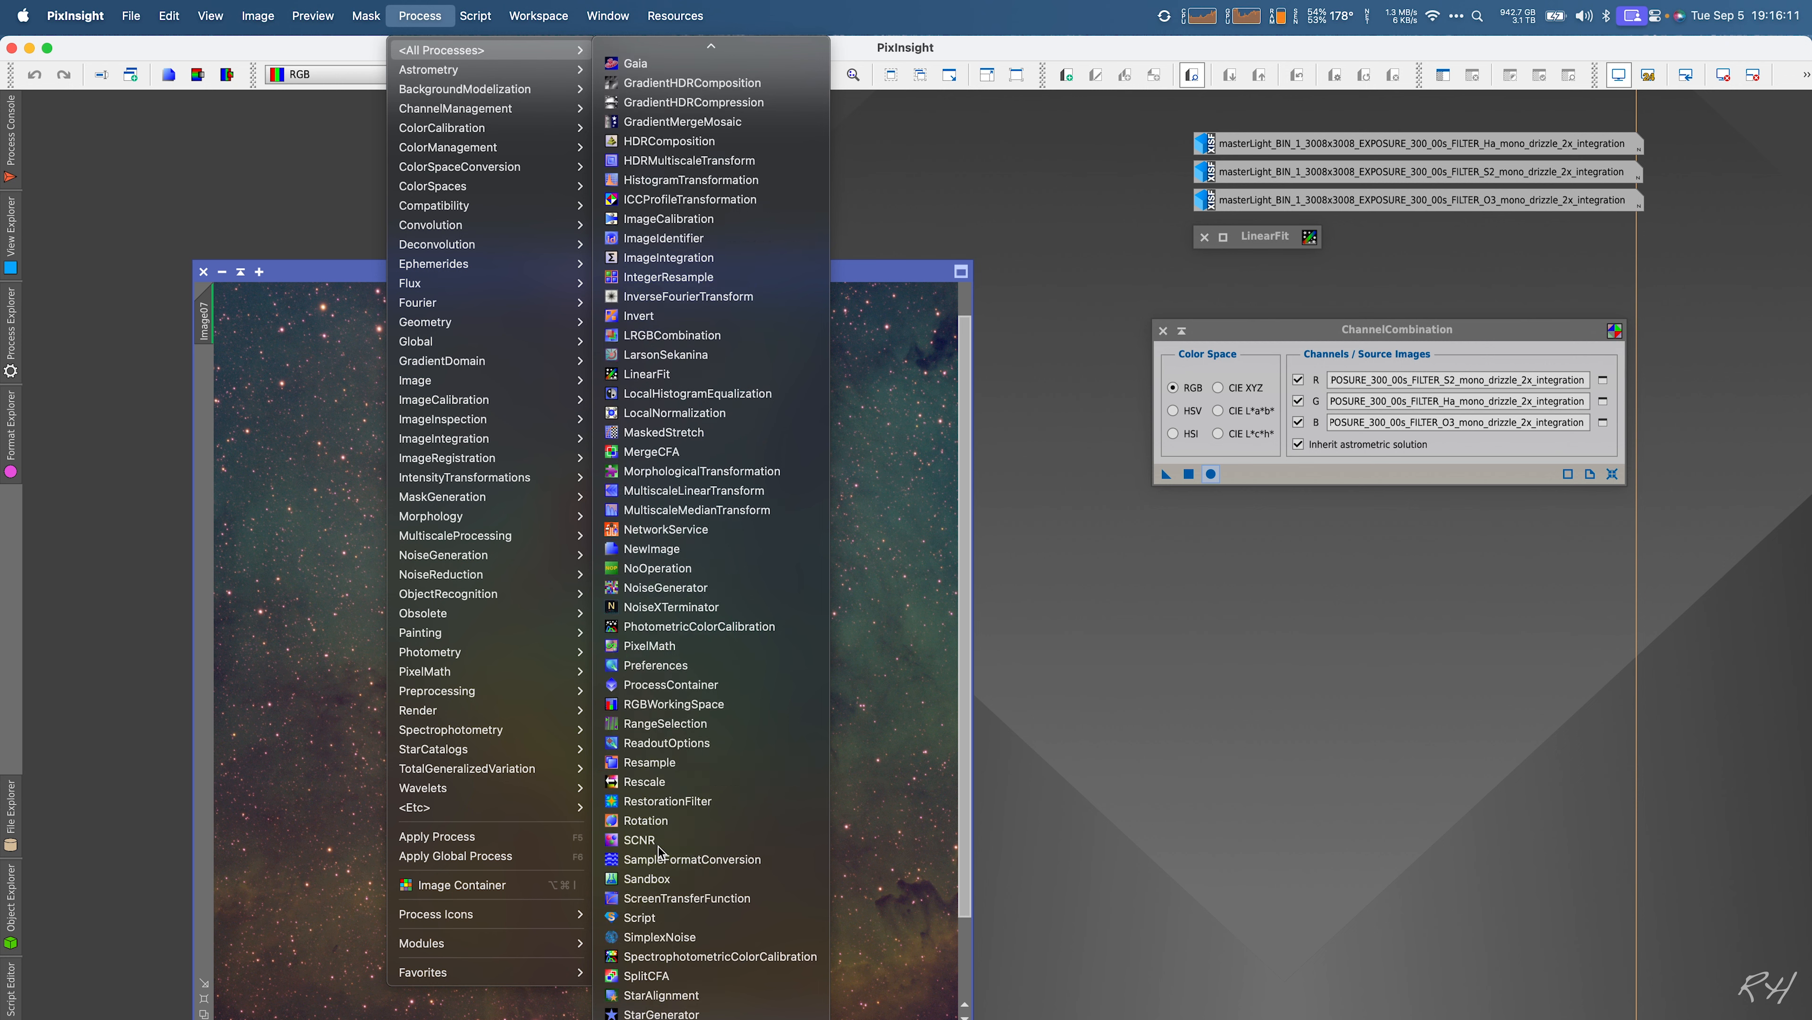
click(639, 841)
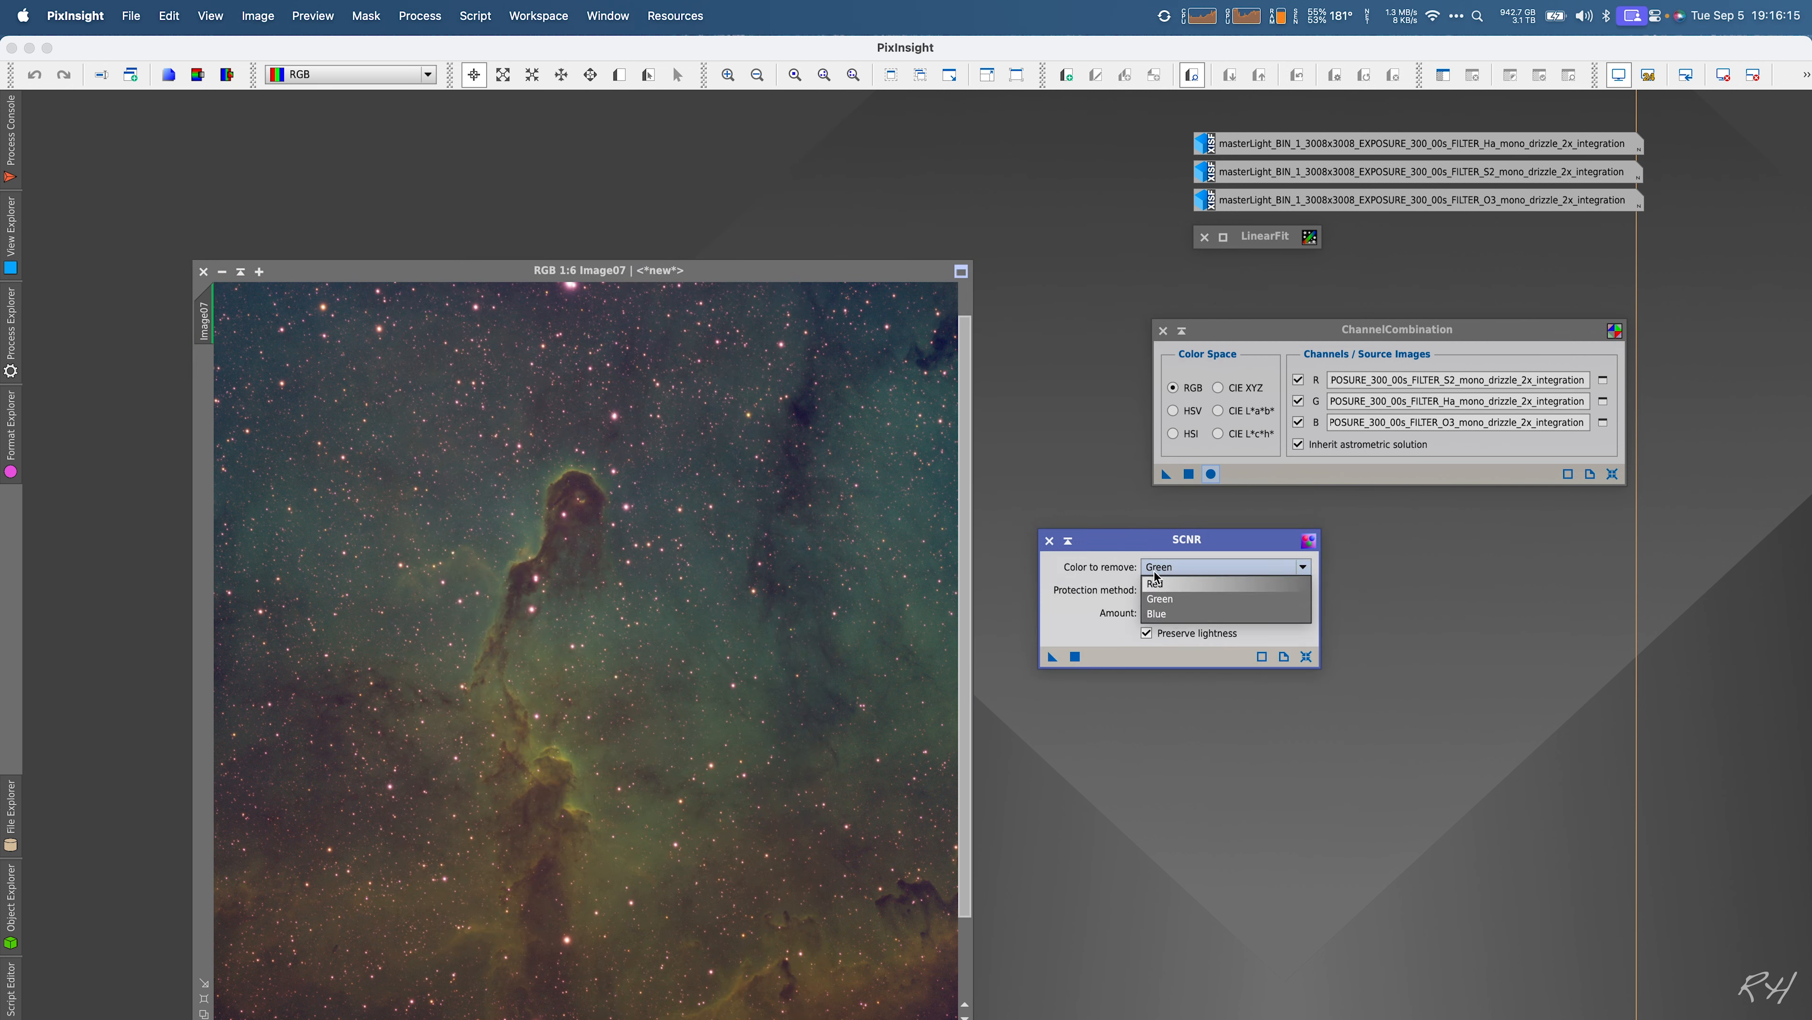
click(1160, 598)
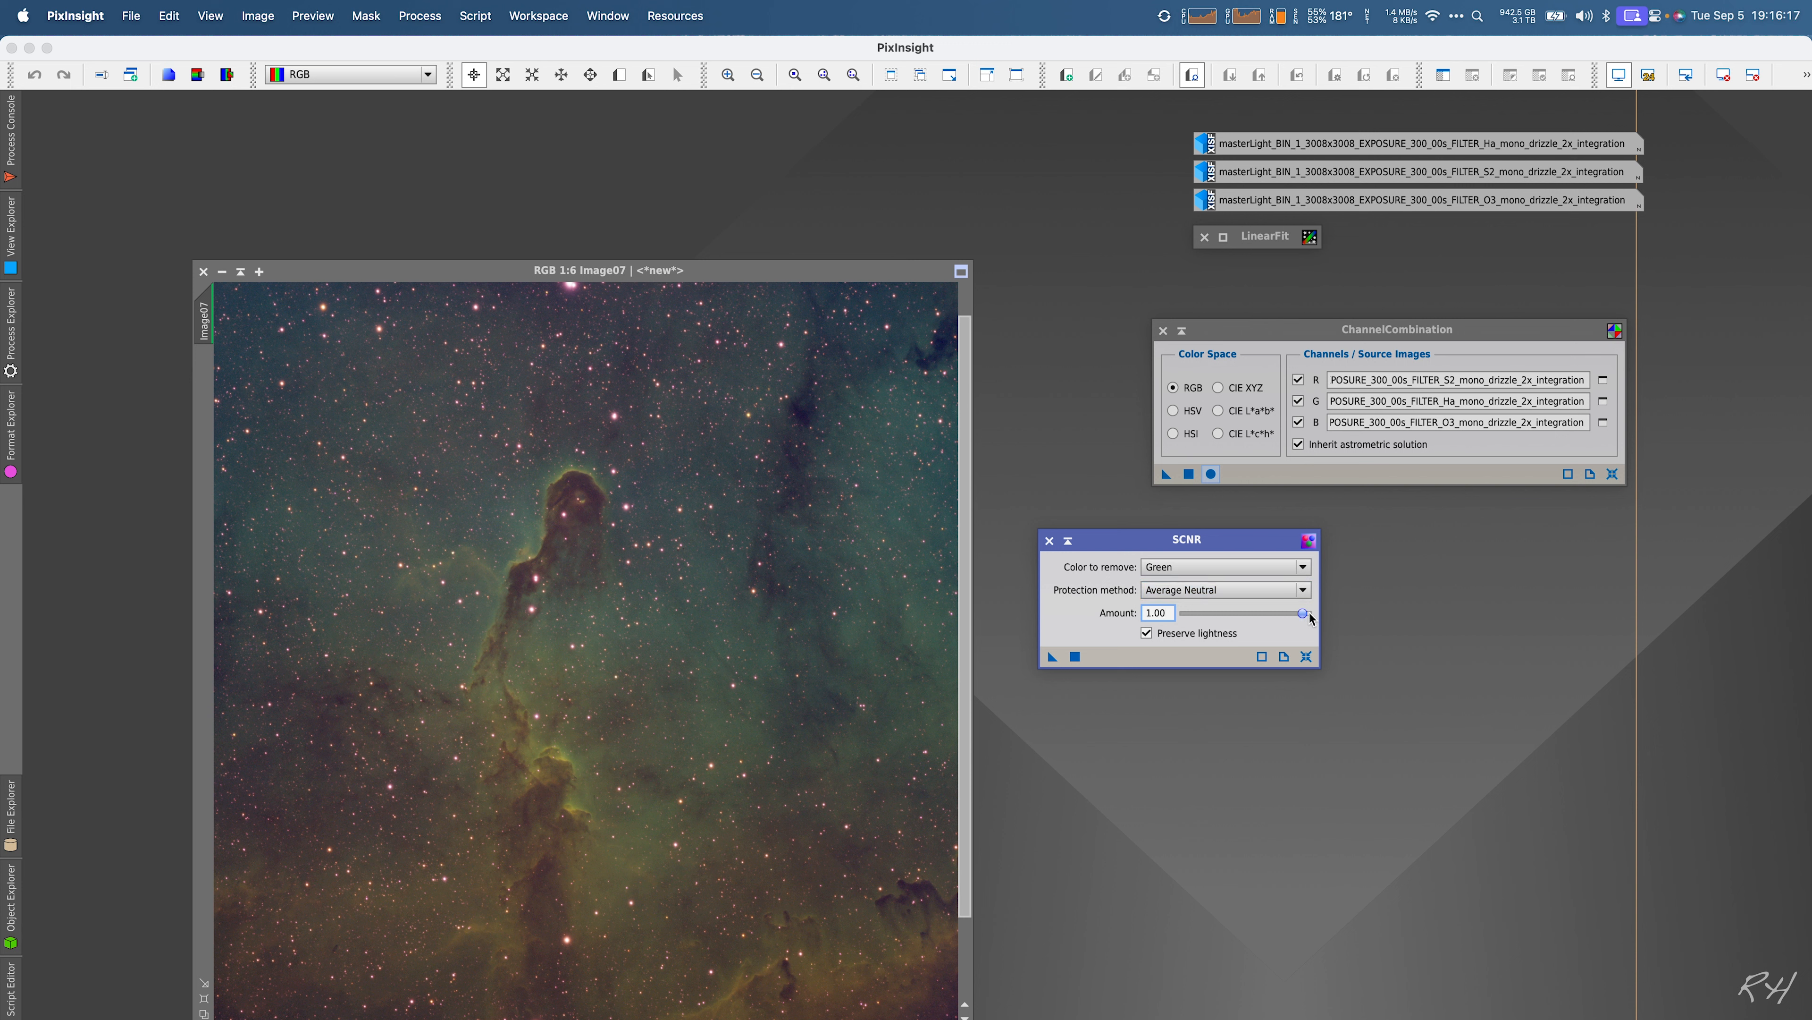
drag(1304, 613, 1250, 612)
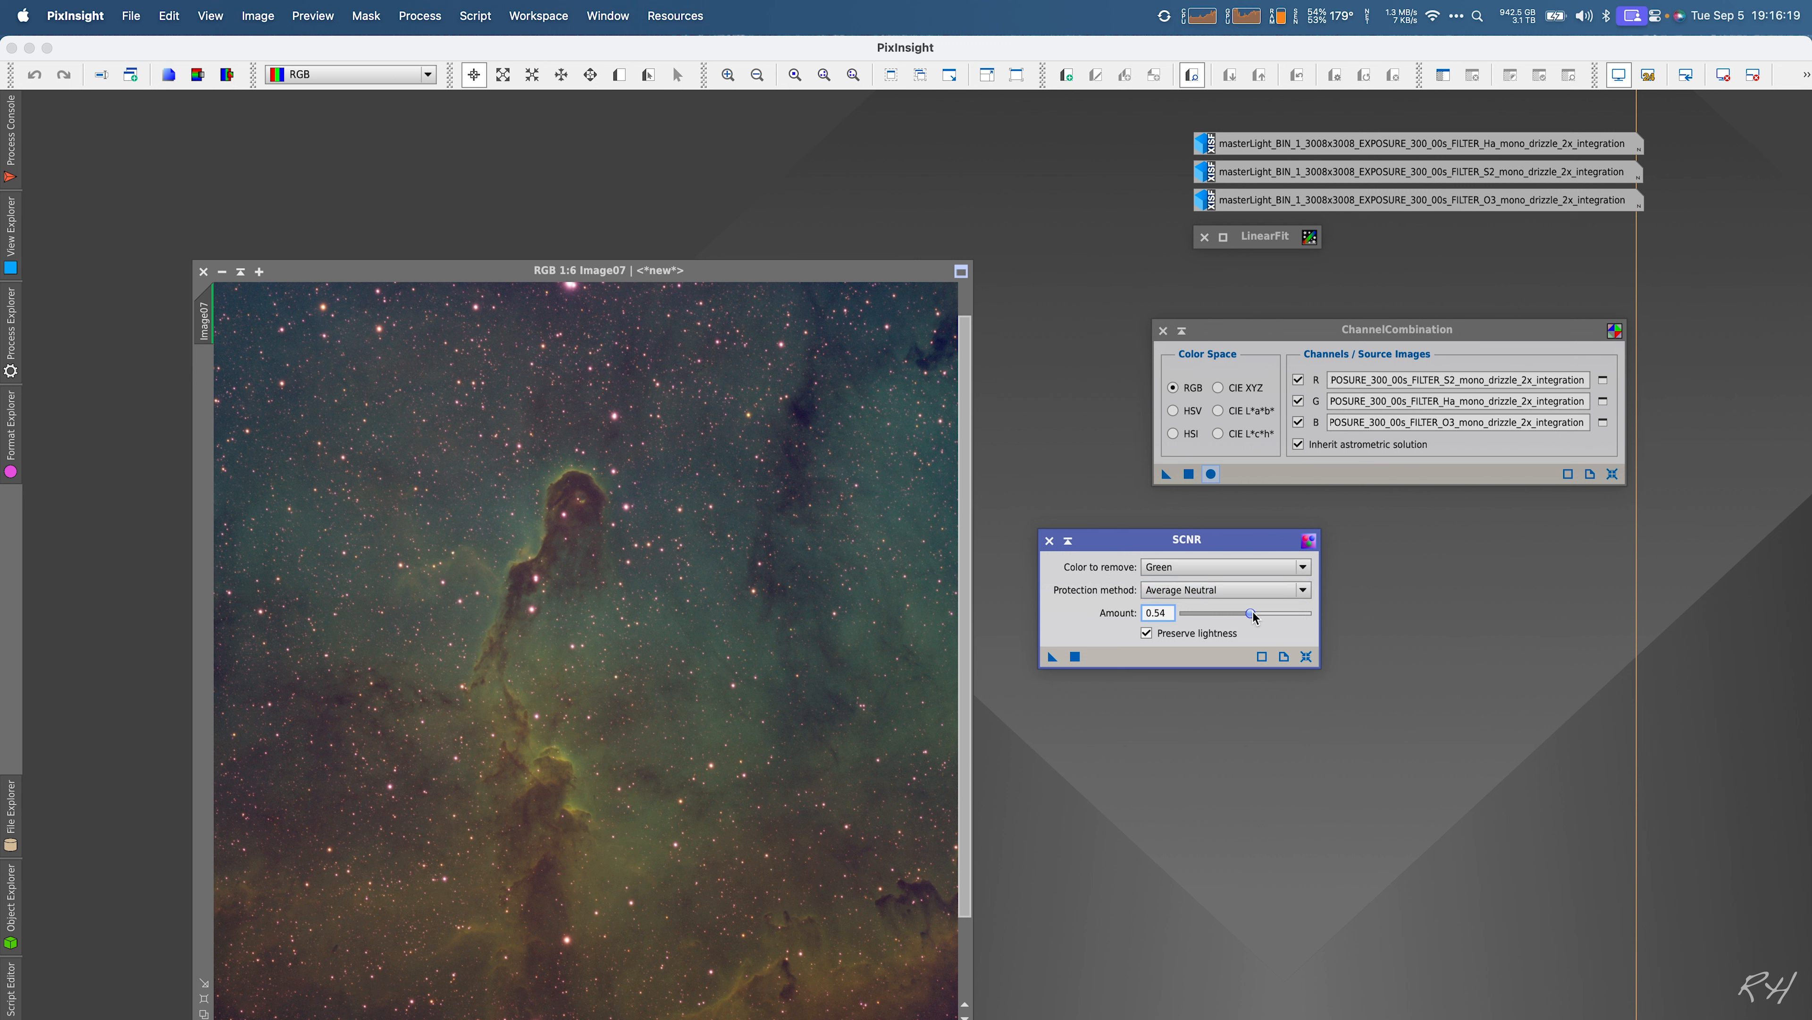
drag(1252, 612, 1255, 613)
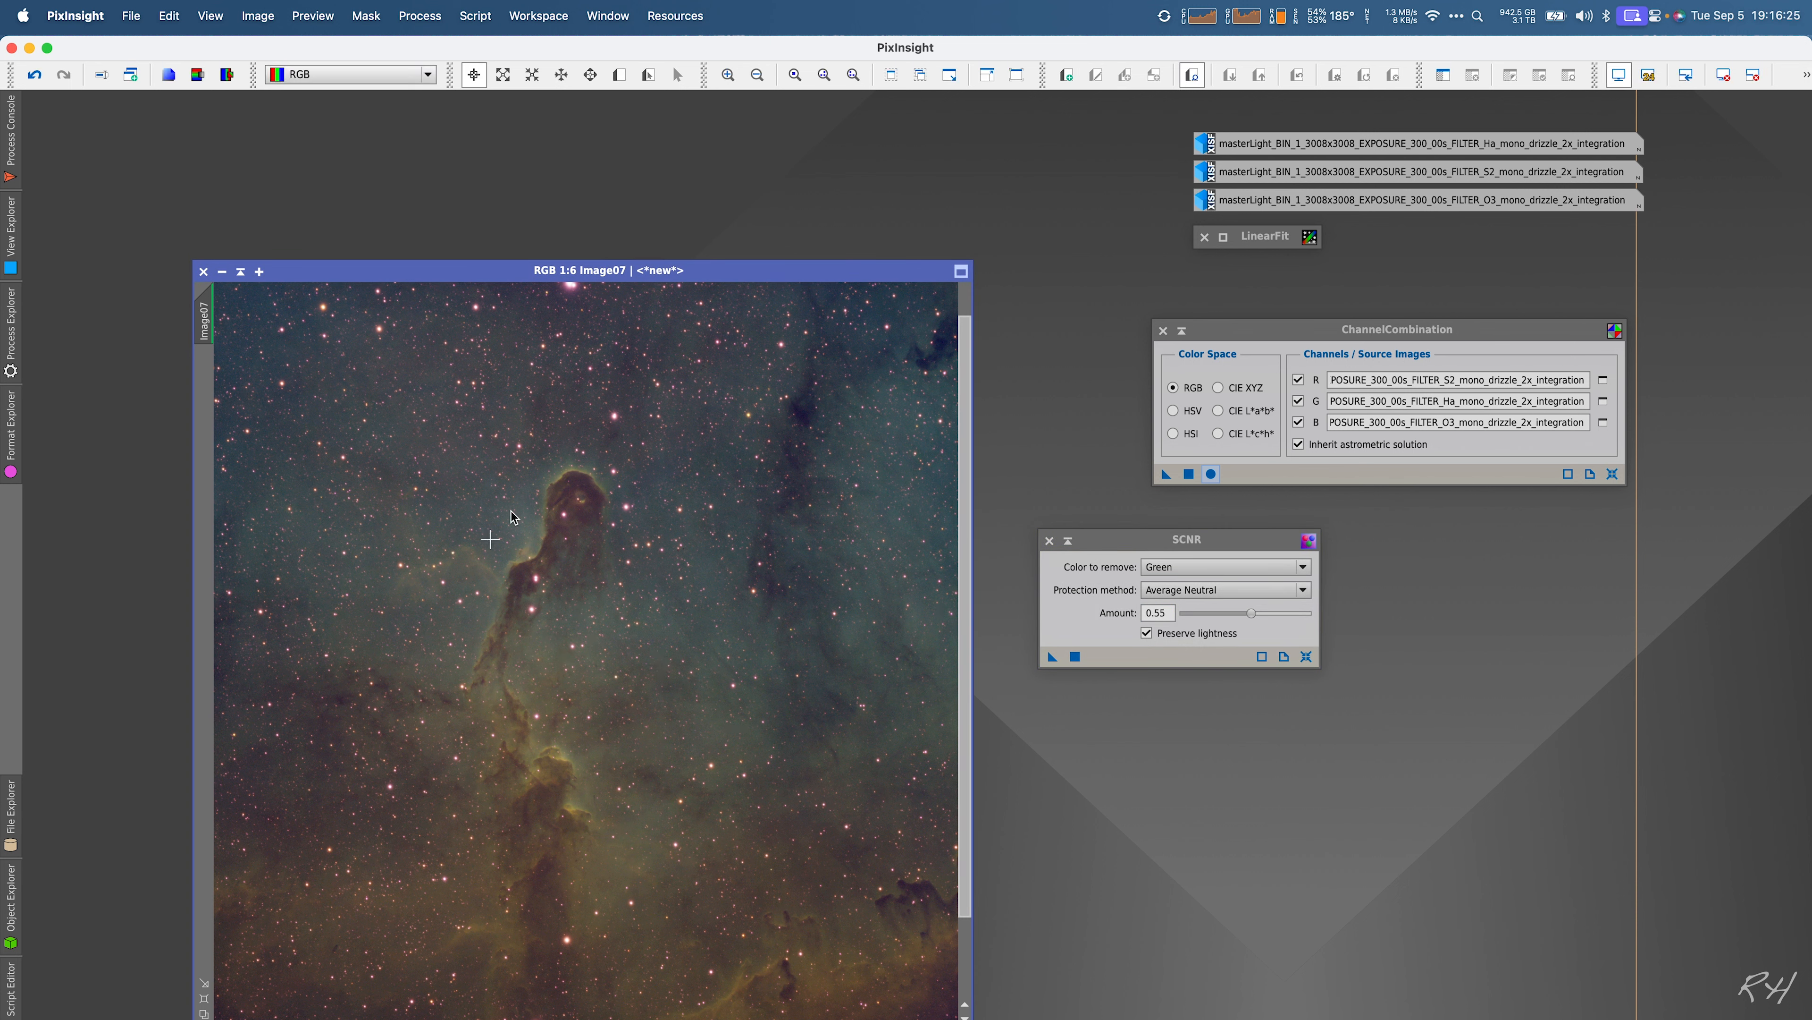
click(1050, 540)
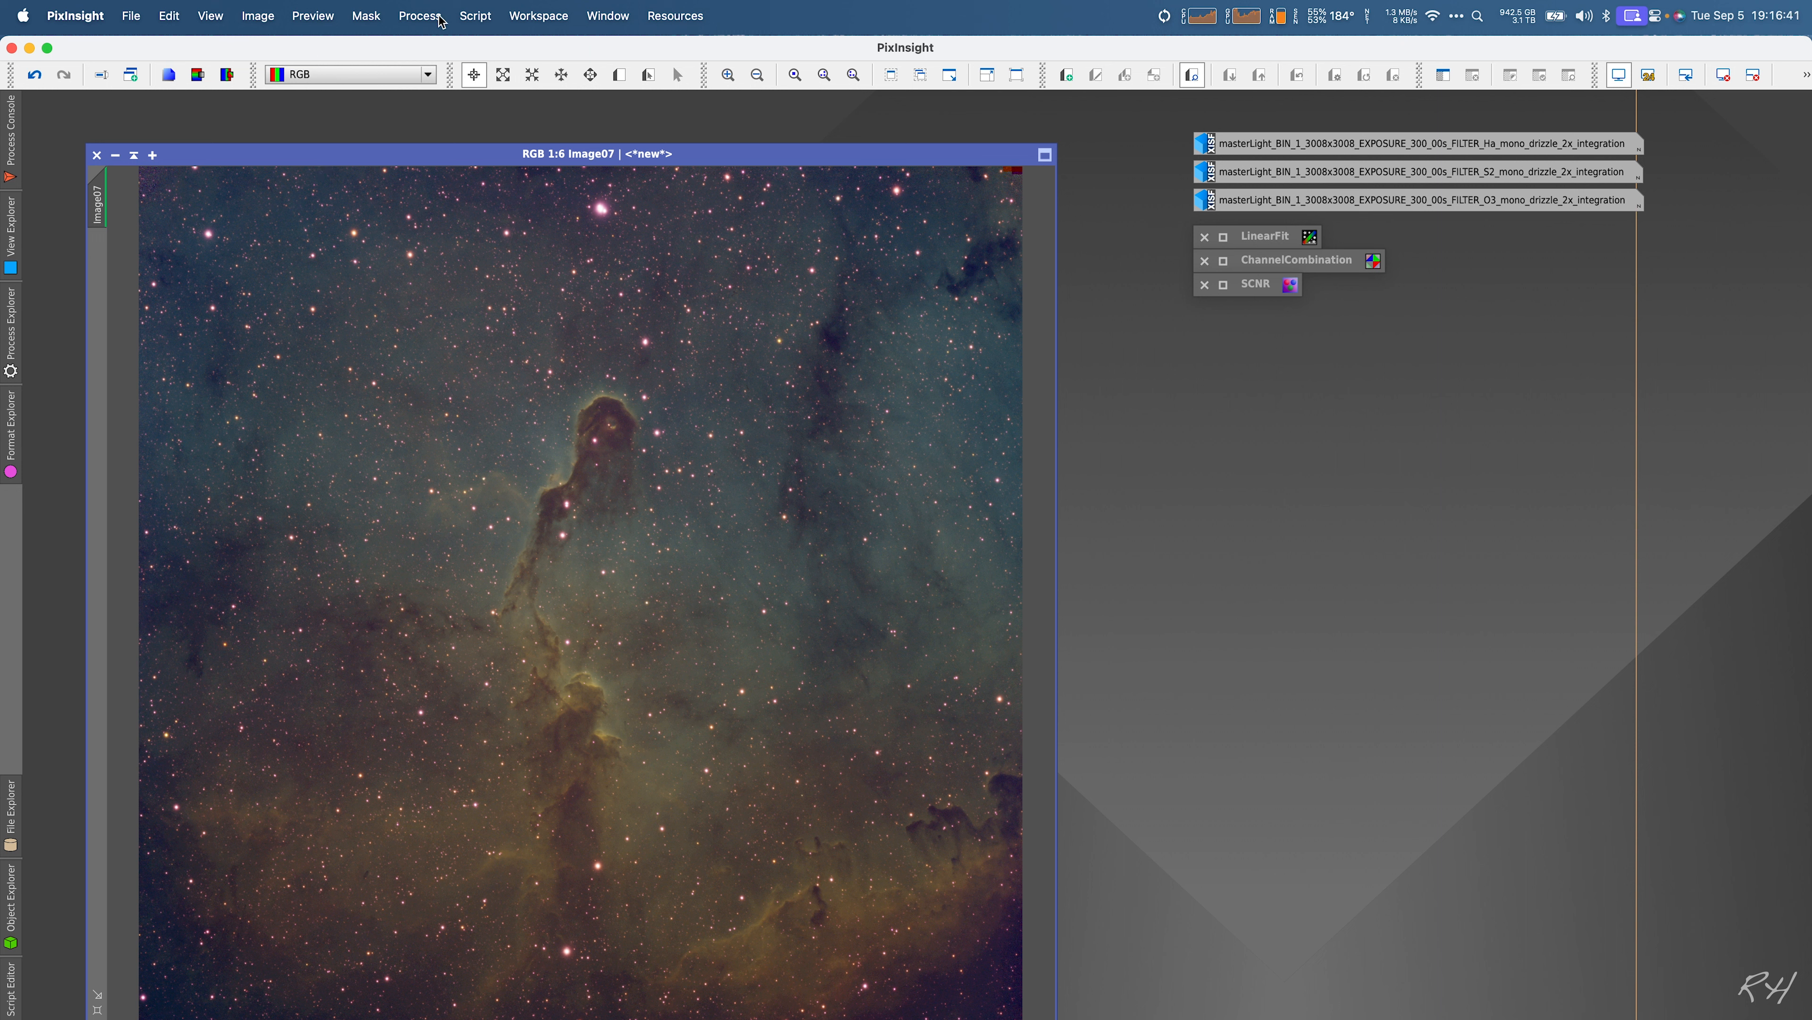
Step: Launch HistogramTransformation on the SHO image and turn on its Real-Time Preview
click(419, 16)
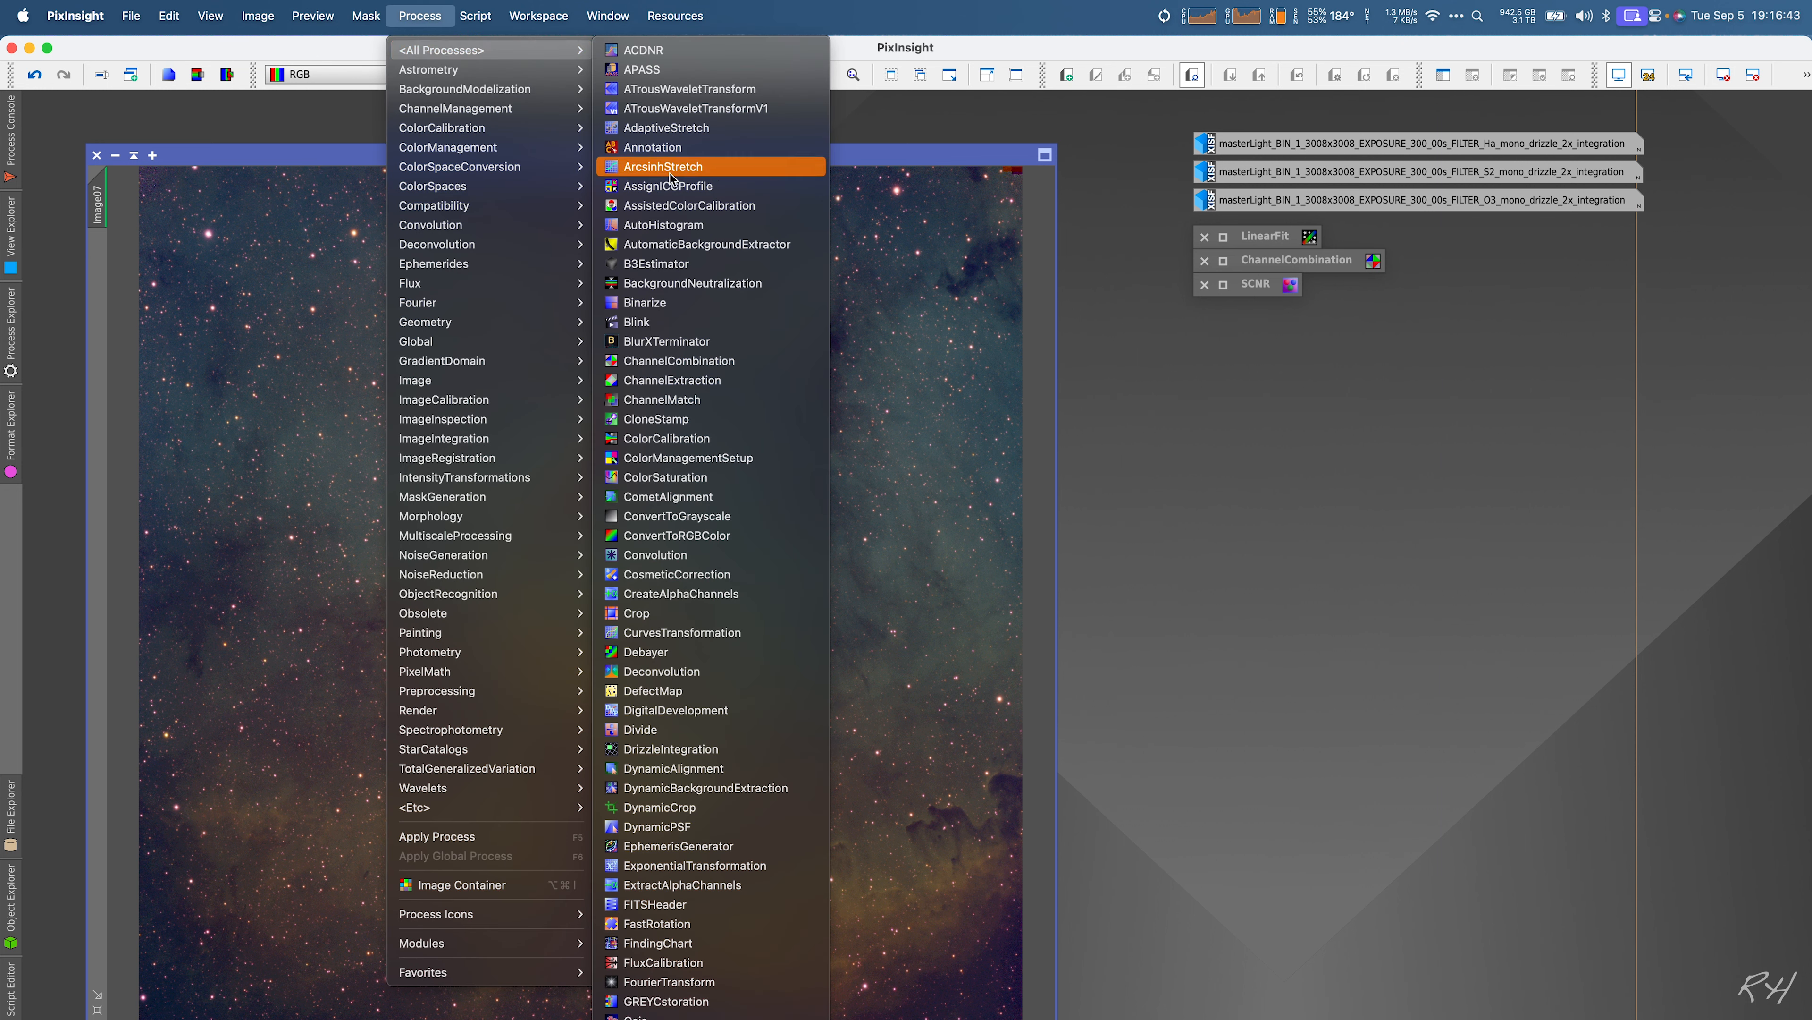
mouse_move(655, 638)
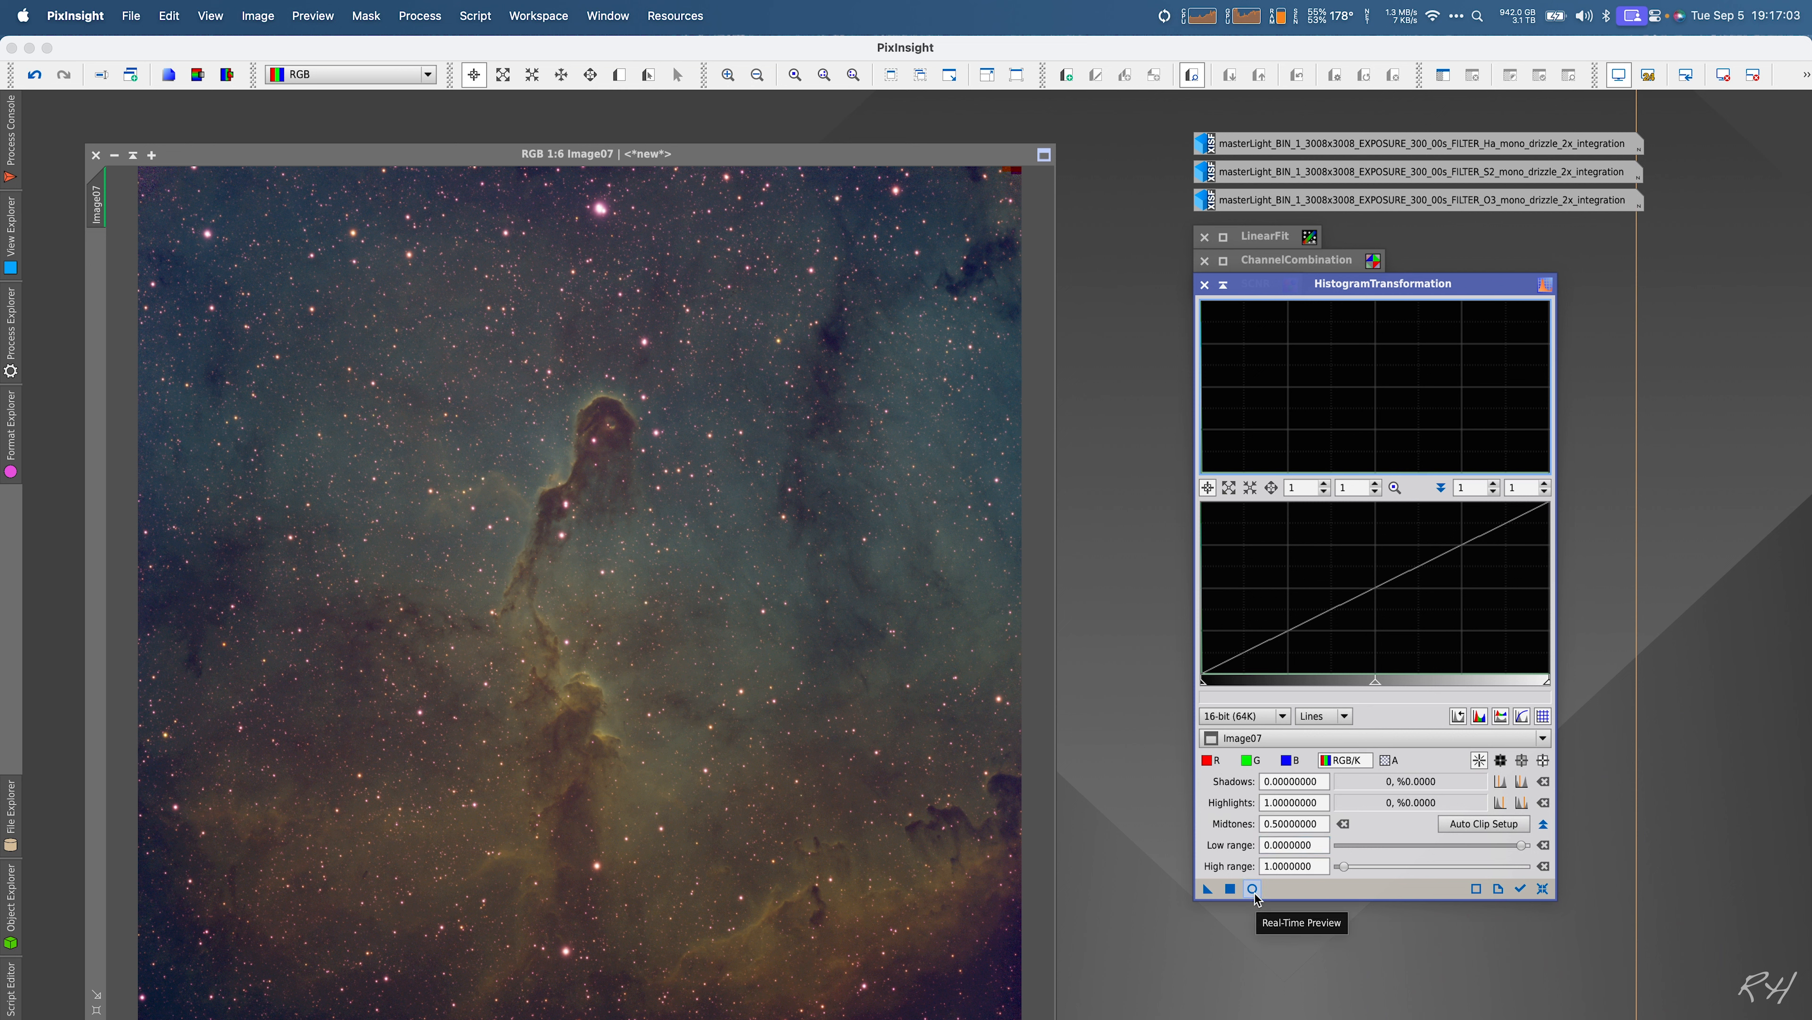
click(1252, 889)
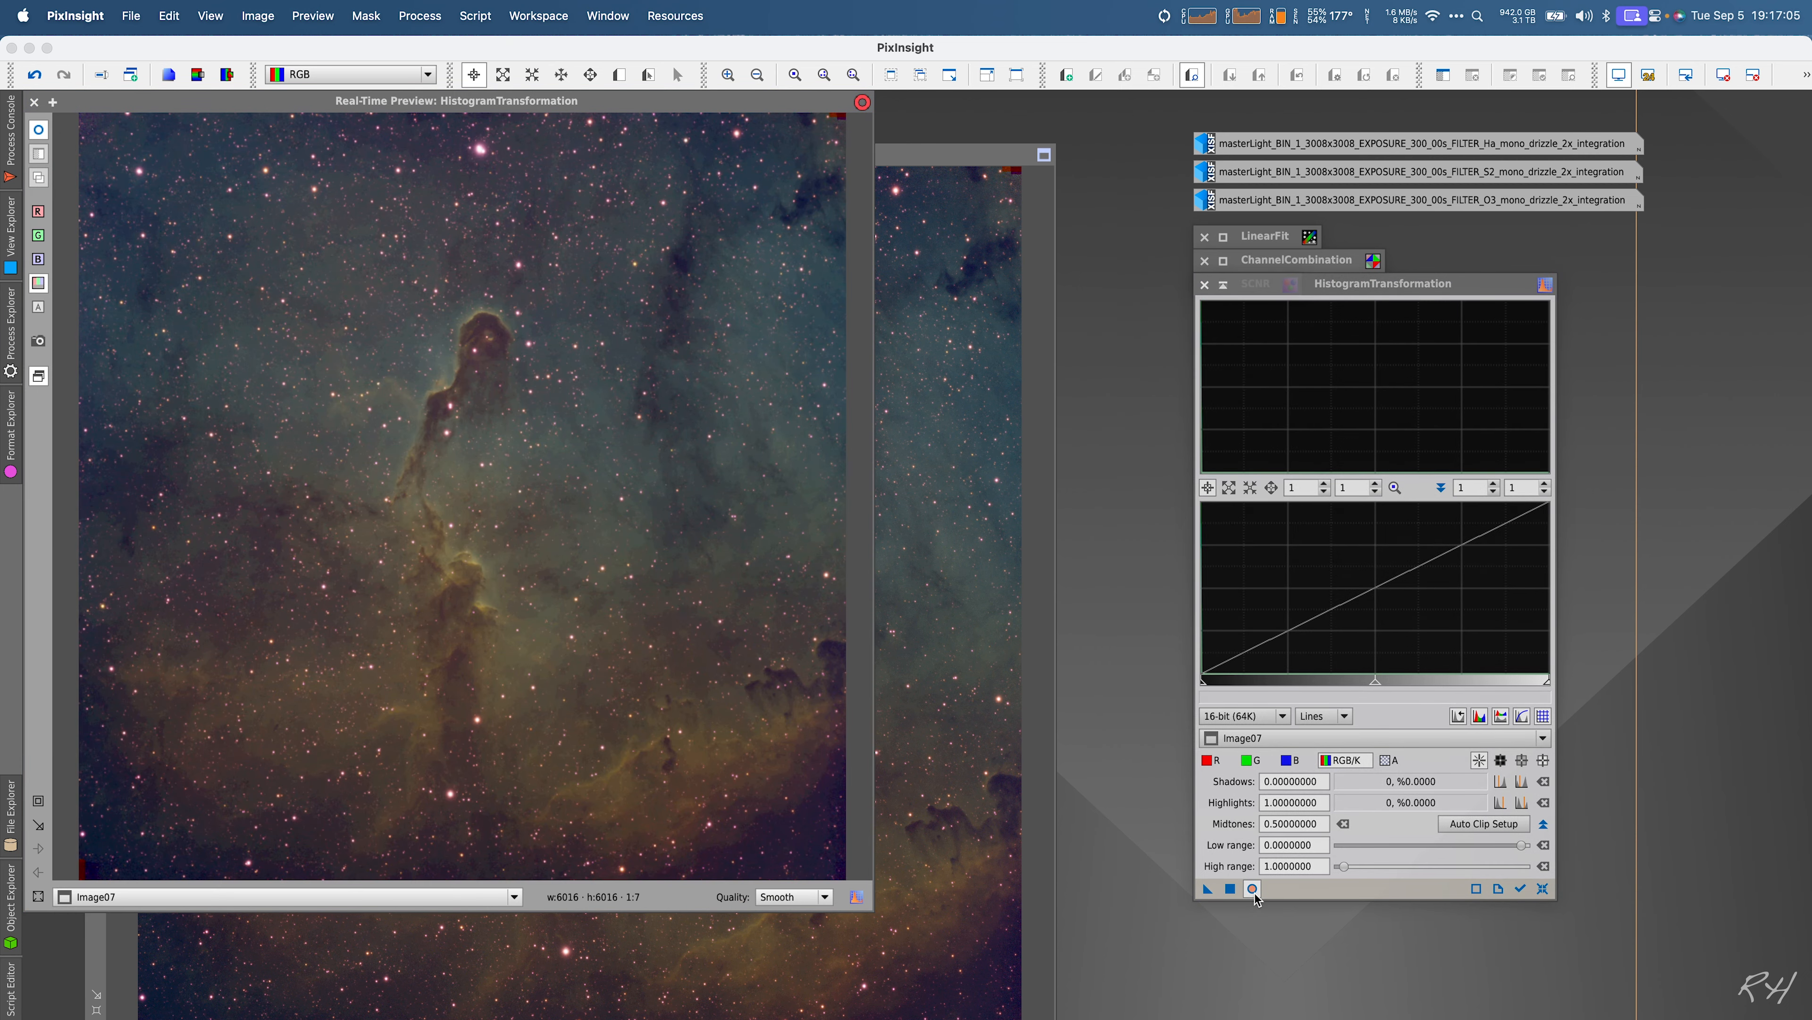
mouse_move(1376, 299)
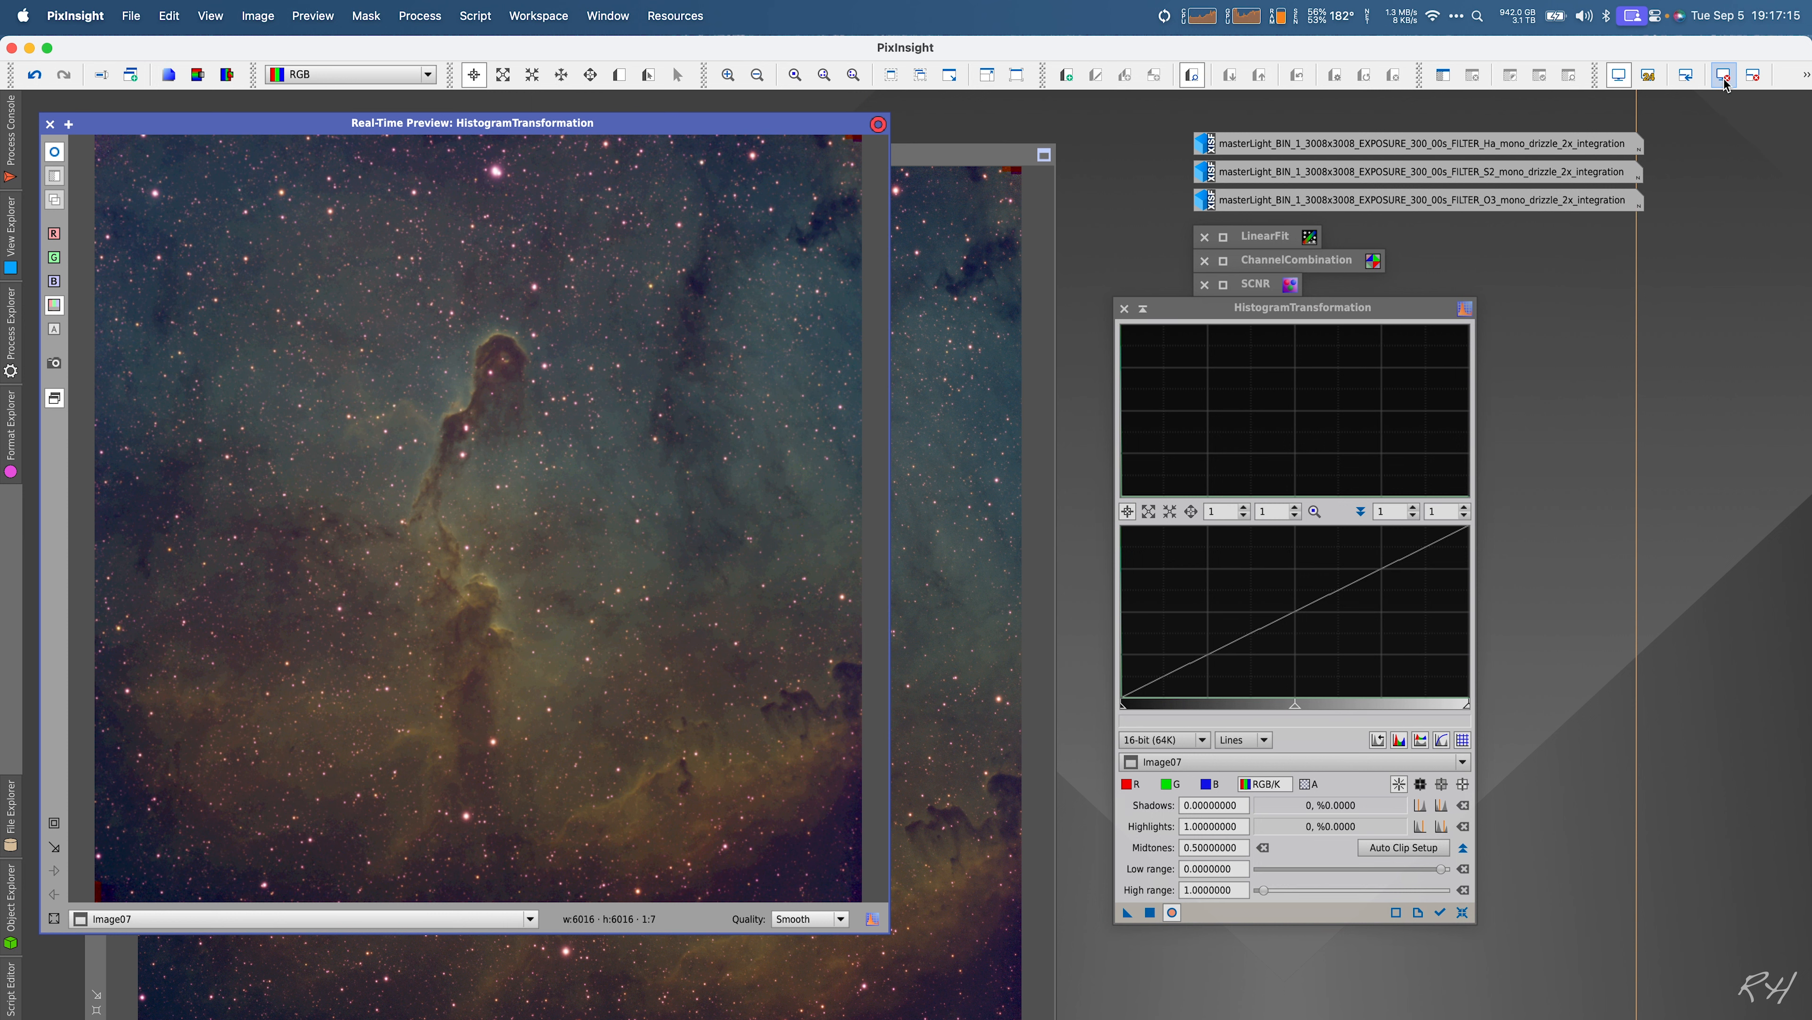
mouse_move(1722, 81)
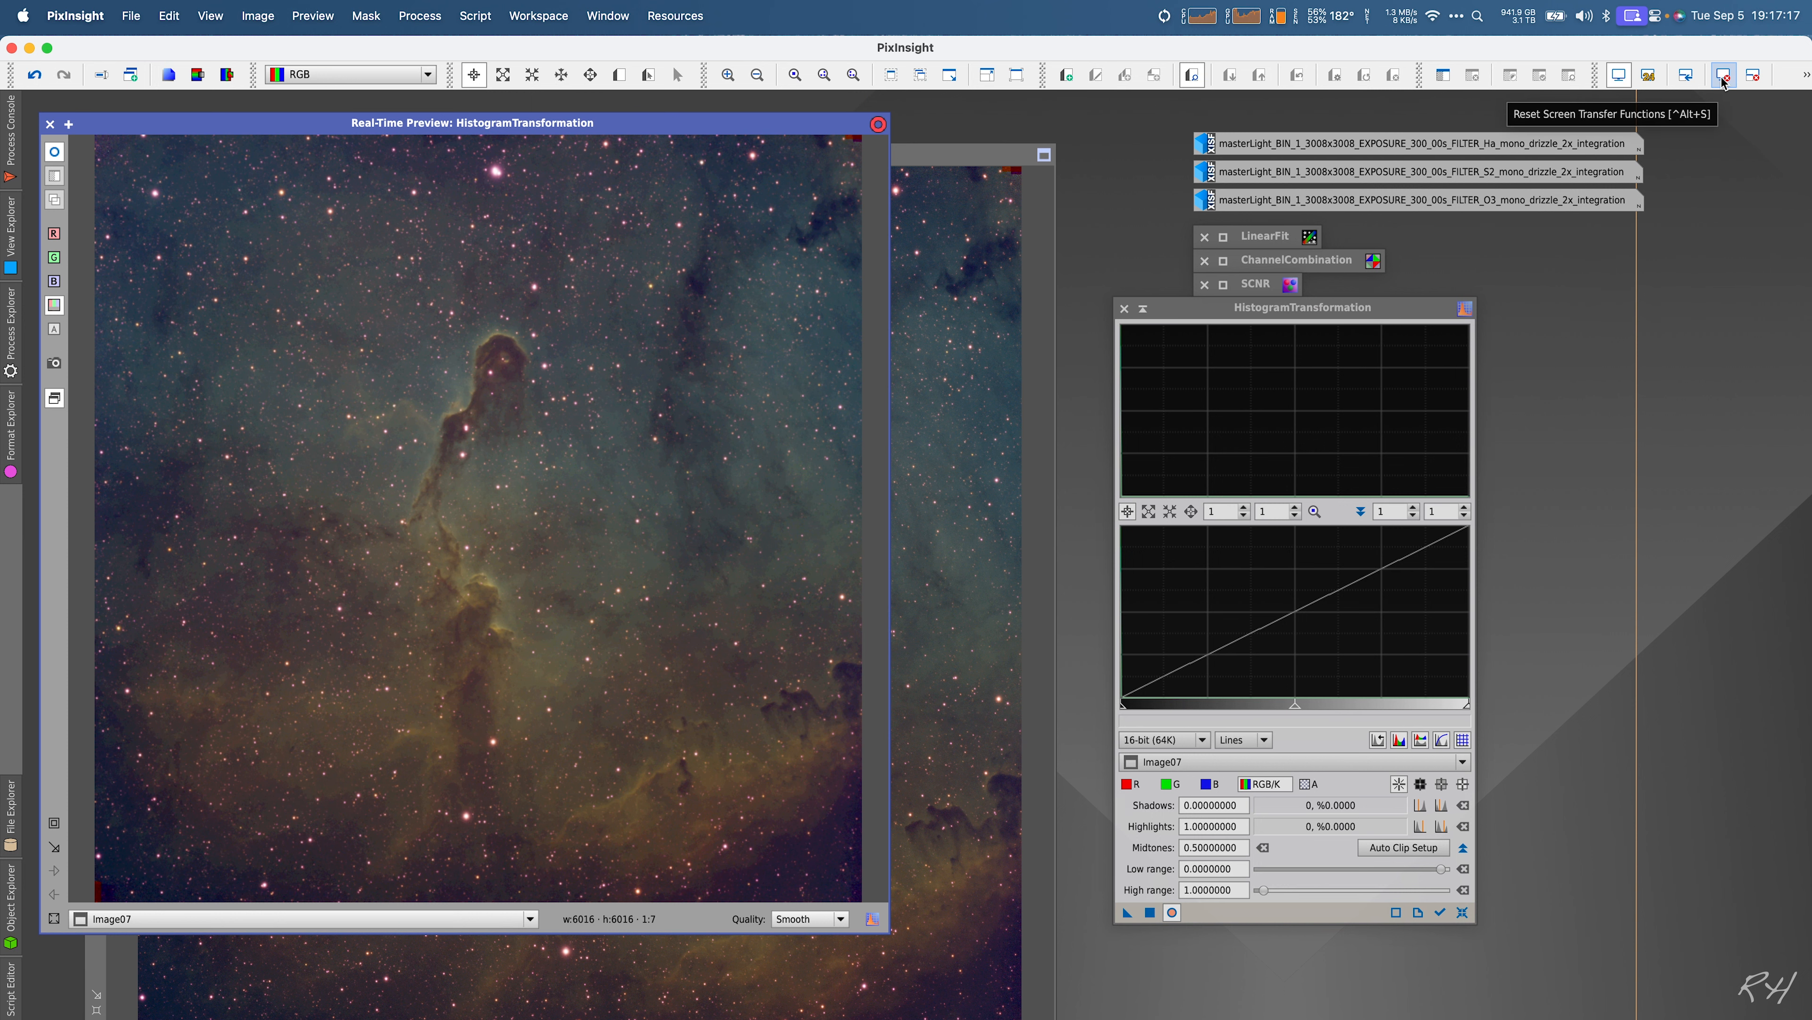
Step: Reset the screen transfer function and load the STF auto-stretch (midtones ~0.0025) into HistogramTransformation
click(1723, 76)
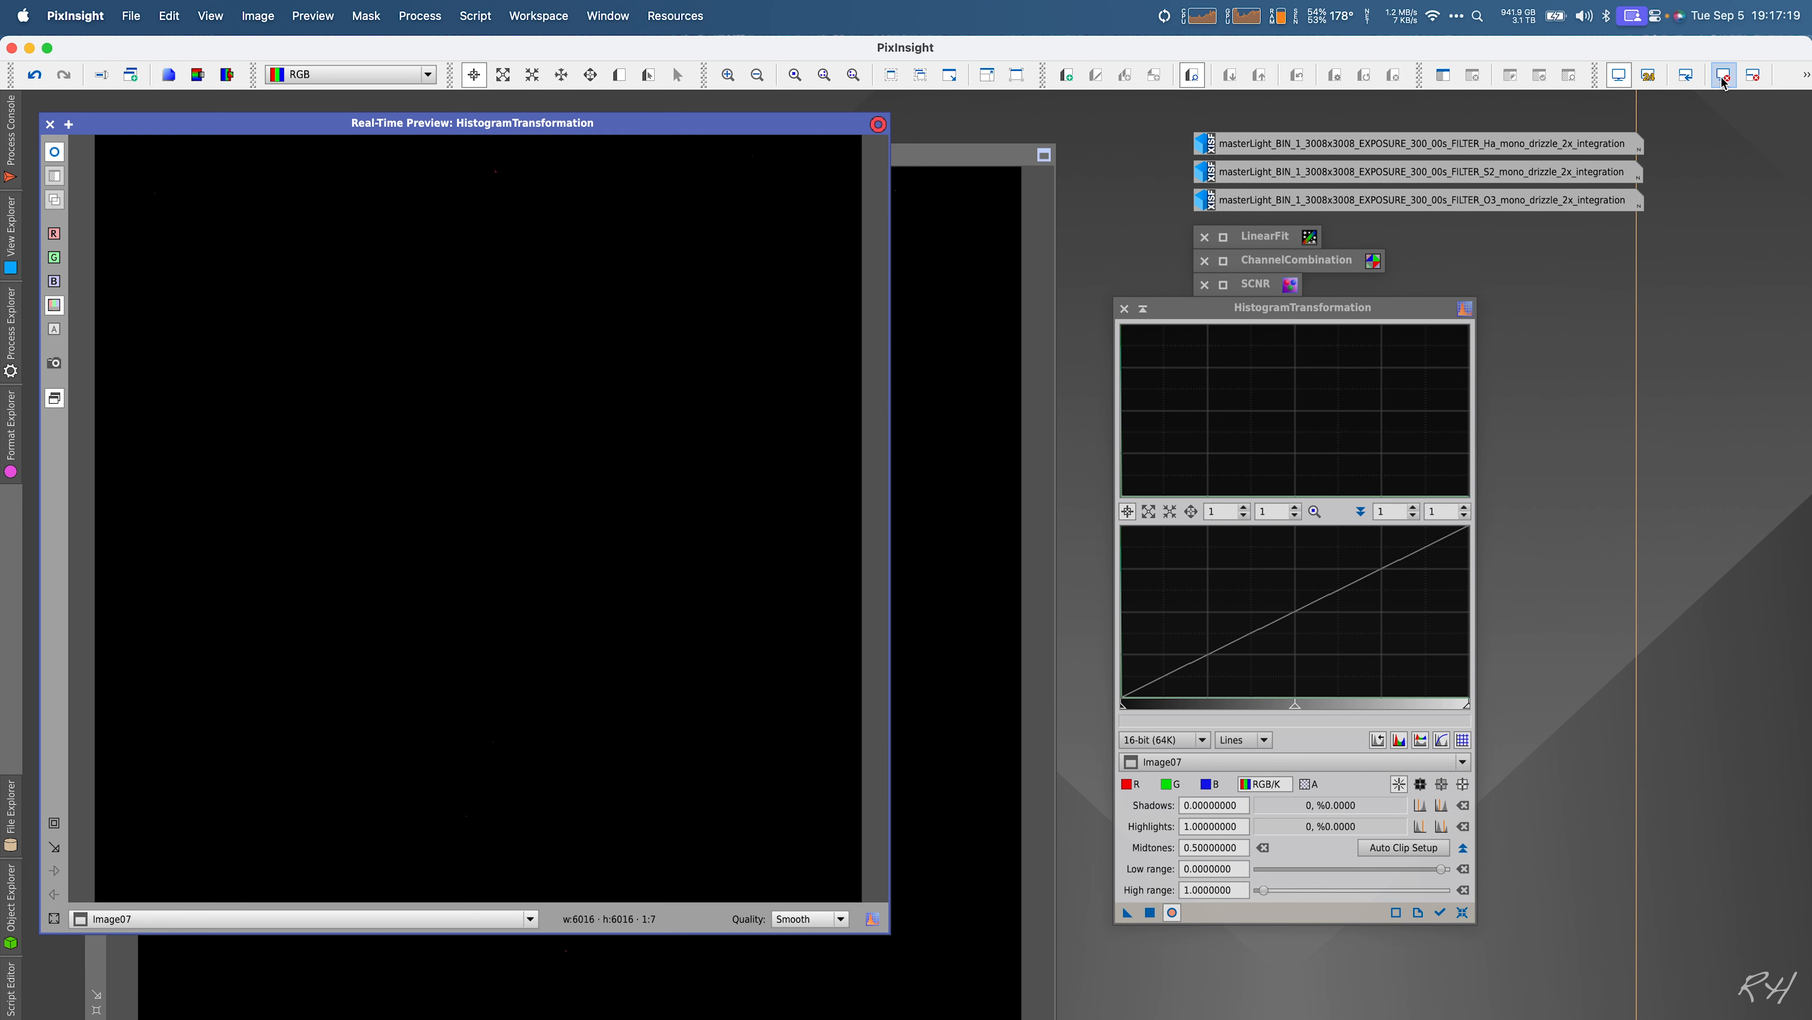
drag(1300, 308, 1262, 372)
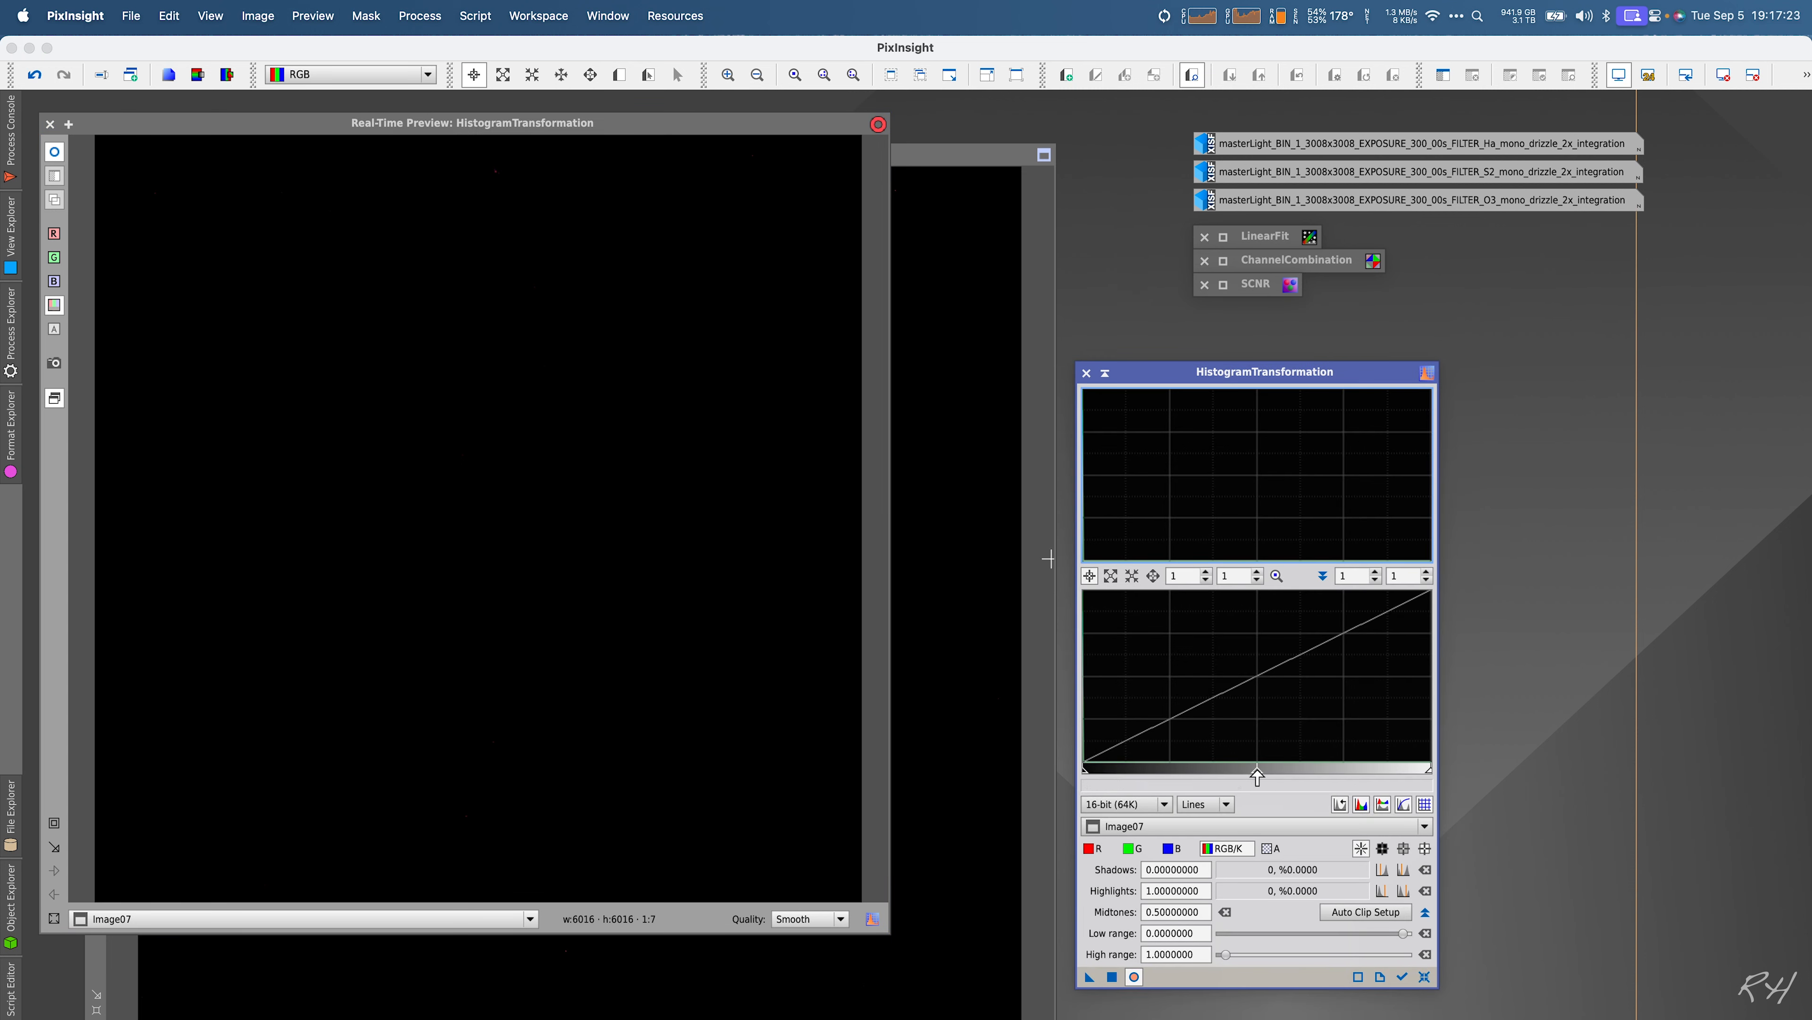
drag(1256, 774, 1188, 769)
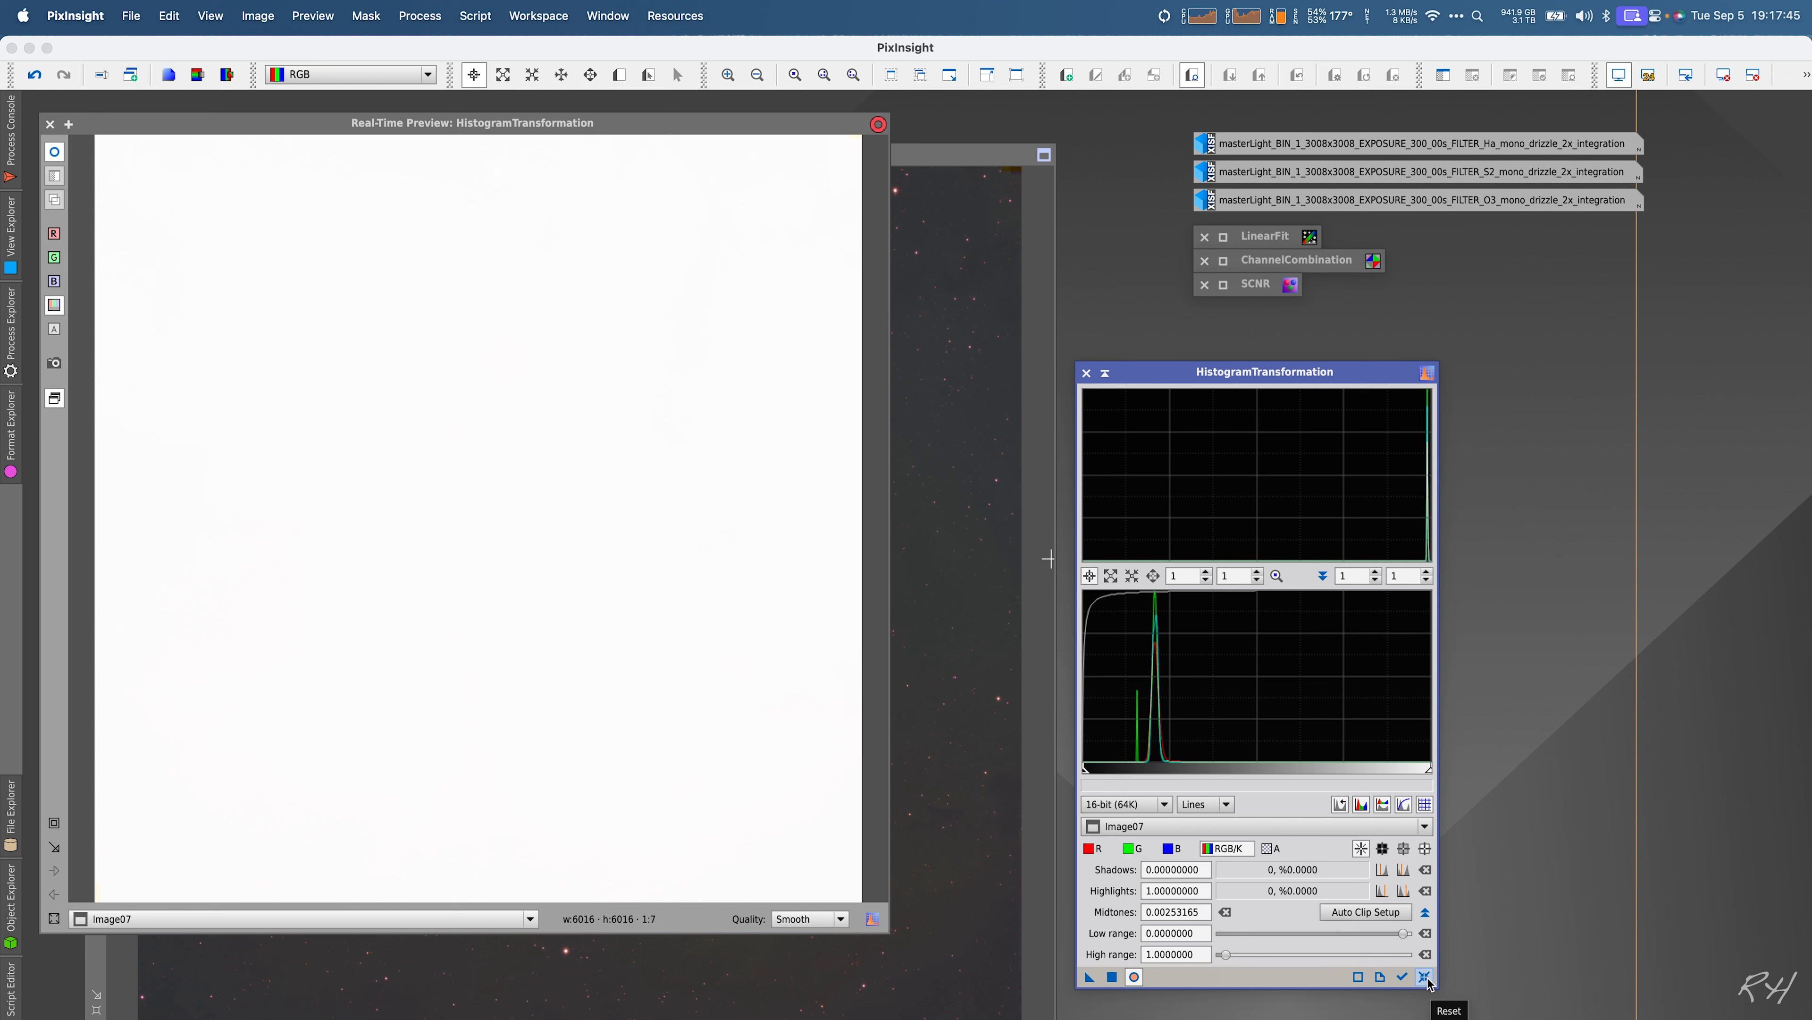
Step: Reset the histogram, then raise the shadows clipping and pull midtones down until the nebula appears
click(1423, 976)
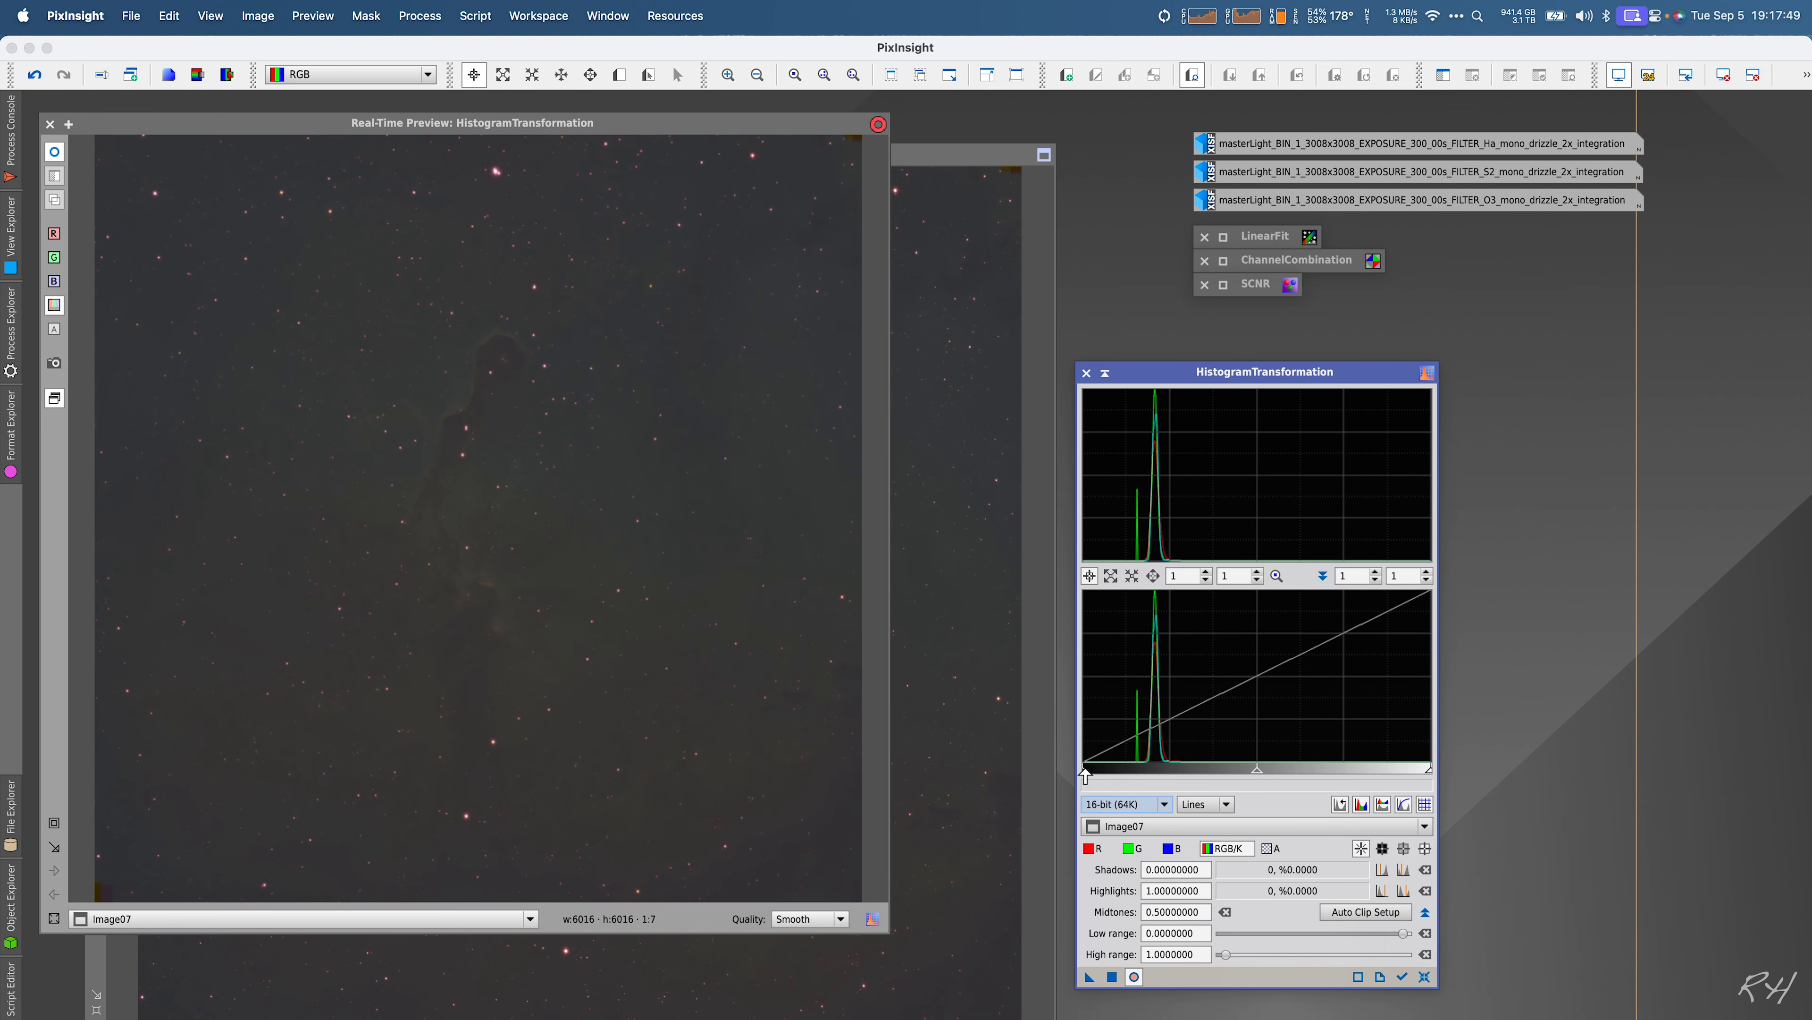
drag(1084, 768, 1088, 768)
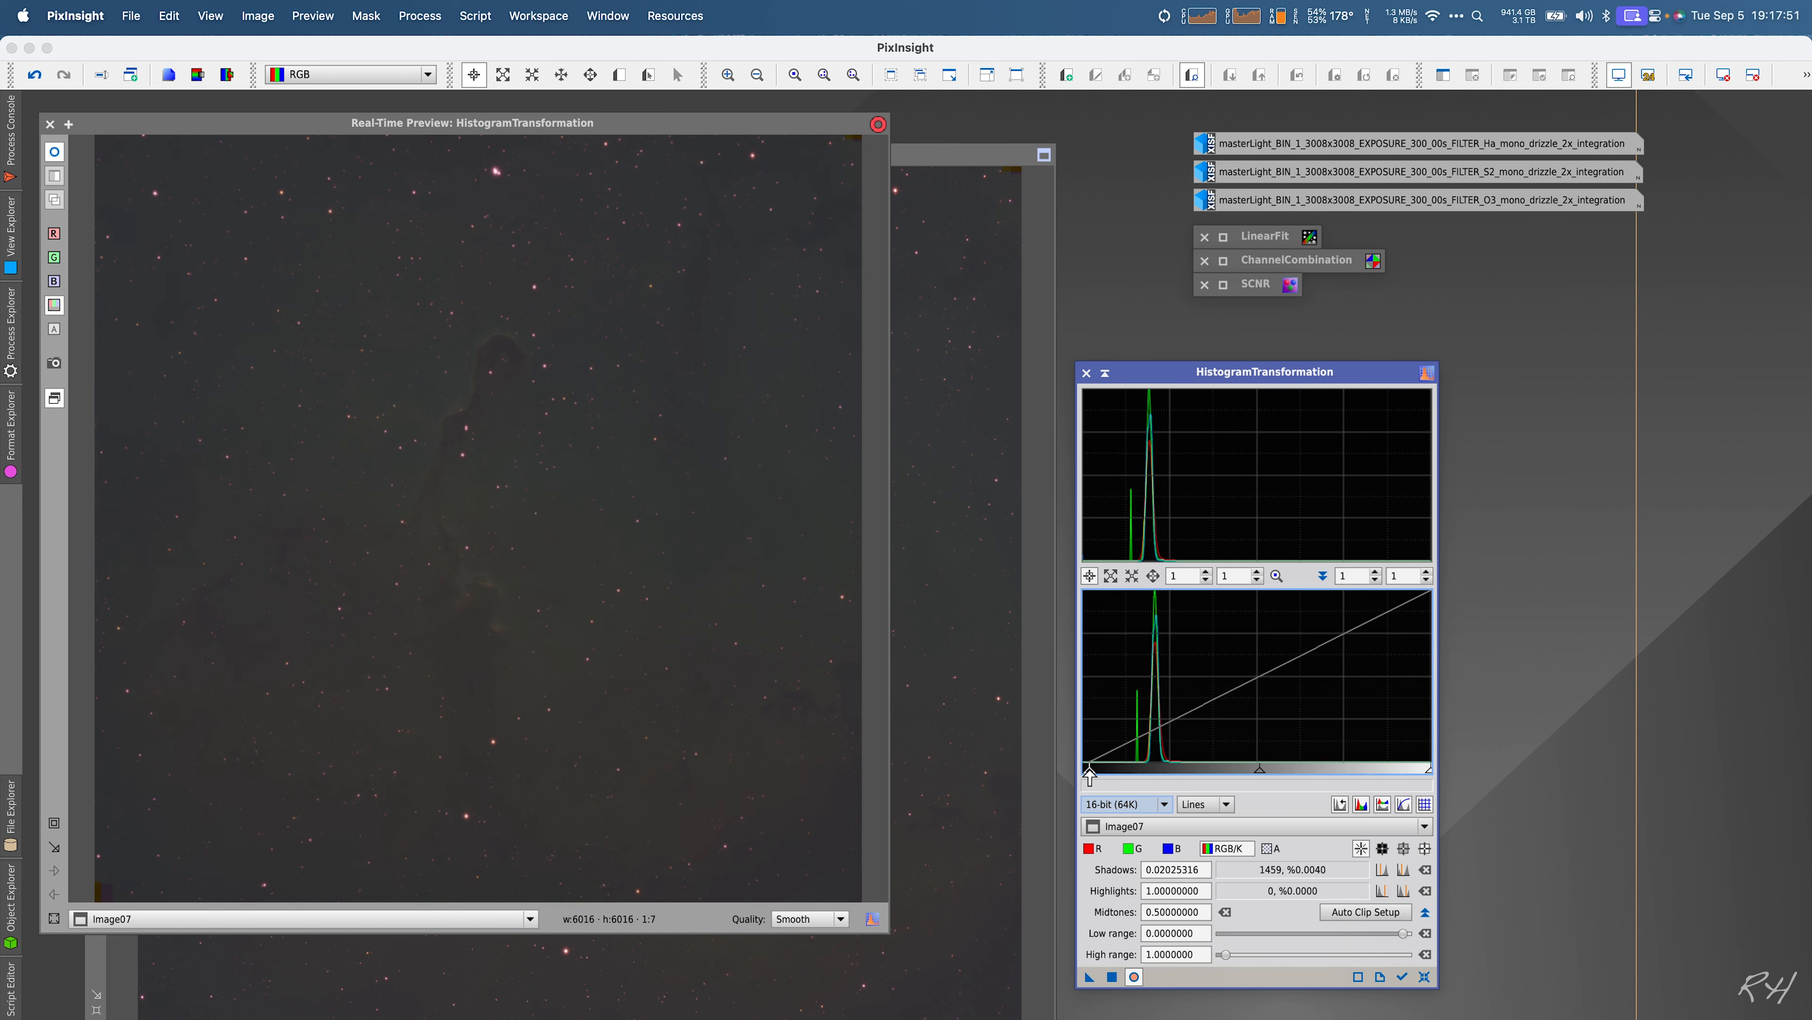
drag(1088, 773, 1142, 772)
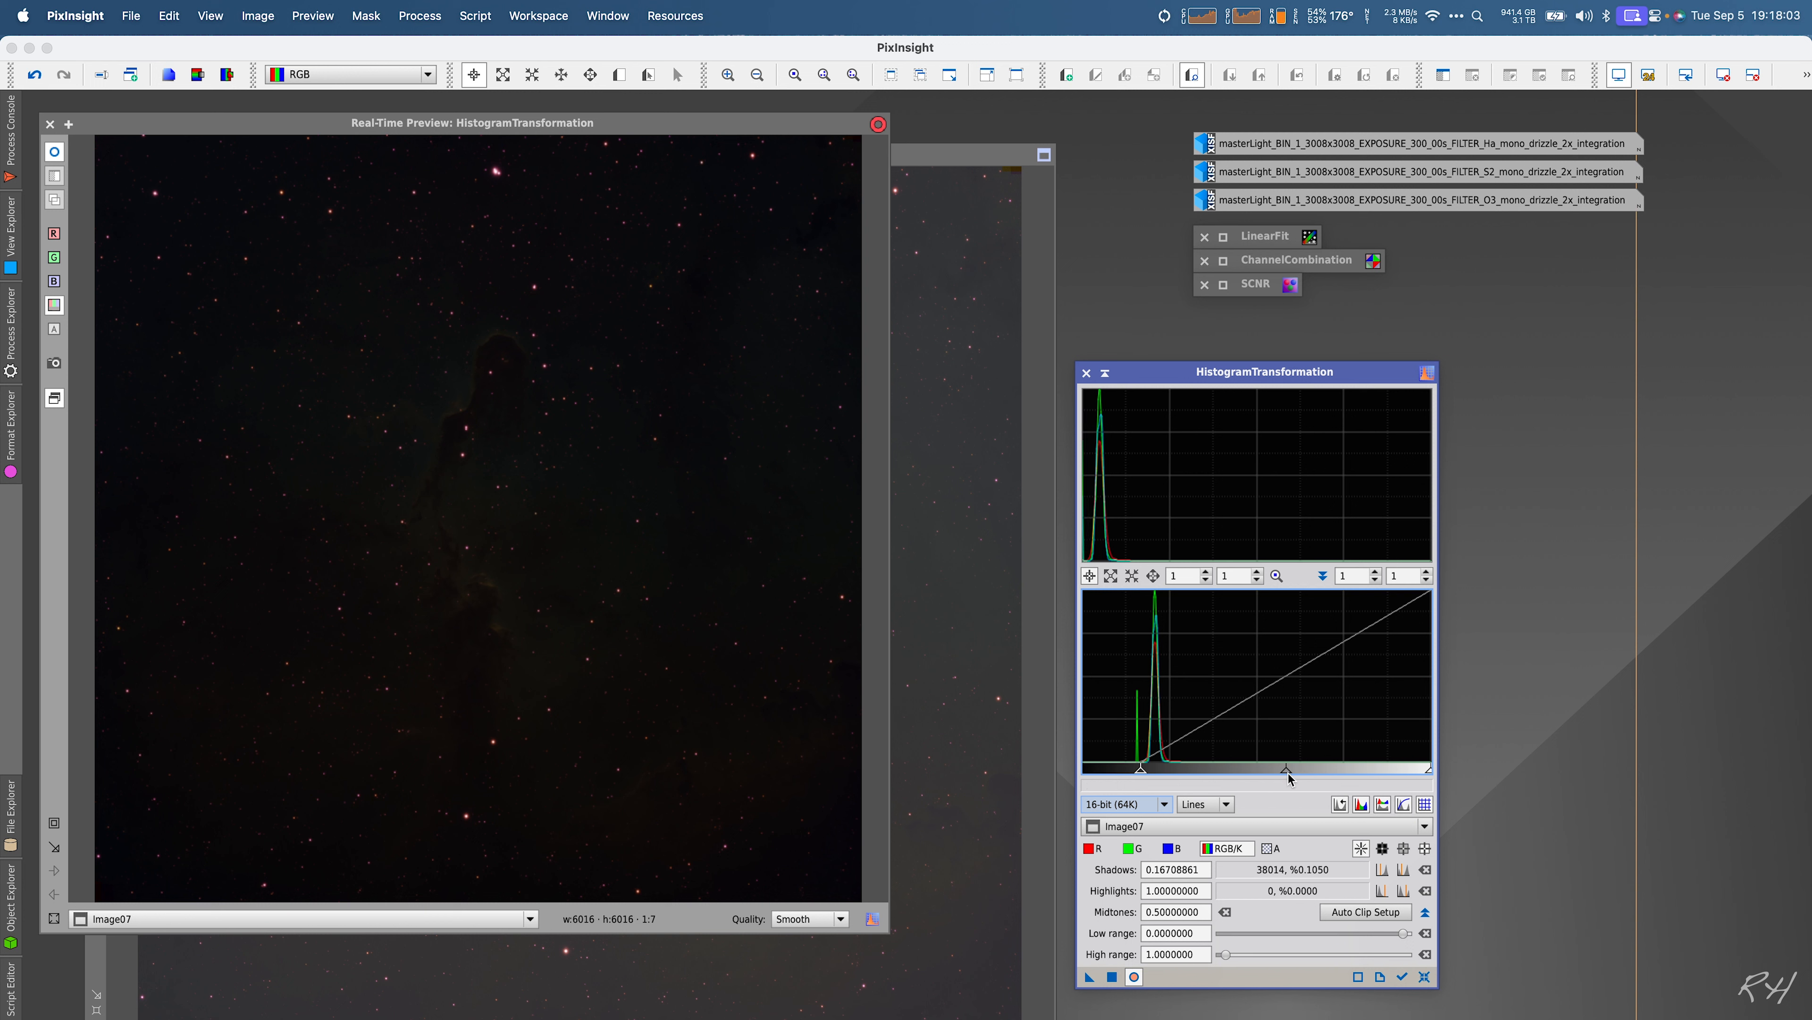
drag(1287, 768, 1196, 763)
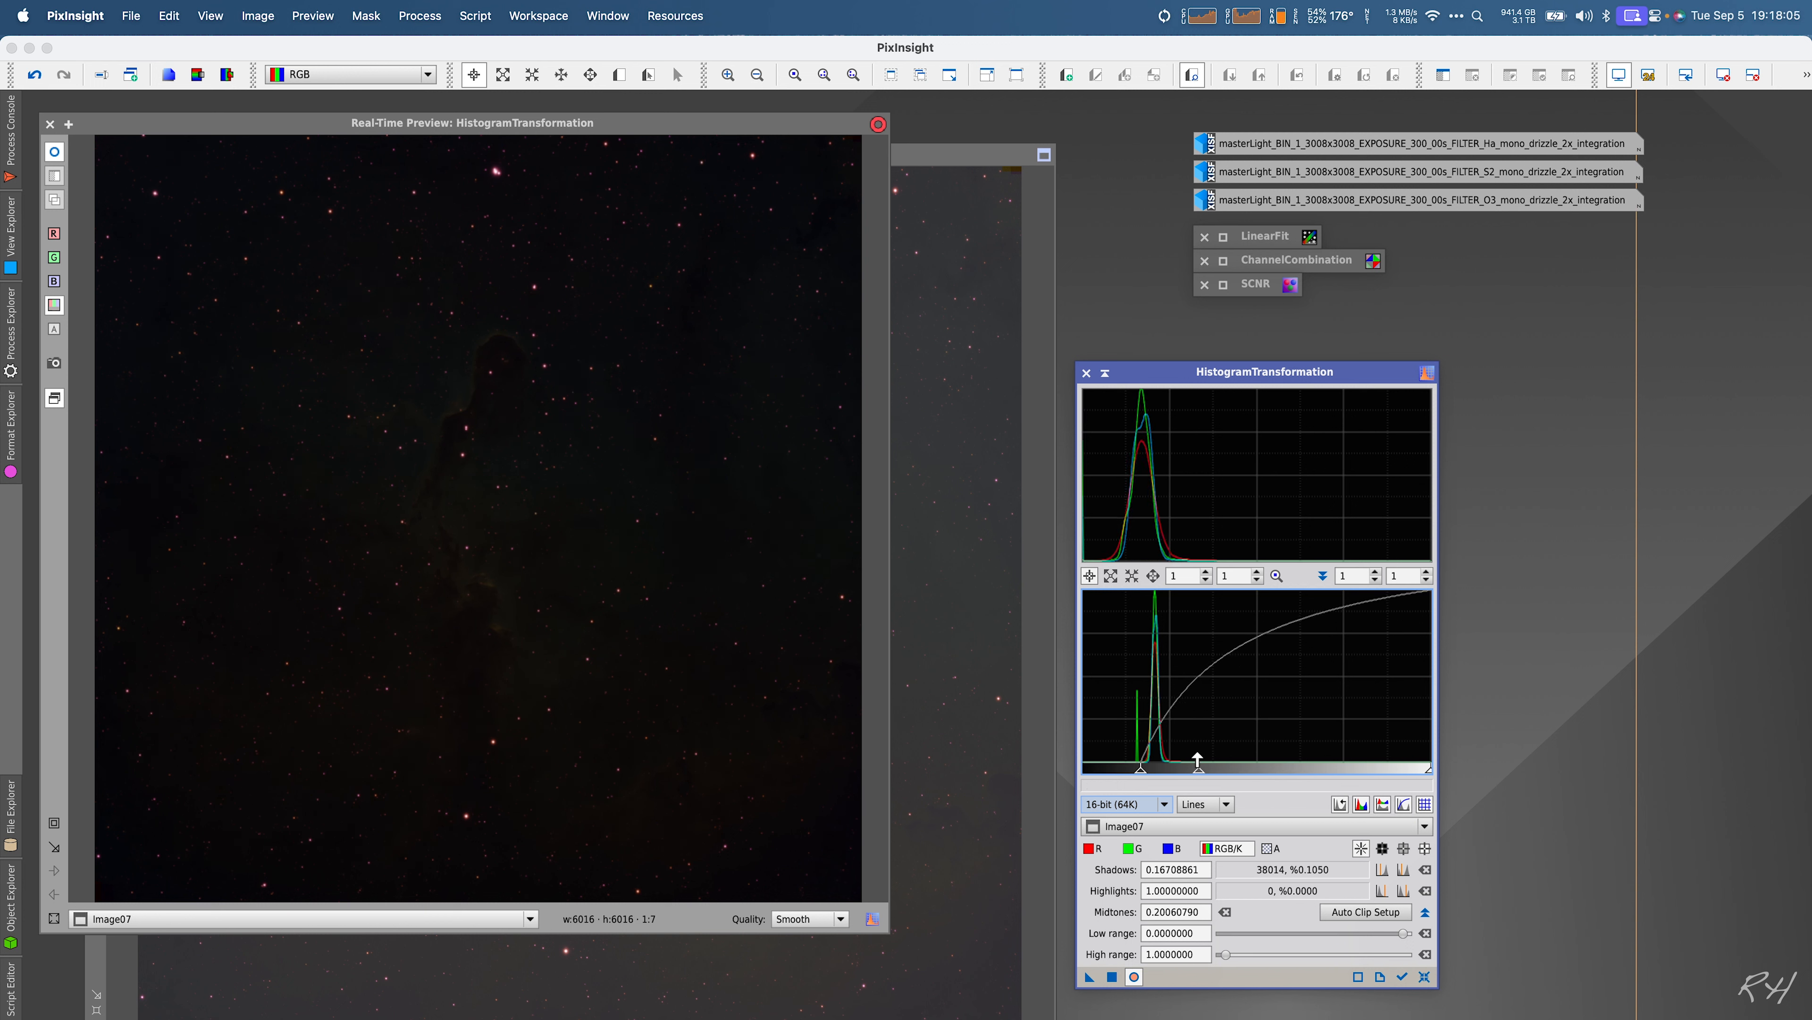
drag(1196, 764, 1171, 766)
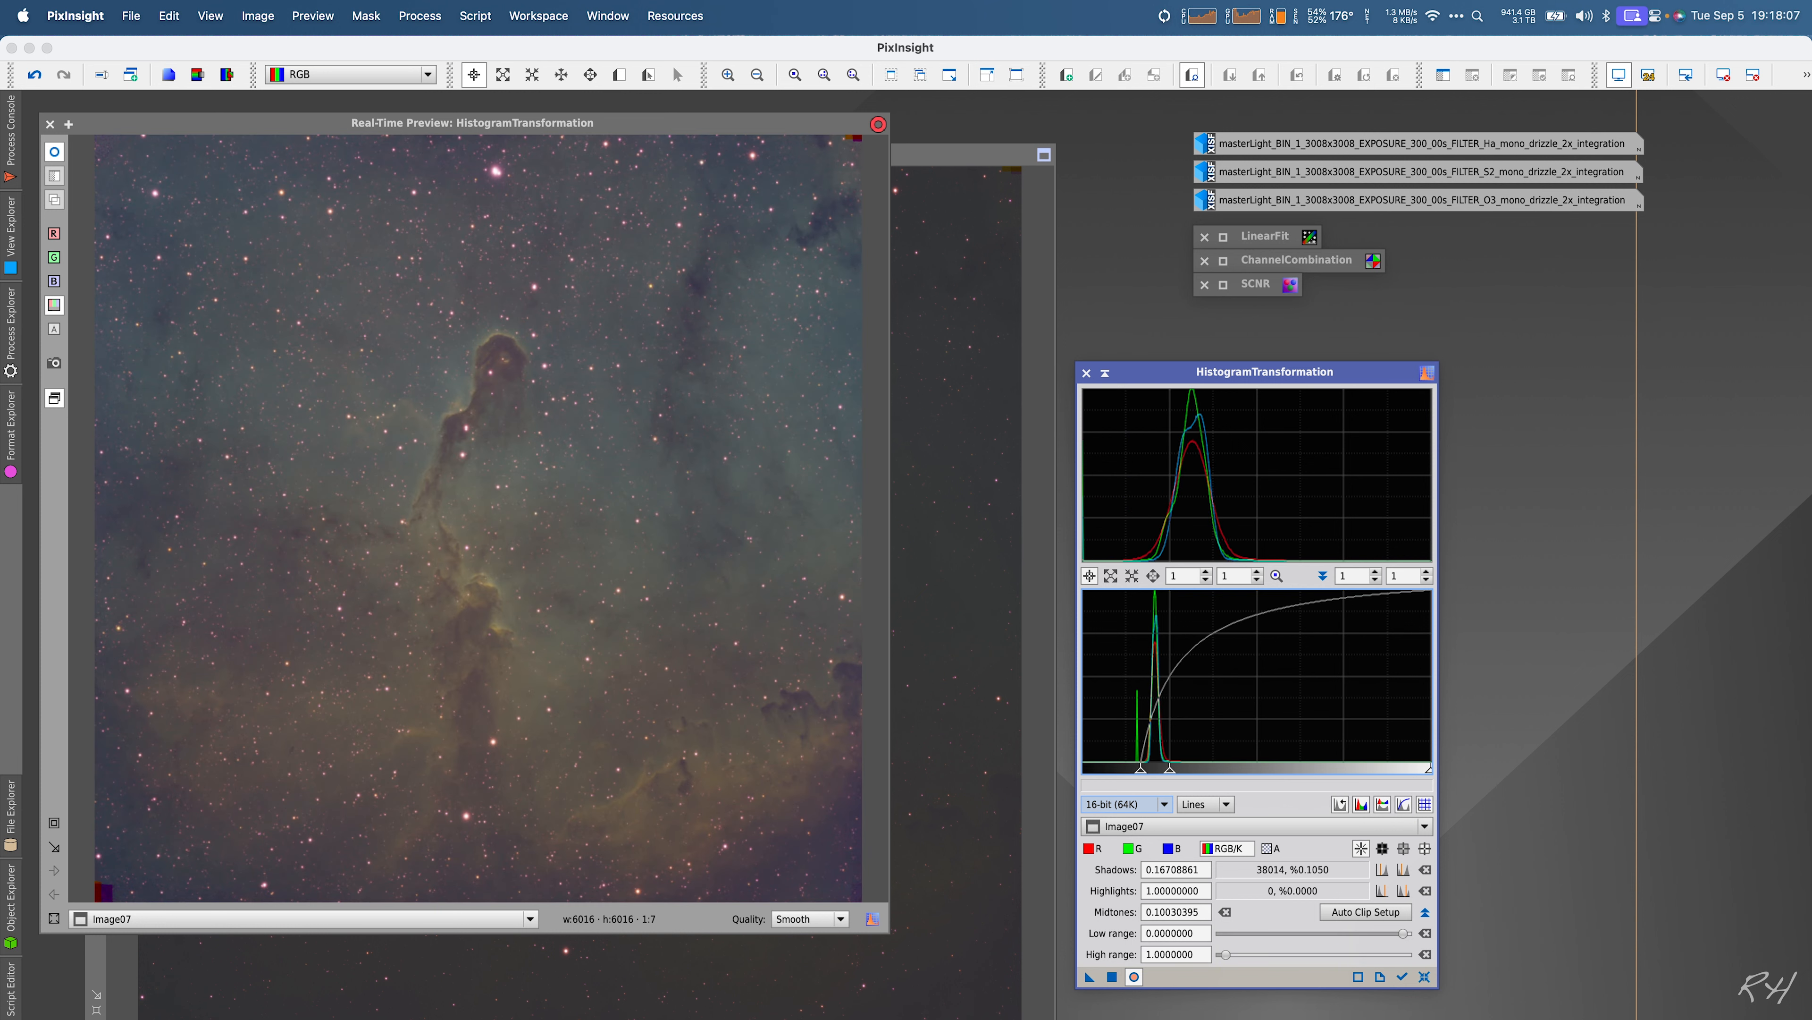
drag(1143, 766, 1143, 771)
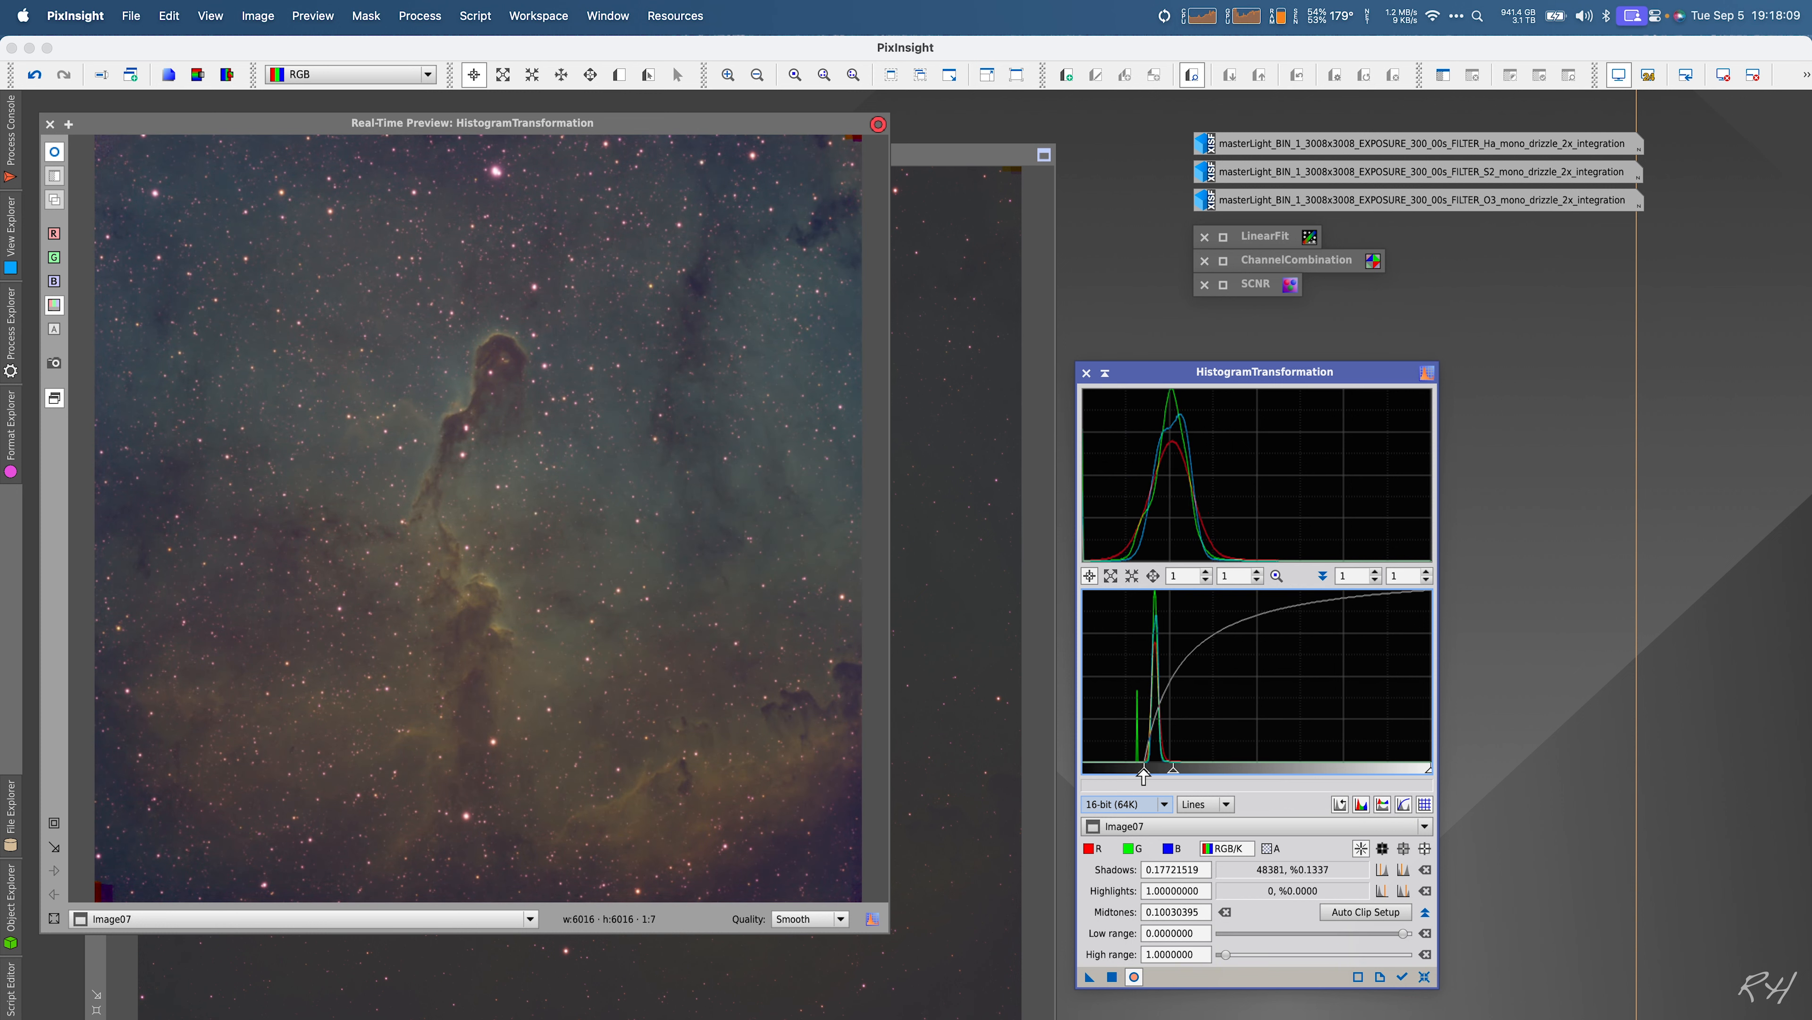
Step: Fine-tune shadows to about 0.187 and midtones to about 0.072, then apply the stretch permanently to Image07
drag(1143, 766, 1169, 766)
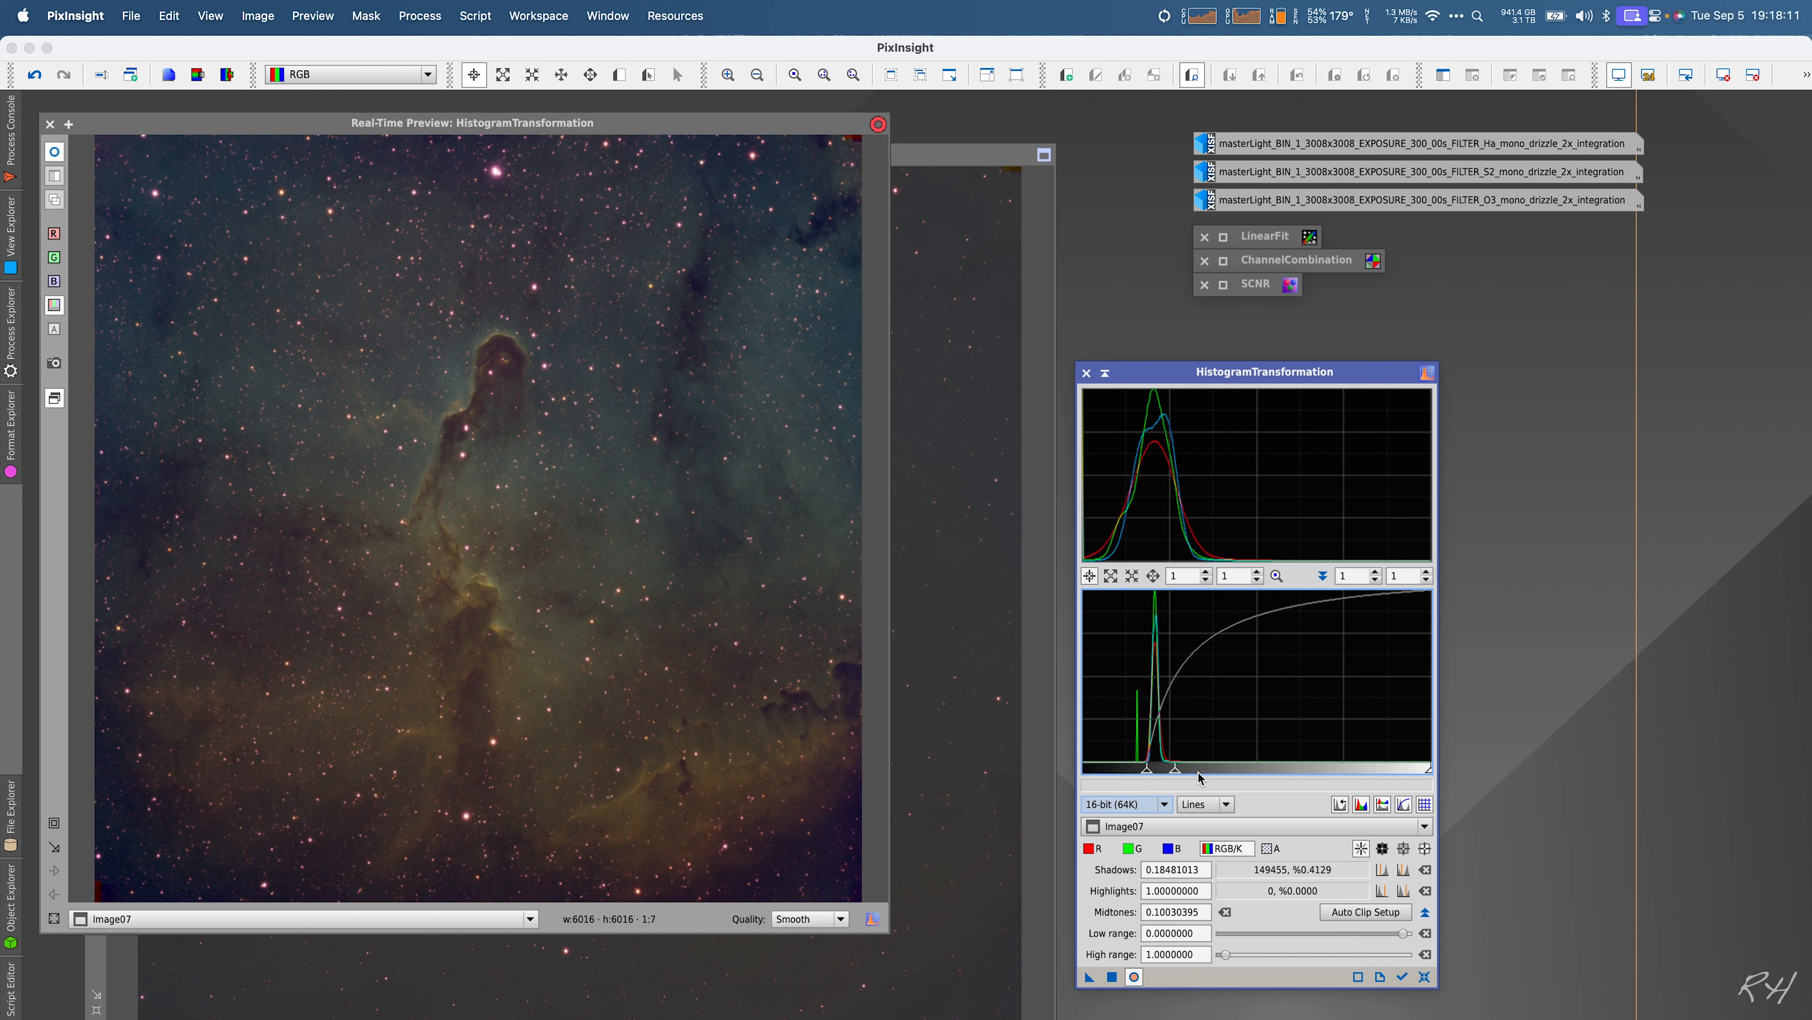
drag(1174, 766, 1145, 767)
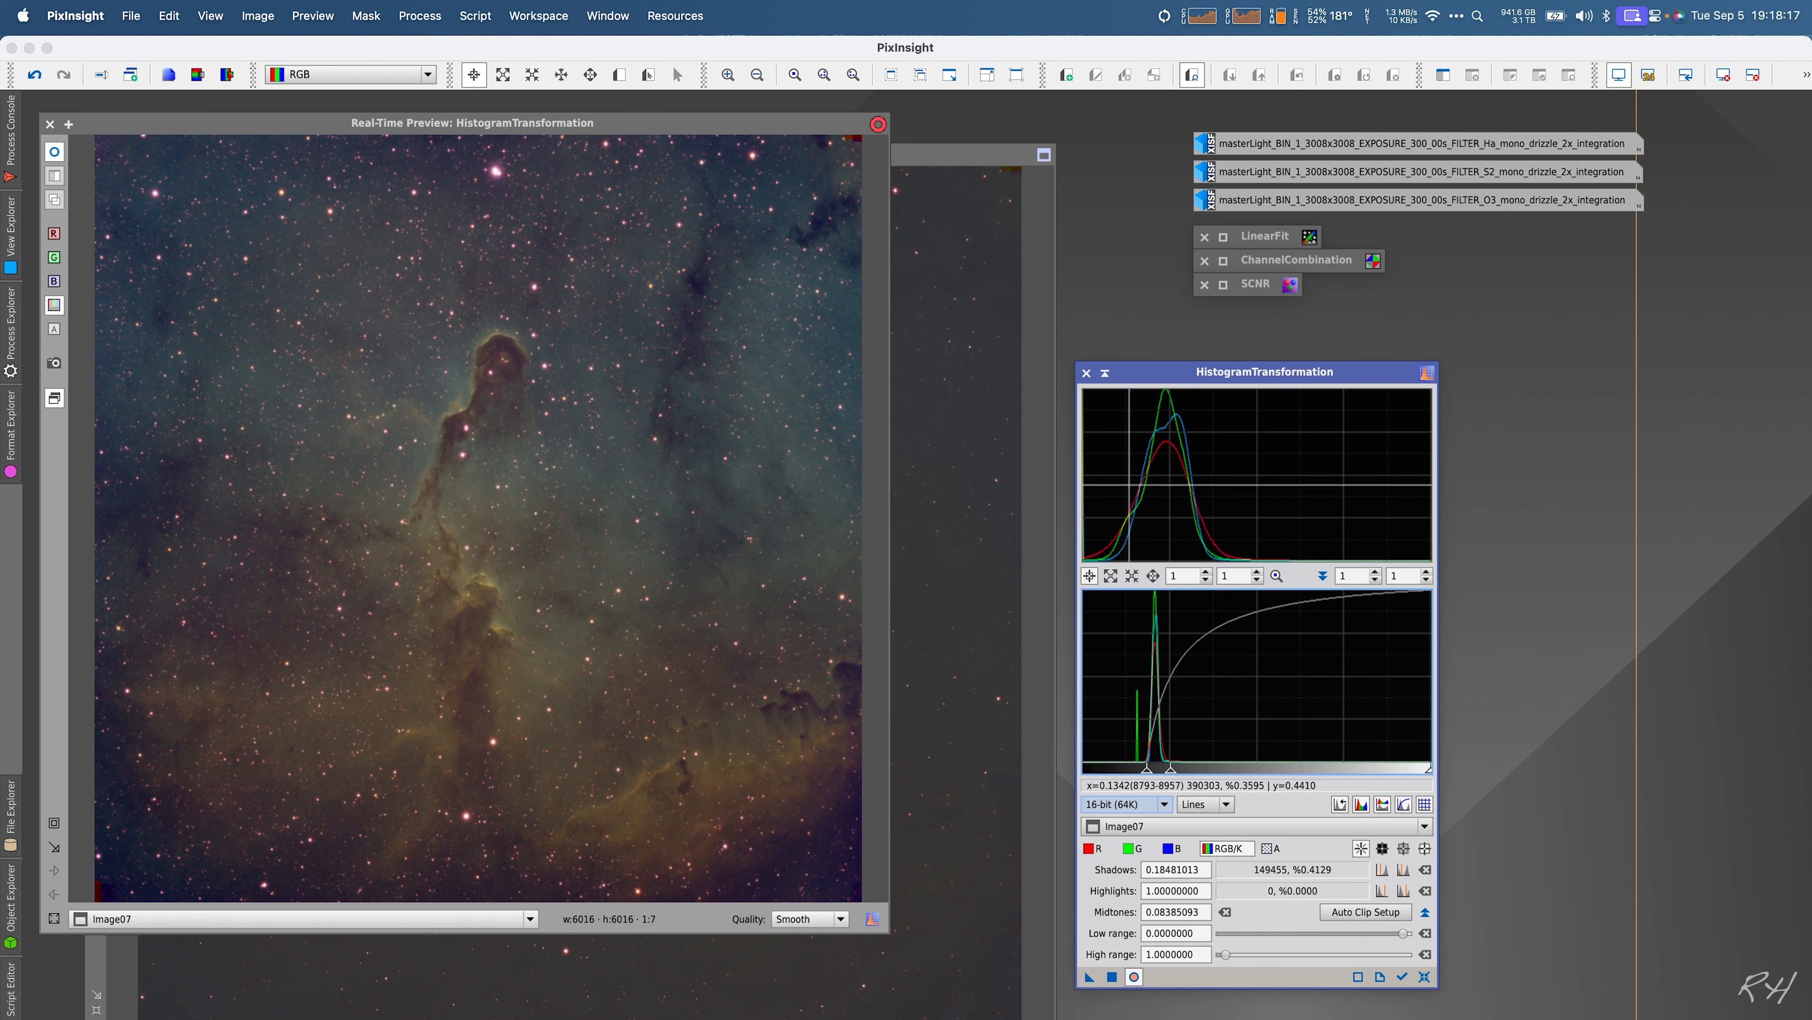
drag(1145, 766, 1145, 772)
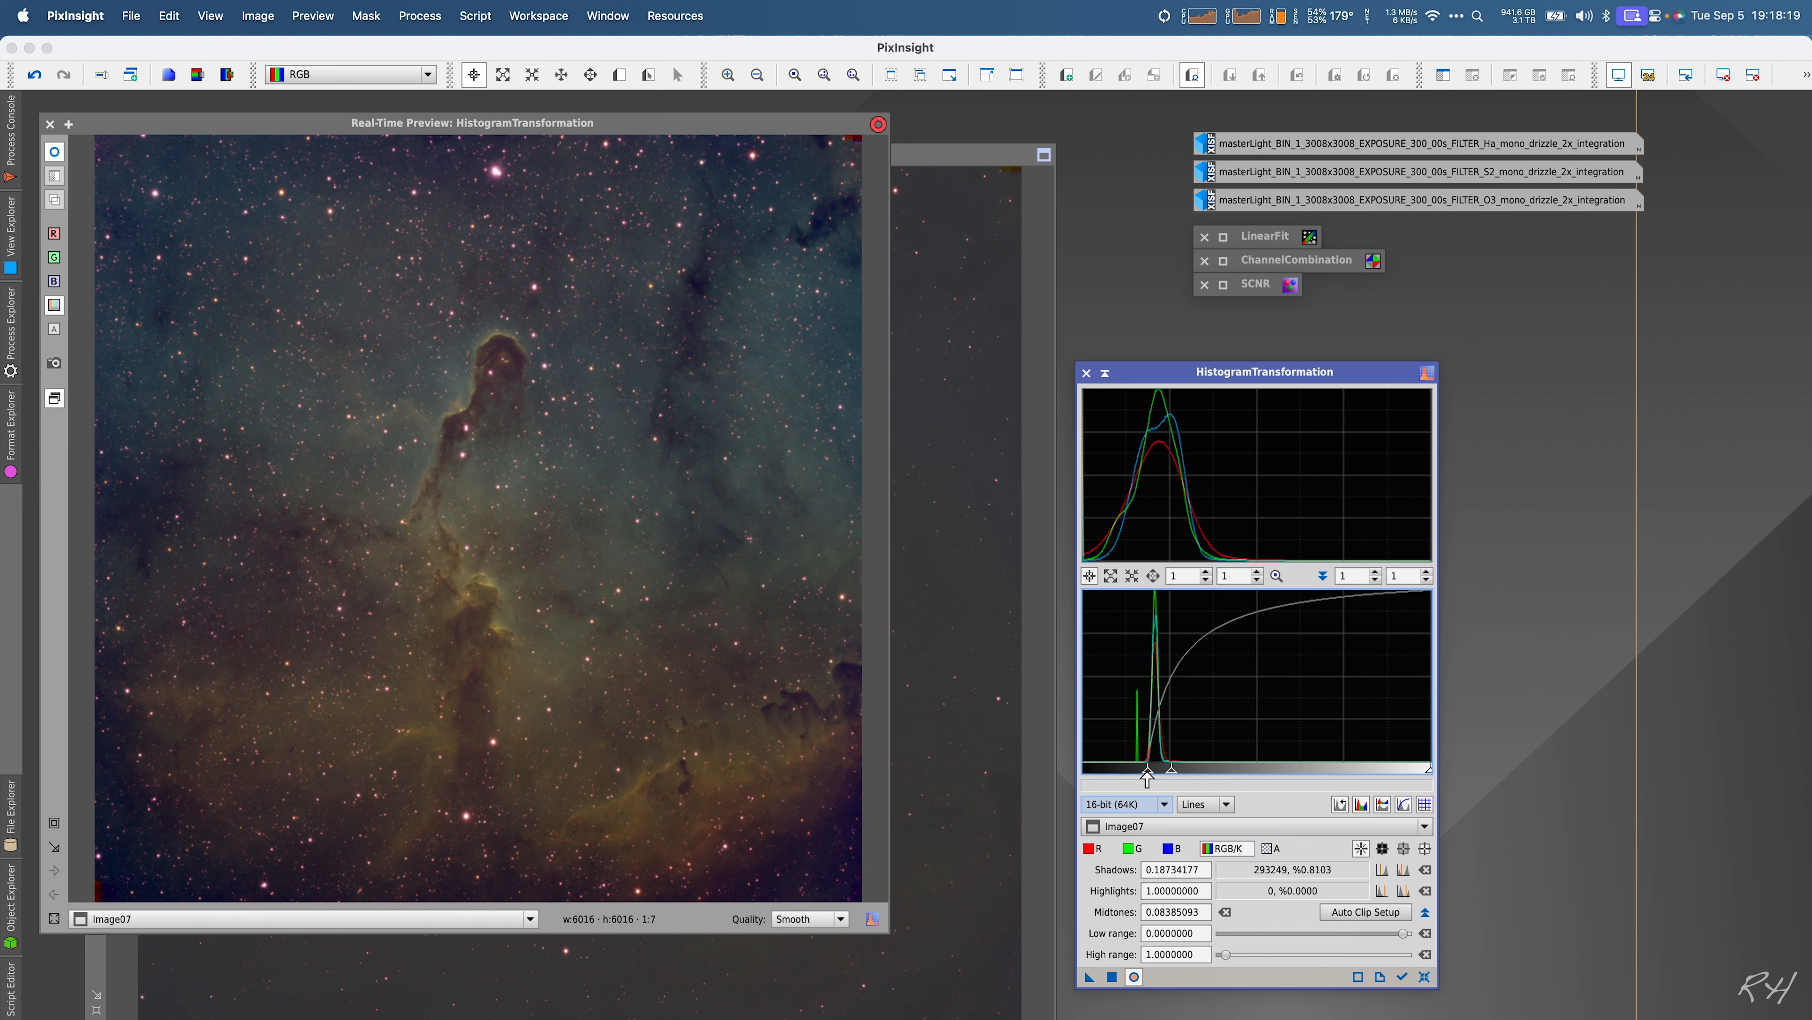
drag(1149, 774, 1153, 773)
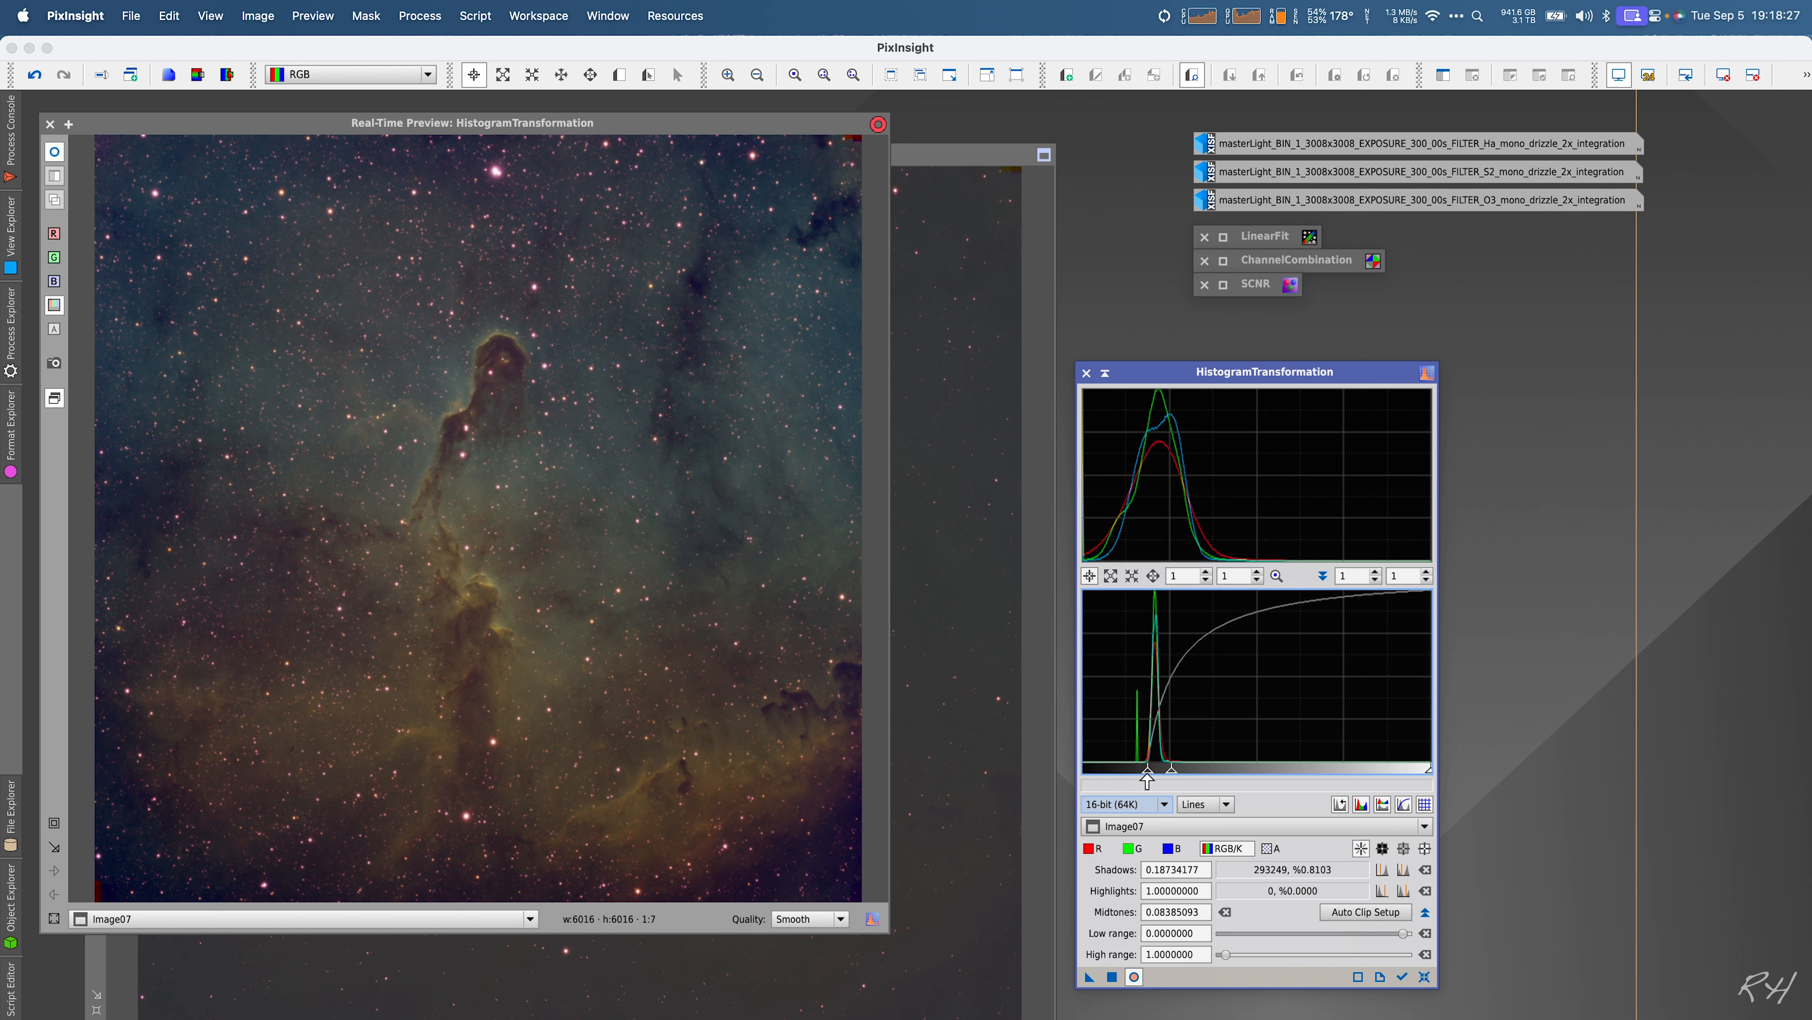
drag(1170, 766, 1167, 773)
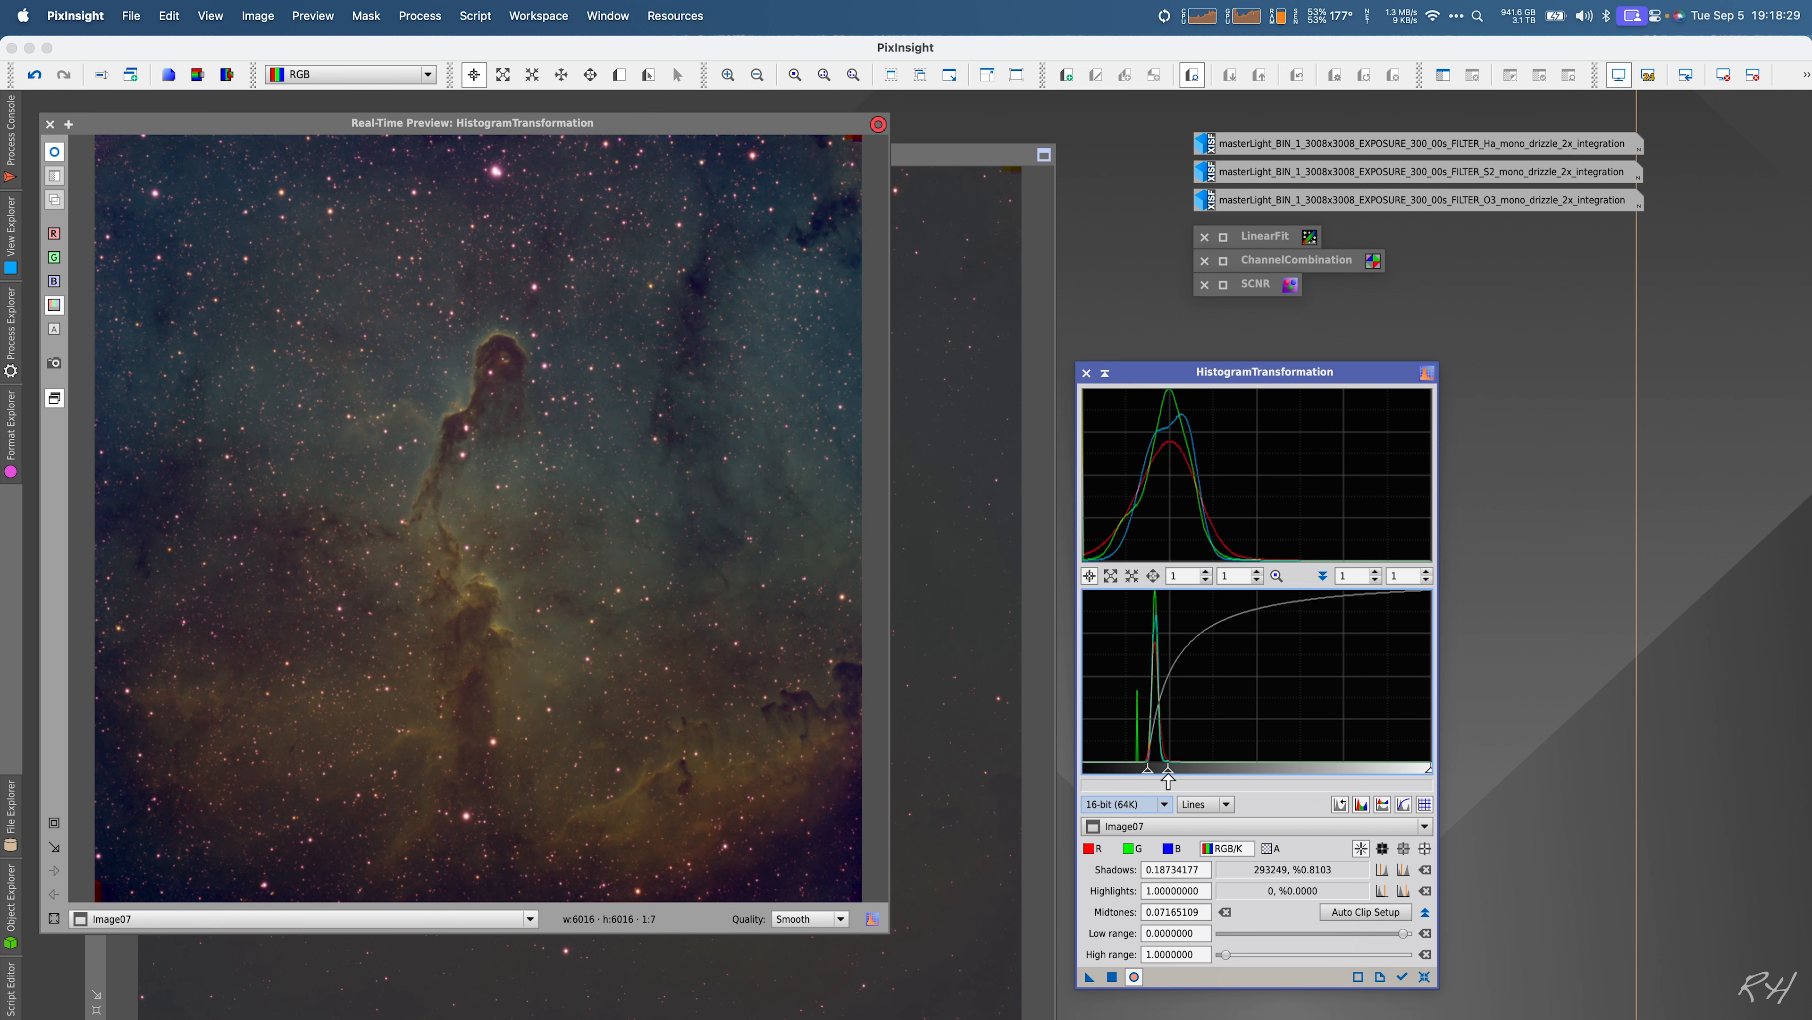
drag(1165, 772, 1159, 772)
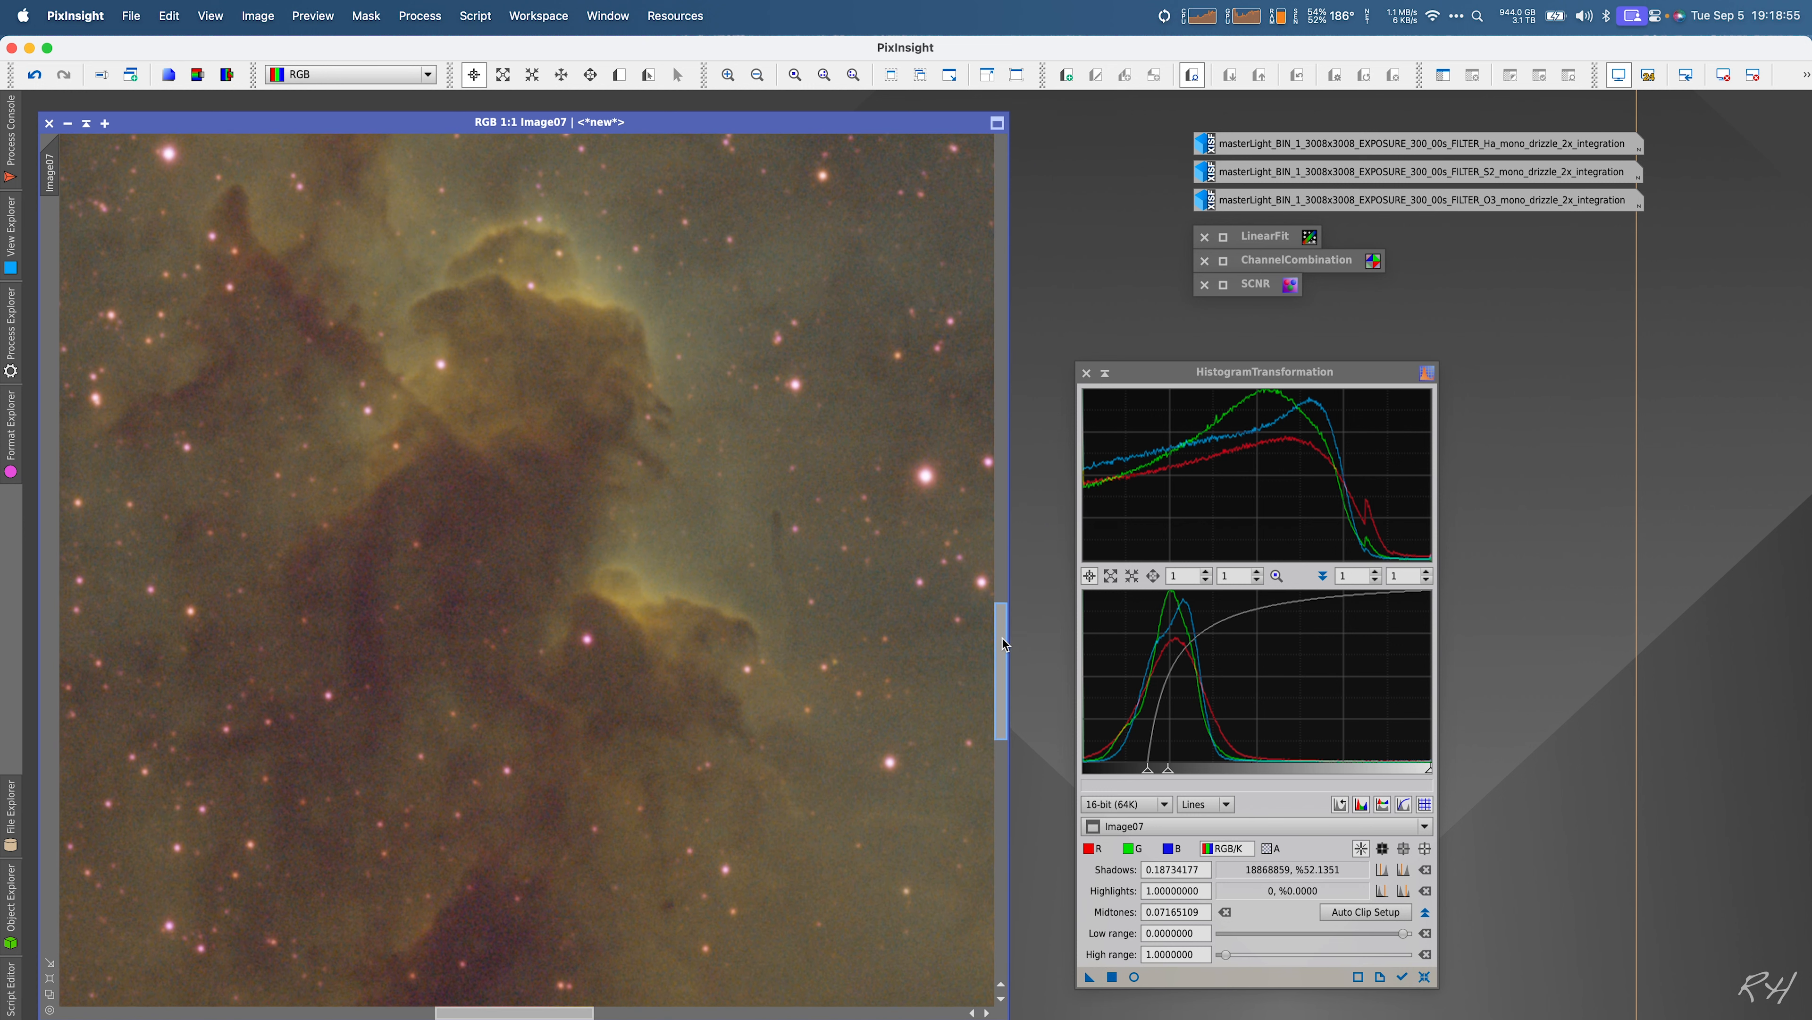
drag(1000, 644, 1001, 452)
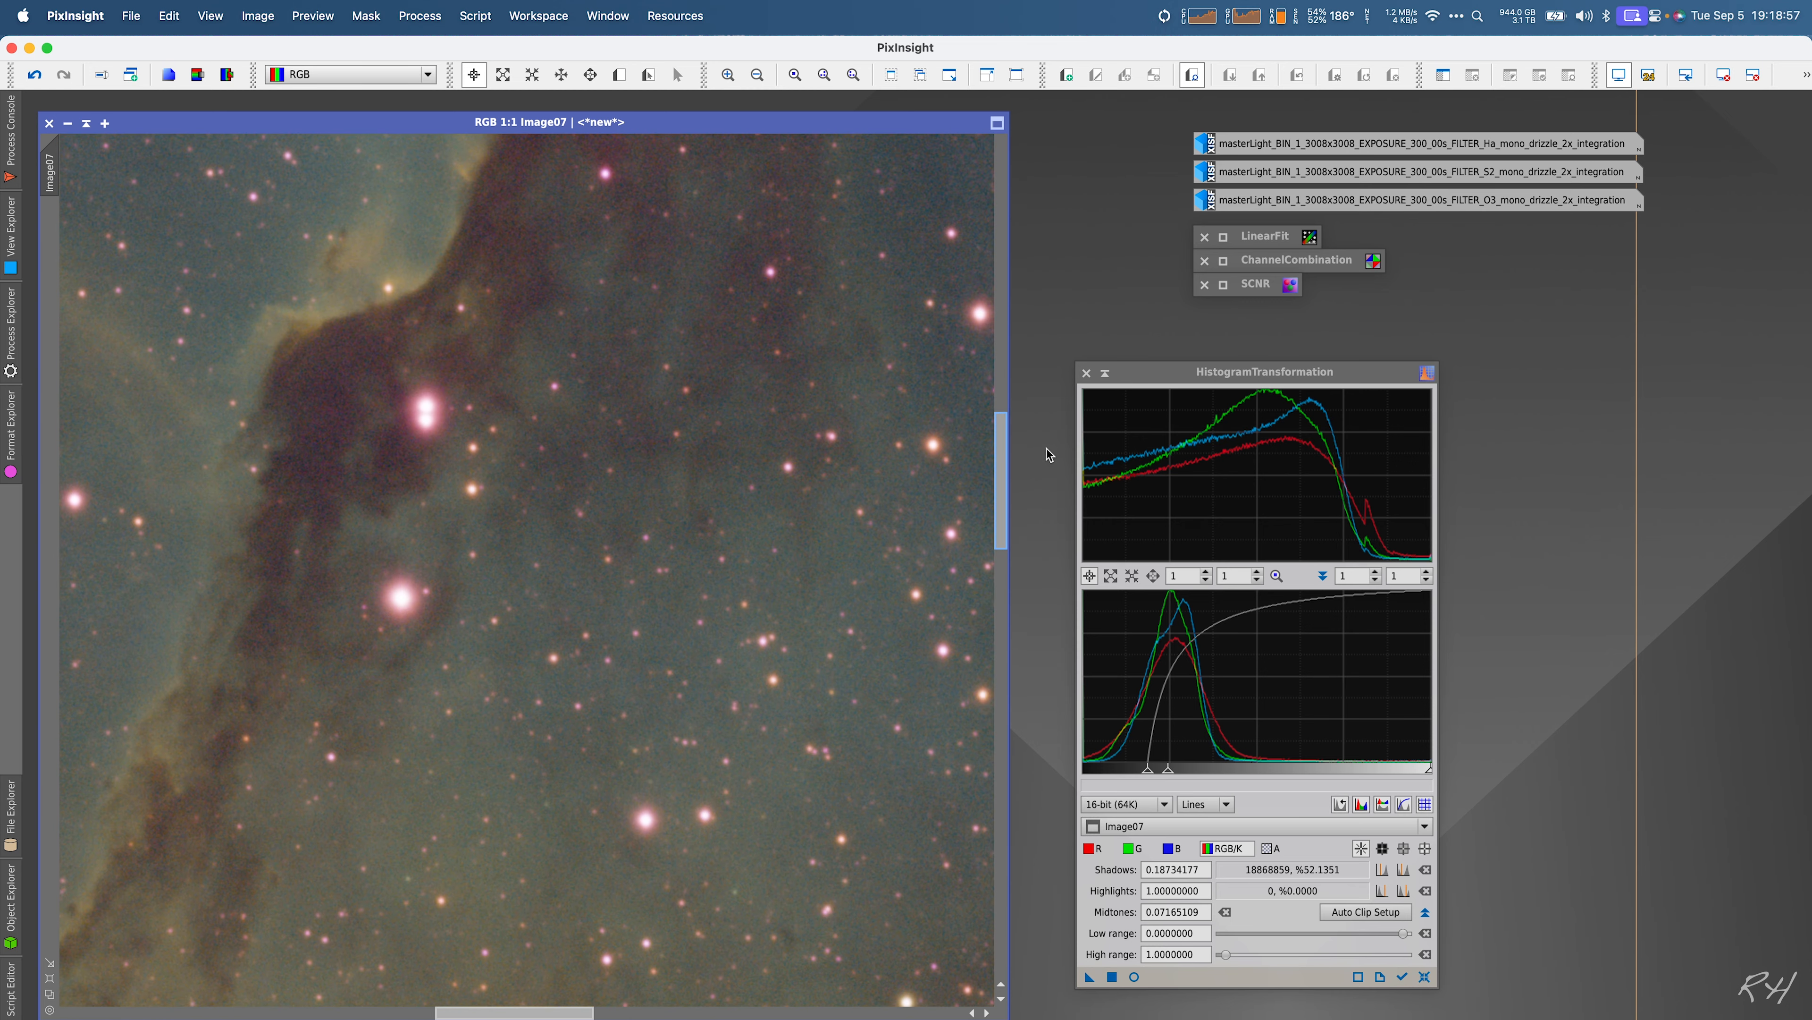